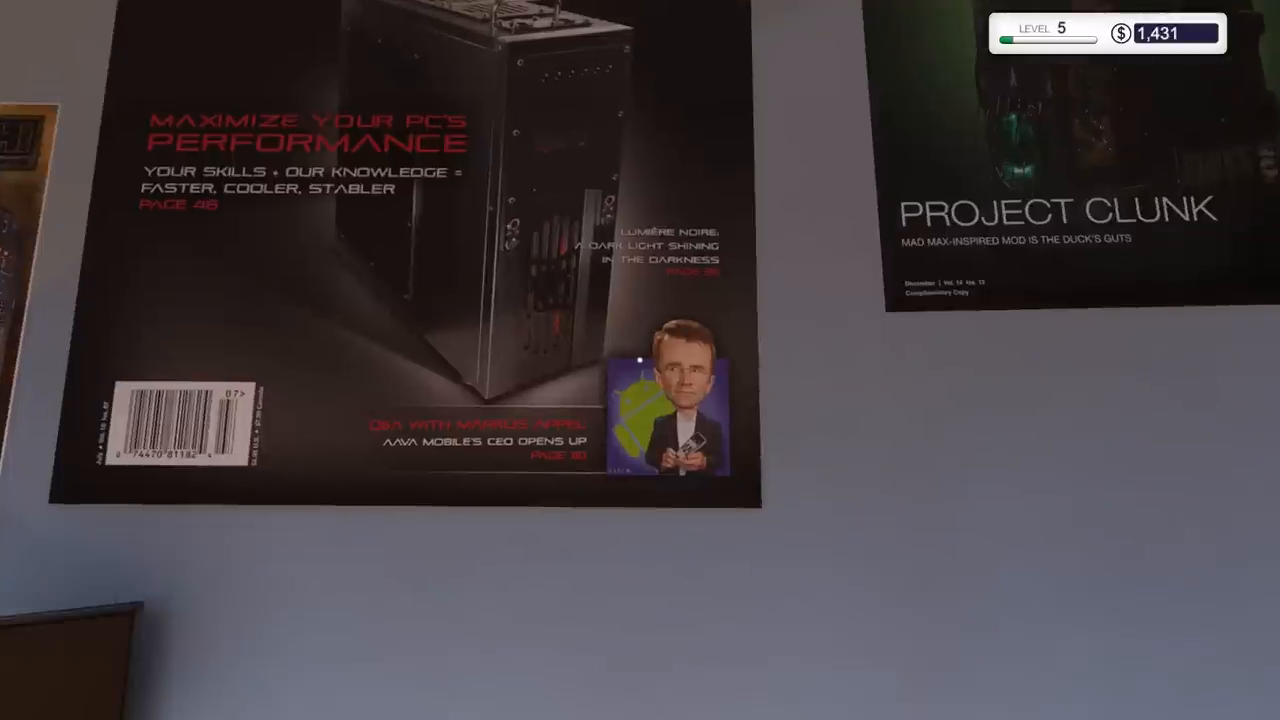
{"action": "mouse_move", "coordinate": [640, 360]}
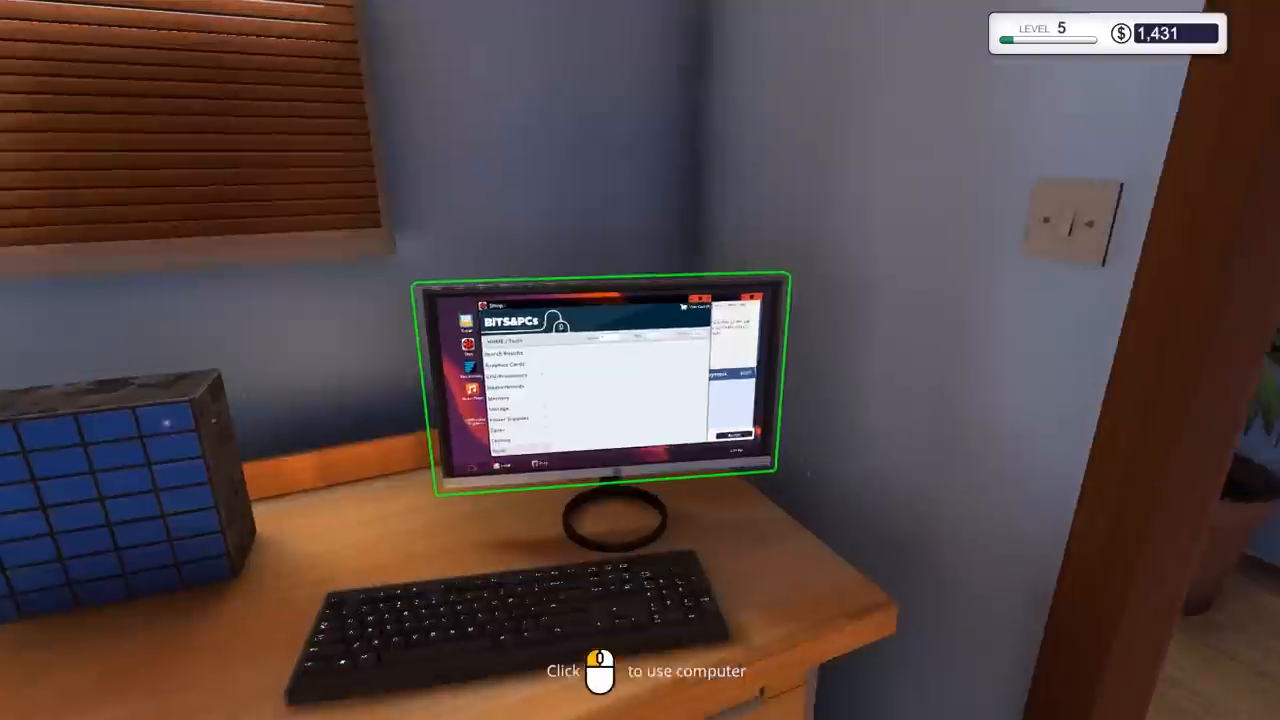
- Read the 'Void! Desolation! Emptiness!' email to its $260 diagnose-and-fix job, then open 'Alternate repair'
{"action": "left_click", "coordinate": [600, 390]}
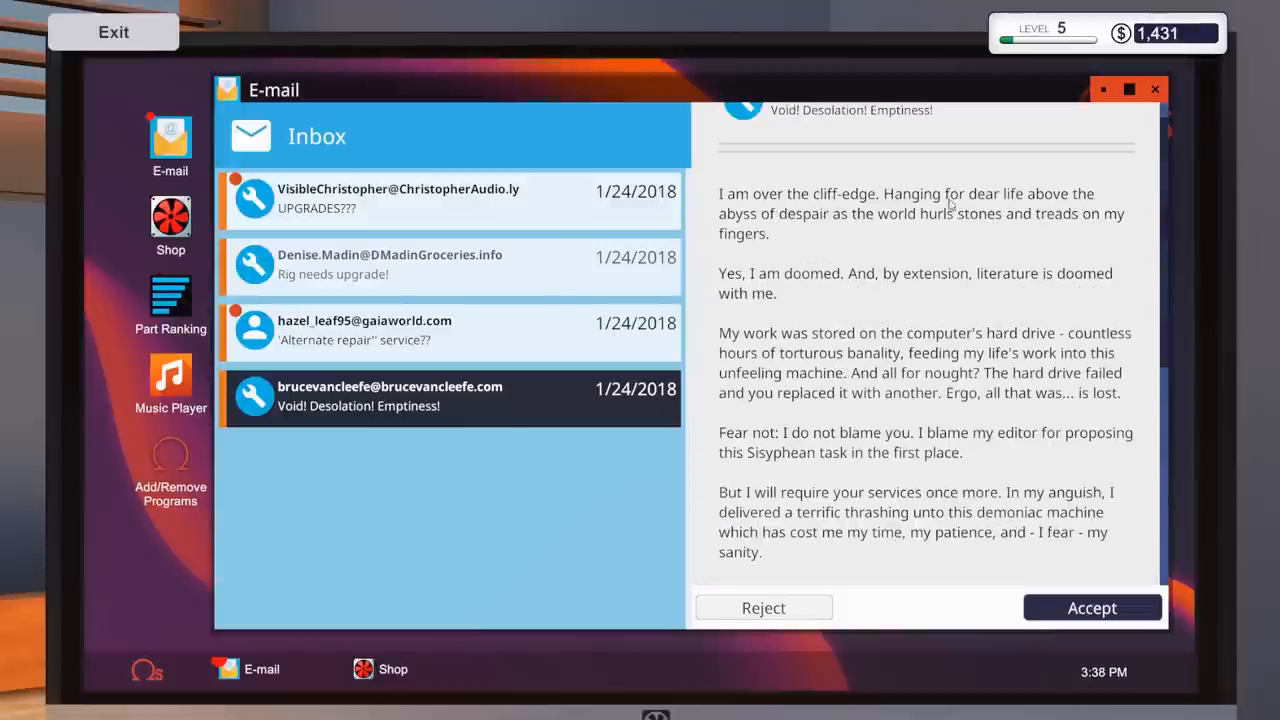
{"action": "mouse_move", "coordinate": [905, 237]}
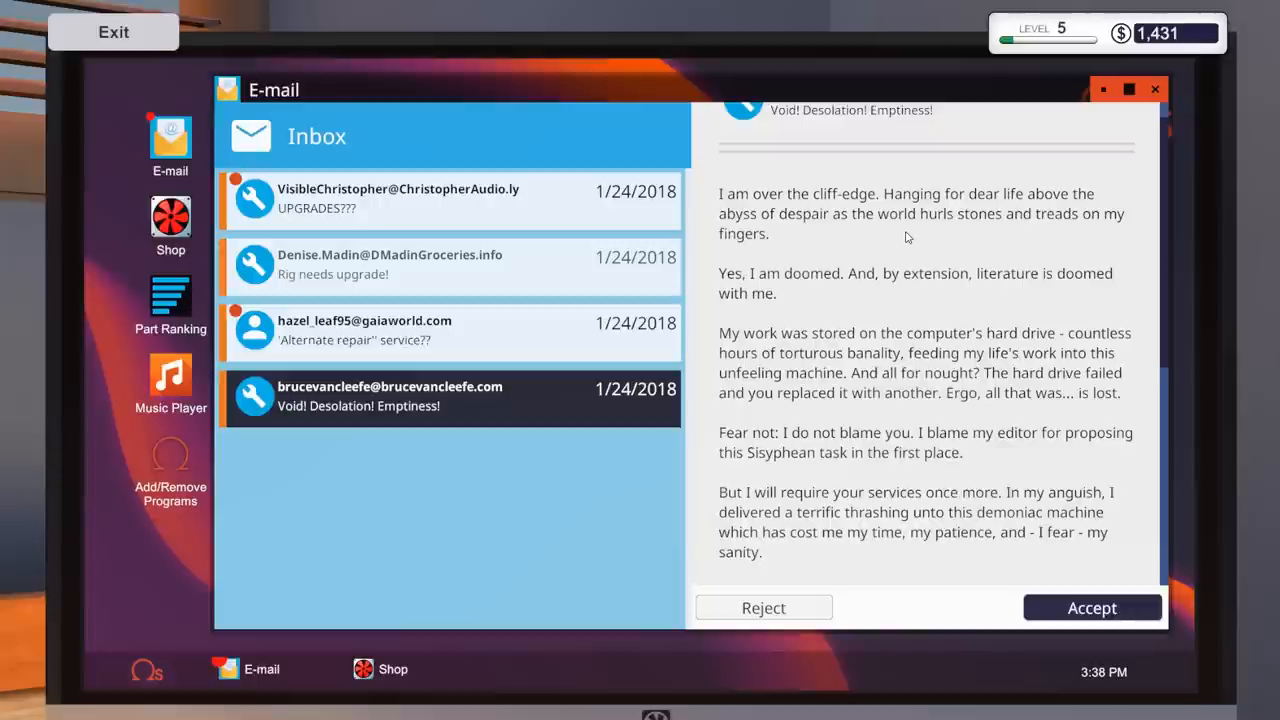
{"action": "mouse_move", "coordinate": [863, 282]}
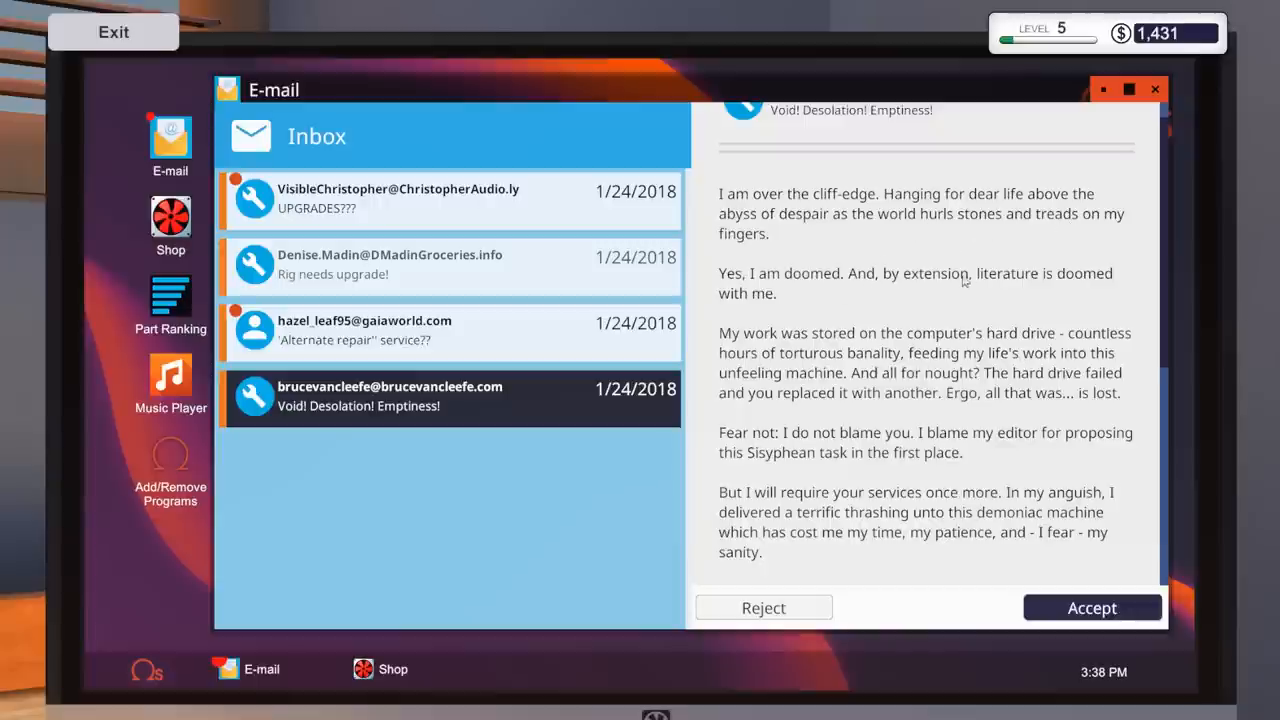
{"action": "scroll", "scroll_direction": "down", "scroll_amount": 3}
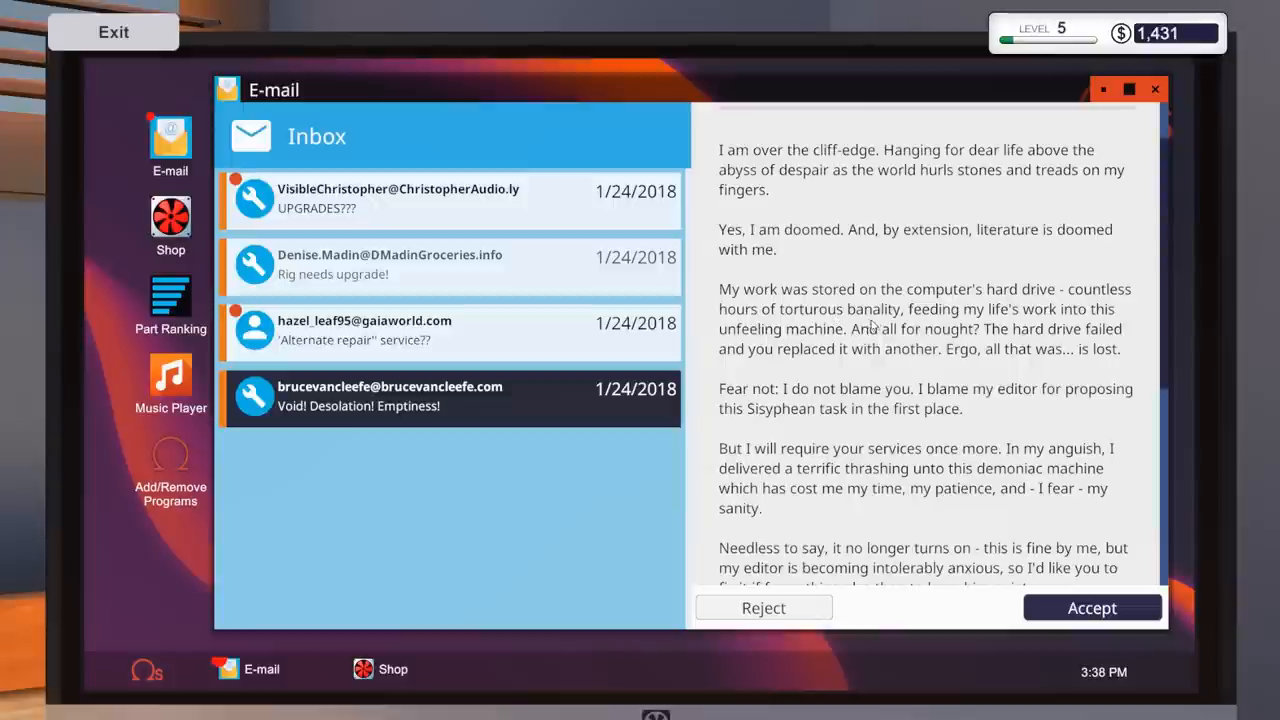
{"action": "mouse_move", "coordinate": [1013, 318]}
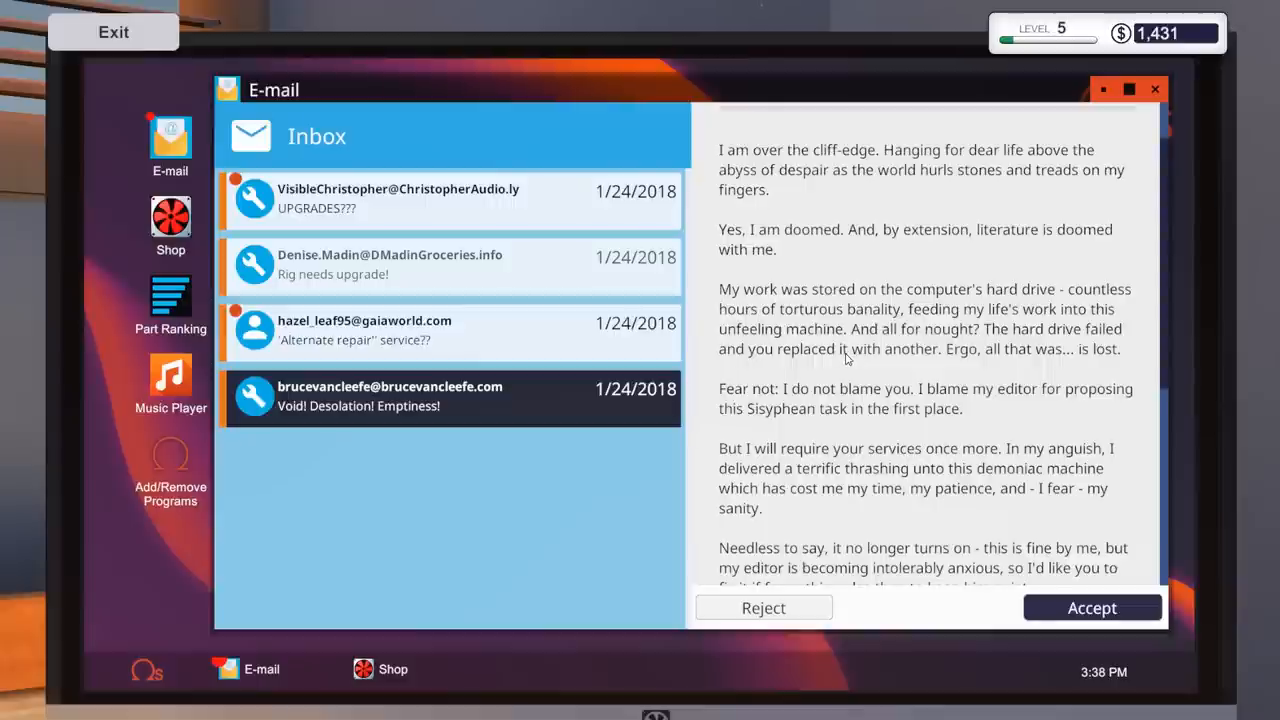
{"action": "scroll", "scroll_direction": "down", "scroll_amount": 3}
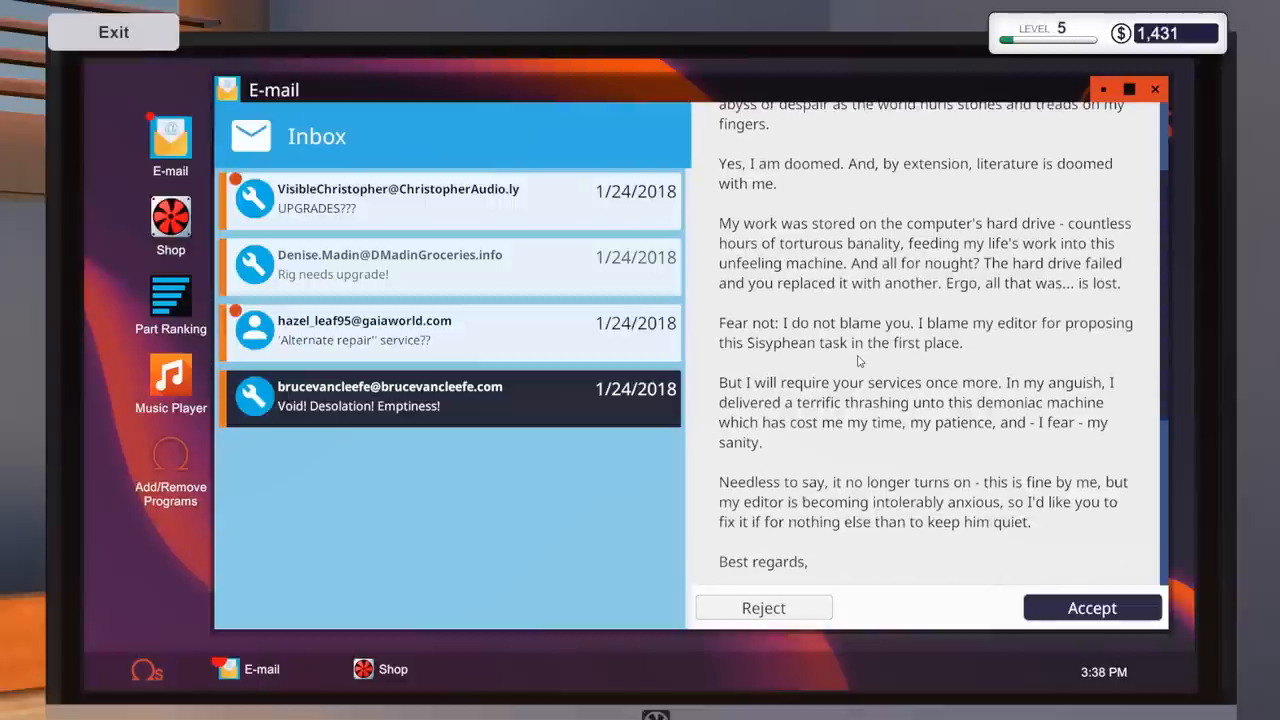
{"action": "mouse_move", "coordinate": [978, 351]}
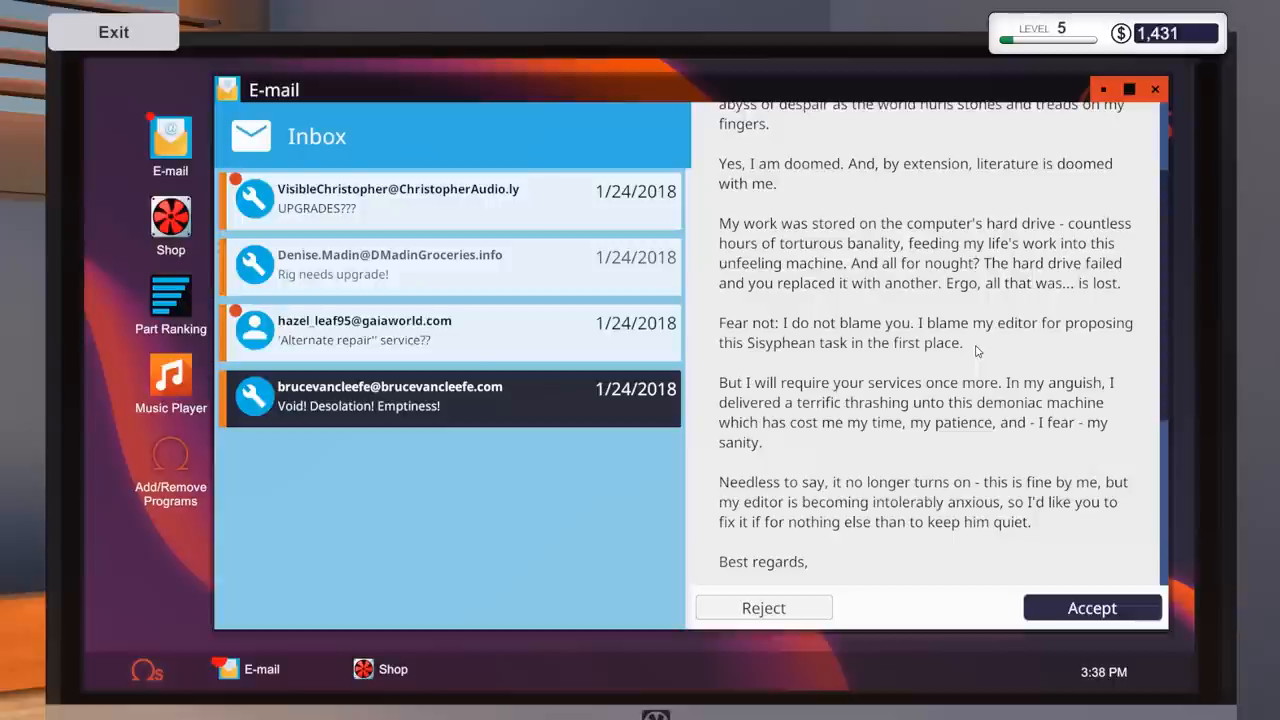
{"action": "scroll", "scroll_direction": "down", "scroll_amount": 3}
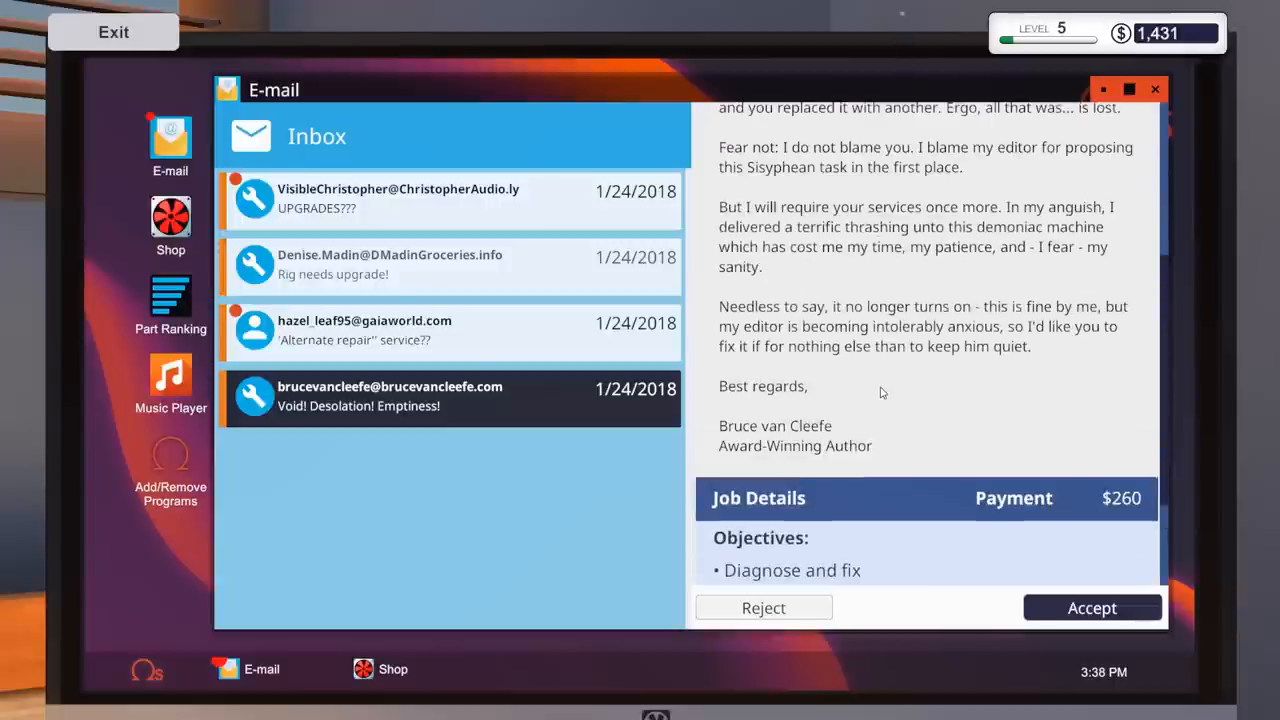
{"action": "mouse_move", "coordinate": [848, 316]}
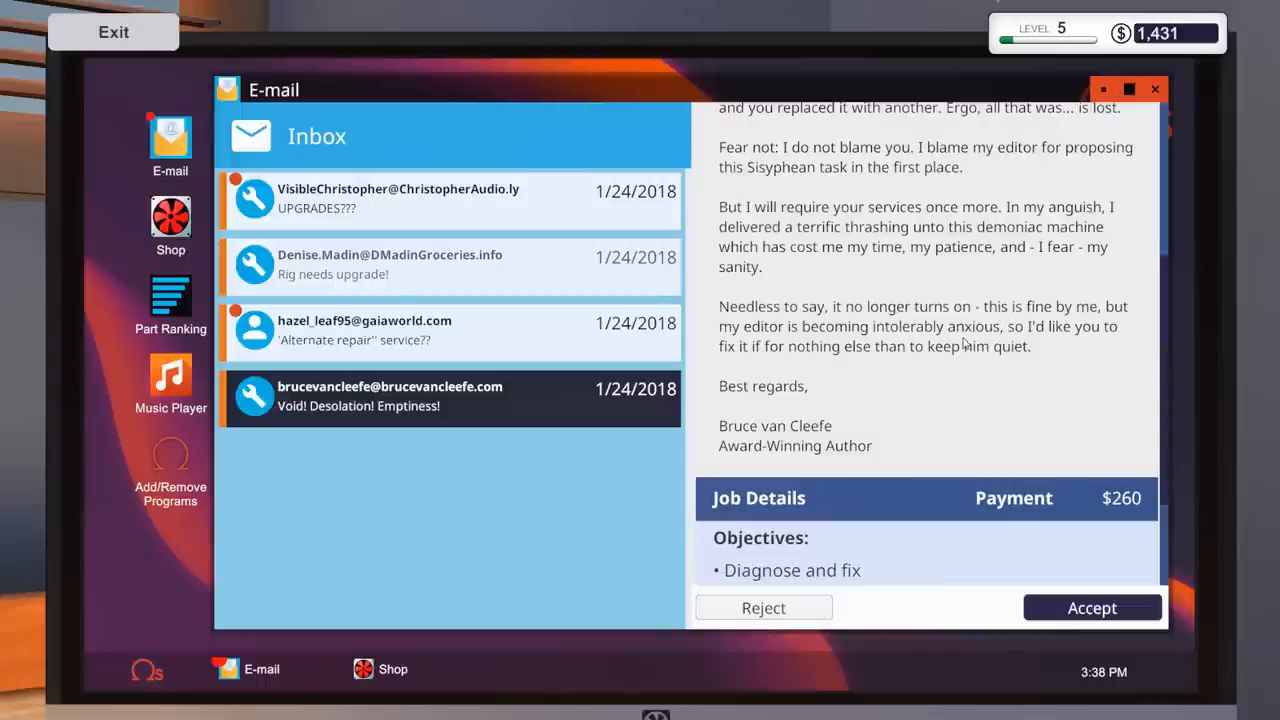
{"action": "mouse_move", "coordinate": [975, 374]}
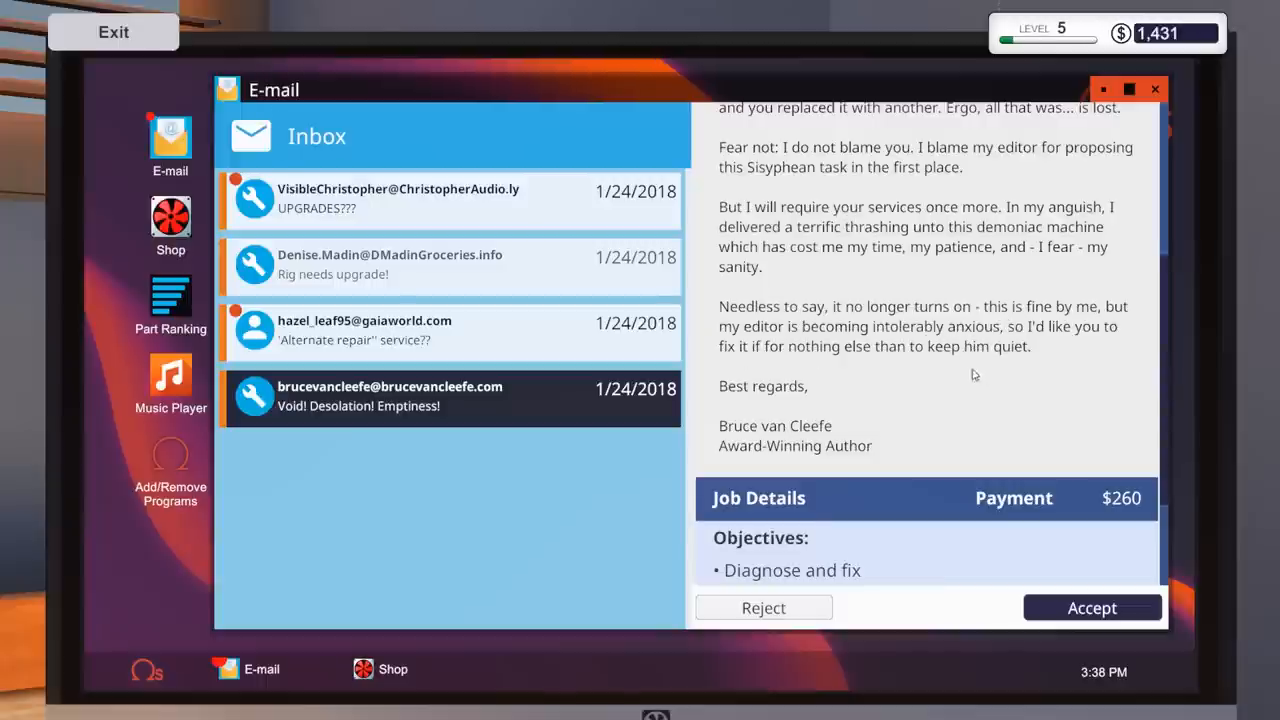
{"action": "left_click", "coordinate": [1091, 607]}
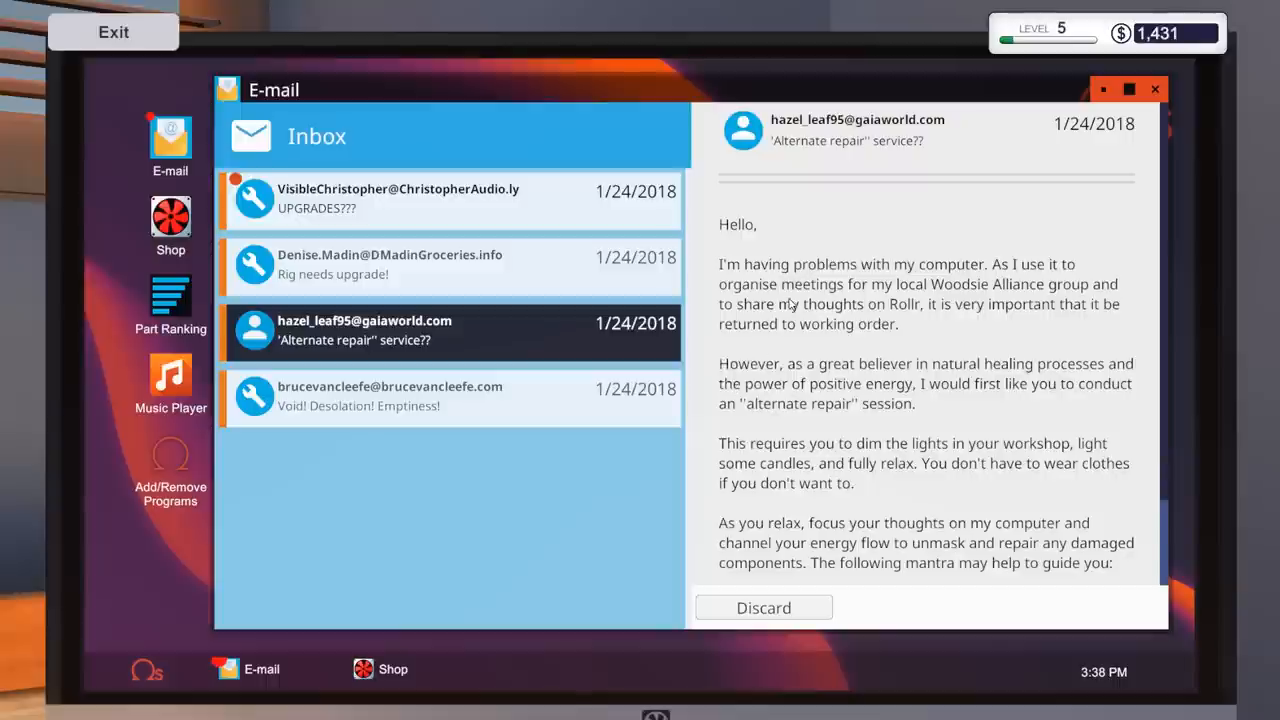
{"action": "mouse_move", "coordinate": [918, 308]}
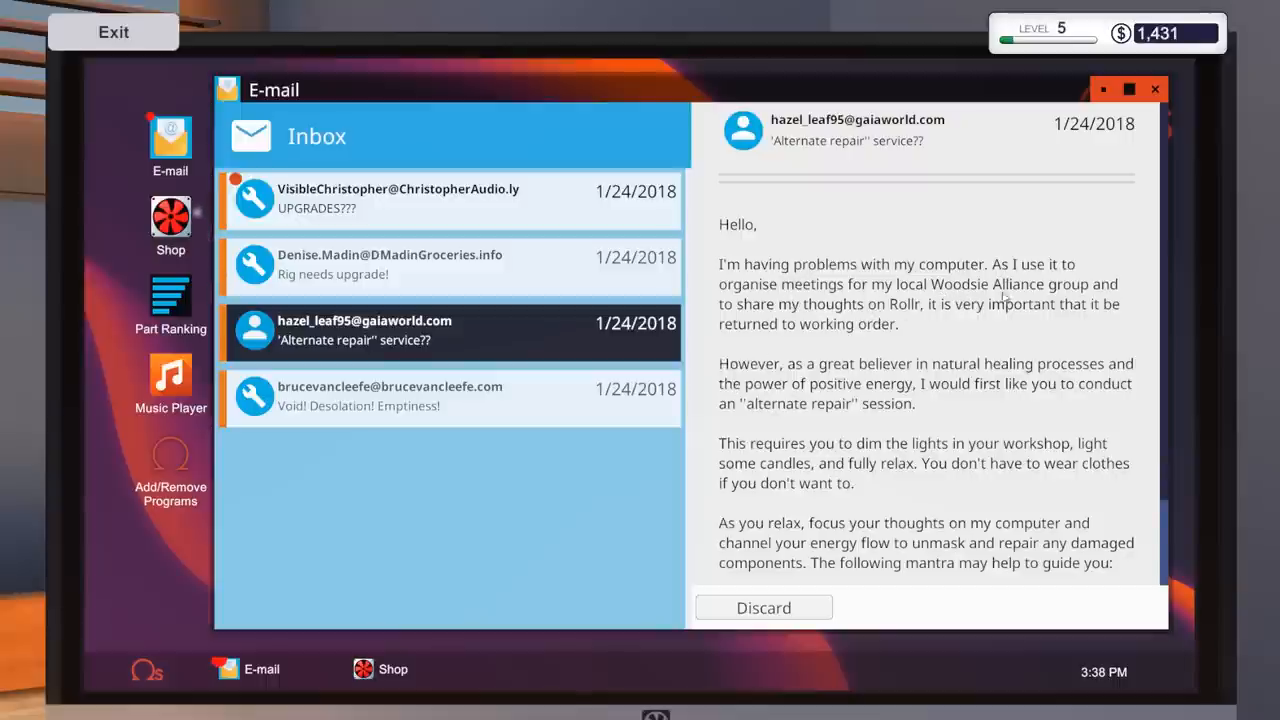
{"action": "mouse_move", "coordinate": [900, 318]}
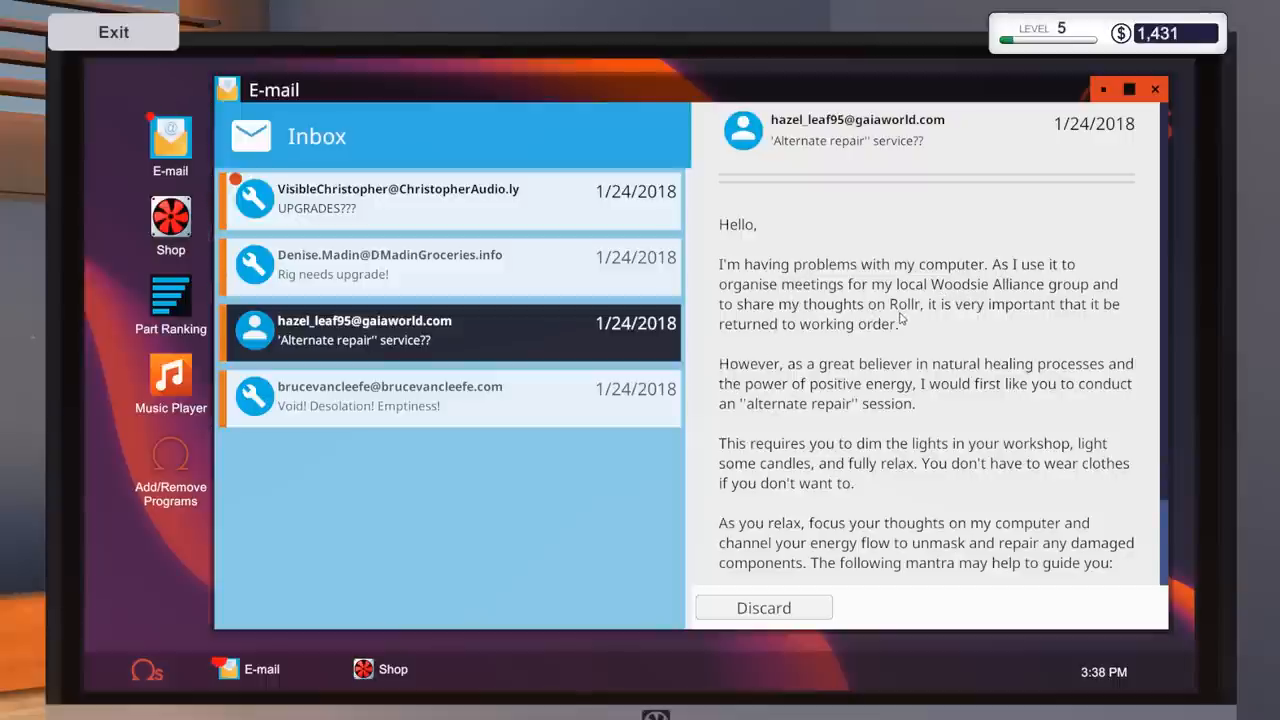
{"action": "mouse_move", "coordinate": [923, 328]}
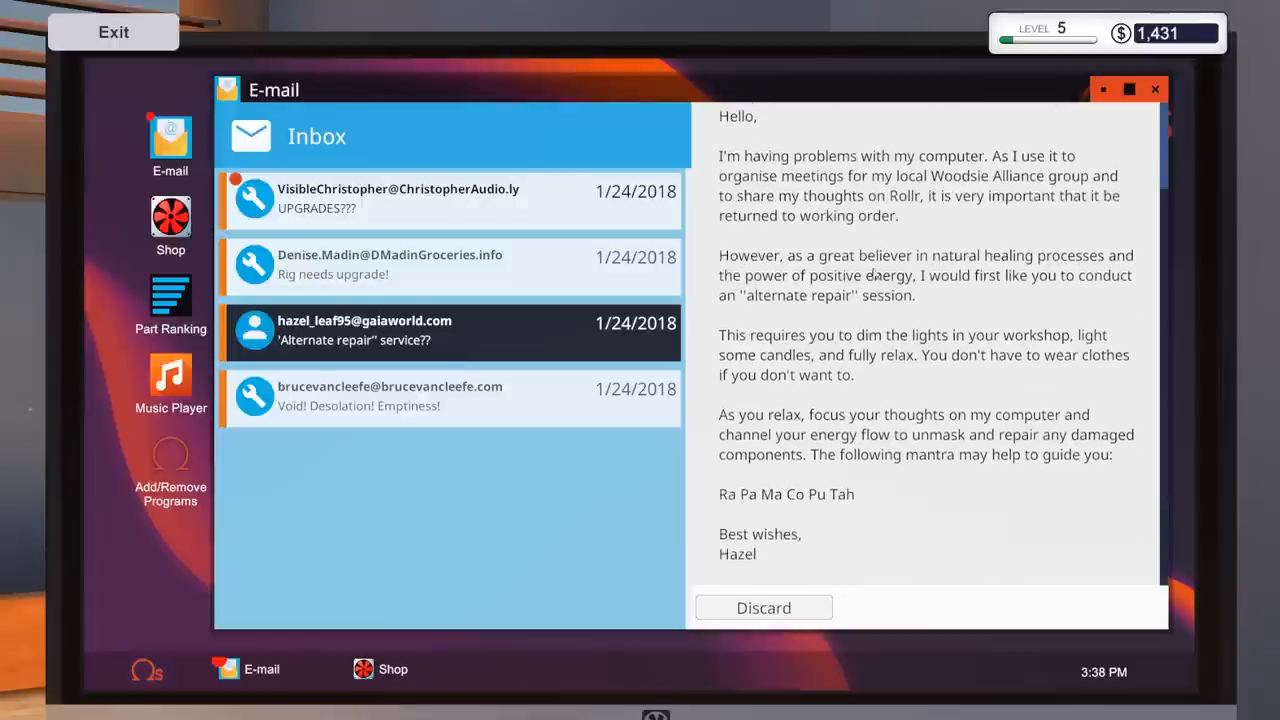
{"action": "mouse_move", "coordinate": [985, 277]}
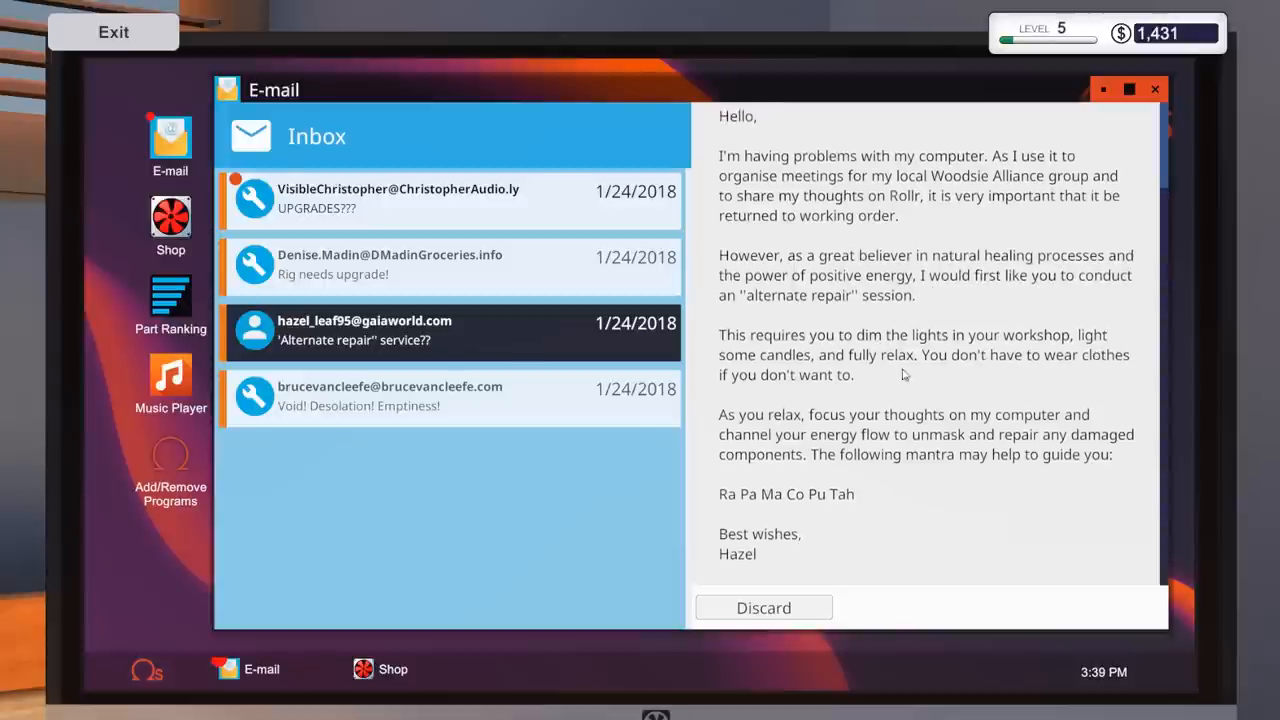
{"action": "mouse_move", "coordinate": [1008, 371]}
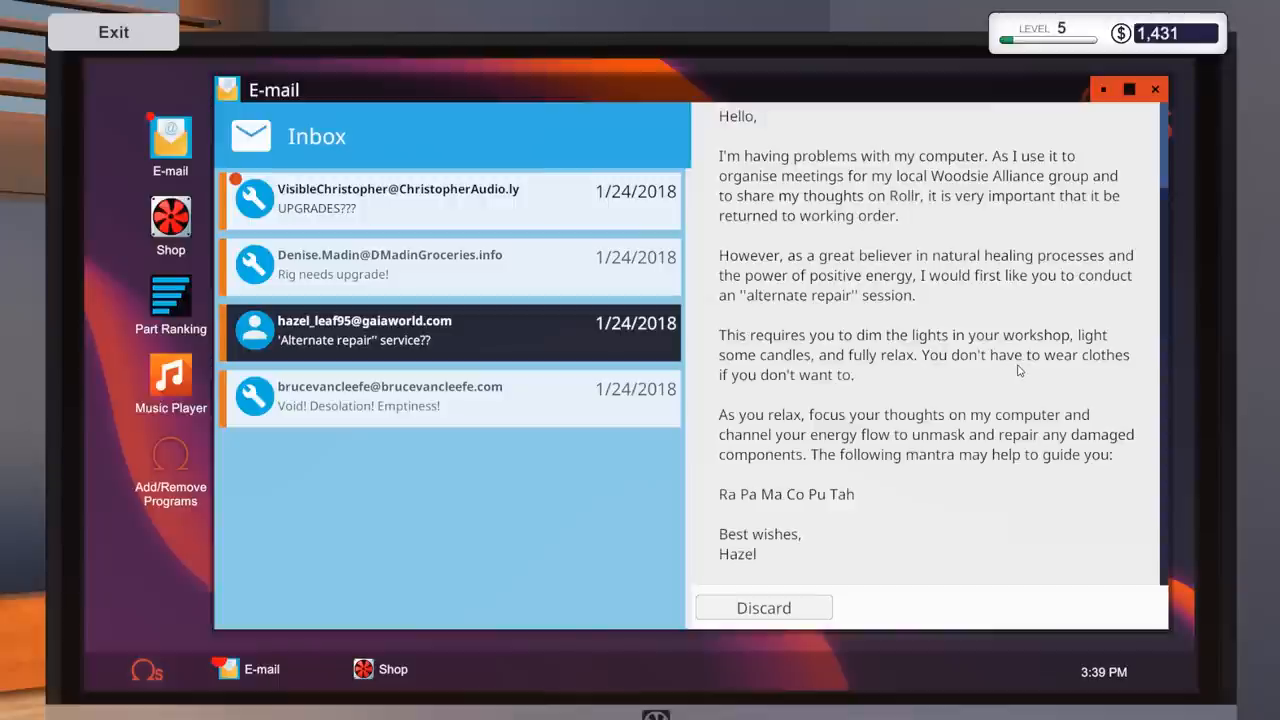
{"action": "mouse_move", "coordinate": [1018, 372]}
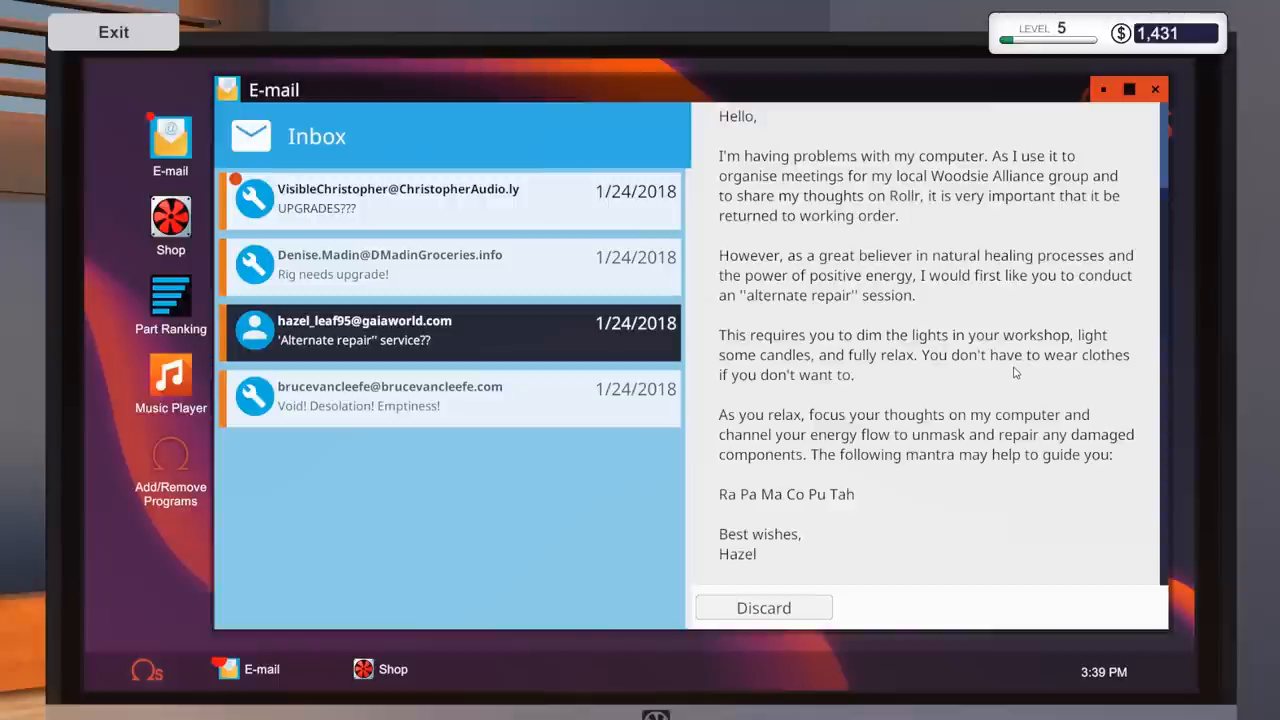
{"action": "mouse_move", "coordinate": [993, 371]}
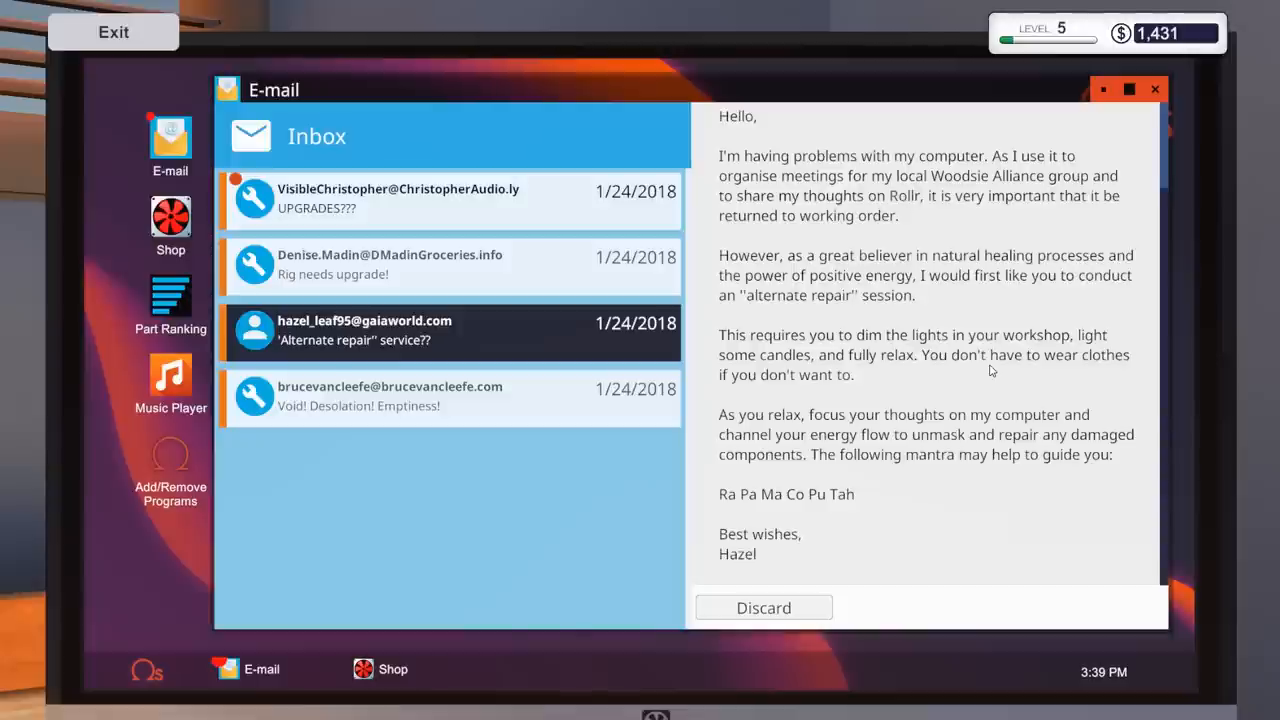
{"action": "mouse_move", "coordinate": [928, 398]}
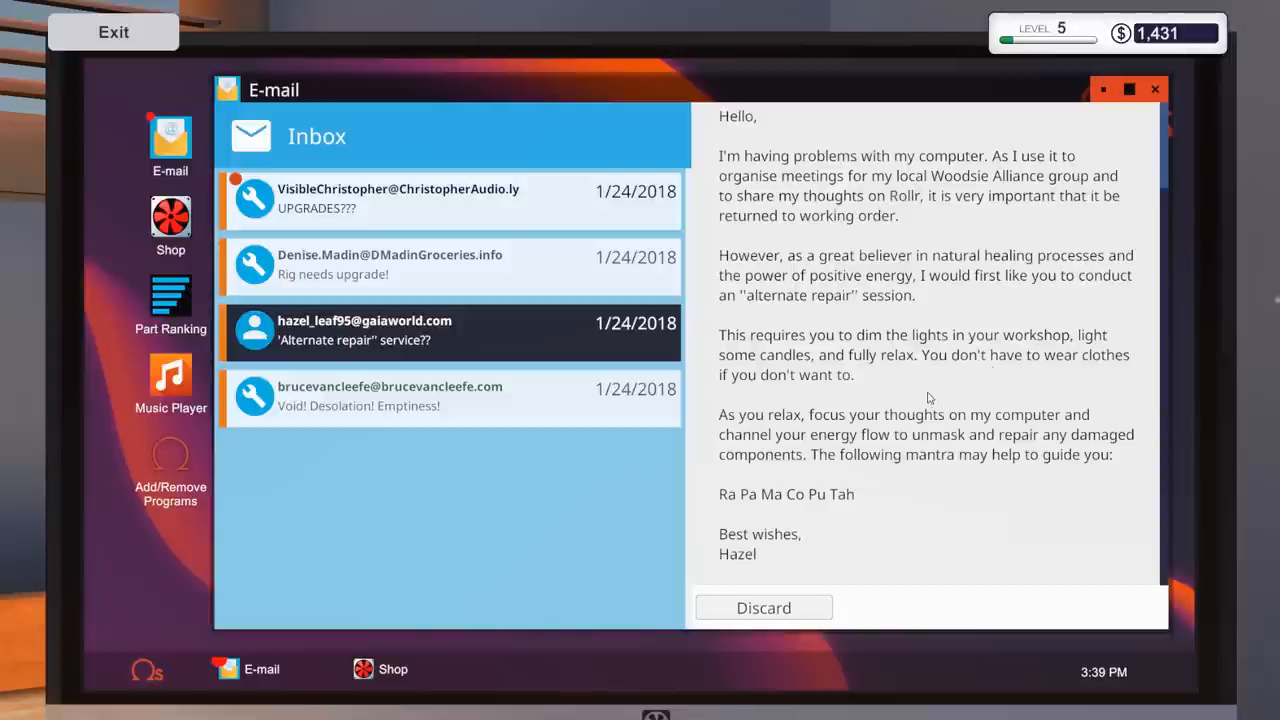
{"action": "mouse_move", "coordinate": [878, 399]}
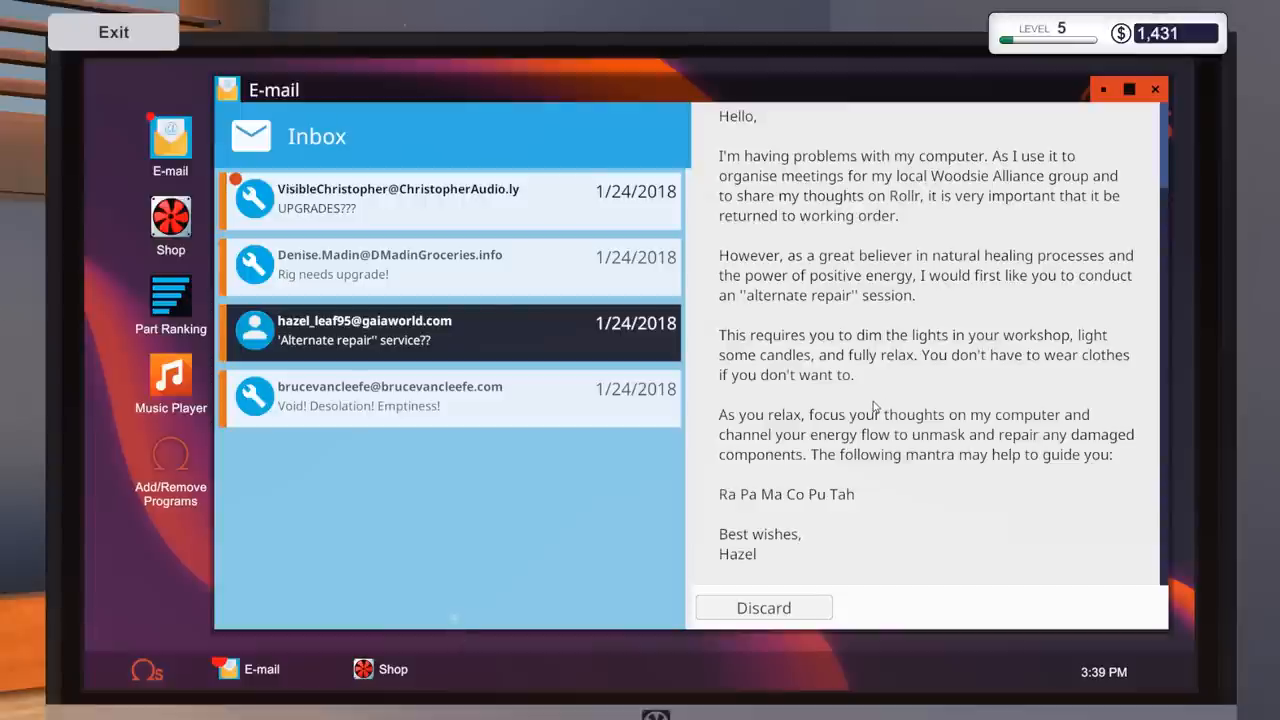
{"action": "mouse_move", "coordinate": [744, 501]}
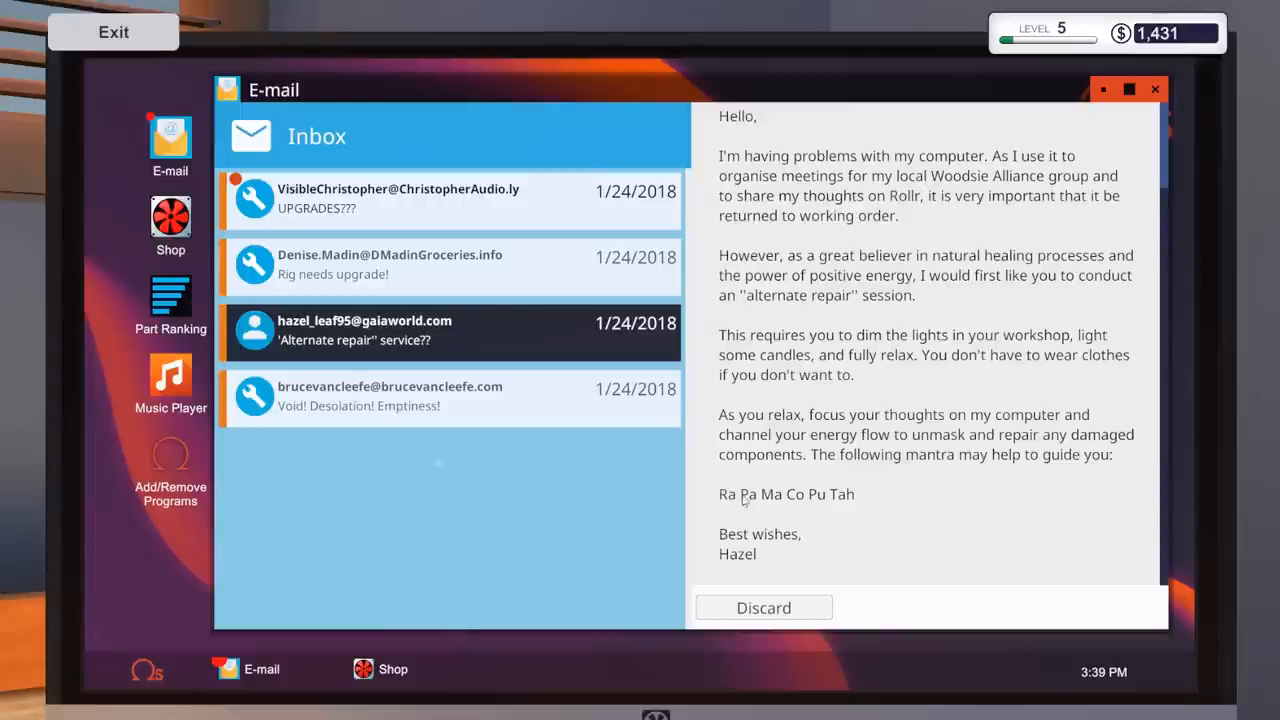
{"action": "mouse_move", "coordinate": [763, 505]}
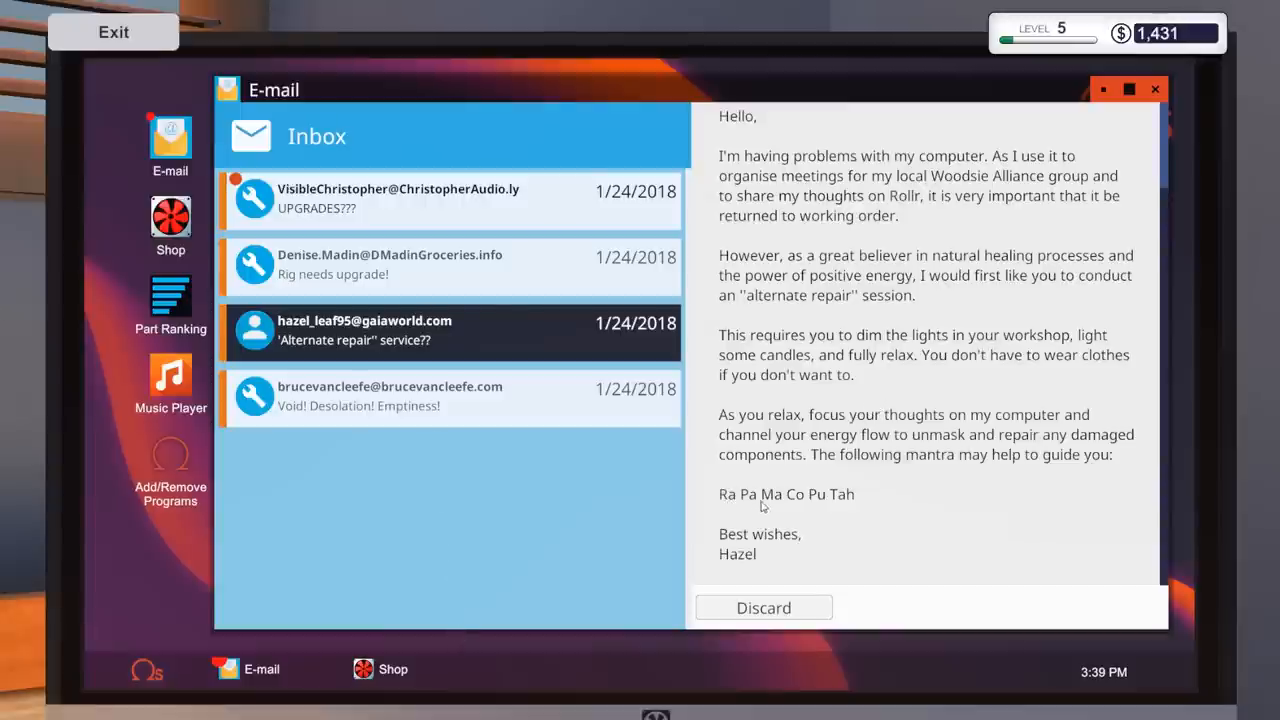
{"action": "mouse_move", "coordinate": [836, 505]}
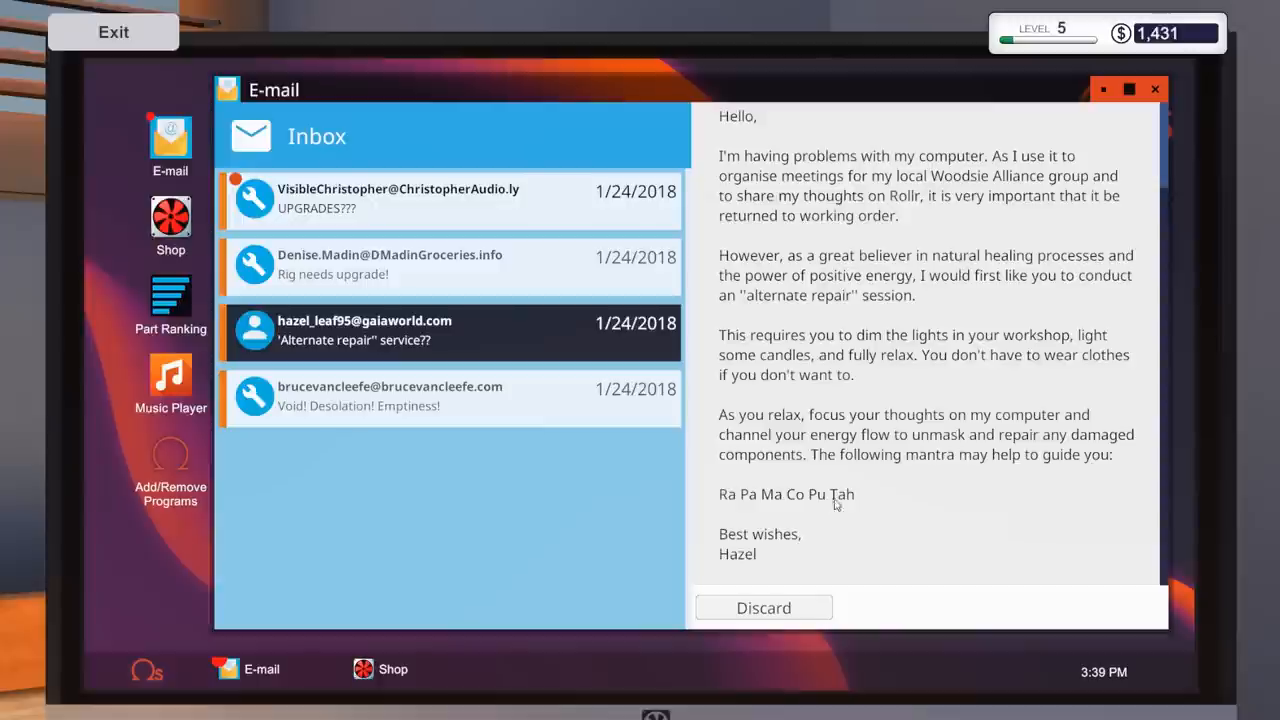
{"action": "mouse_move", "coordinate": [857, 503]}
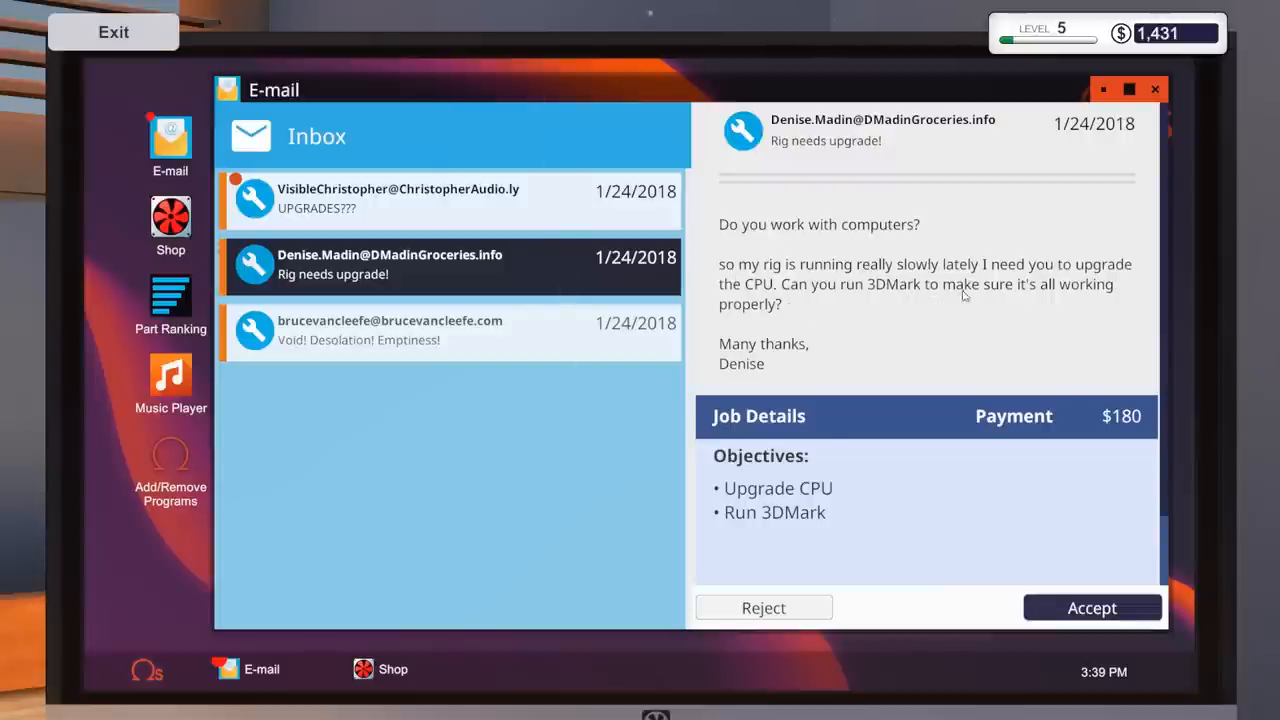
- Review the in-transit UPGRADES??? graphics card job details, then leave the computer
{"action": "left_click", "coordinate": [398, 199]}
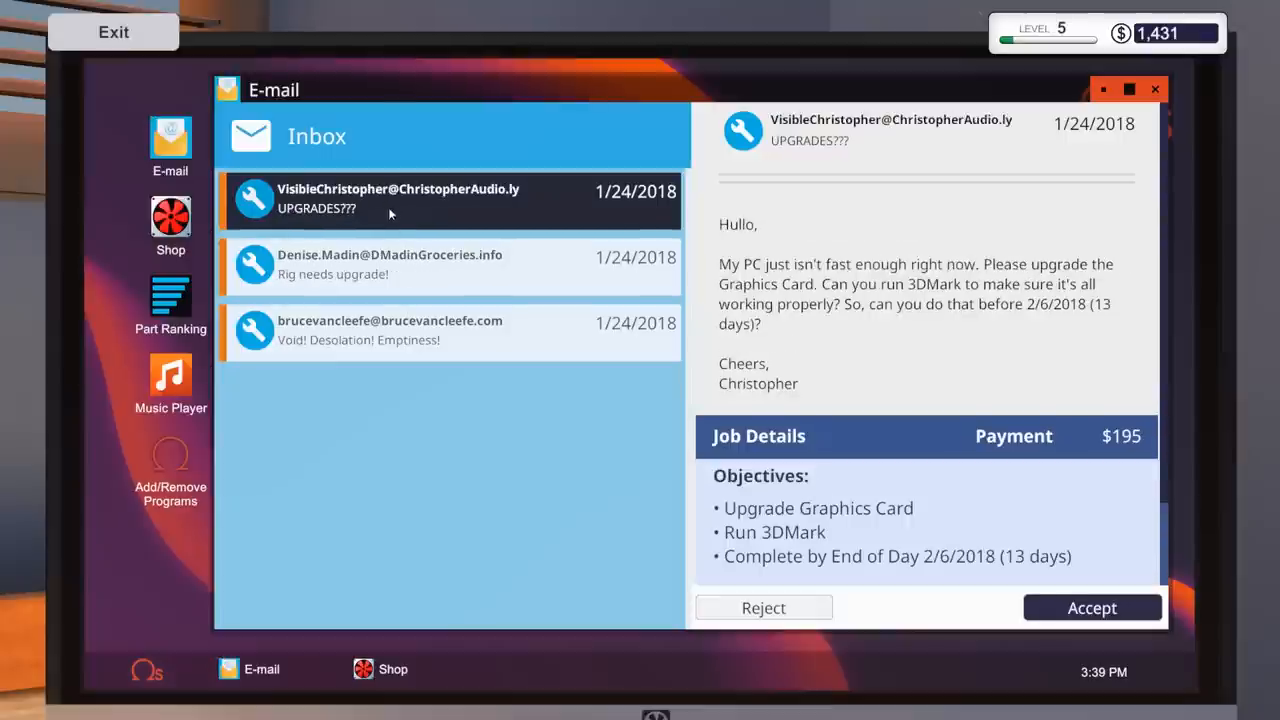
{"action": "mouse_move", "coordinate": [1080, 285]}
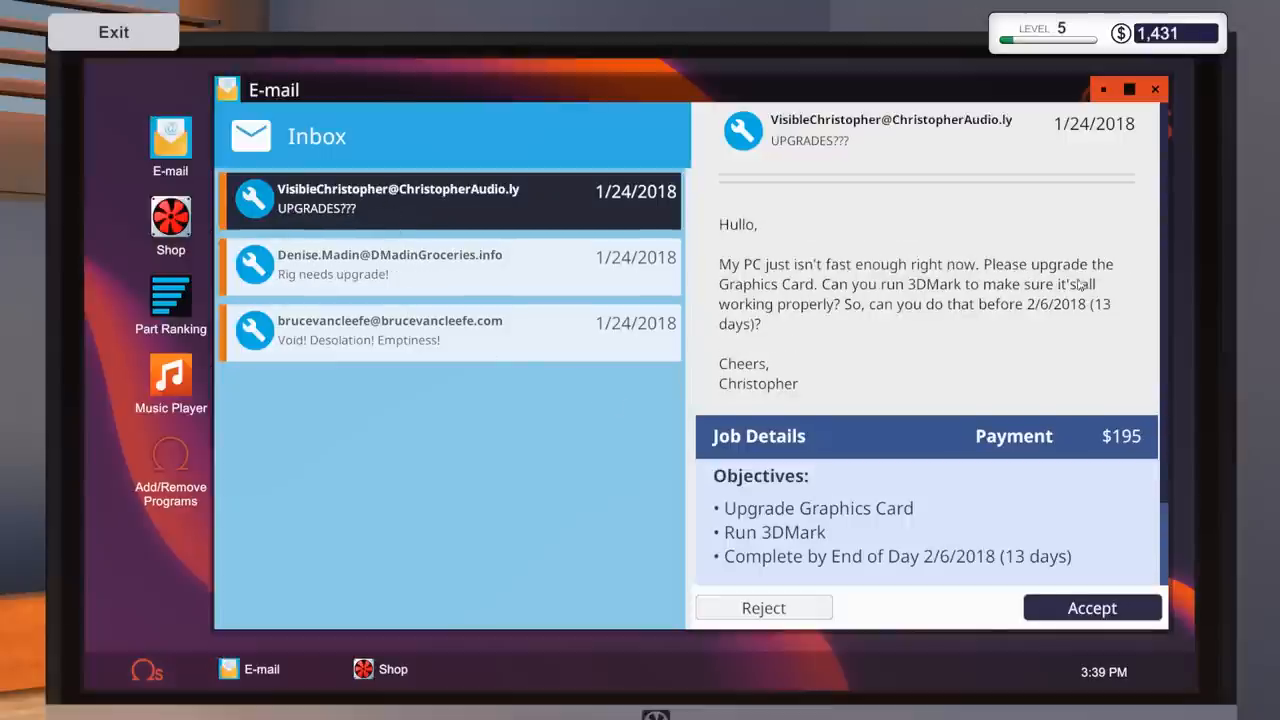
{"action": "mouse_move", "coordinate": [1080, 290]}
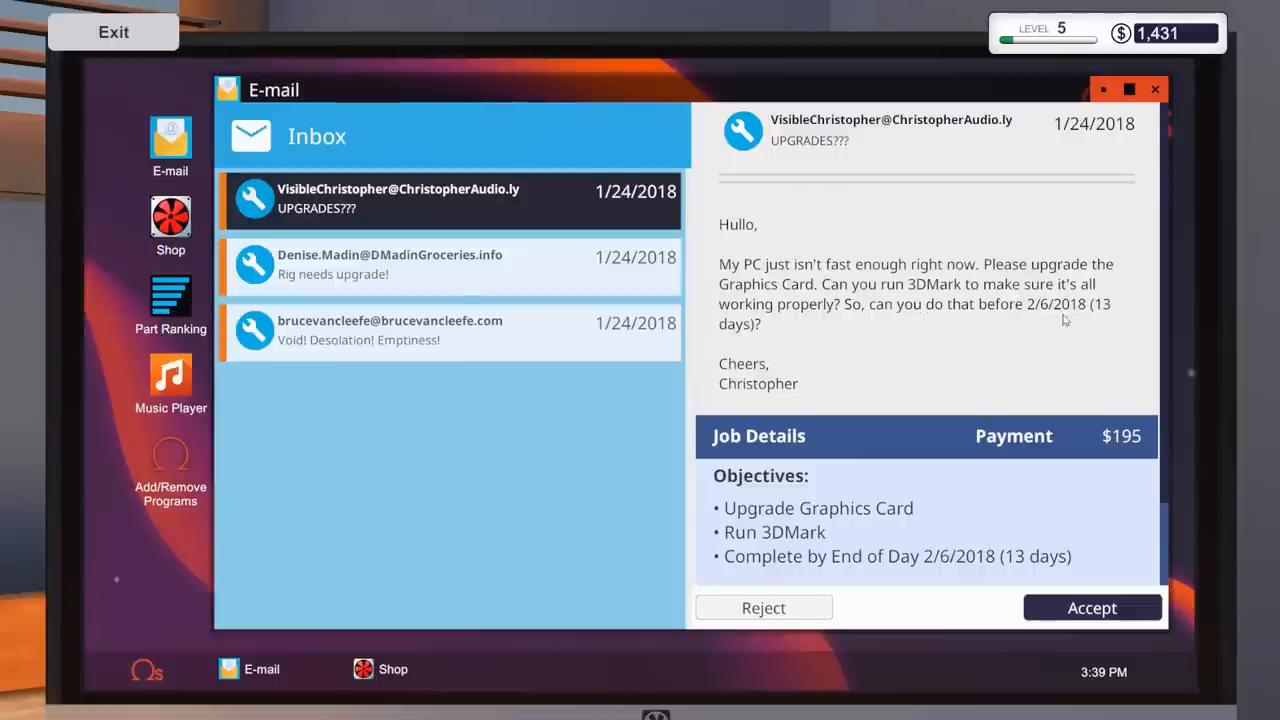
{"action": "mouse_move", "coordinate": [1103, 312]}
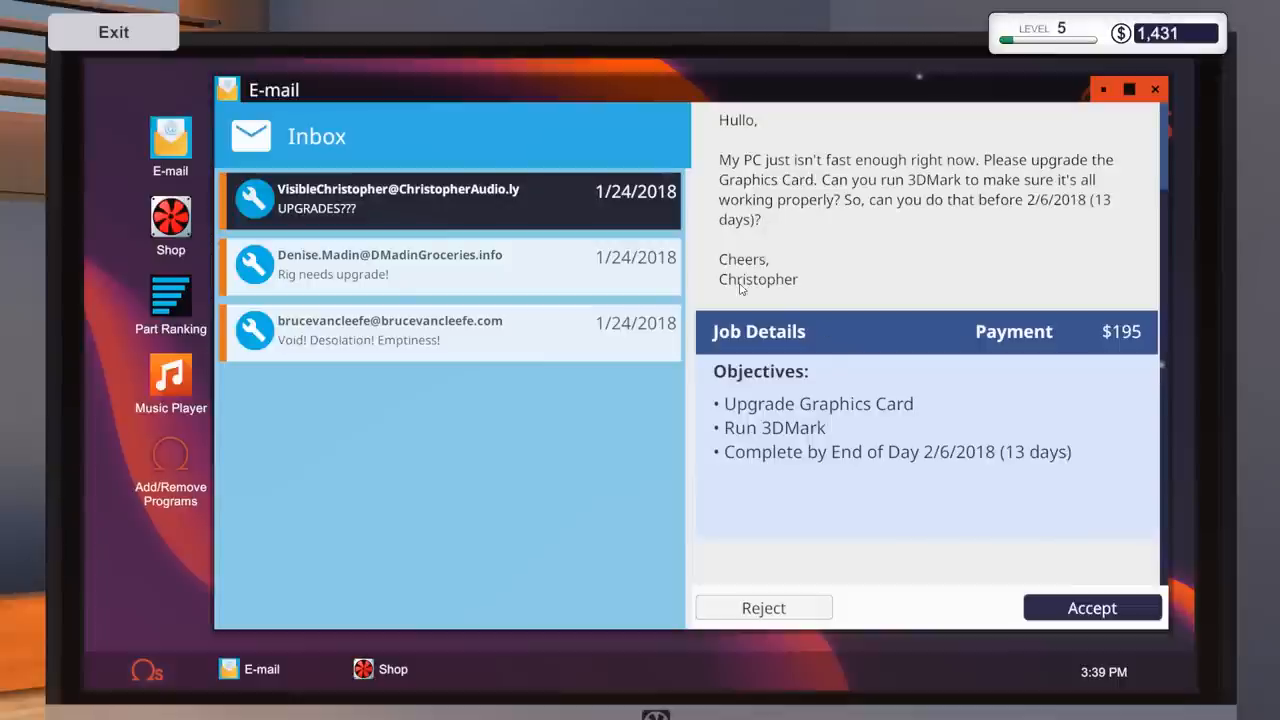
{"action": "mouse_move", "coordinate": [758, 425]}
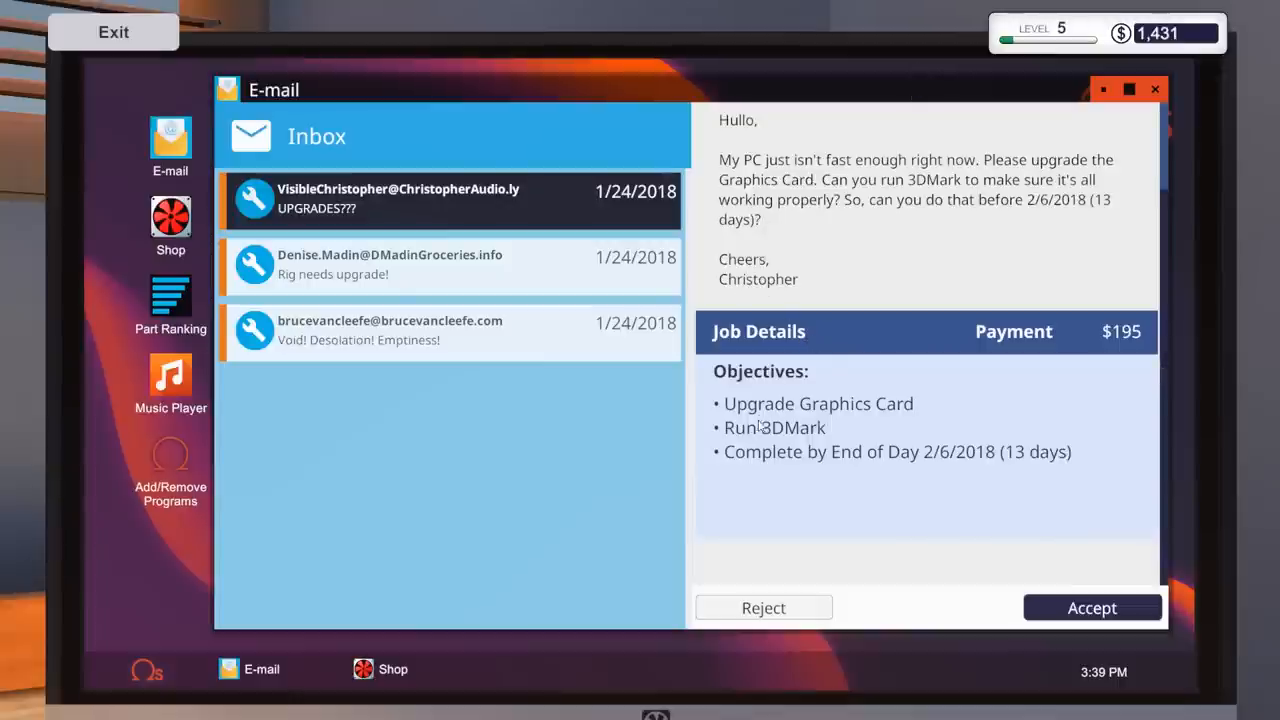
{"action": "left_click", "coordinate": [1091, 607]}
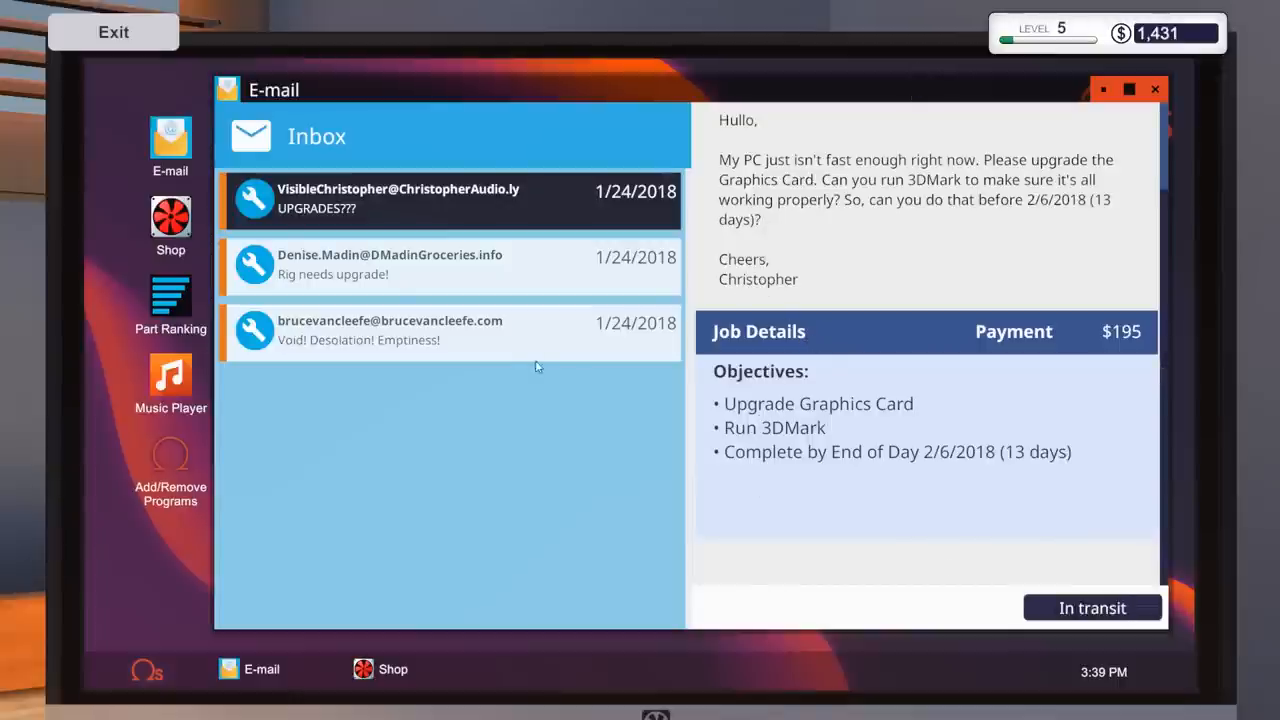
{"action": "left_click", "coordinate": [113, 31]}
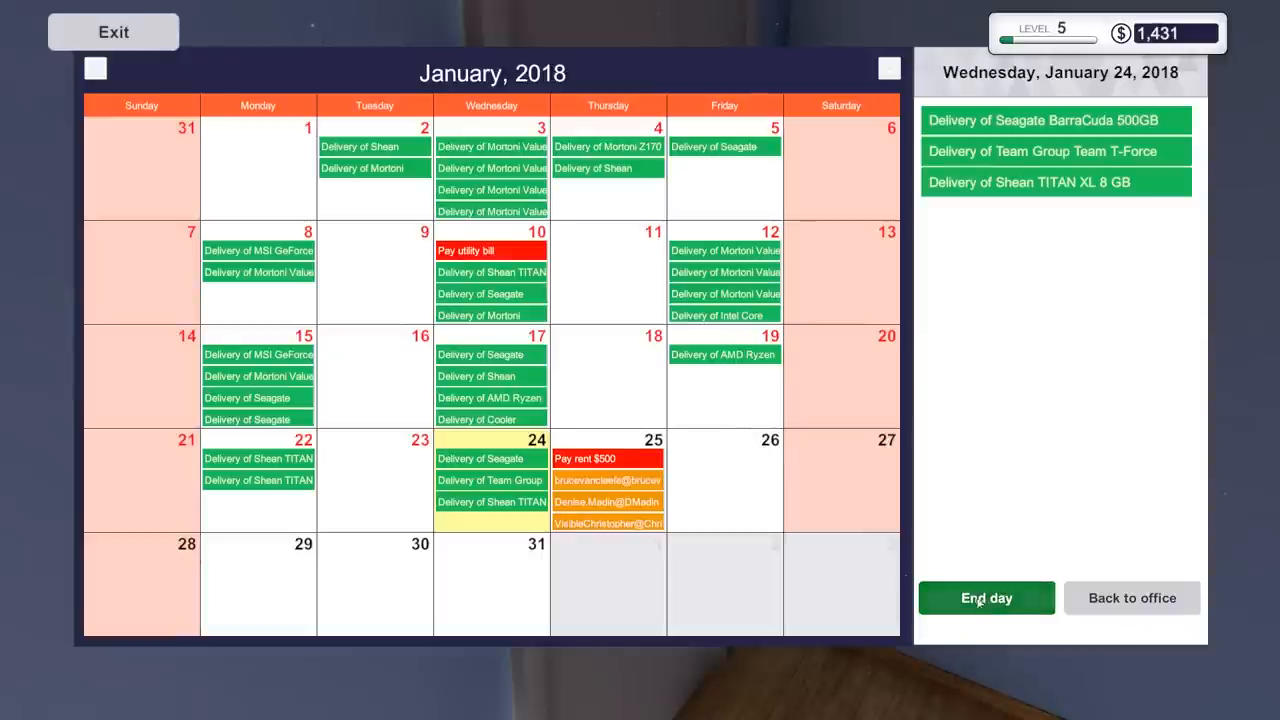
- End the day, start work on January 25, and pay the landlord $500 rent
{"action": "left_click", "coordinate": [985, 597]}
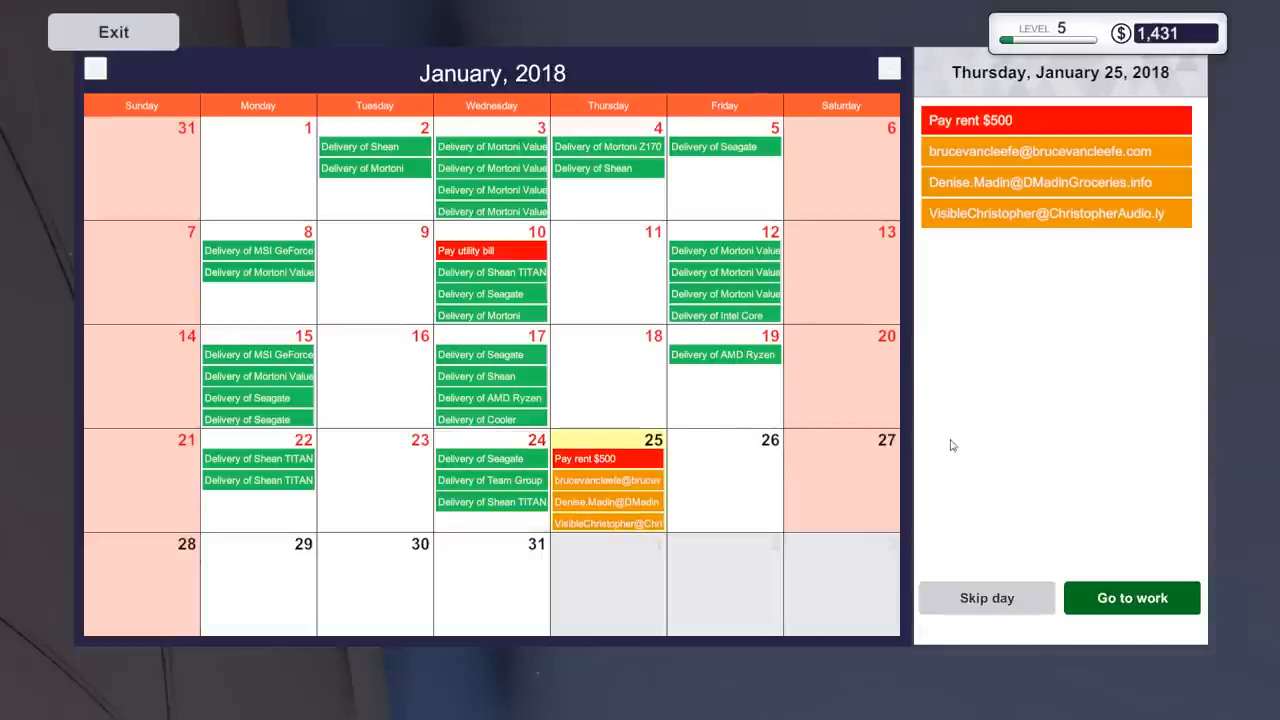
{"action": "left_click", "coordinate": [1131, 597]}
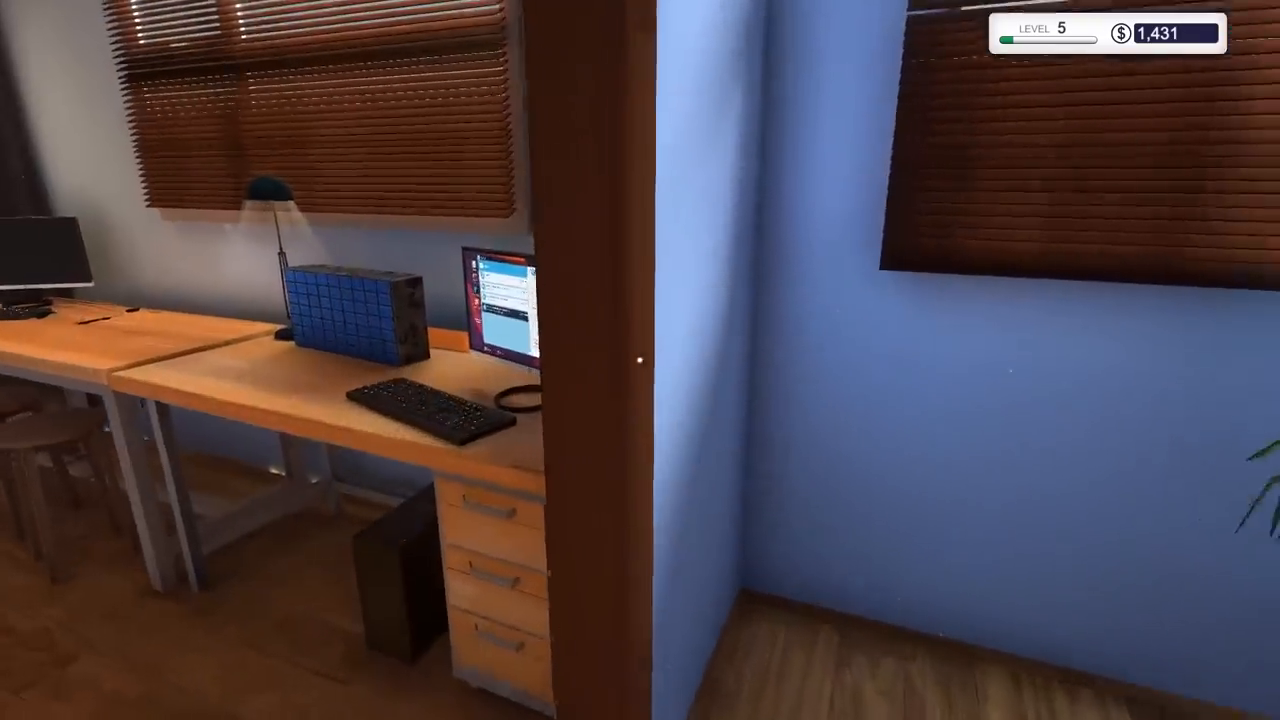
{"action": "left_click", "coordinate": [495, 300]}
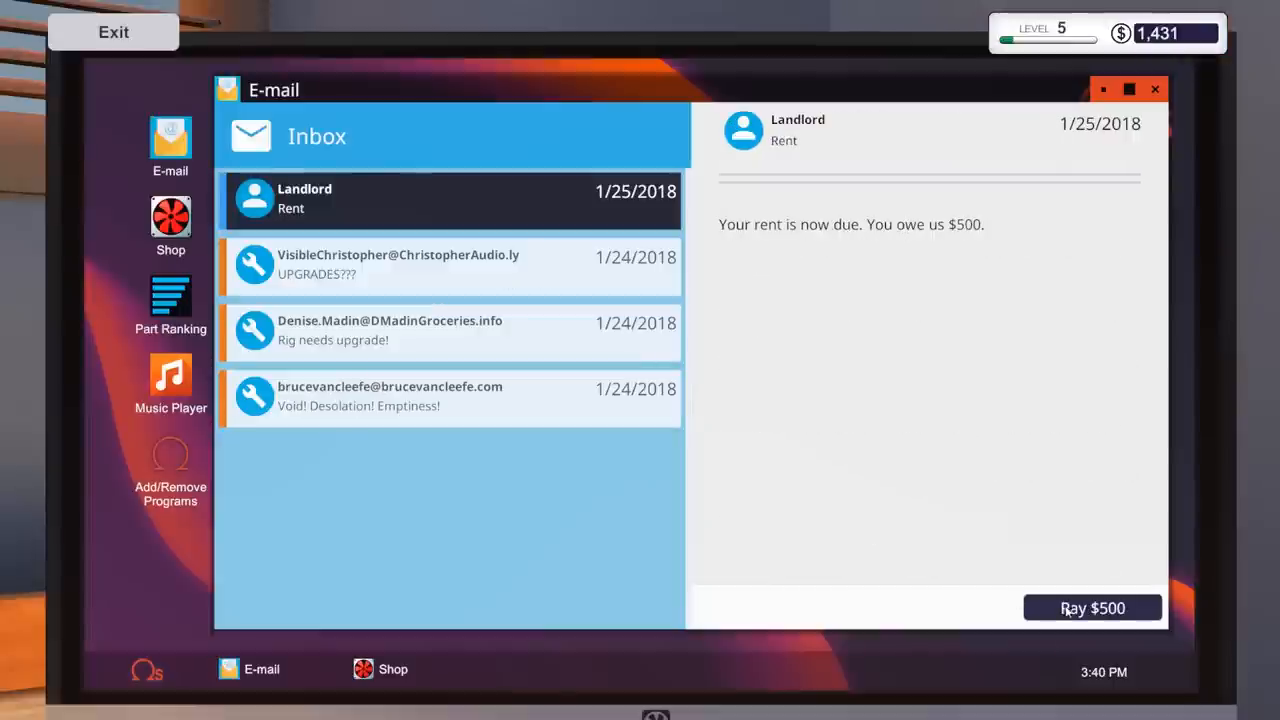
{"action": "left_click", "coordinate": [1091, 608]}
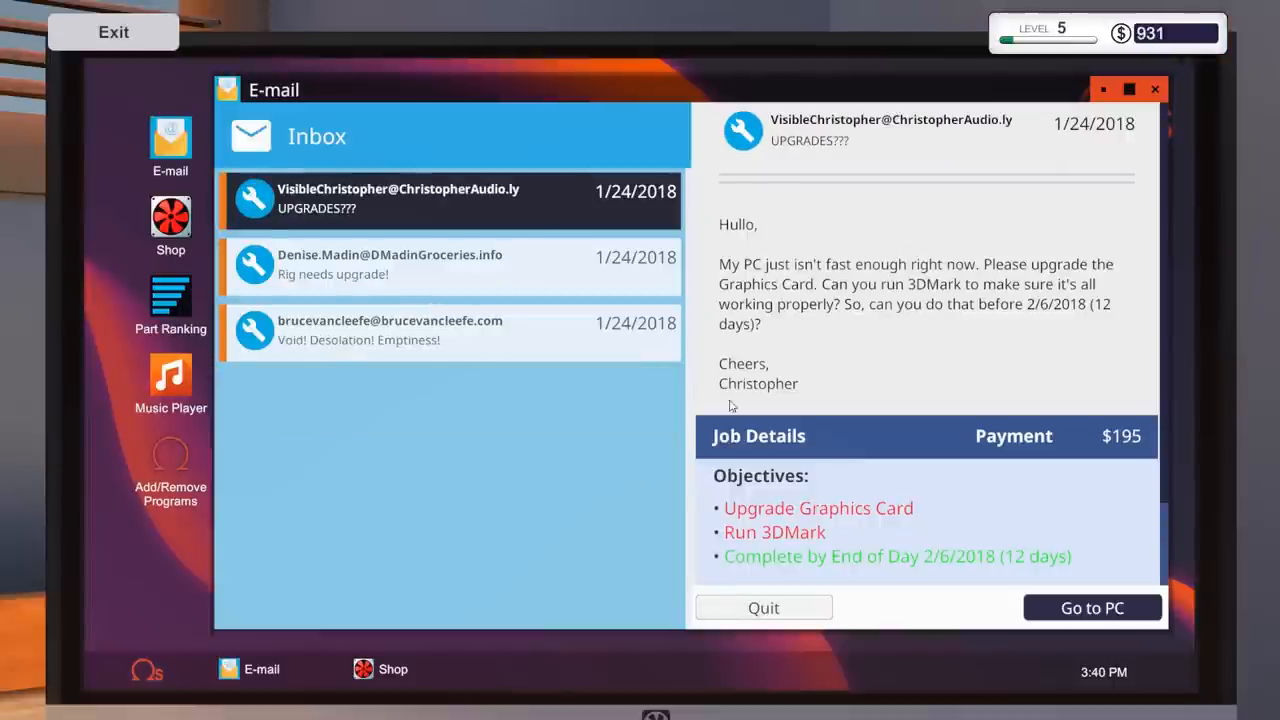
{"action": "left_click", "coordinate": [1092, 607]}
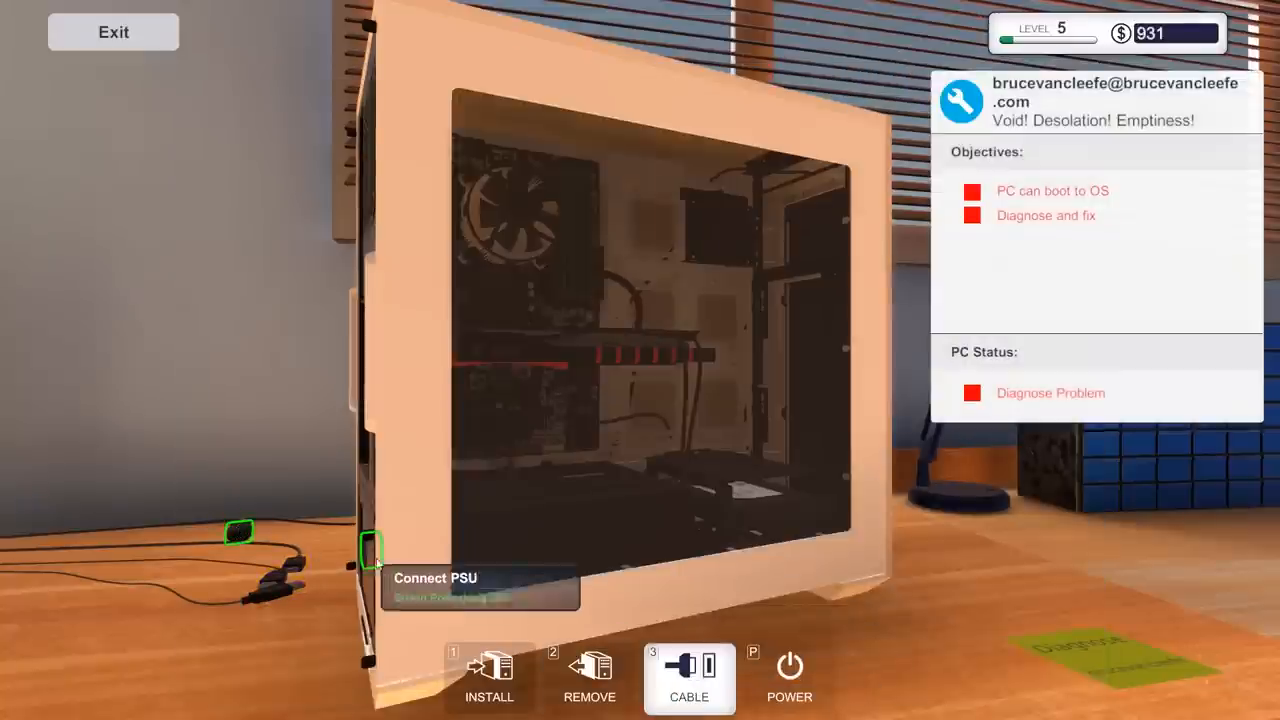
{"action": "mouse_move", "coordinate": [789, 665]}
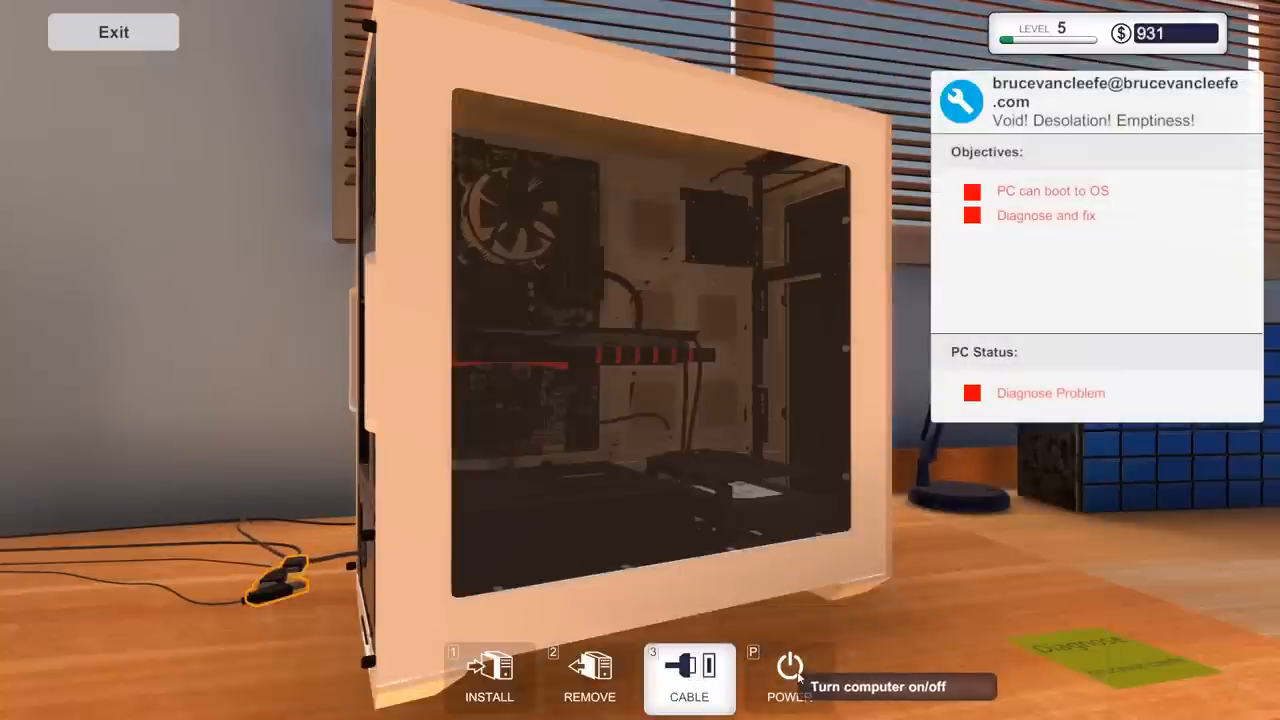
{"action": "mouse_move", "coordinate": [378, 218]}
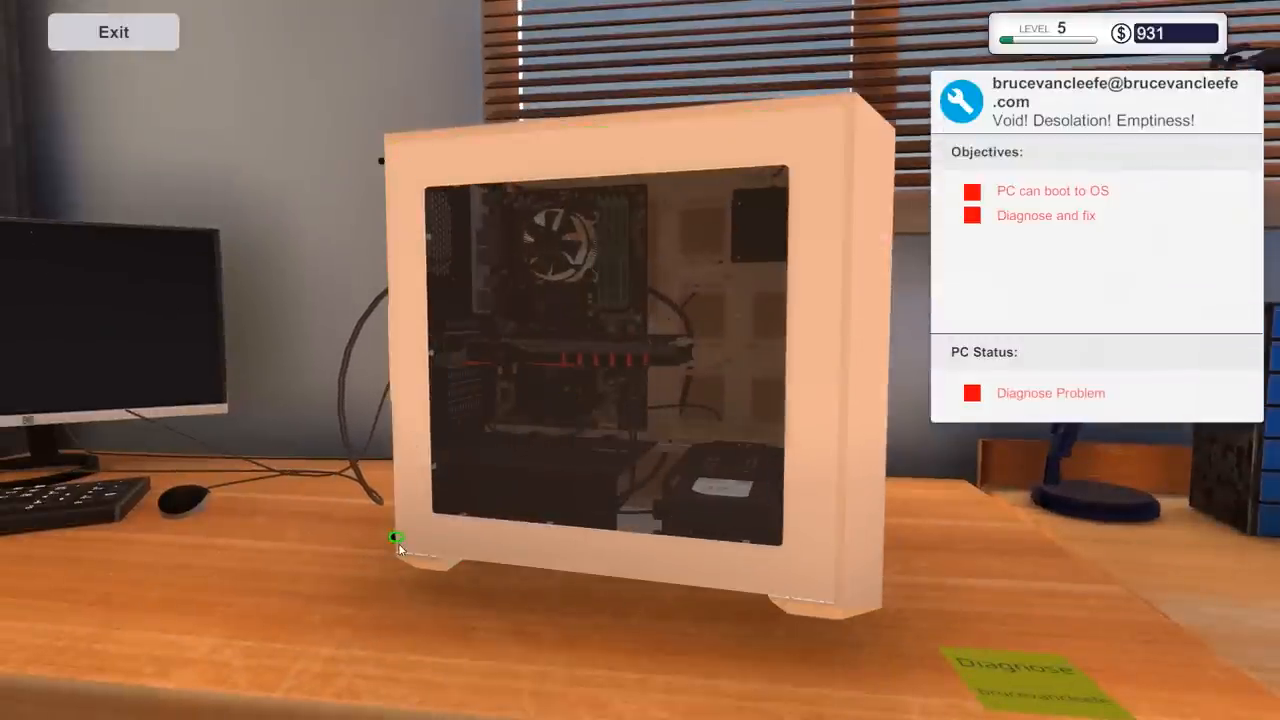
- Remove the side panel and the Shean Powerking 250 PSU, then check it in Power Supplies
{"action": "left_click", "coordinate": [398, 538]}
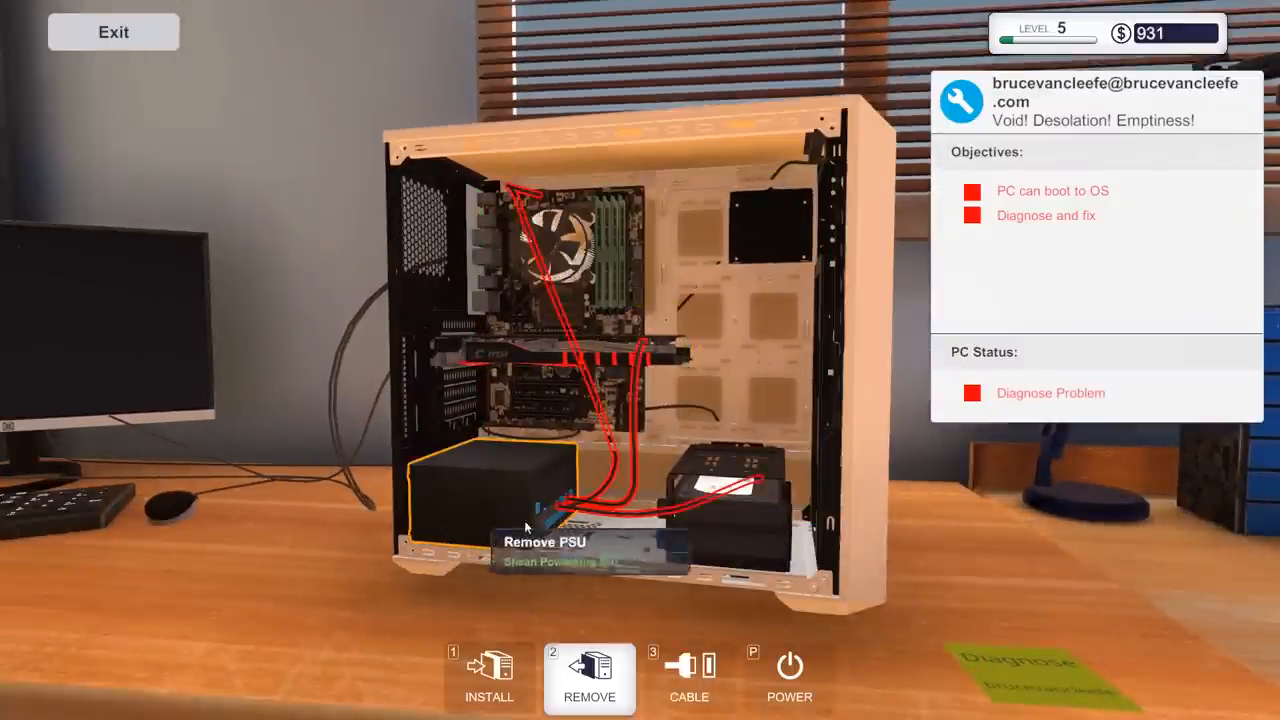
{"action": "left_click", "coordinate": [527, 527]}
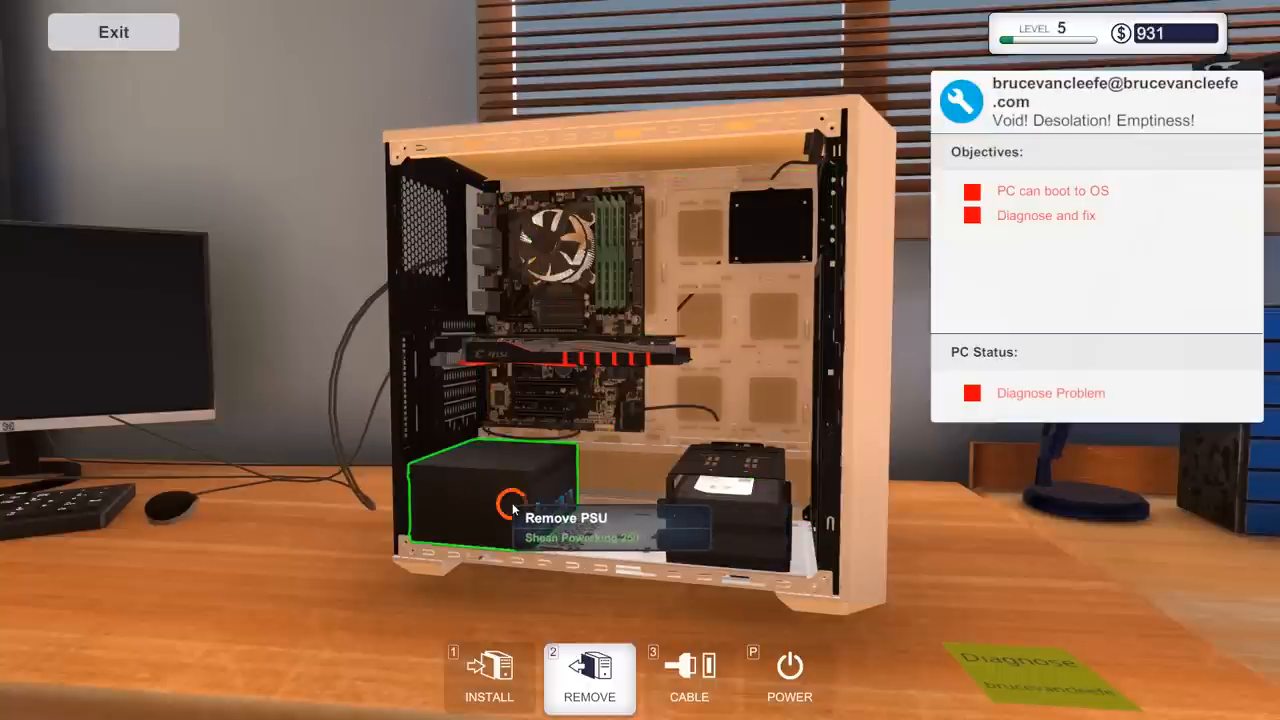
{"action": "left_click", "coordinate": [510, 505]}
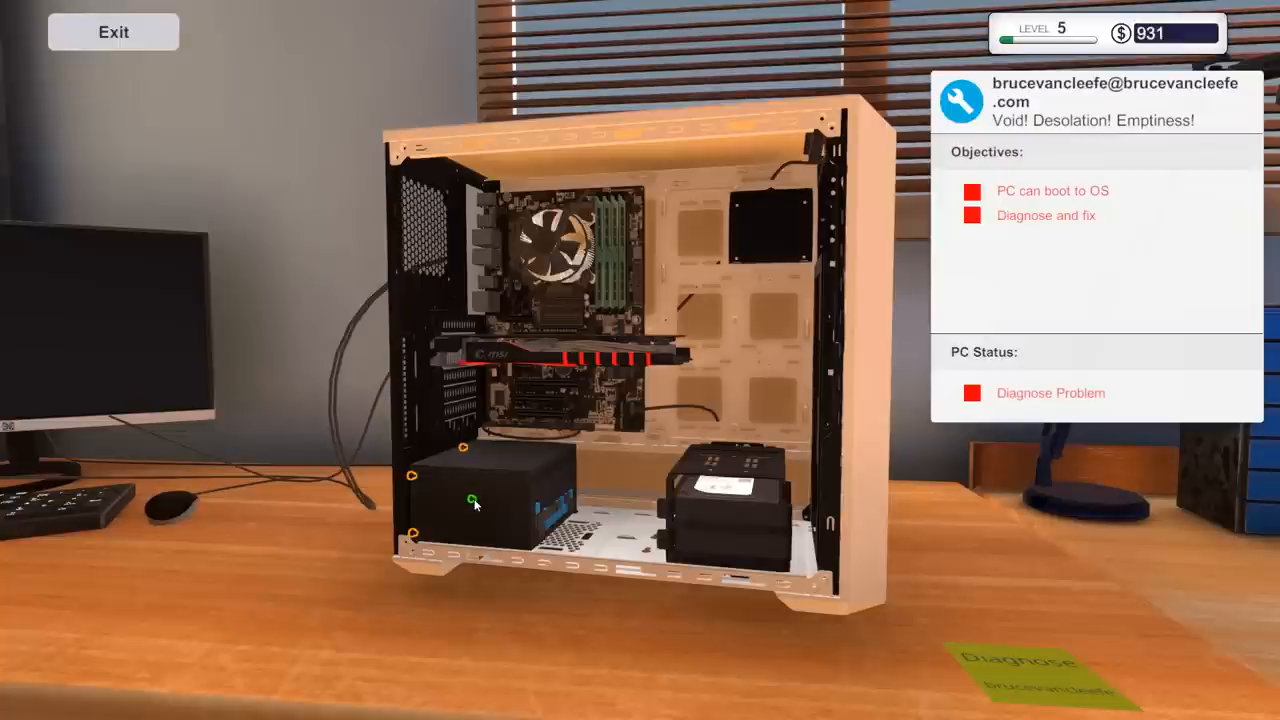
{"action": "mouse_move", "coordinate": [463, 448]}
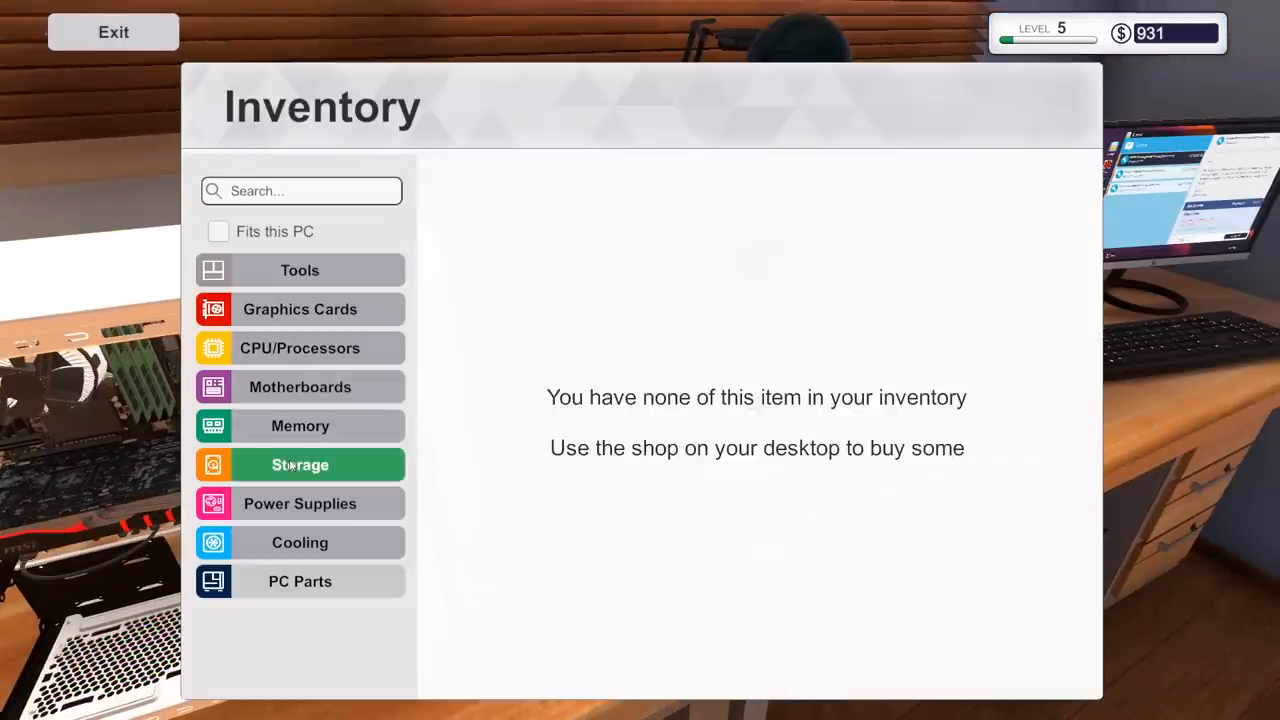
{"action": "left_click", "coordinate": [300, 503]}
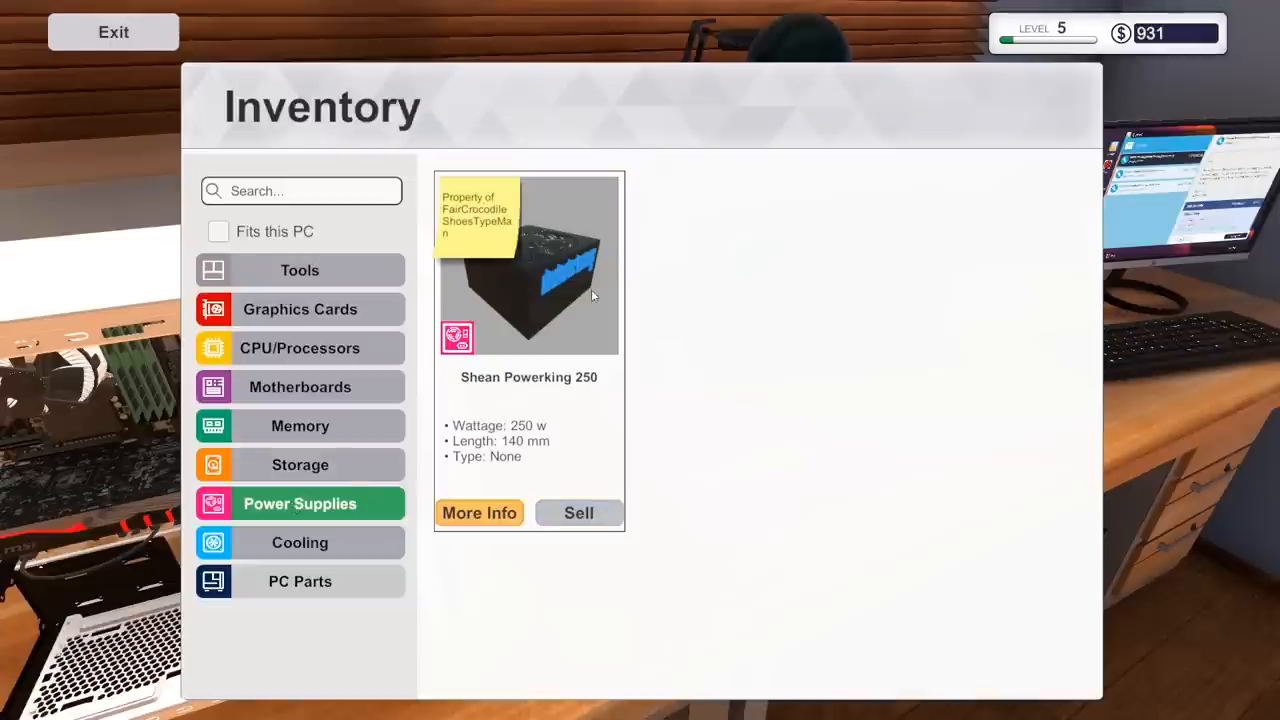
{"action": "mouse_move", "coordinate": [436, 476]}
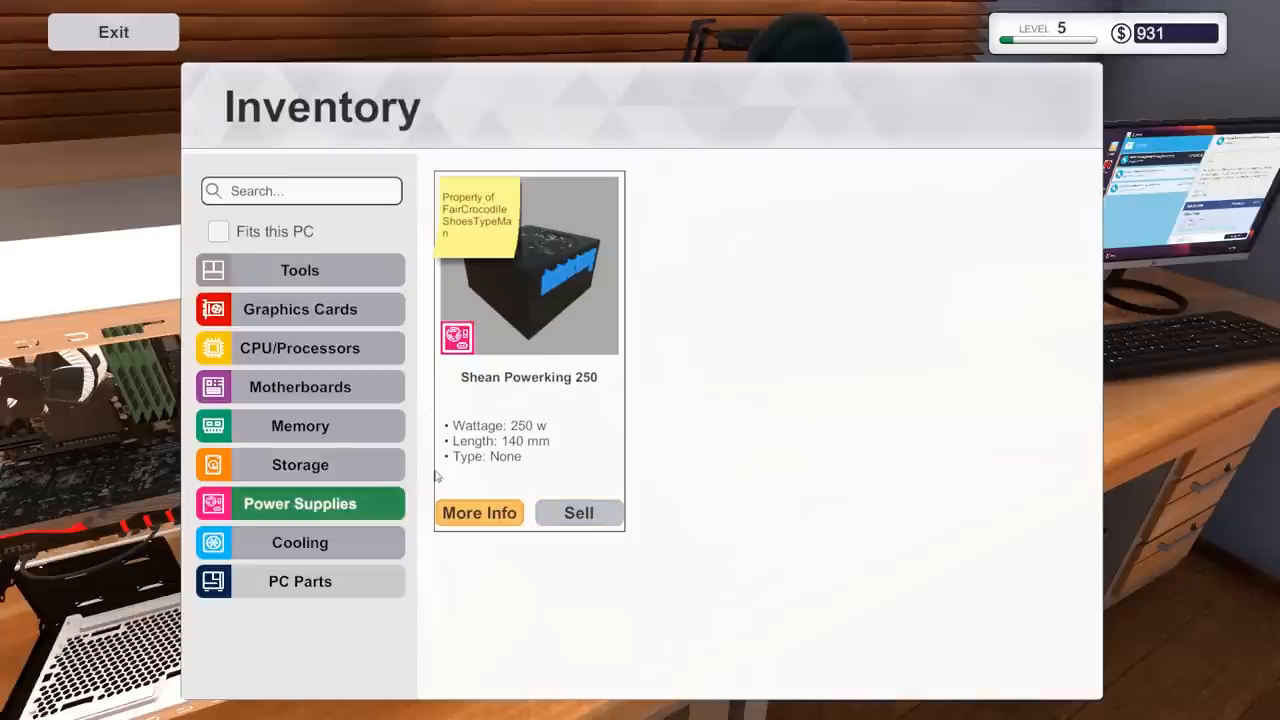
{"action": "left_click", "coordinate": [113, 32]}
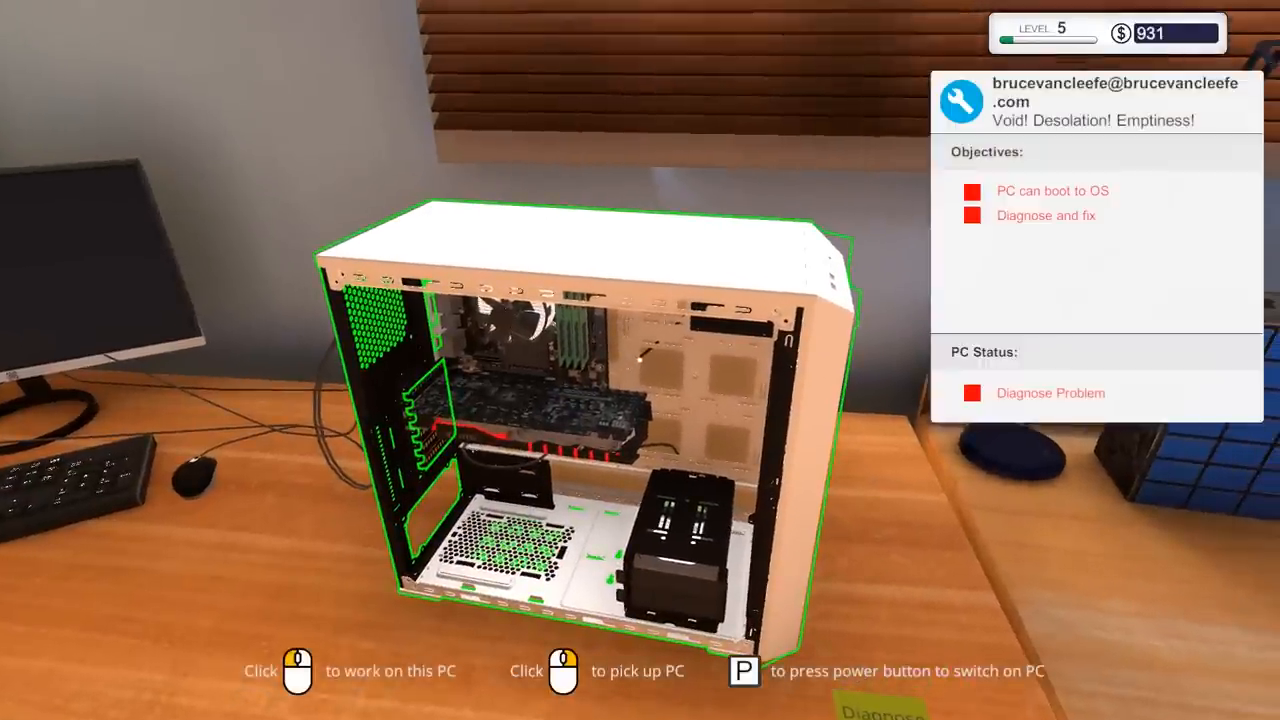
- Browse the Fits-this-PC inventory across Tools and PC Parts categories, then close it
{"action": "left_click", "coordinate": [575, 400]}
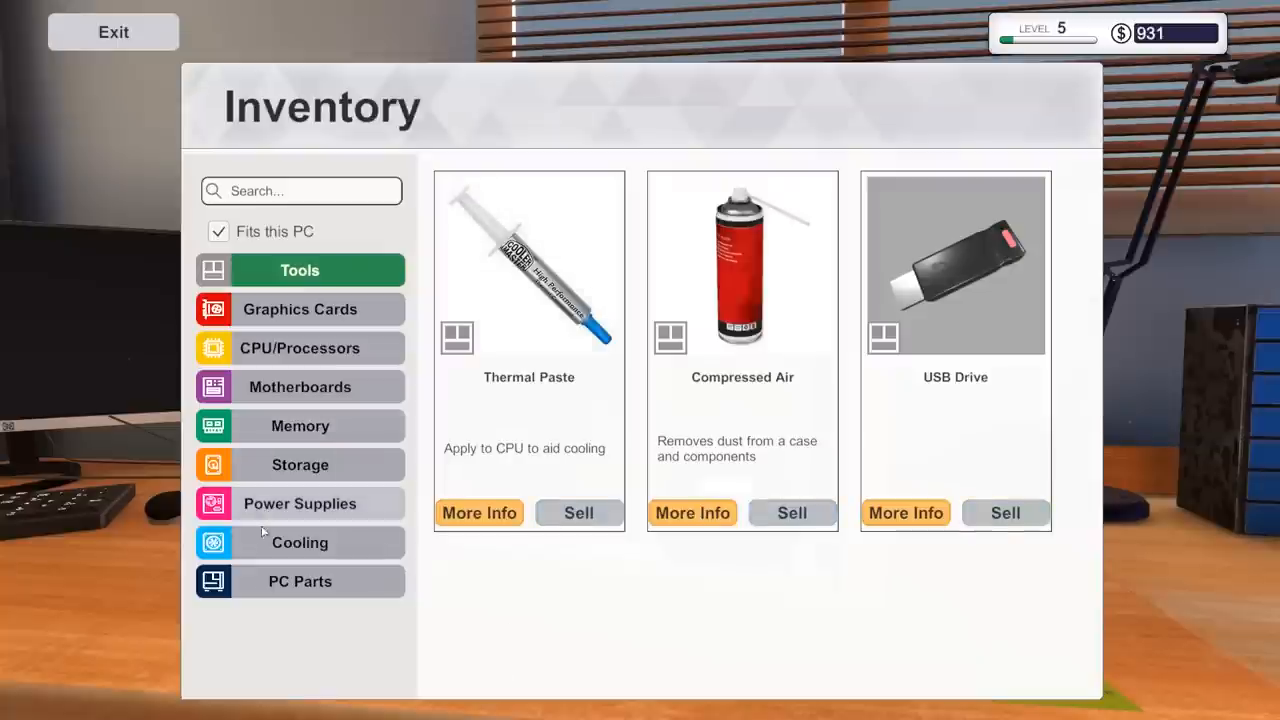
{"action": "left_click", "coordinate": [300, 581]}
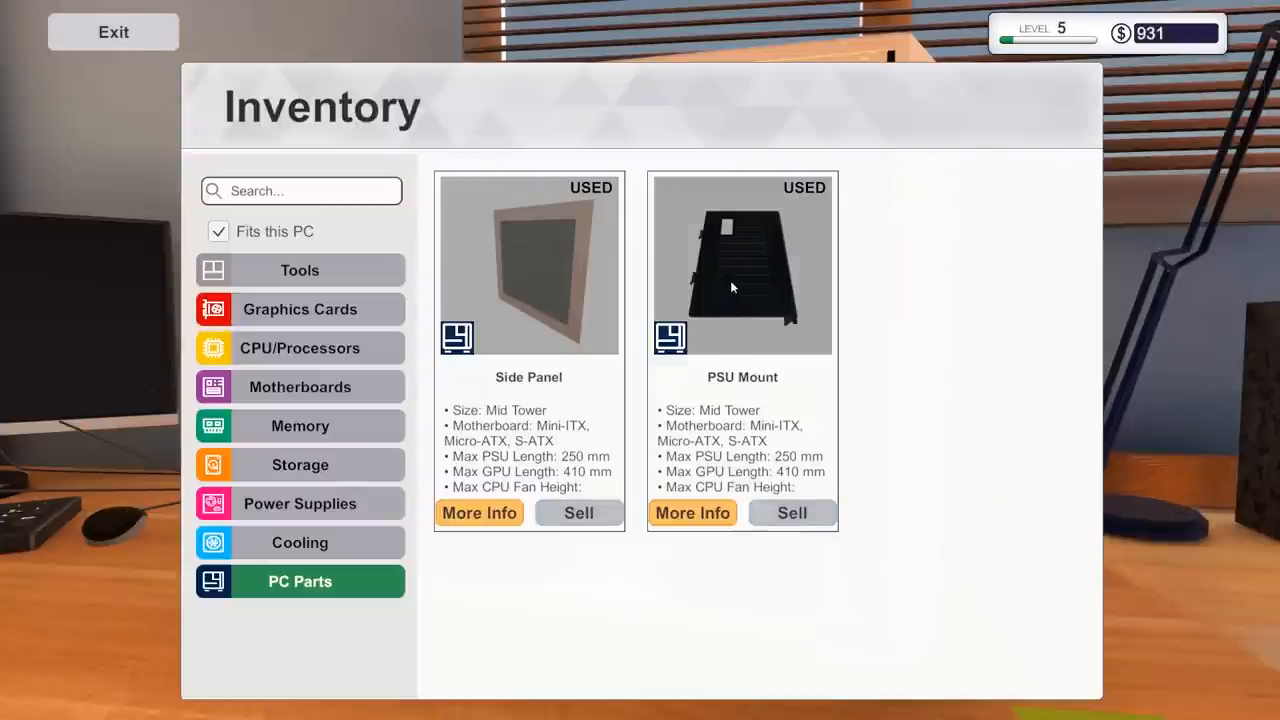
{"action": "left_click", "coordinate": [113, 31]}
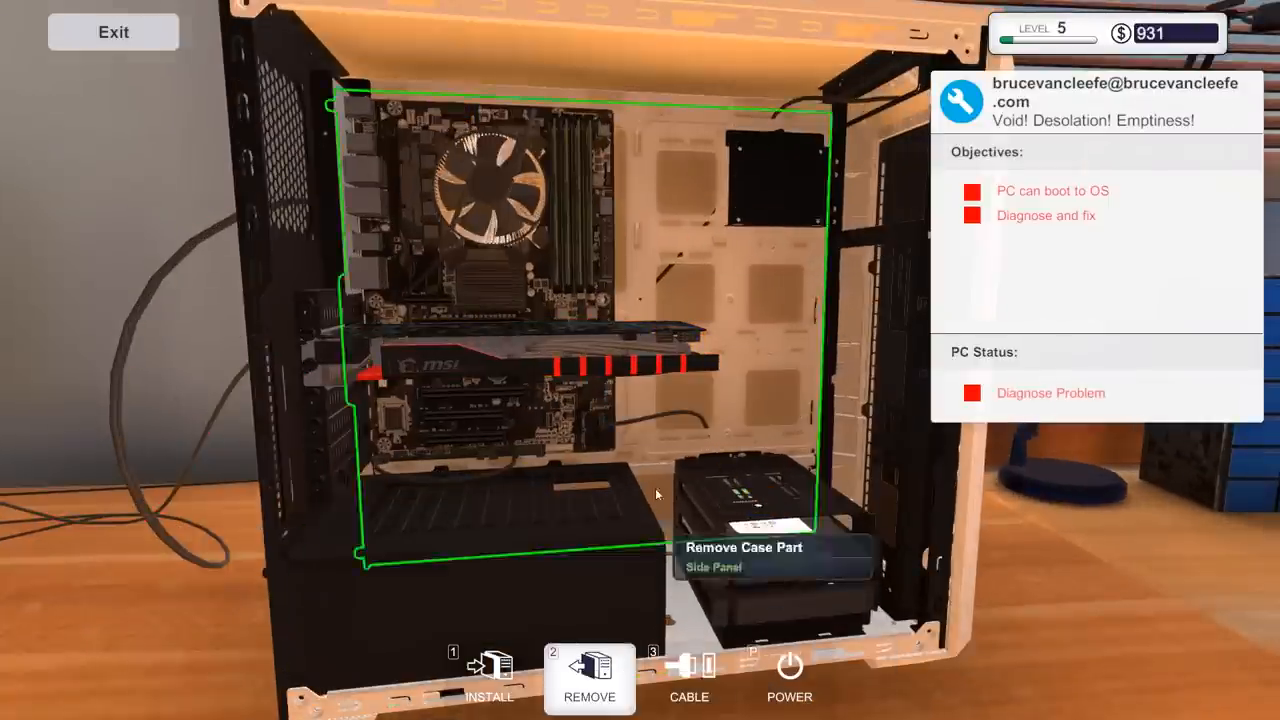
- Connect the HDD and graphics card power cables with the Cable tool, then open inventory
{"action": "left_click", "coordinate": [689, 680]}
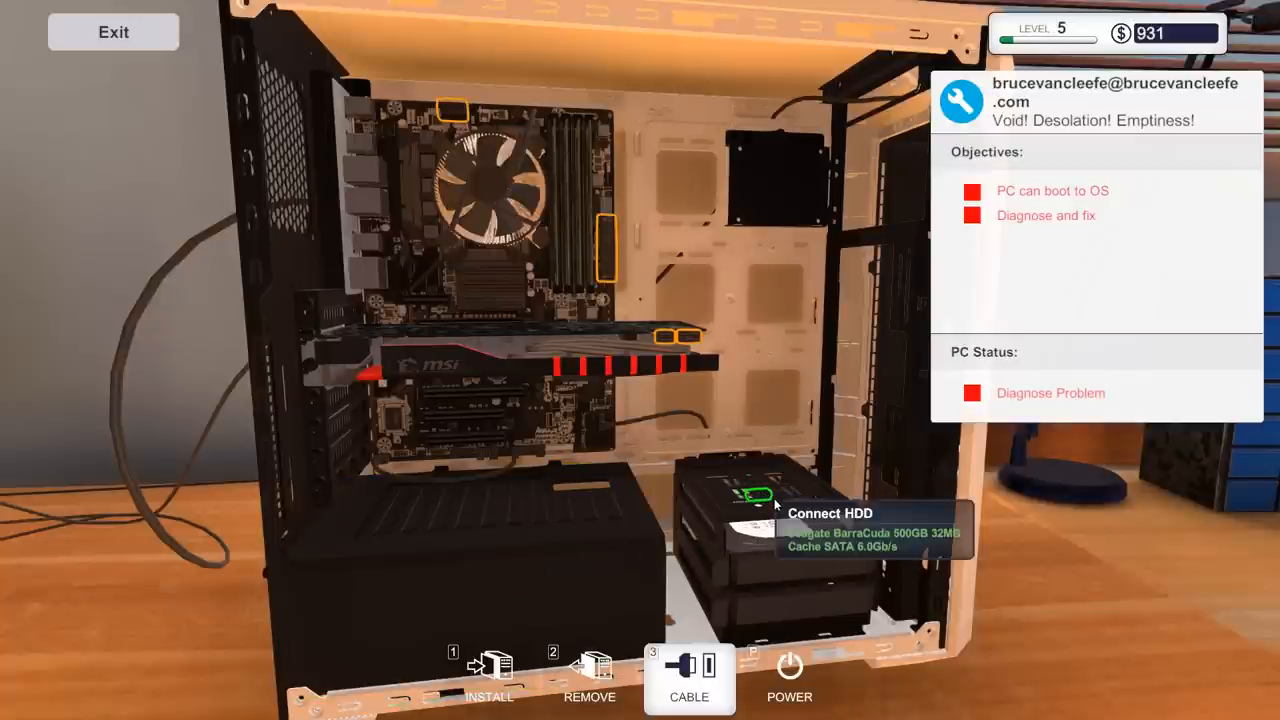
{"action": "mouse_move", "coordinate": [665, 337]}
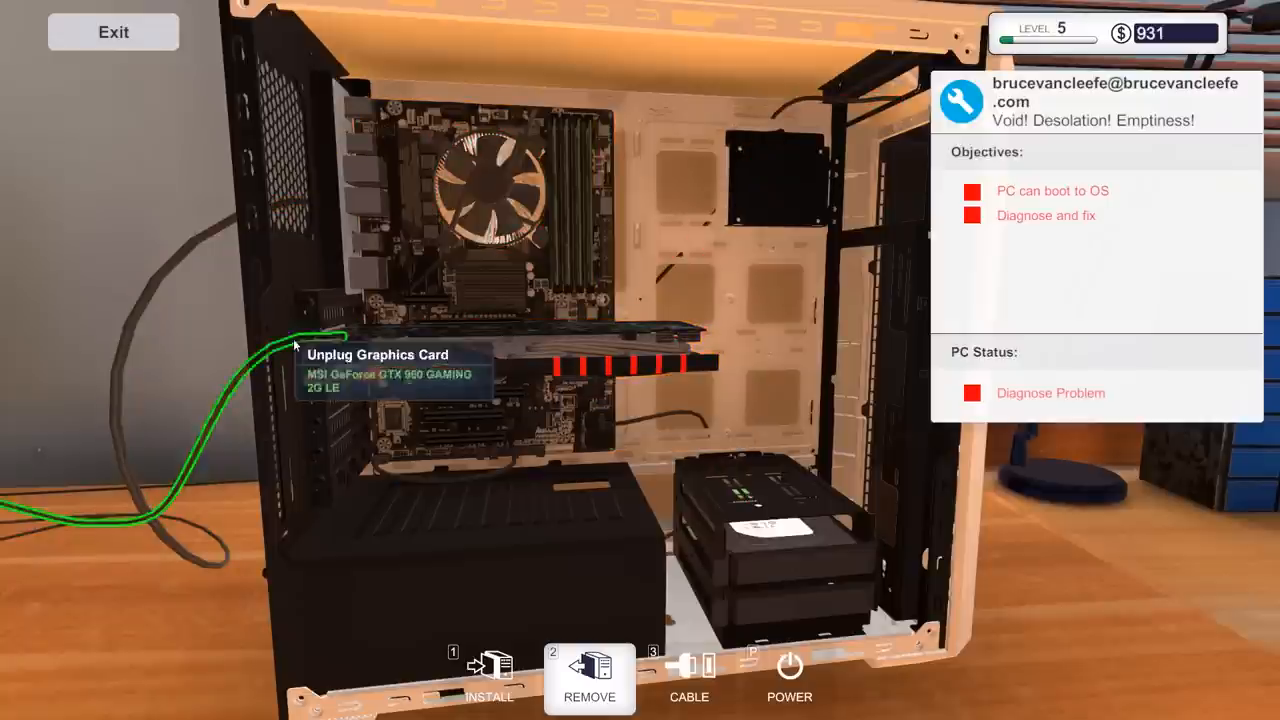
{"action": "left_click", "coordinate": [310, 335]}
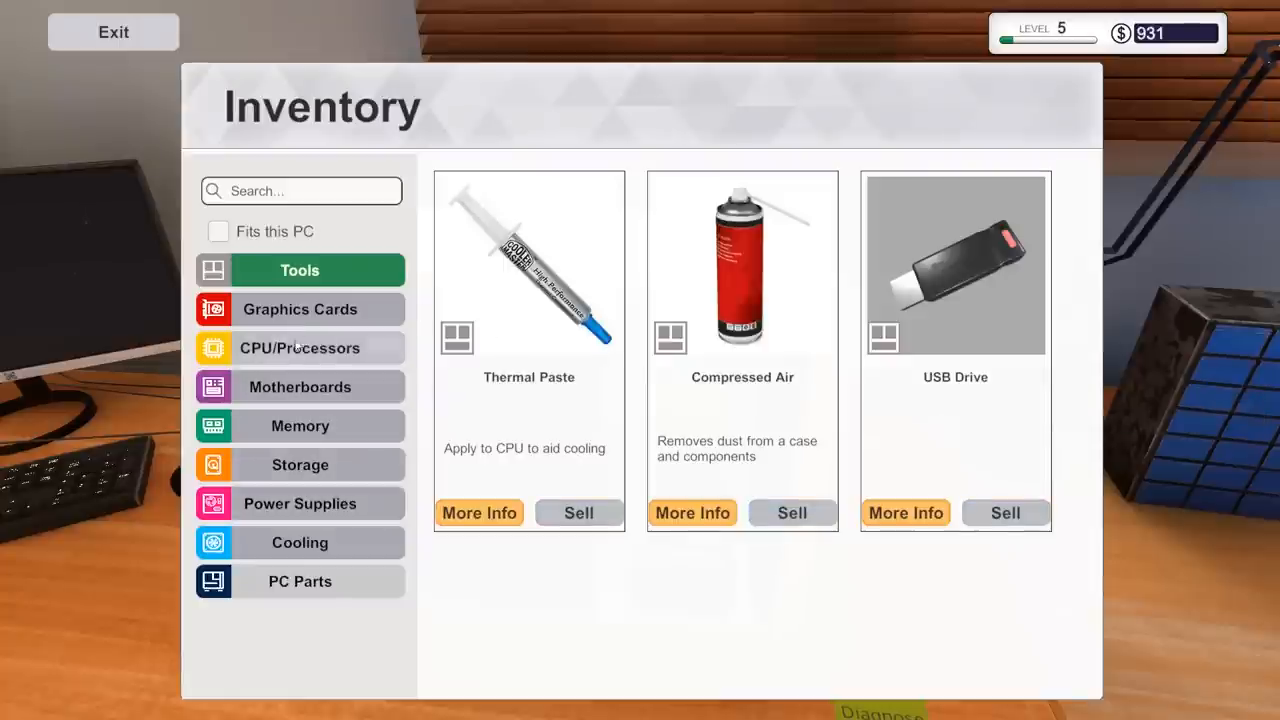
- Scroll through fitting processors, including the Core i5-6400, in the CPU inventory list
{"action": "left_click", "coordinate": [113, 32]}
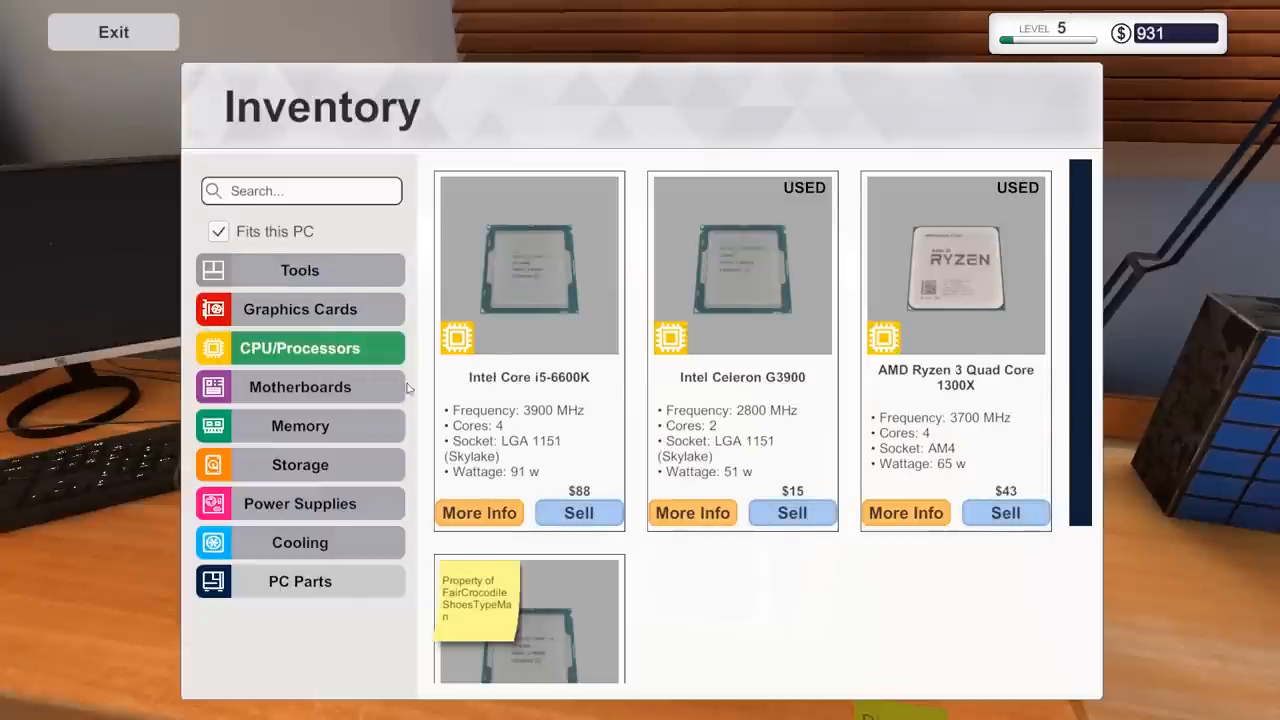
{"action": "scroll", "scroll_direction": "down", "scroll_amount": 3}
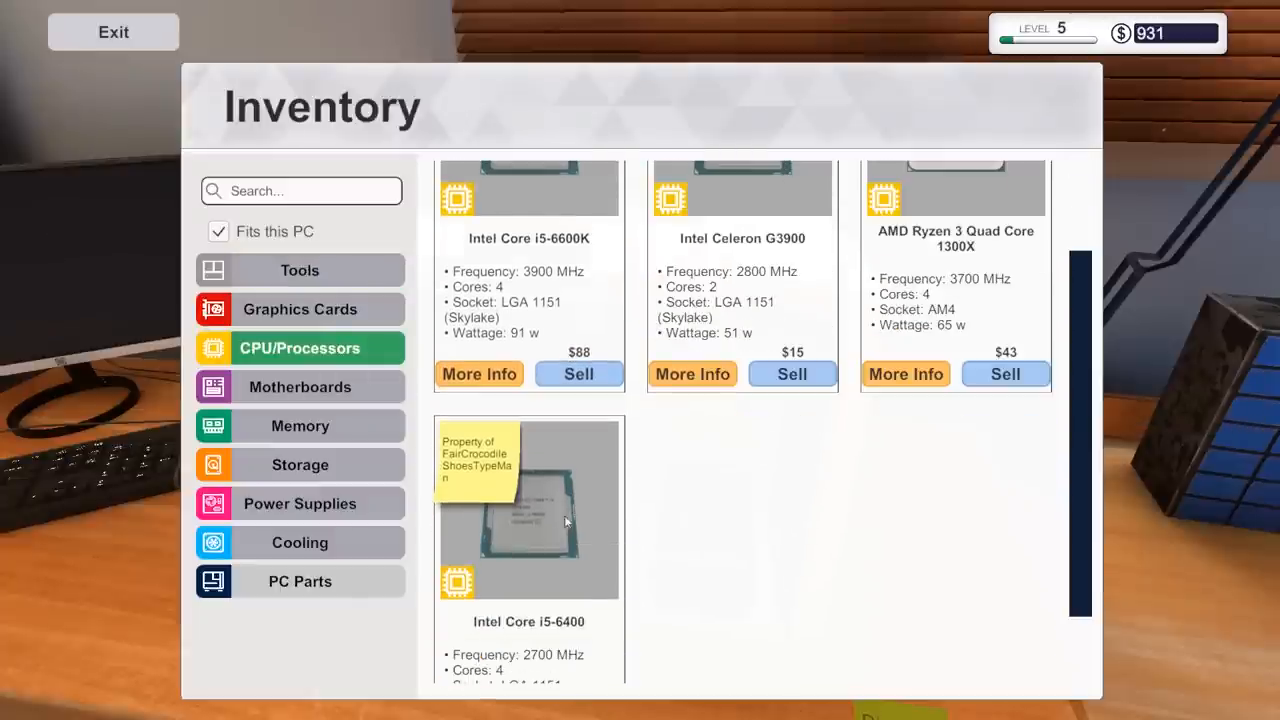
{"action": "scroll", "scroll_direction": "down", "scroll_amount": 3}
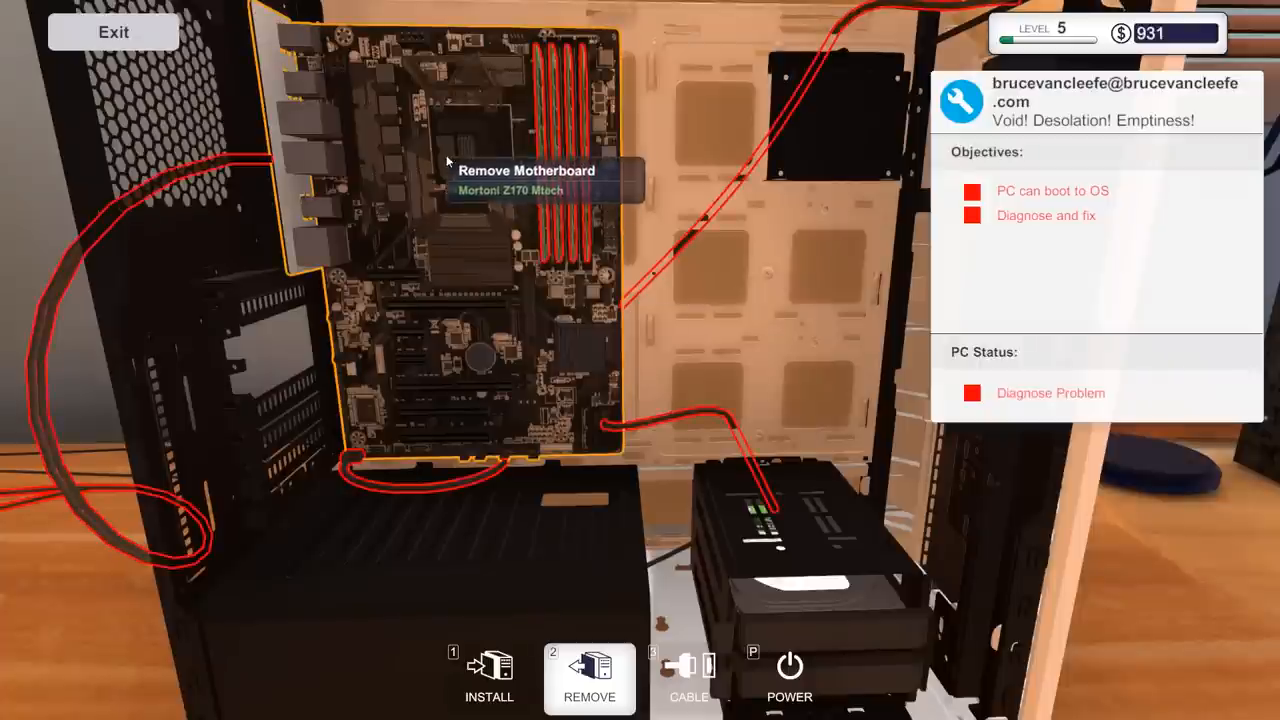
{"action": "mouse_move", "coordinate": [565, 310]}
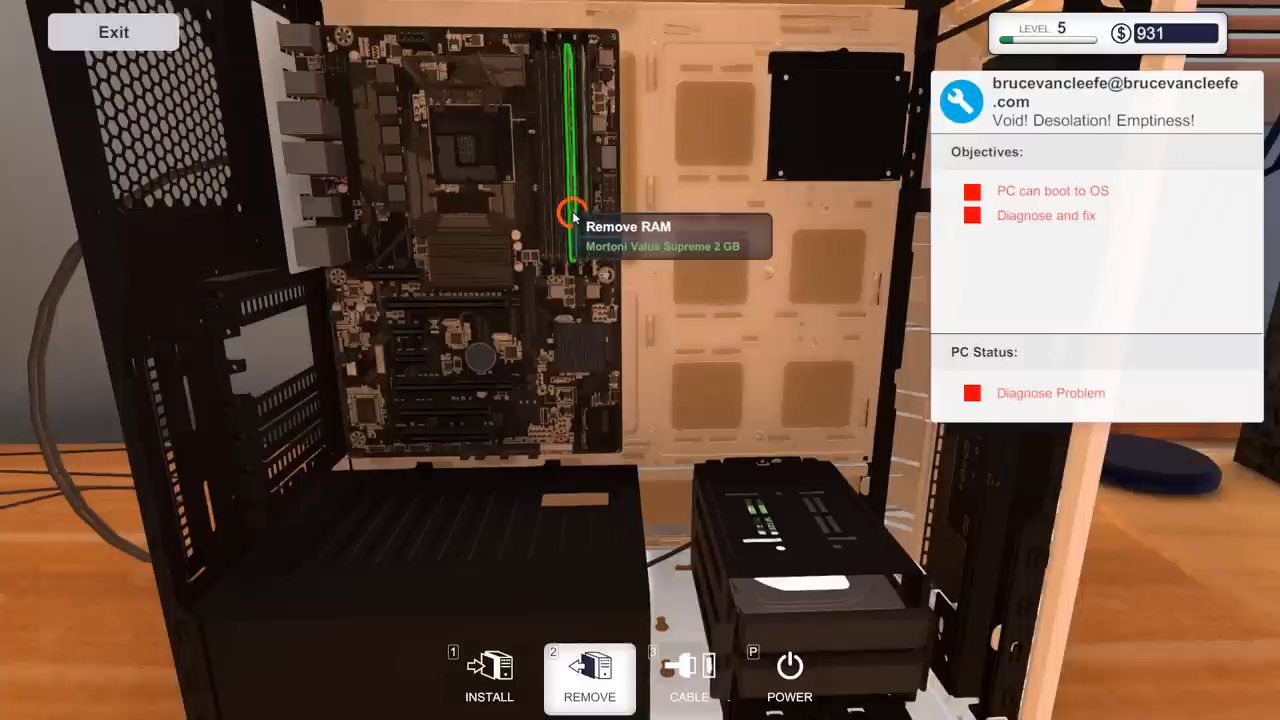
{"action": "mouse_move", "coordinate": [448, 350]}
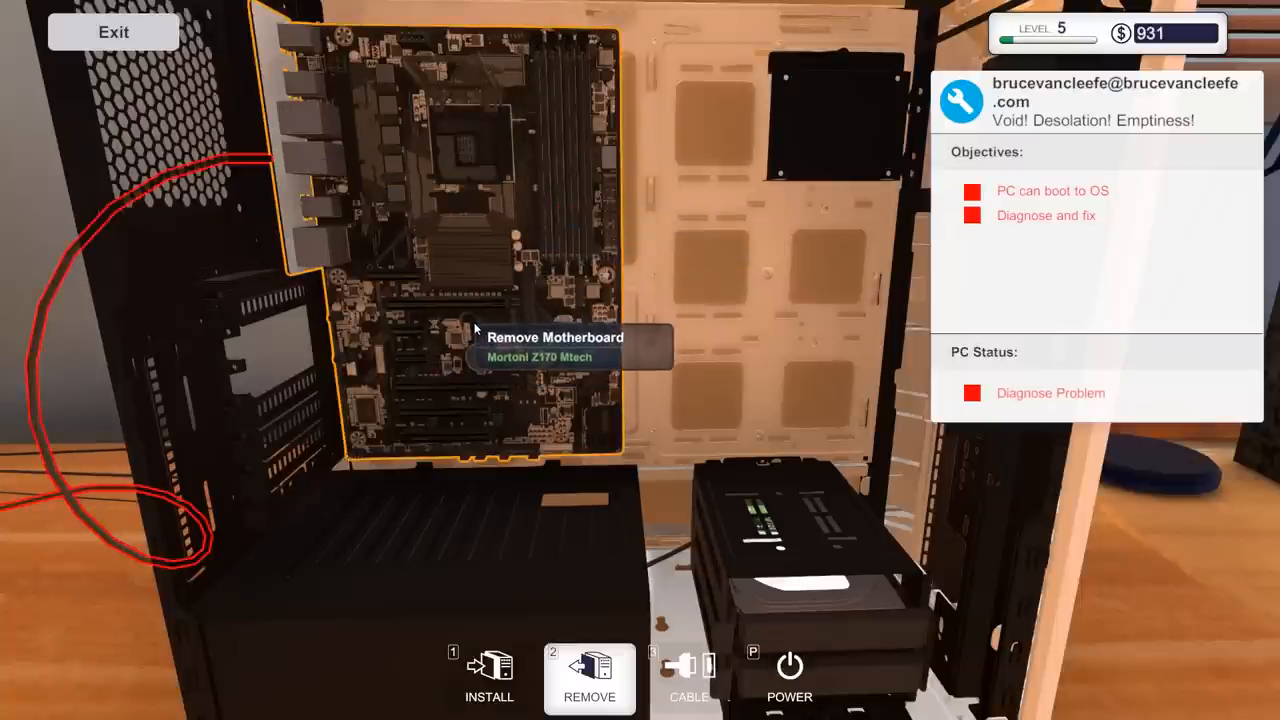
- Remove the Mortoni Z170 Mtech motherboard from the customer's case
{"action": "left_click", "coordinate": [589, 678]}
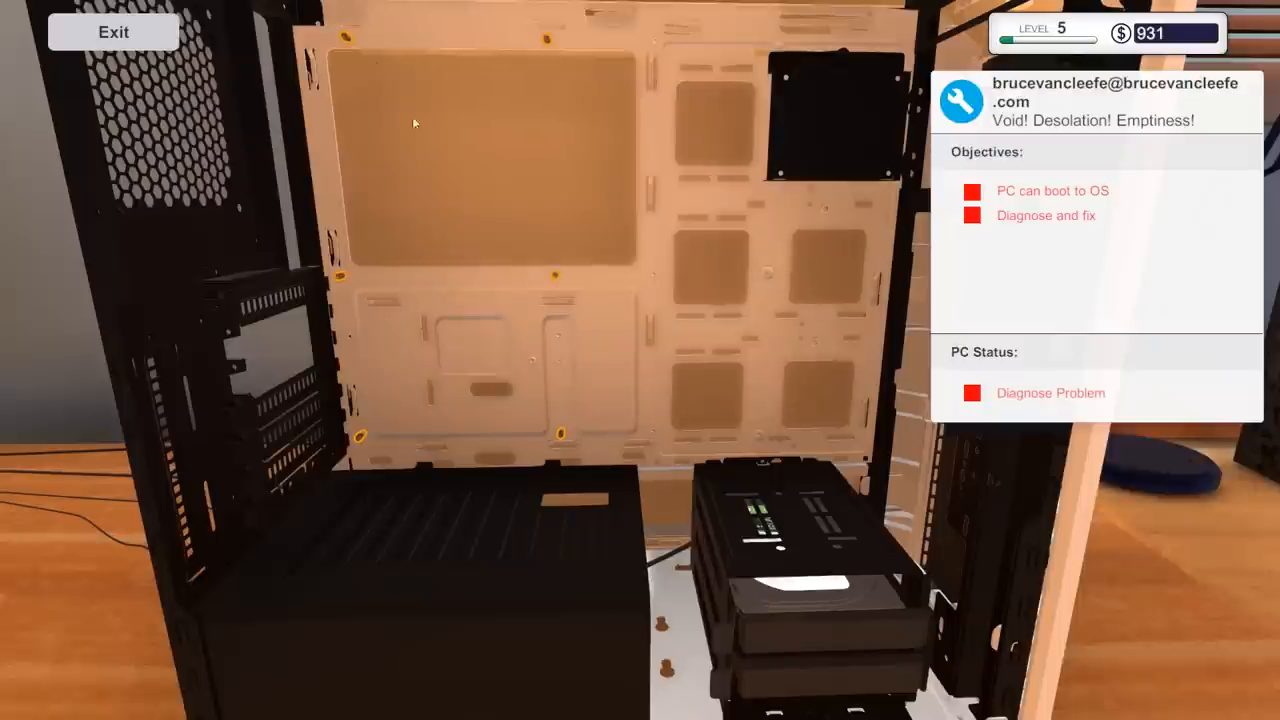
{"action": "mouse_move", "coordinate": [545, 38]}
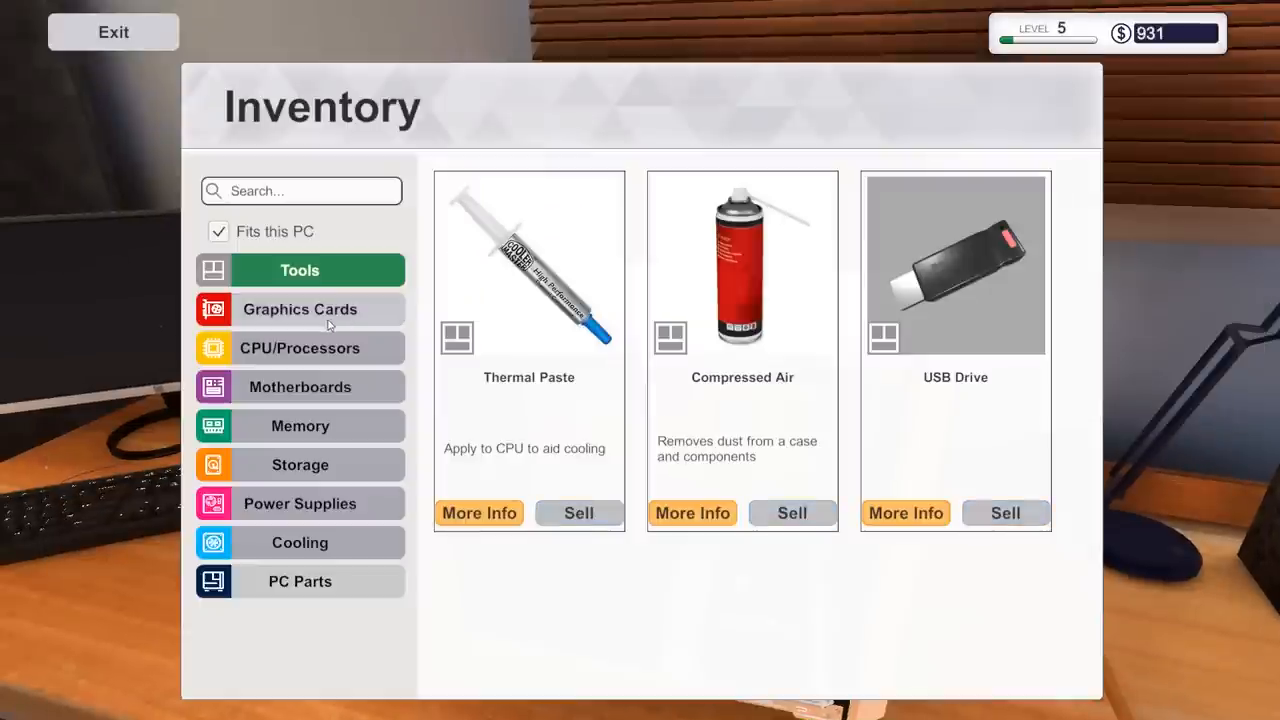
- Confirm the used Mortoni Z170 Mtech appears under Motherboards, then close the inventory
{"action": "left_click", "coordinate": [299, 387]}
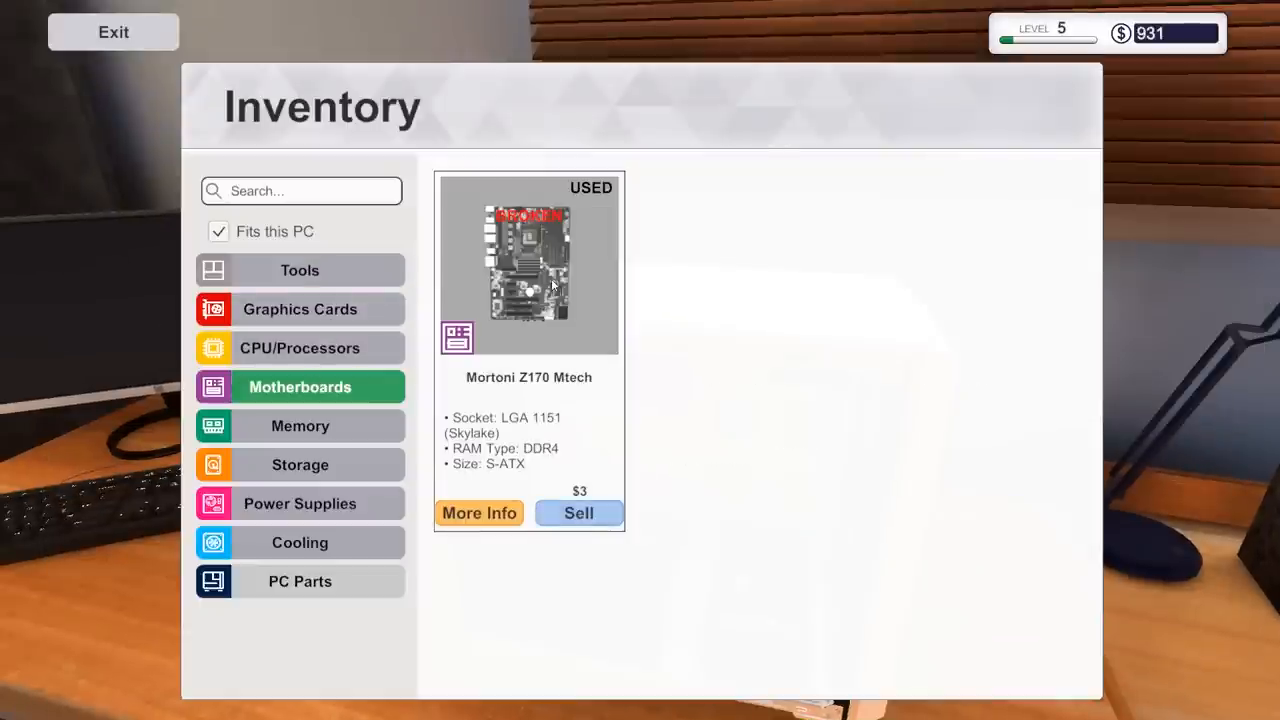
{"action": "left_click", "coordinate": [113, 31]}
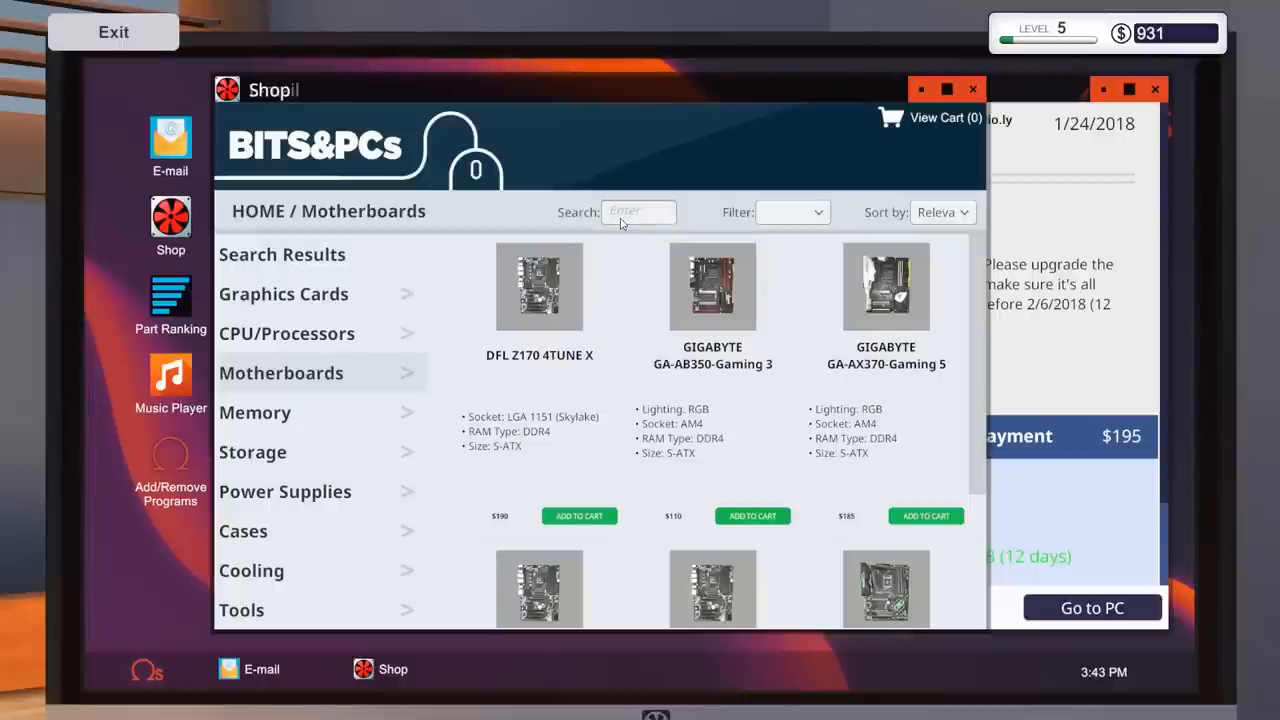
- Search 'z170', reread the Void! email, and add the DFL Z170 4TUNE X to the cart
{"action": "type", "text": "z170"}
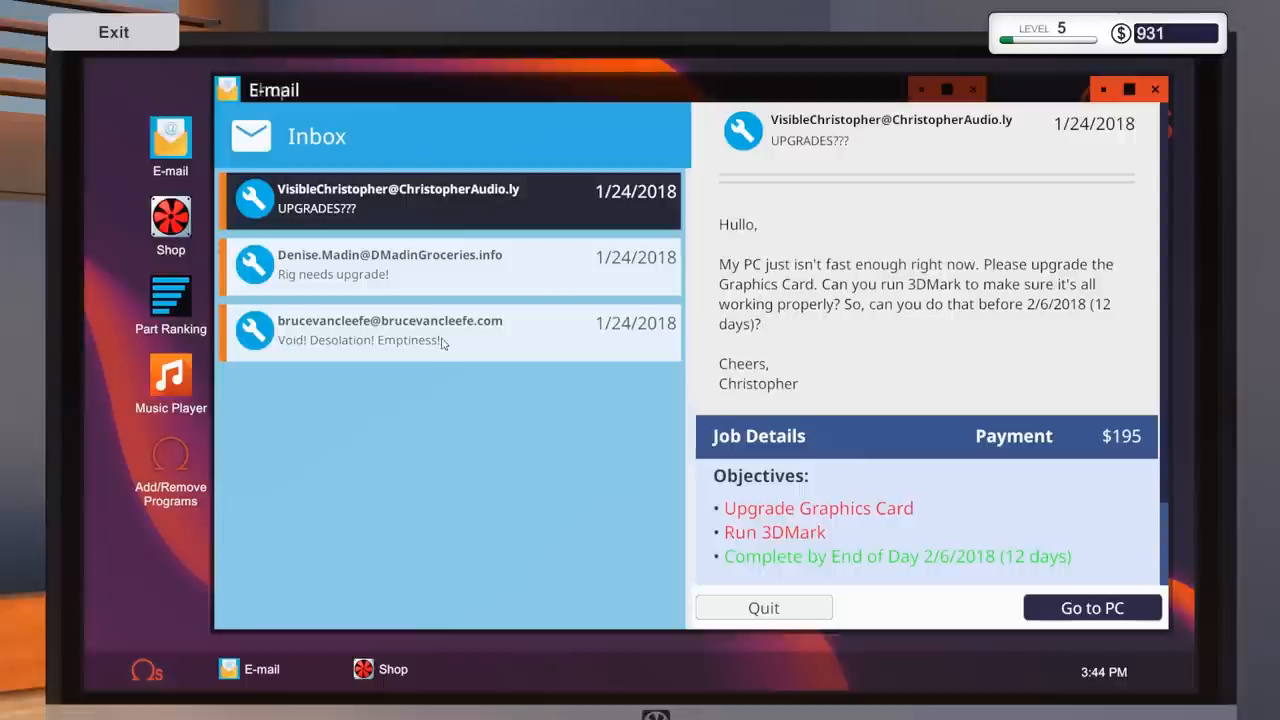
{"action": "left_click", "coordinate": [450, 331]}
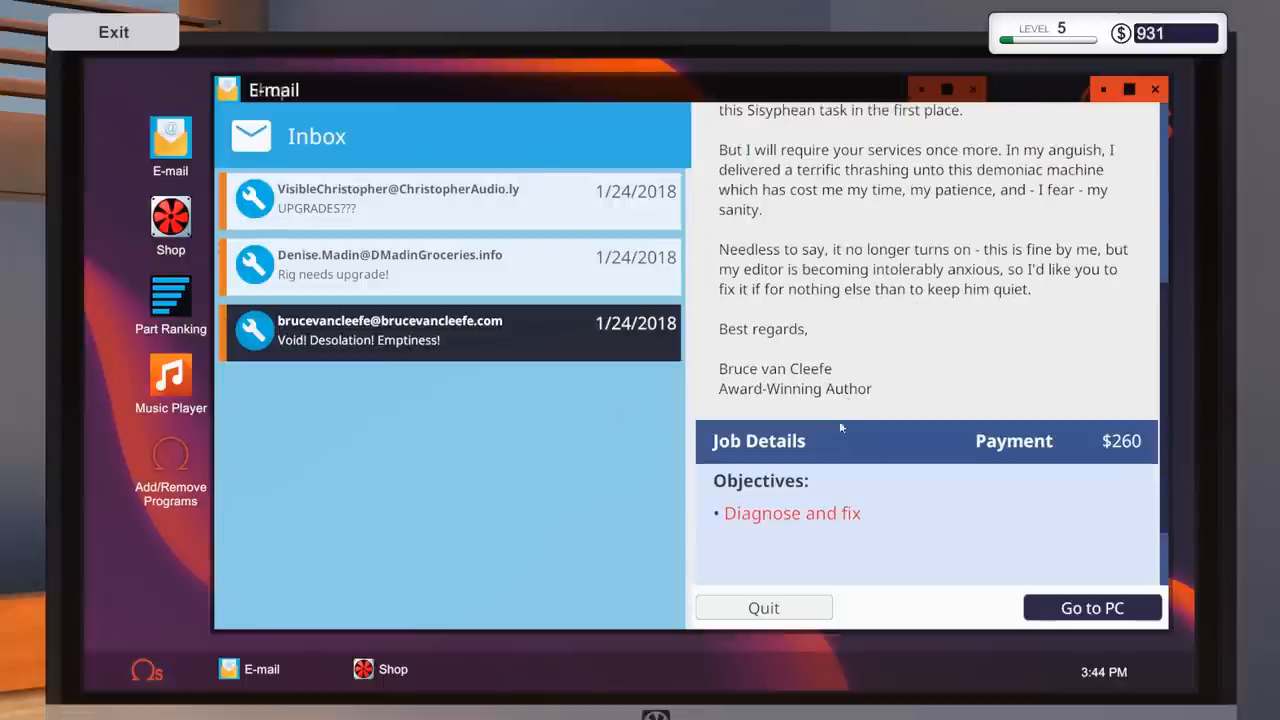
{"action": "left_click", "coordinate": [170, 225]}
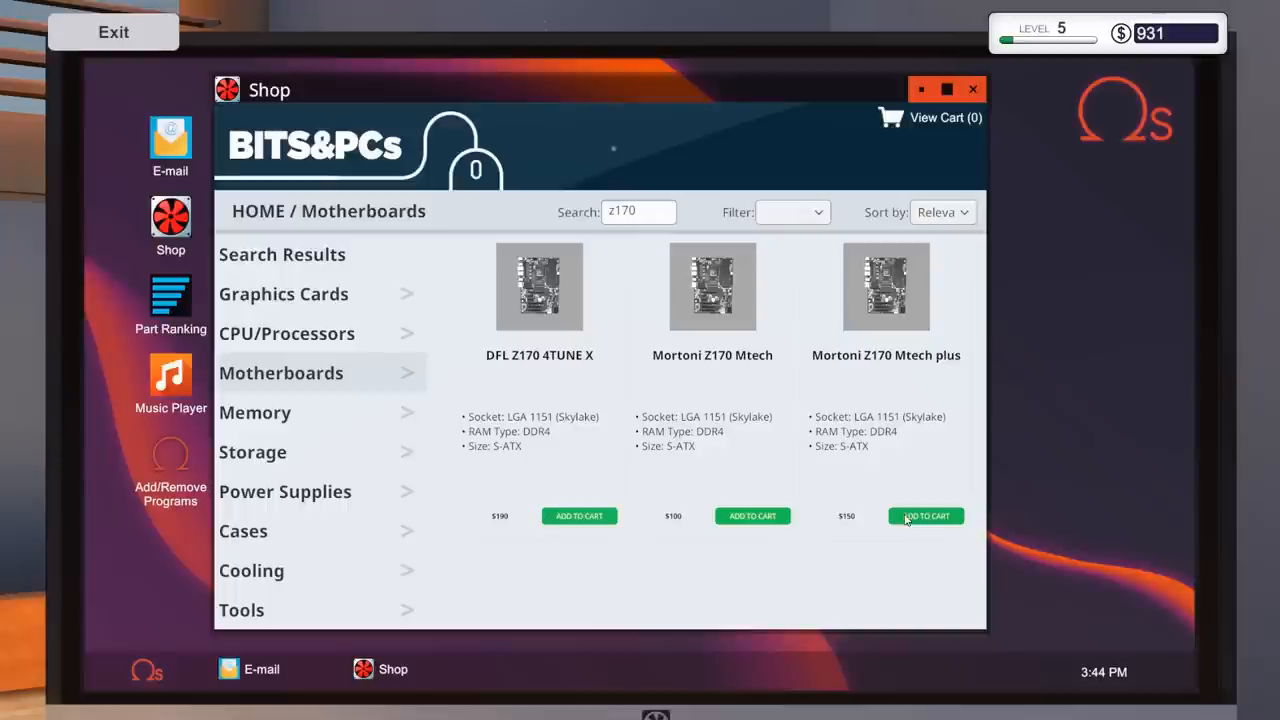
{"action": "mouse_move", "coordinate": [564, 530]}
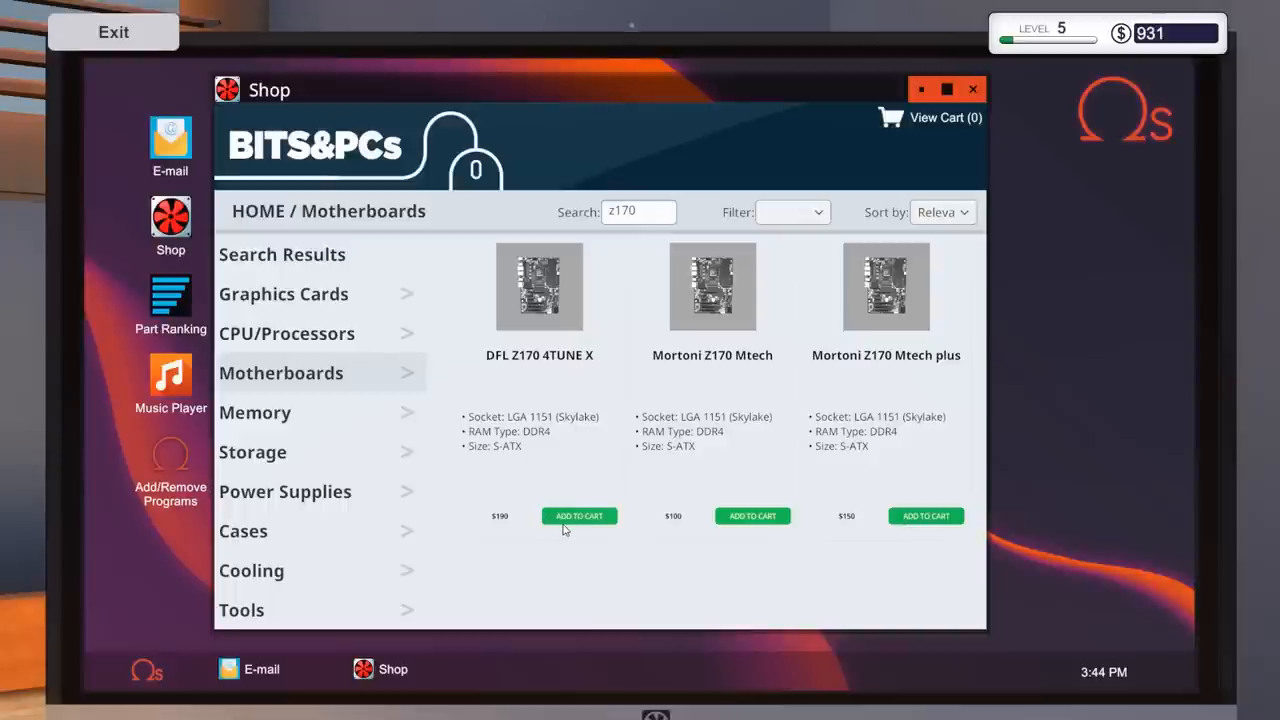
{"action": "left_click", "coordinate": [578, 516]}
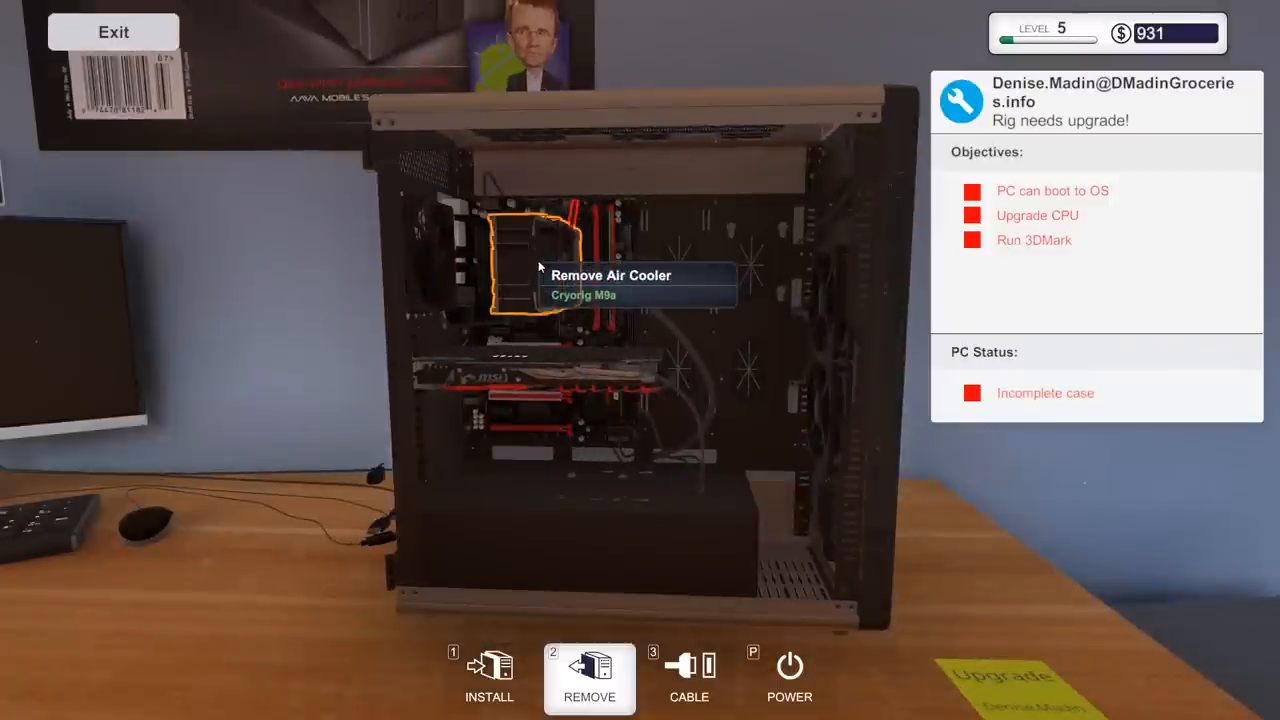
- Remove the Cryorig M9a cooler and Ryzen 3 1300X, confirm them in processor inventory, then exit
{"action": "left_click", "coordinate": [540, 270]}
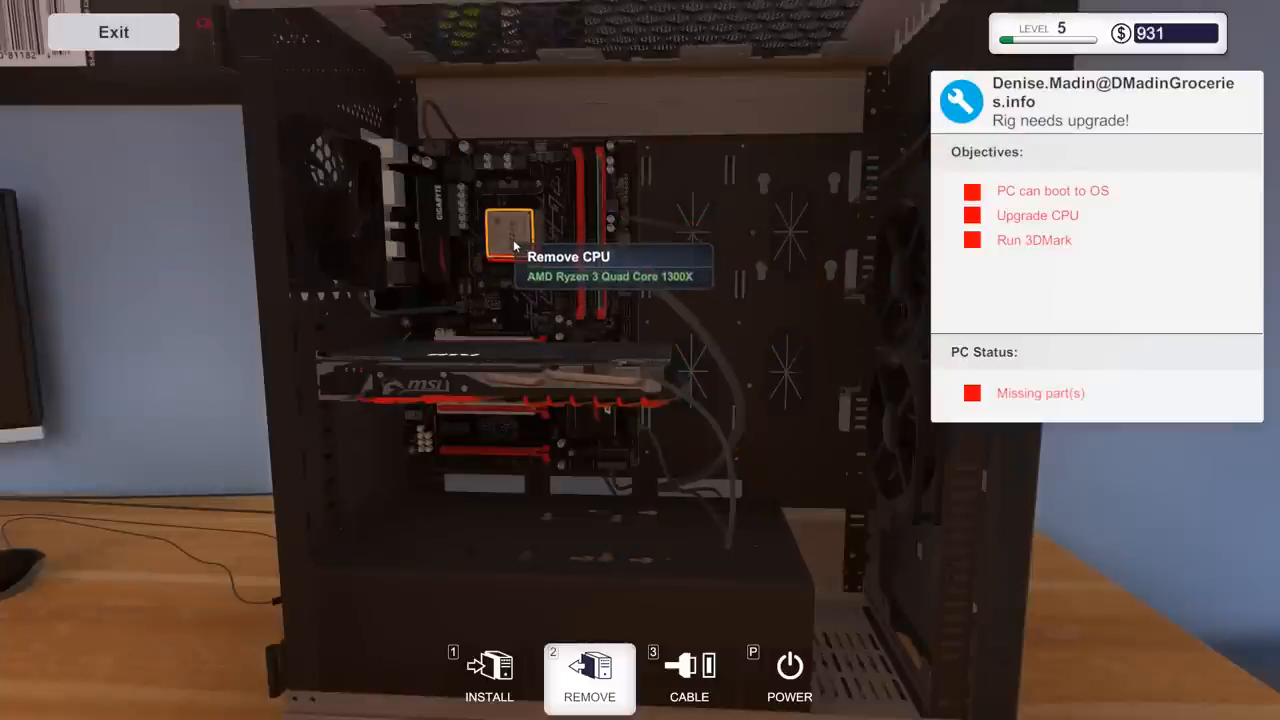
{"action": "left_click", "coordinate": [508, 230]}
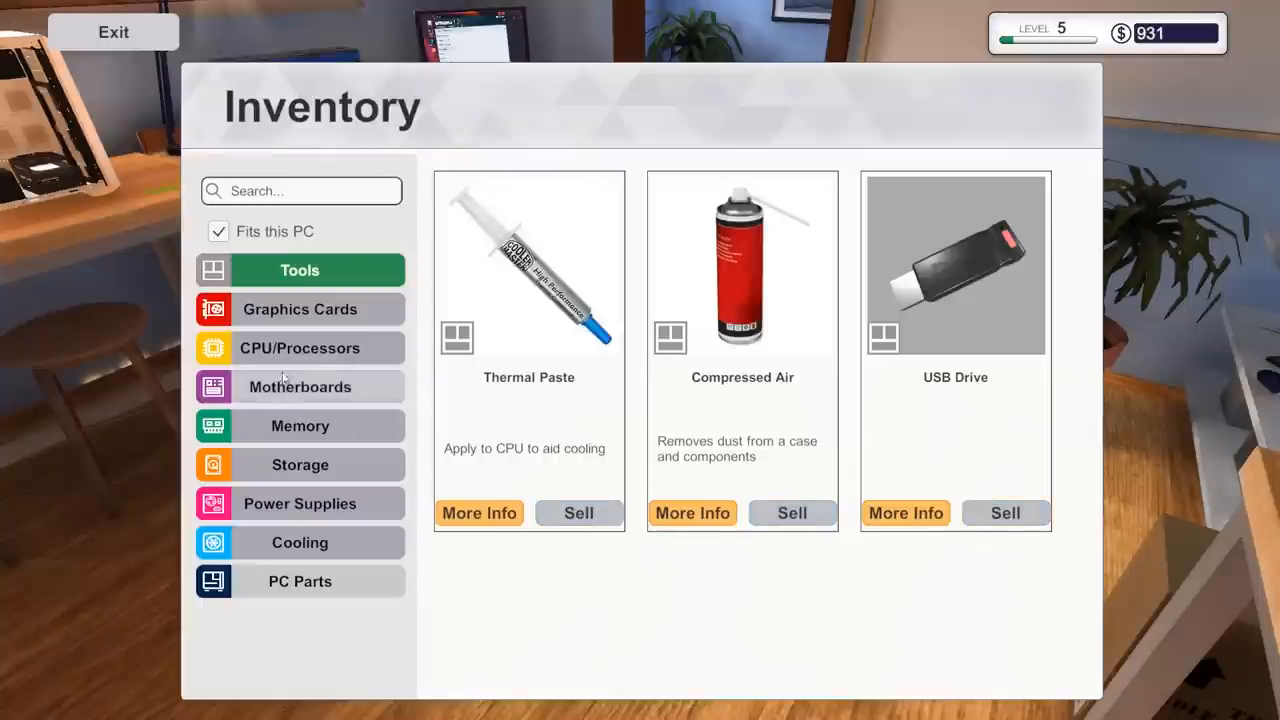
{"action": "left_click", "coordinate": [299, 347]}
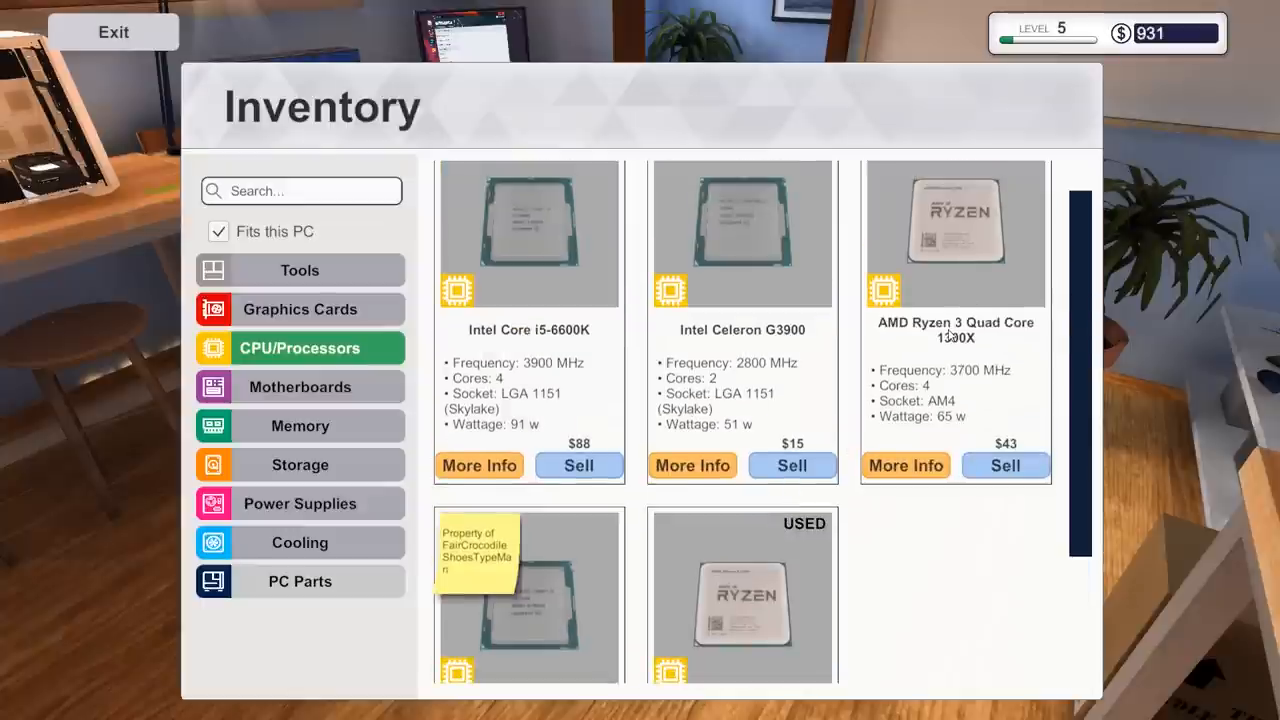
{"action": "left_click", "coordinate": [113, 31]}
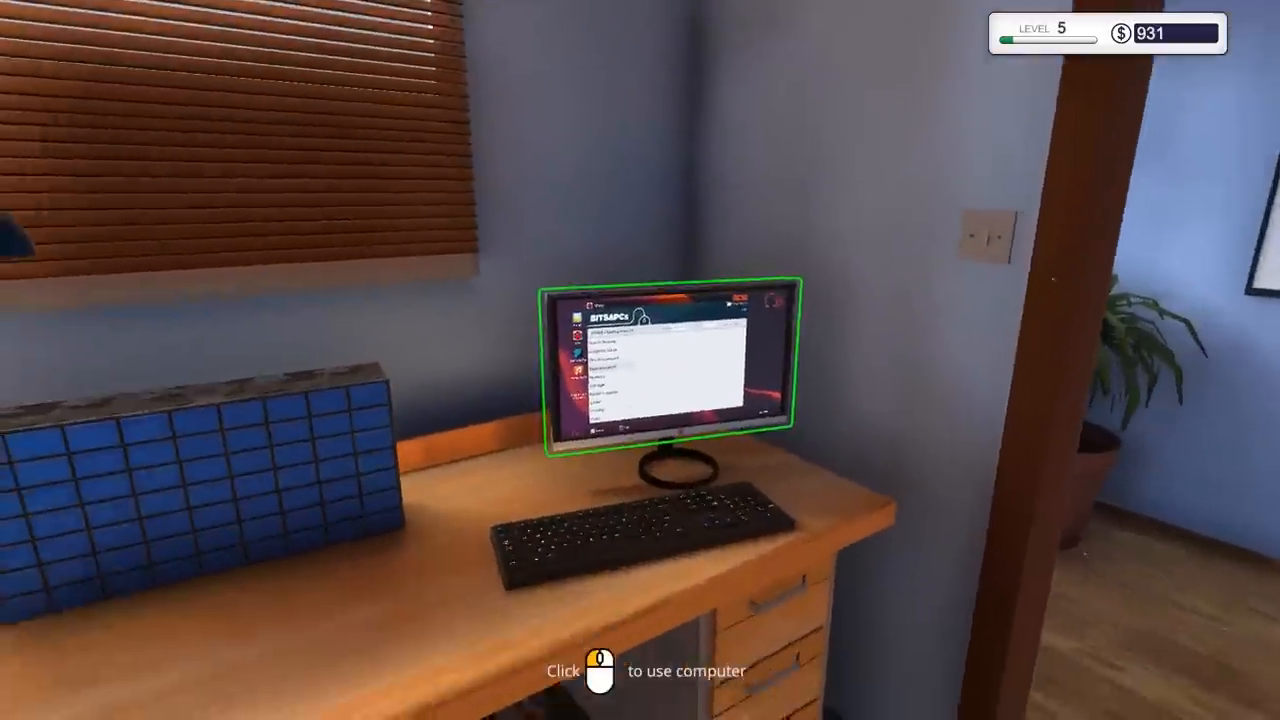
- Filter the shop's processors to Socket AM4, showing Ryzen chips from $110 to $150
{"action": "left_click", "coordinate": [670, 370]}
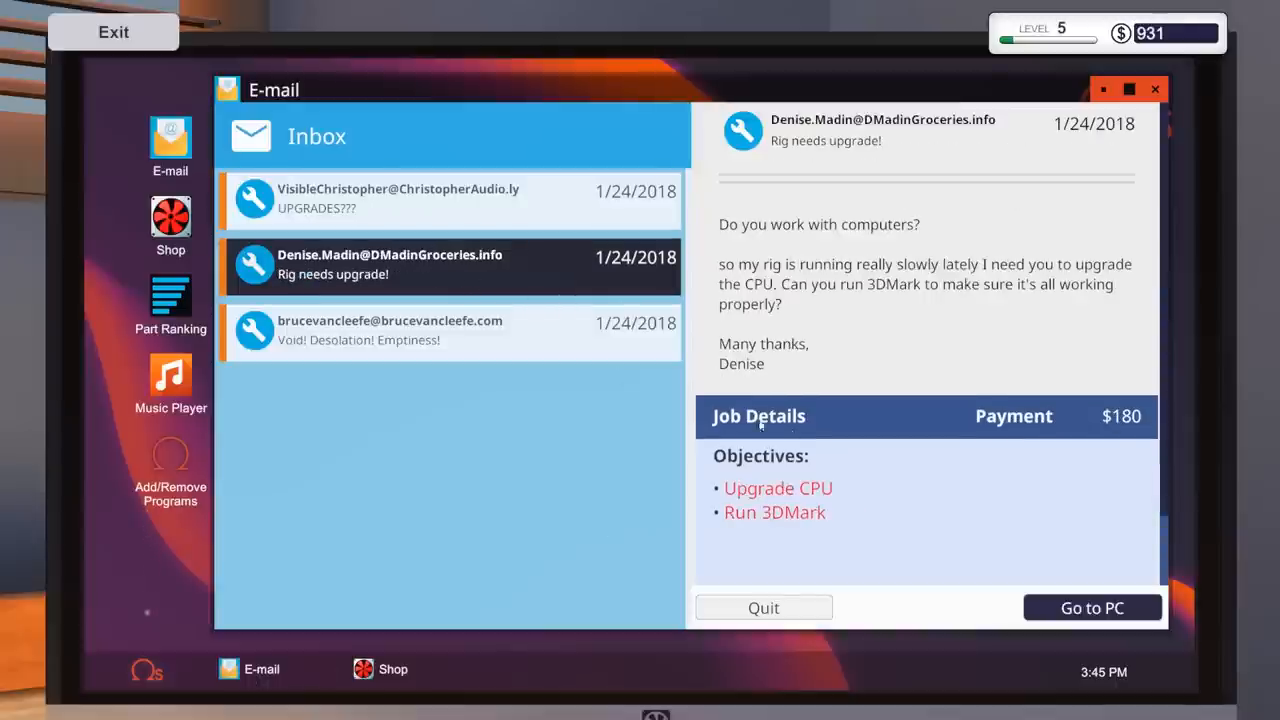
{"action": "left_click", "coordinate": [170, 225]}
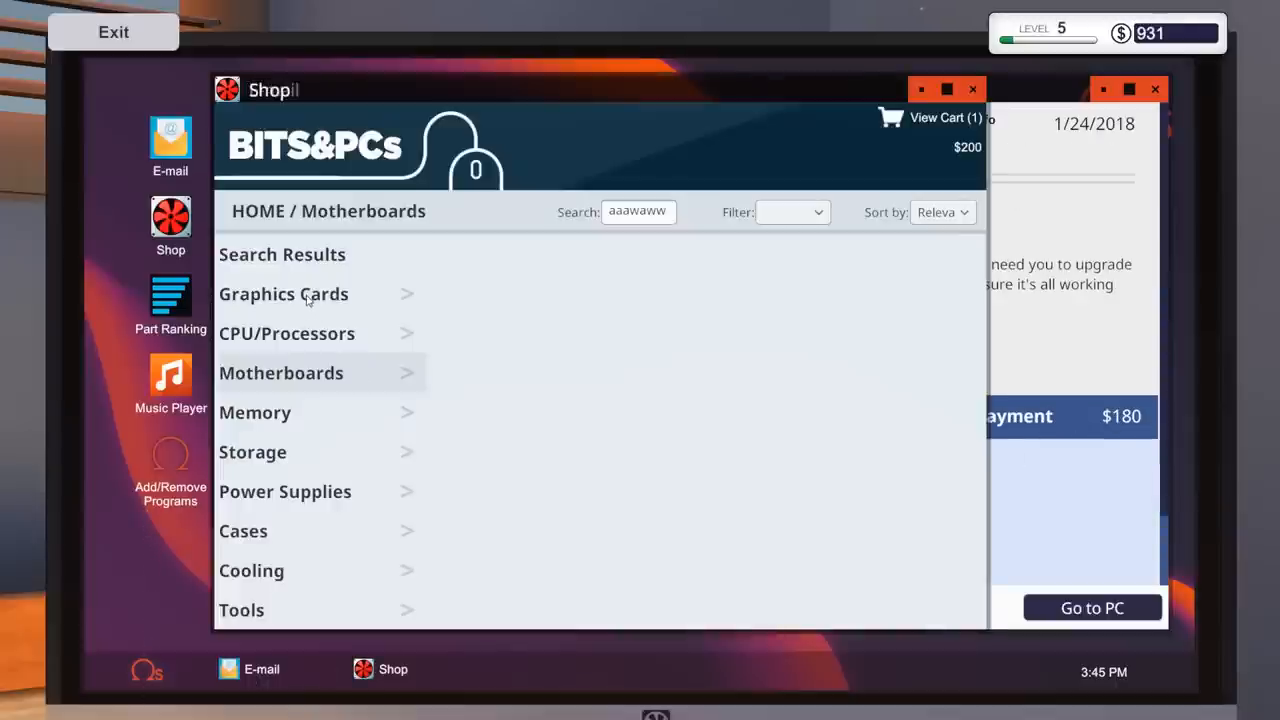
{"action": "left_click", "coordinate": [287, 333]}
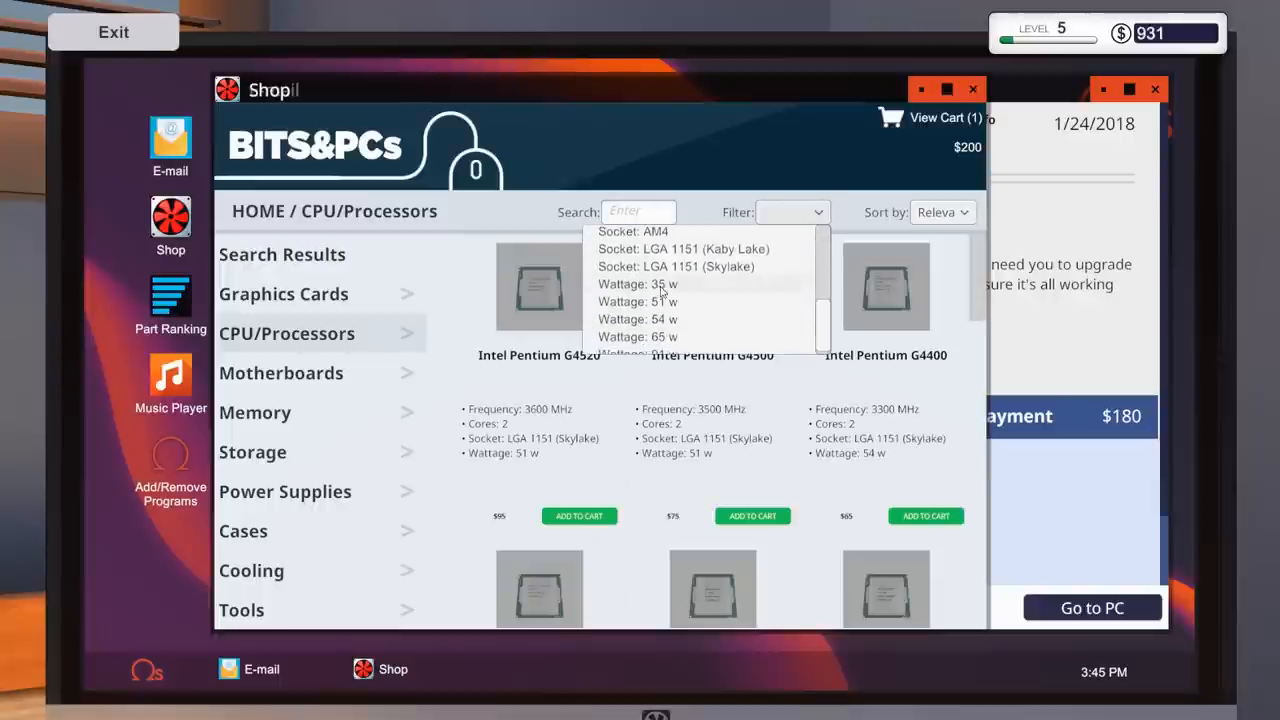
{"action": "scroll", "scroll_direction": "down", "scroll_amount": 3}
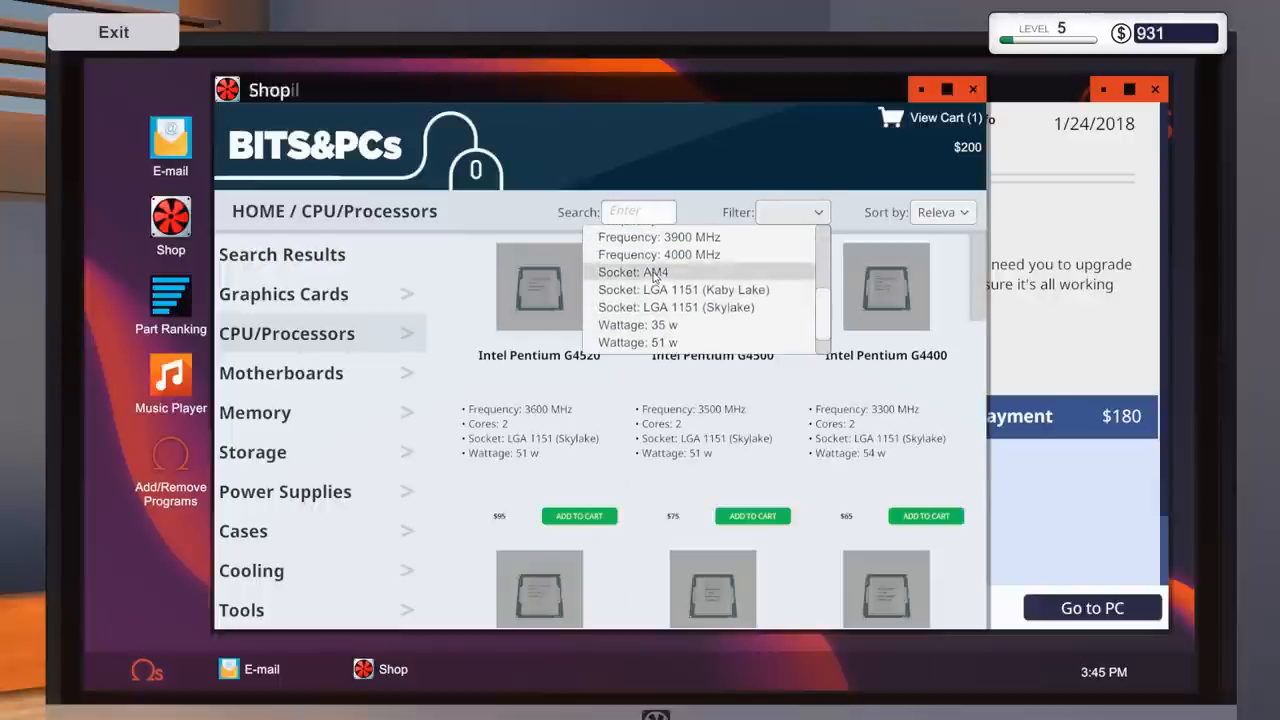
{"action": "left_click", "coordinate": [633, 272]}
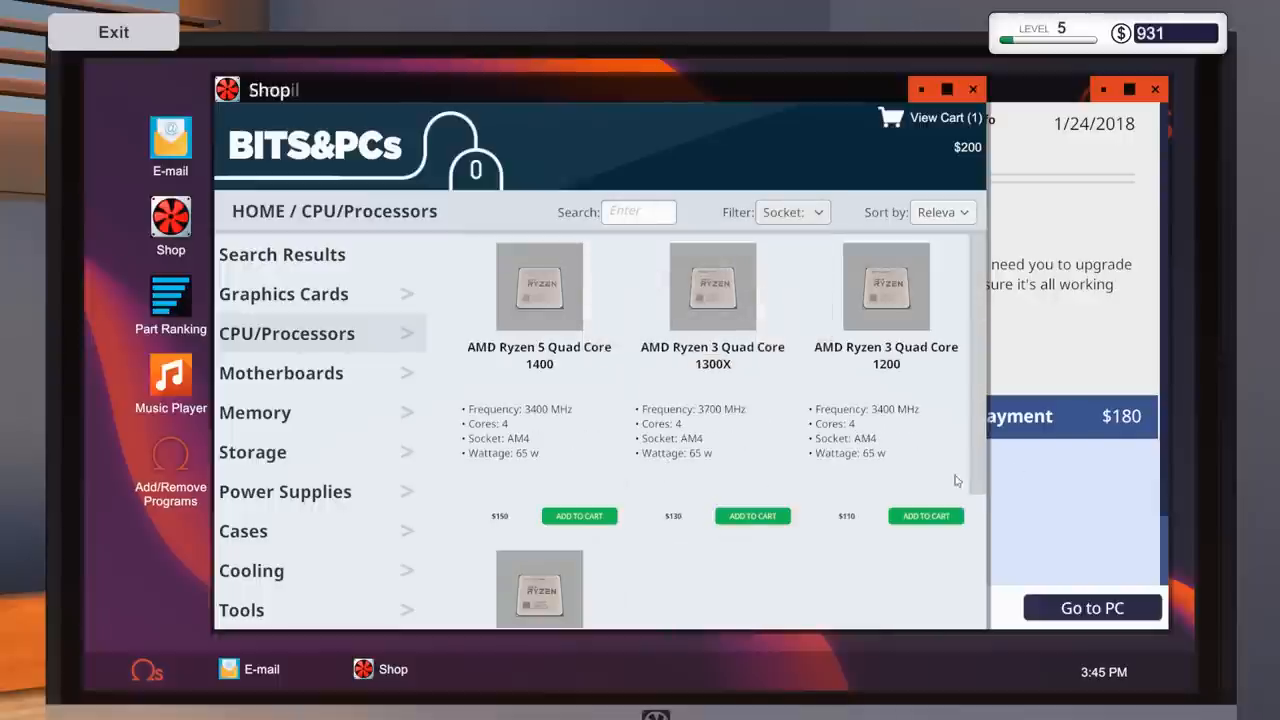
{"action": "scroll", "scroll_direction": "down", "scroll_amount": 3}
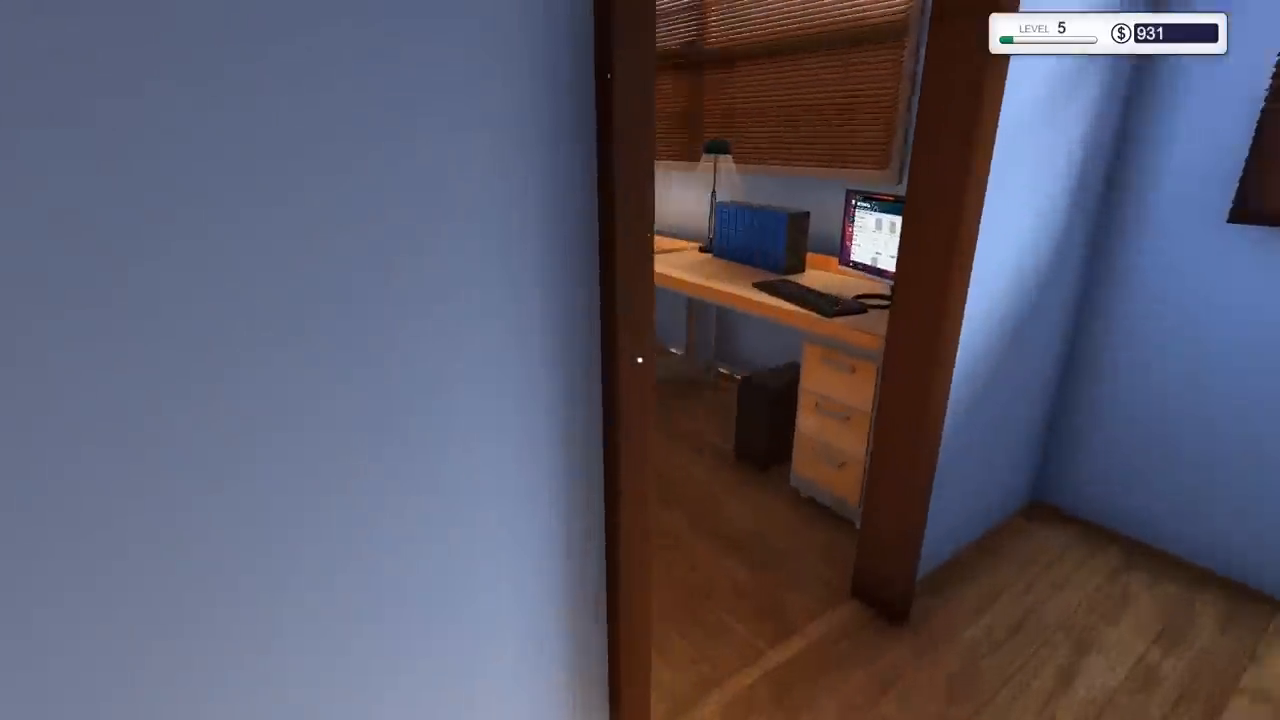
{"action": "mouse_move", "coordinate": [640, 360]}
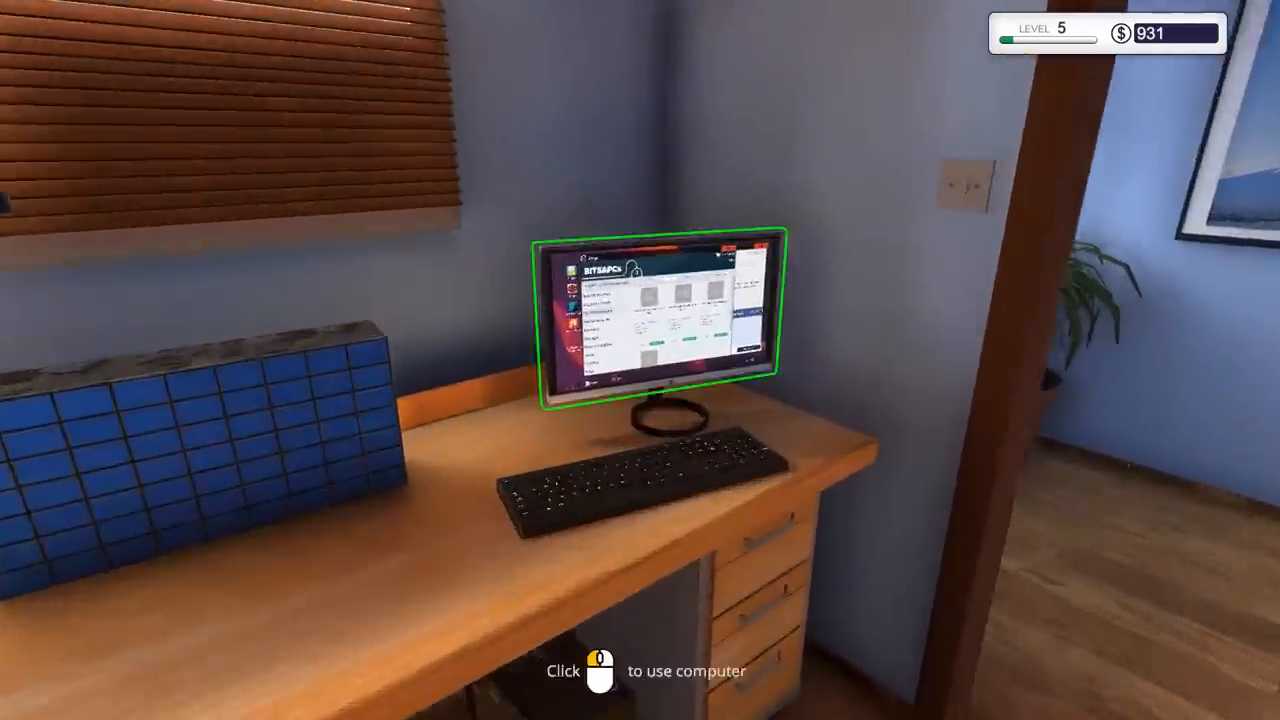
- Scroll the Graphics Cards ranking to the GTX 960 and 1050 Ti entries scoring 1318–1472
{"action": "left_click", "coordinate": [655, 320]}
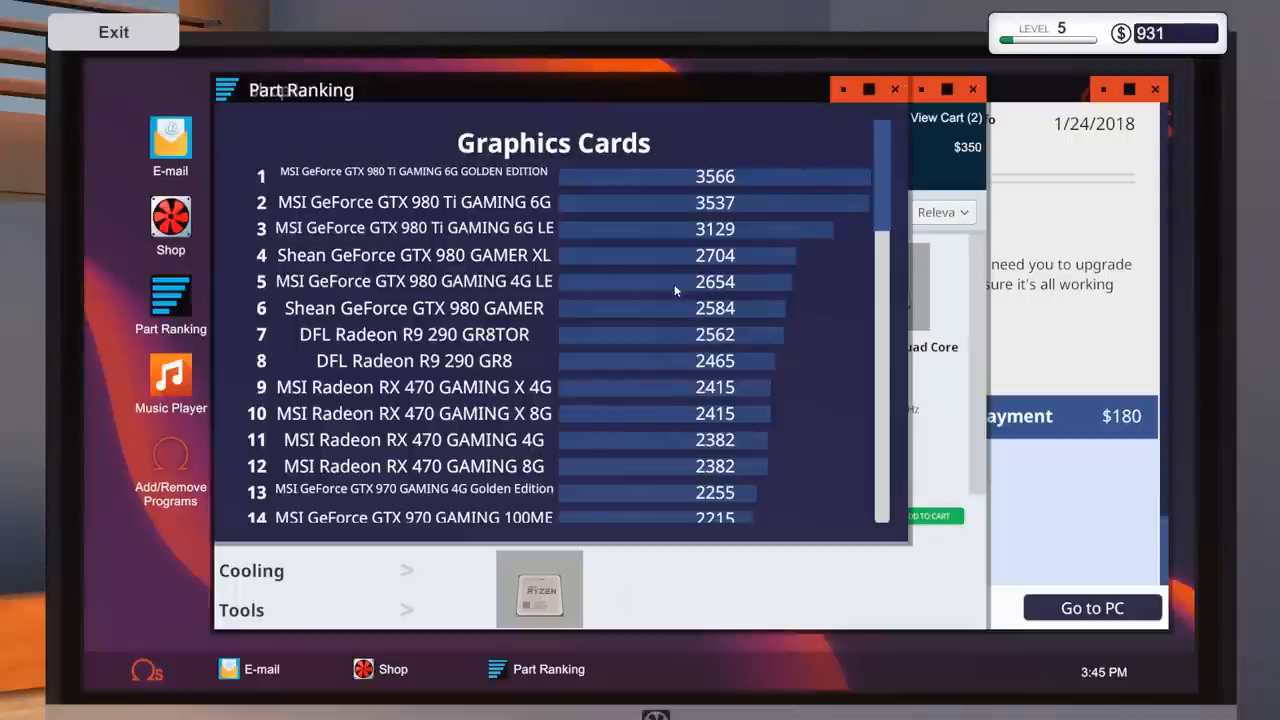
{"action": "scroll", "scroll_direction": "down", "scroll_amount": 3}
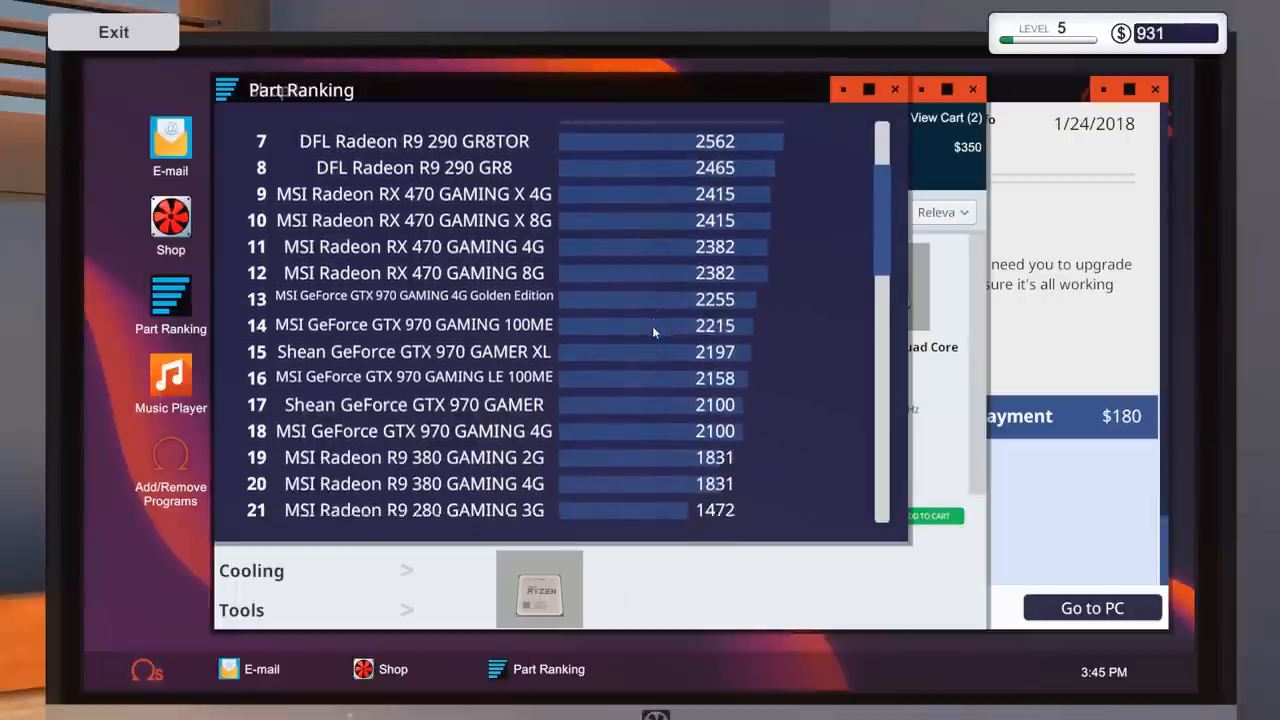
{"action": "scroll", "scroll_direction": "down", "scroll_amount": 3}
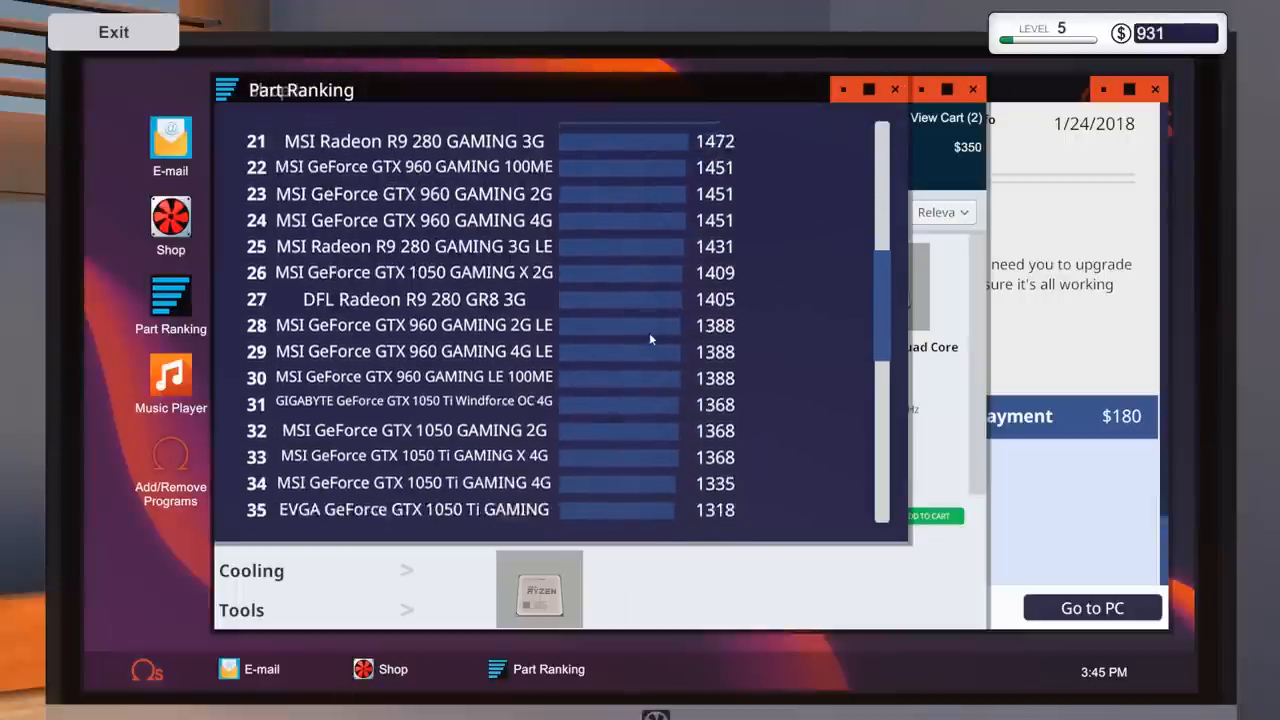
{"action": "scroll", "scroll_direction": "down", "scroll_amount": 3}
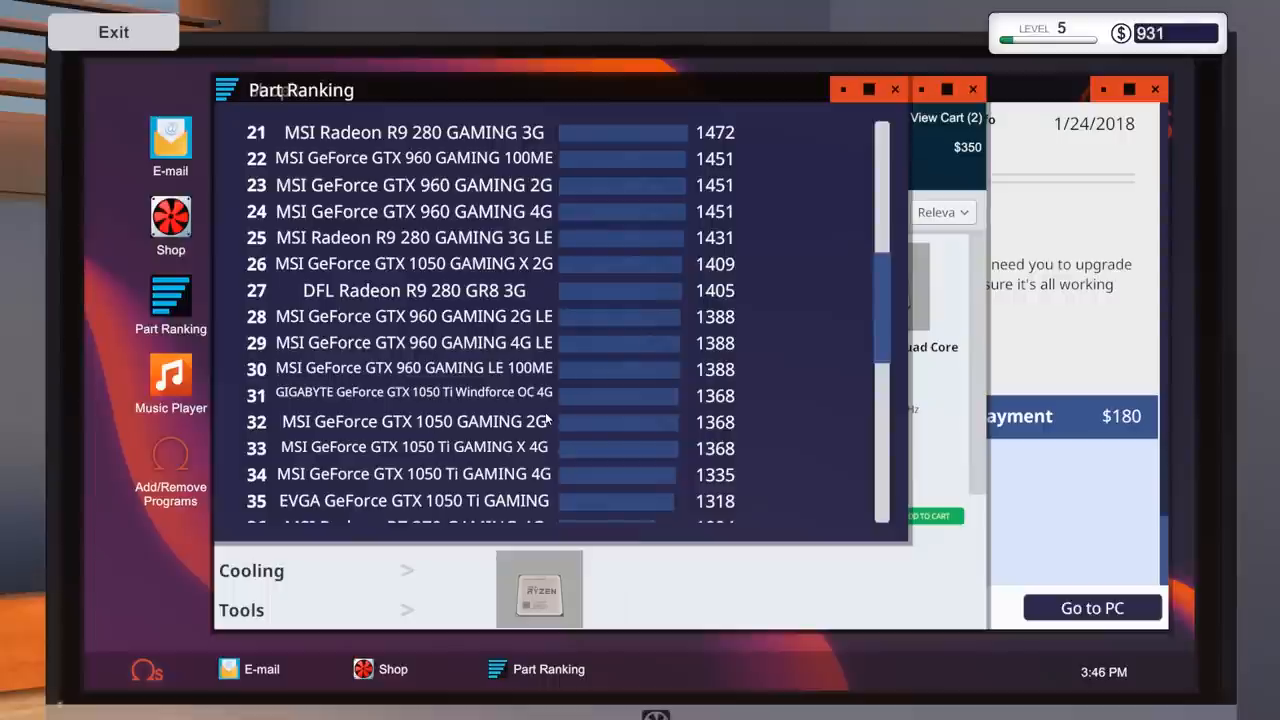
{"action": "mouse_move", "coordinate": [545, 418]}
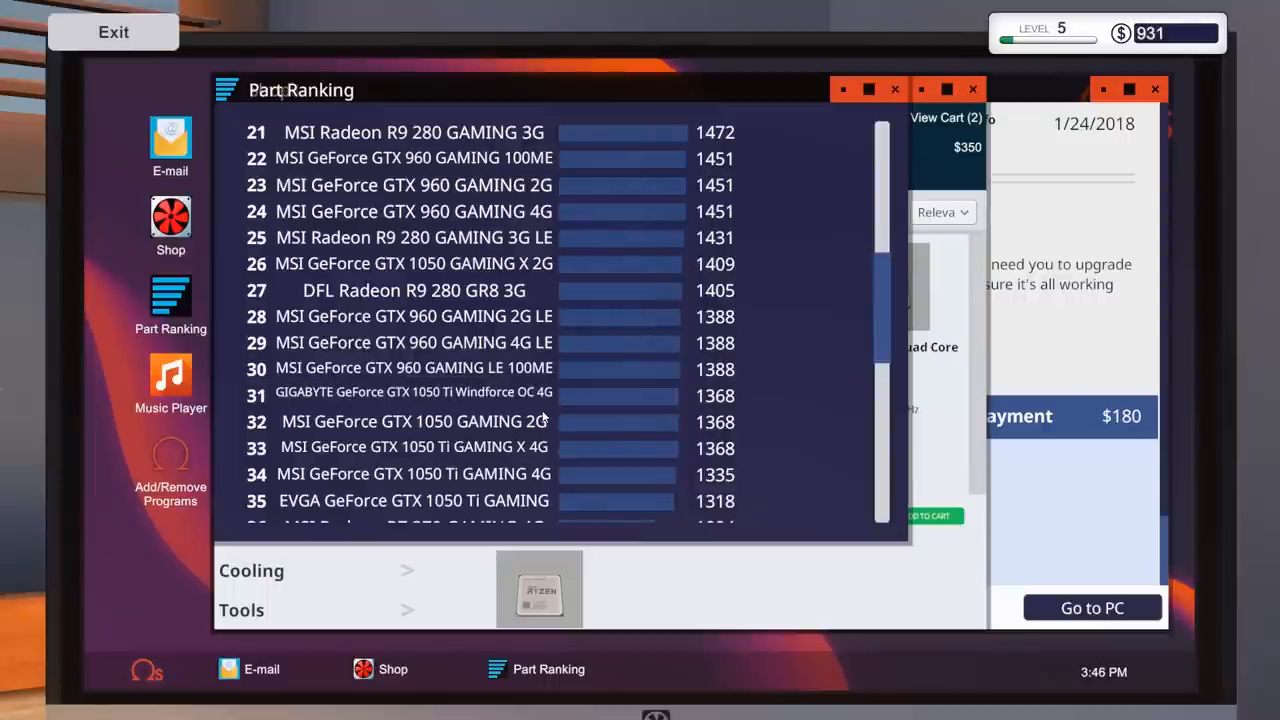
{"action": "mouse_move", "coordinate": [528, 425]}
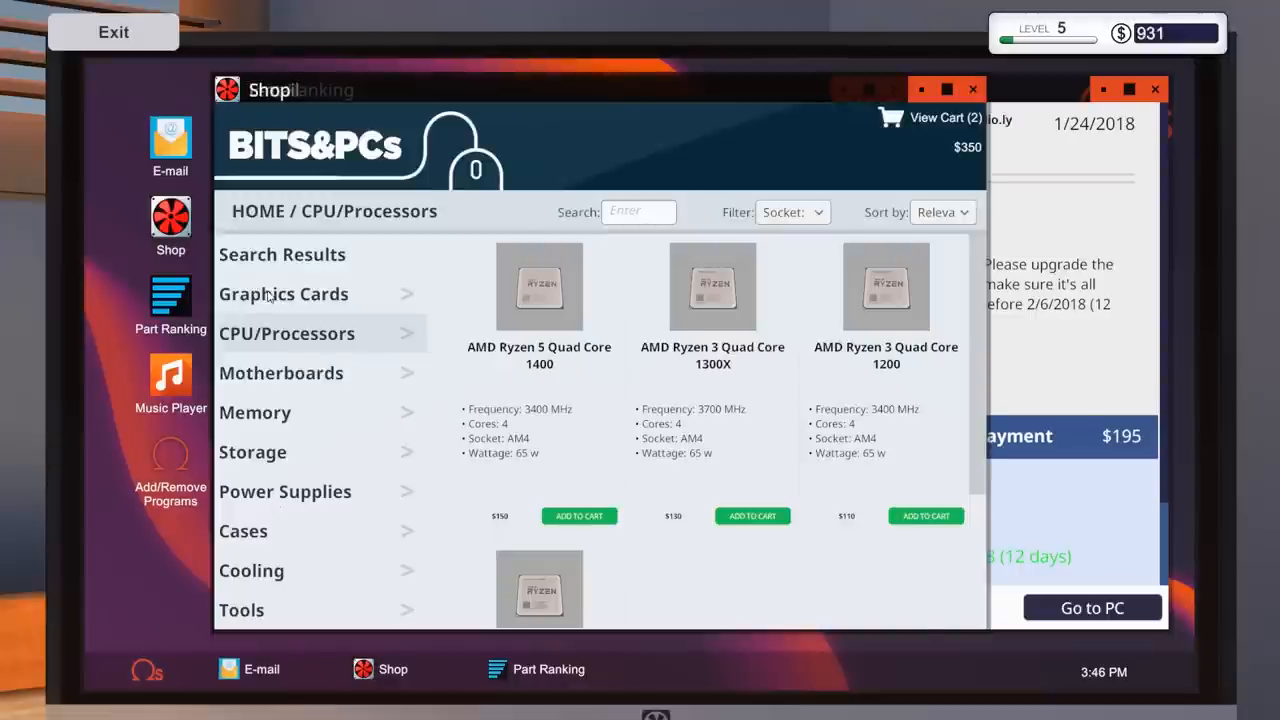
- Look up the GTX 960 in the shop and check it against the part rankings
{"action": "type", "text": "960"}
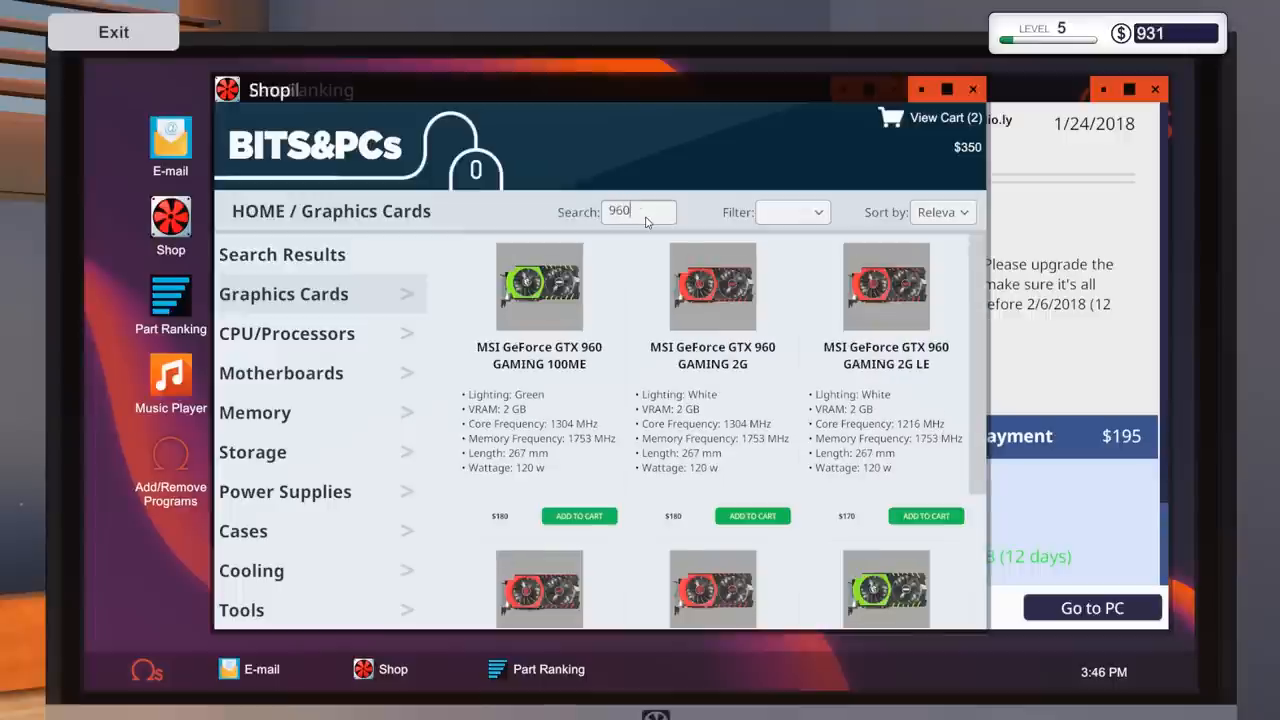
{"action": "scroll", "scroll_direction": "down", "scroll_amount": 3}
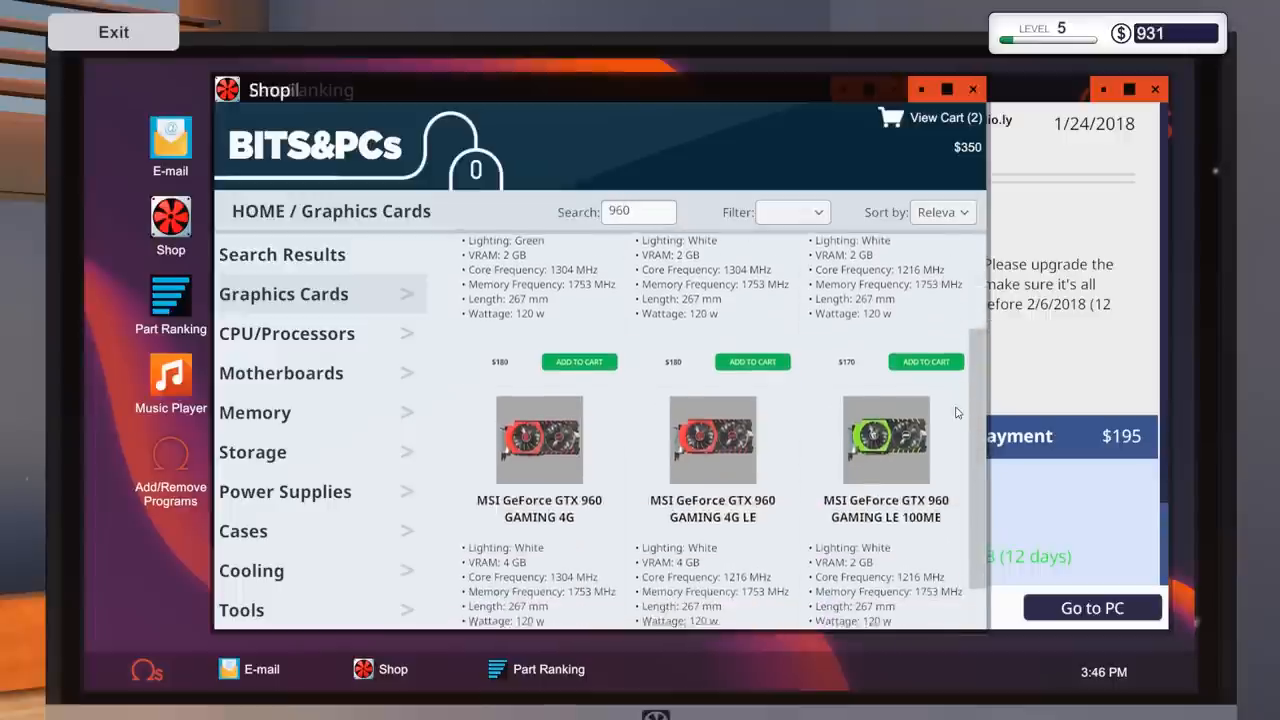
{"action": "scroll", "scroll_direction": "down", "scroll_amount": 3}
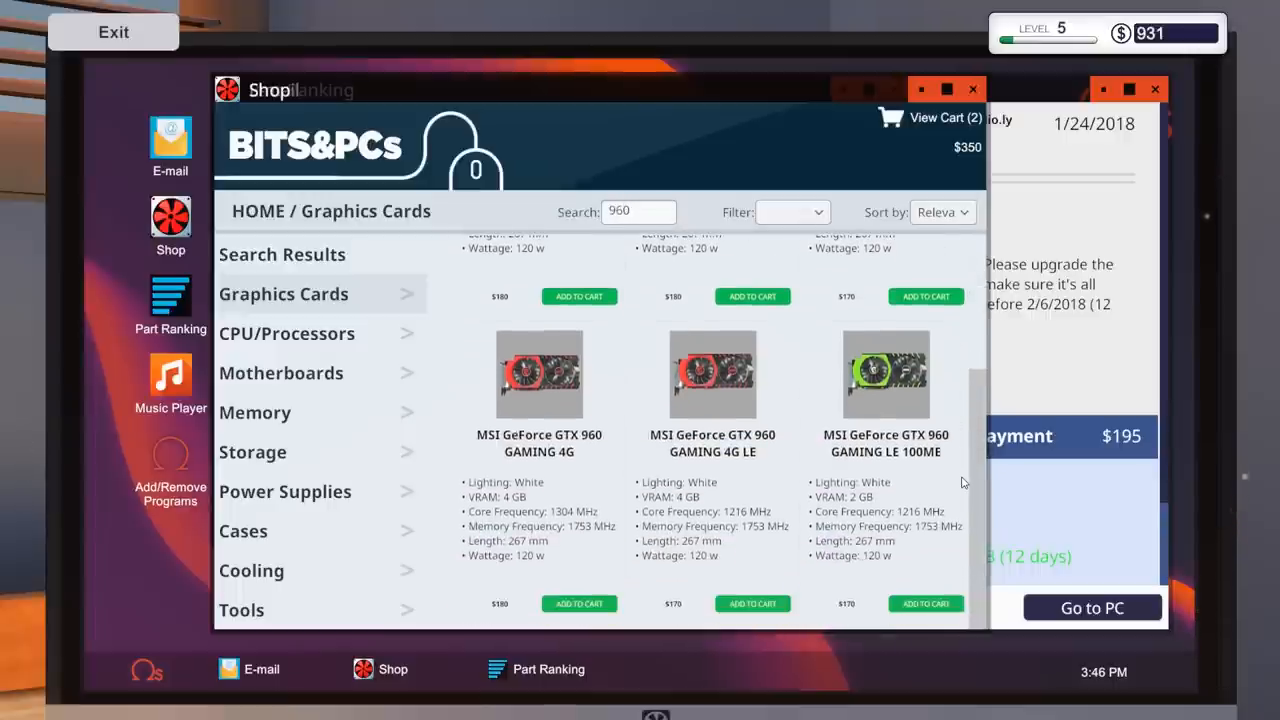
{"action": "mouse_move", "coordinate": [490, 687]}
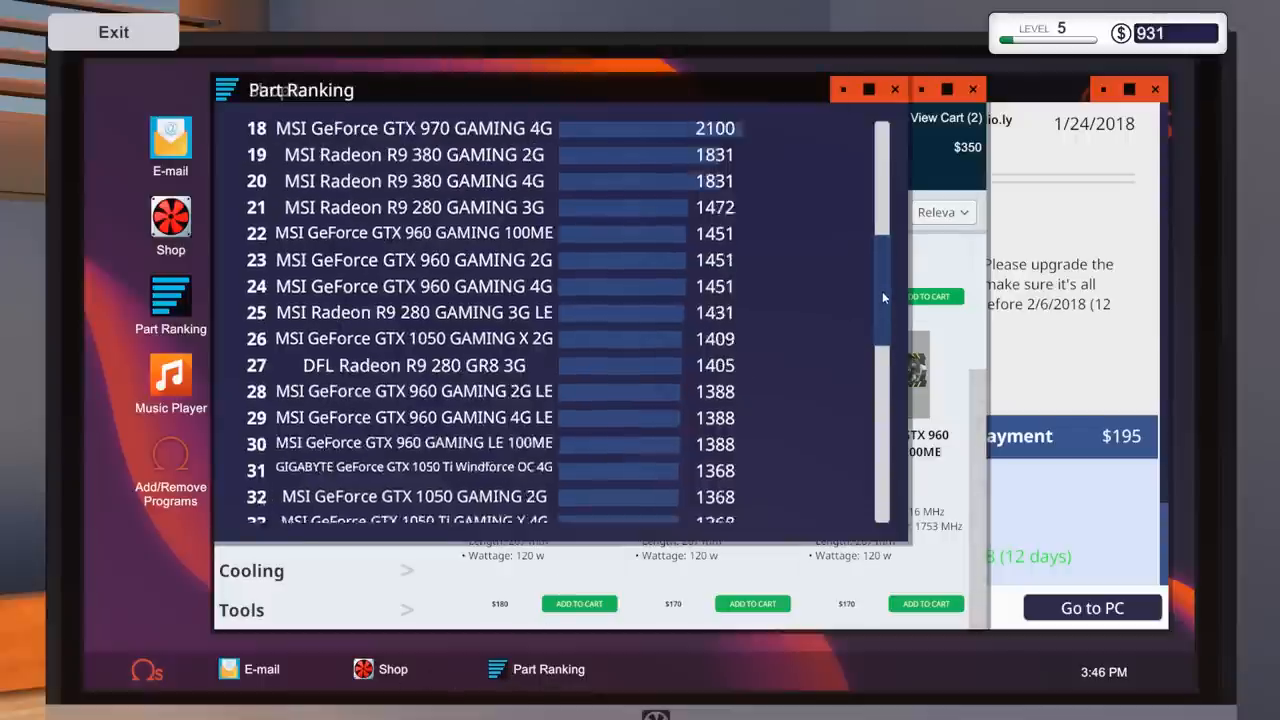
{"action": "scroll", "scroll_direction": "down", "scroll_amount": 3}
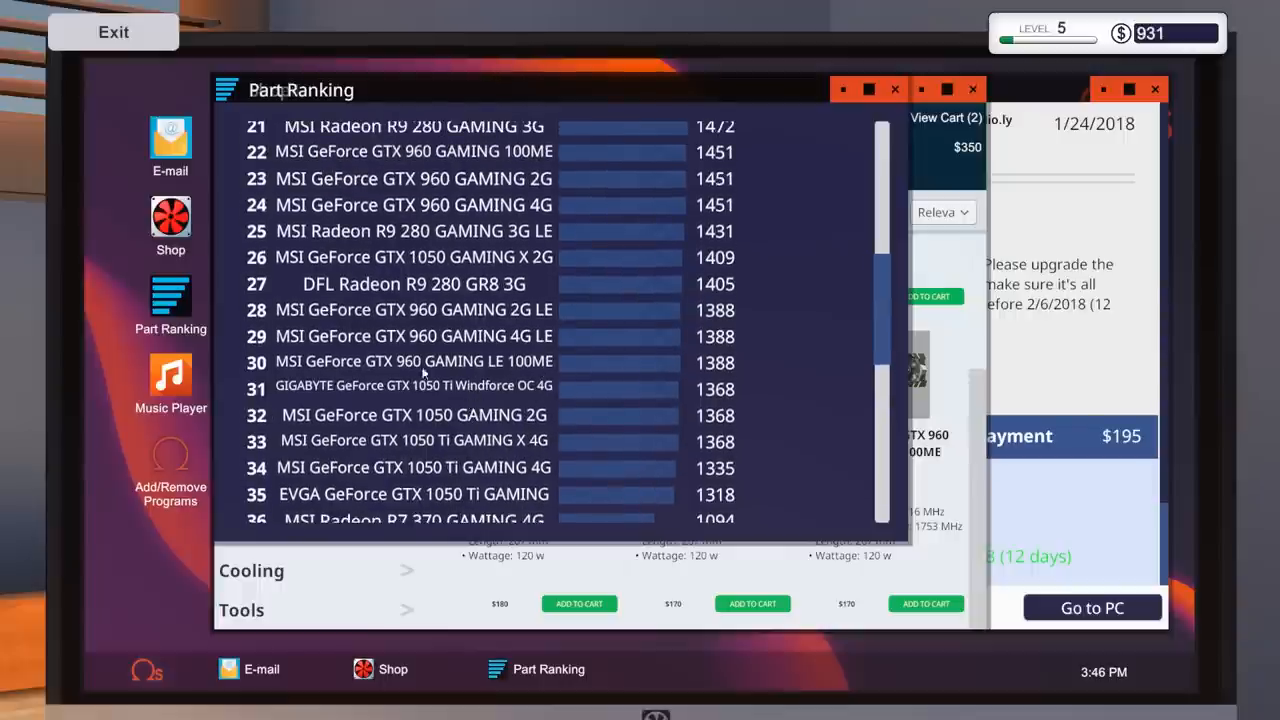
{"action": "mouse_move", "coordinate": [505, 375]}
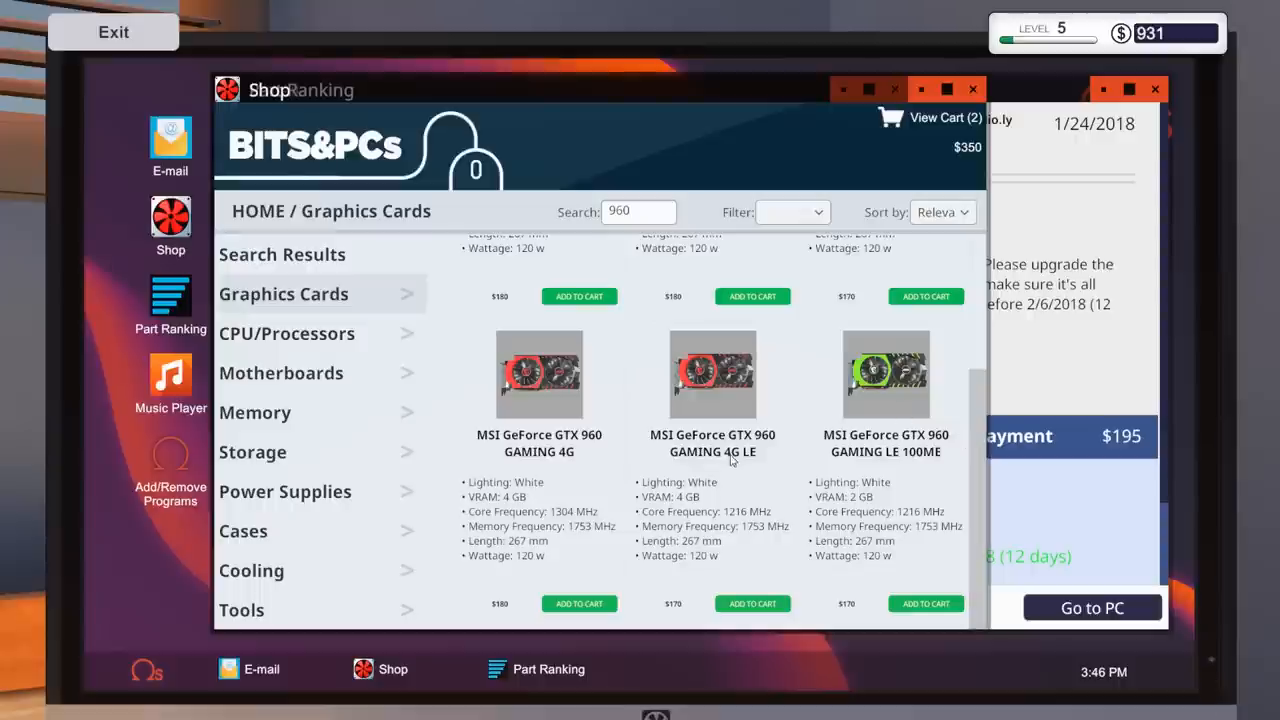
{"action": "left_click", "coordinate": [535, 669]}
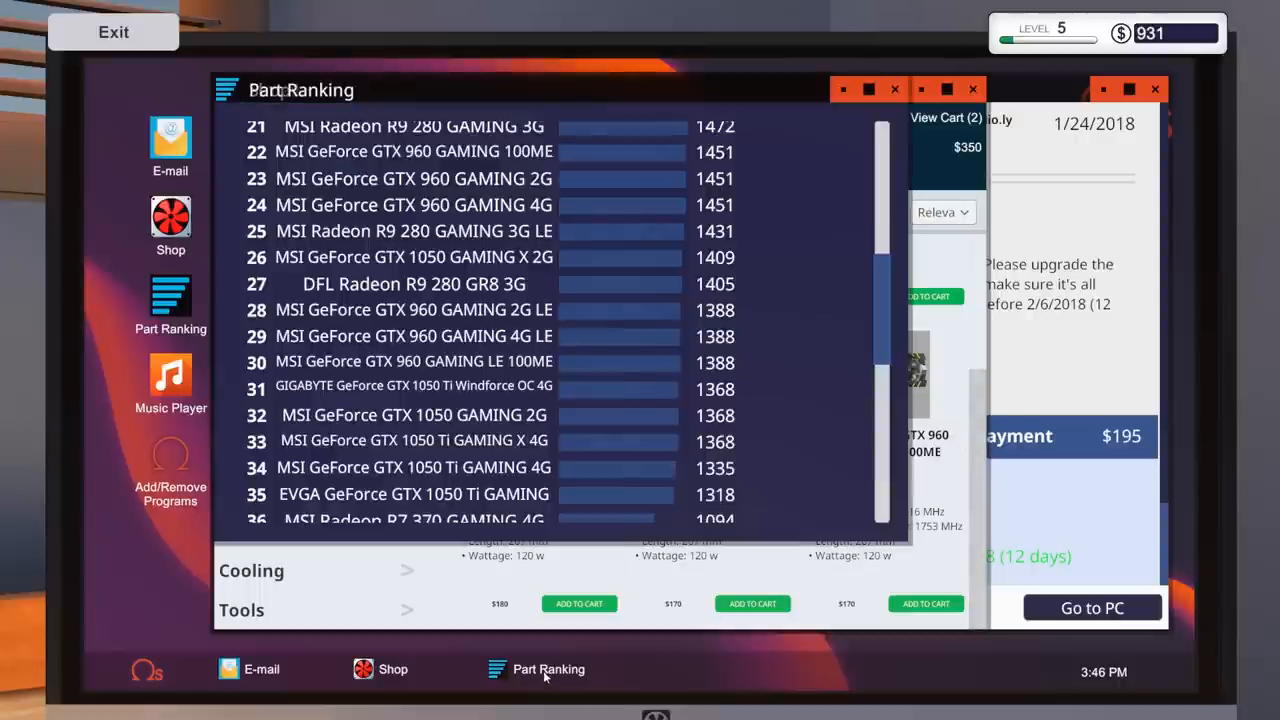
{"action": "mouse_move", "coordinate": [410, 340]}
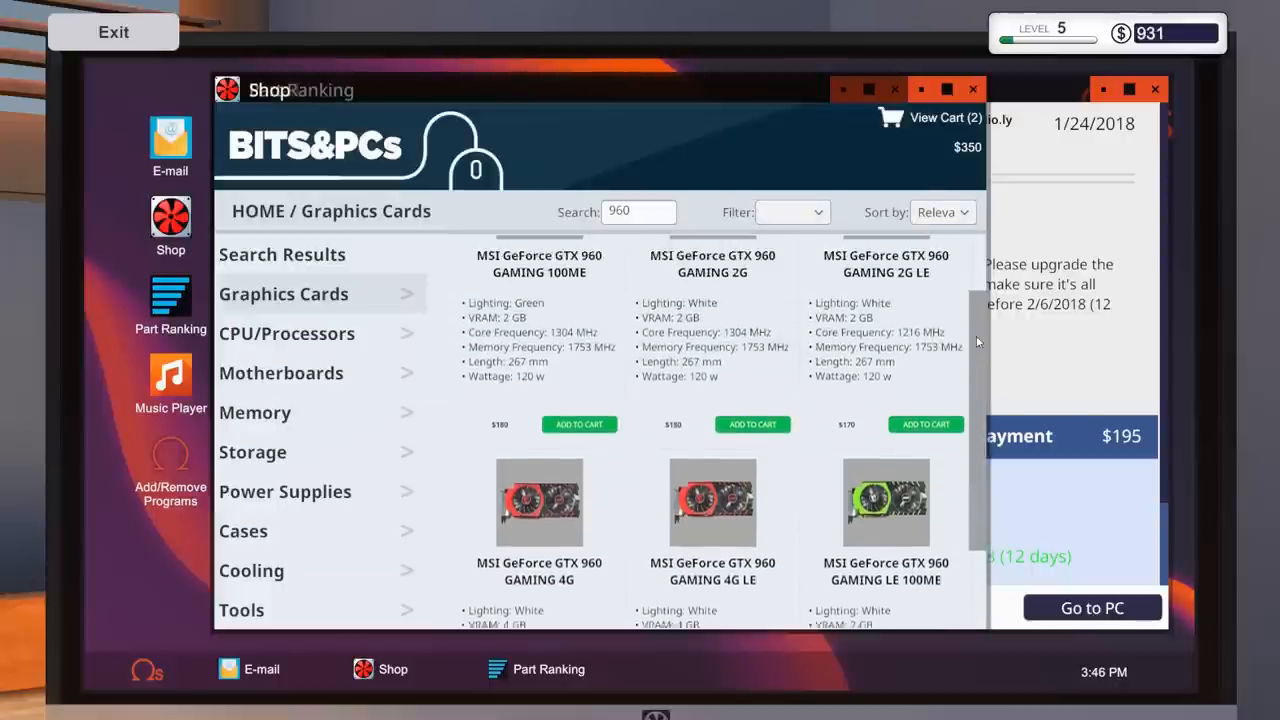
- Buy the motherboard, Ryzen 5 1400 and GTX 960 with $30 next-day delivery, leaving $391
{"action": "scroll", "scroll_direction": "down", "scroll_amount": 3}
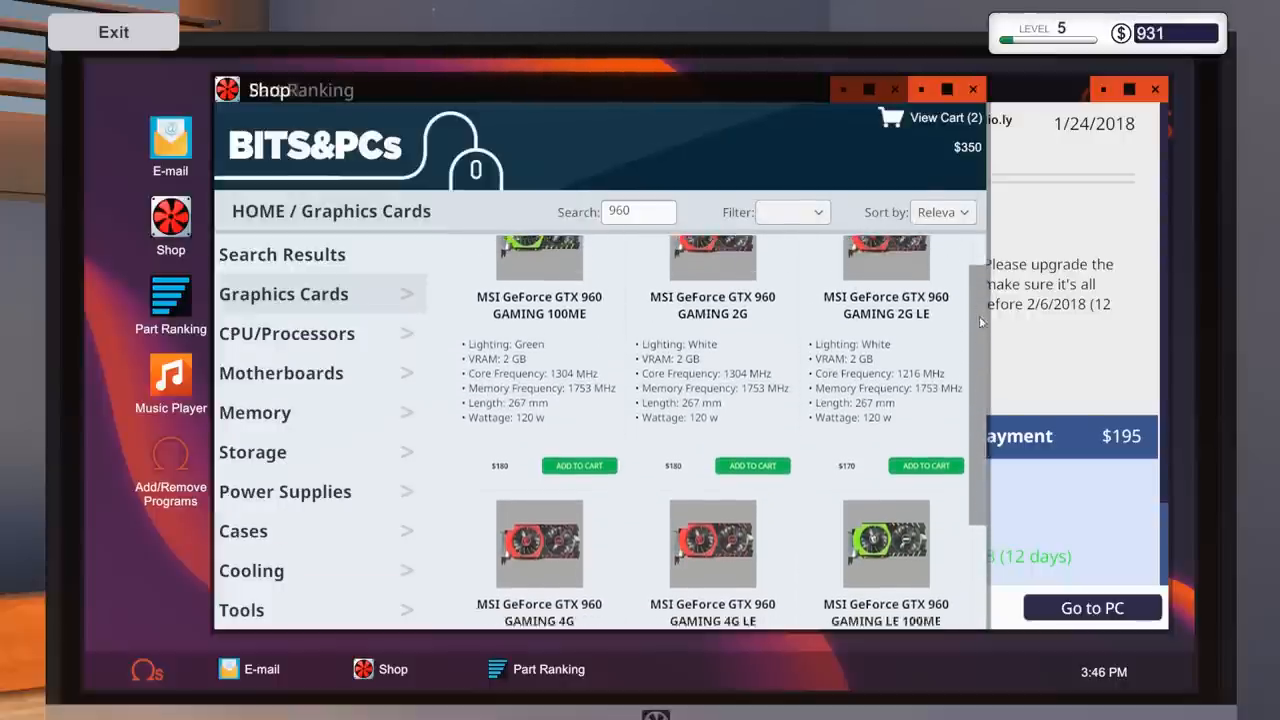
{"action": "scroll", "scroll_direction": "down", "scroll_amount": 3}
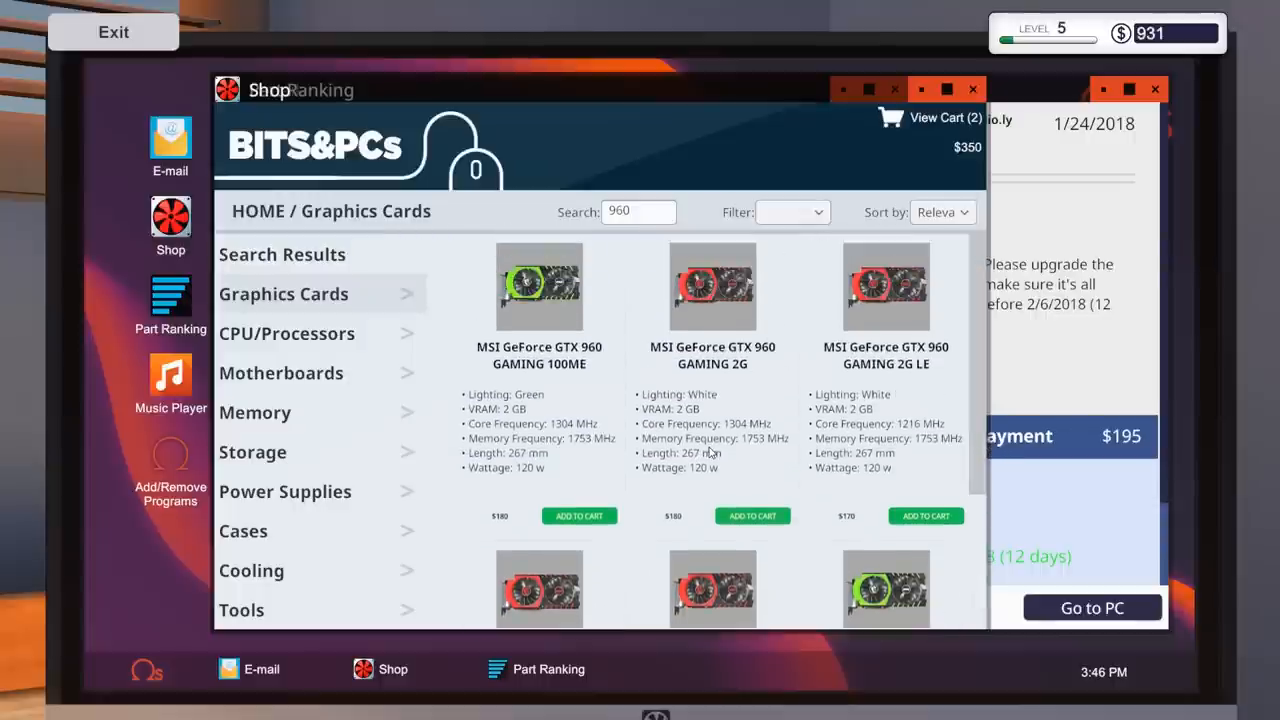
{"action": "mouse_move", "coordinate": [680, 460]}
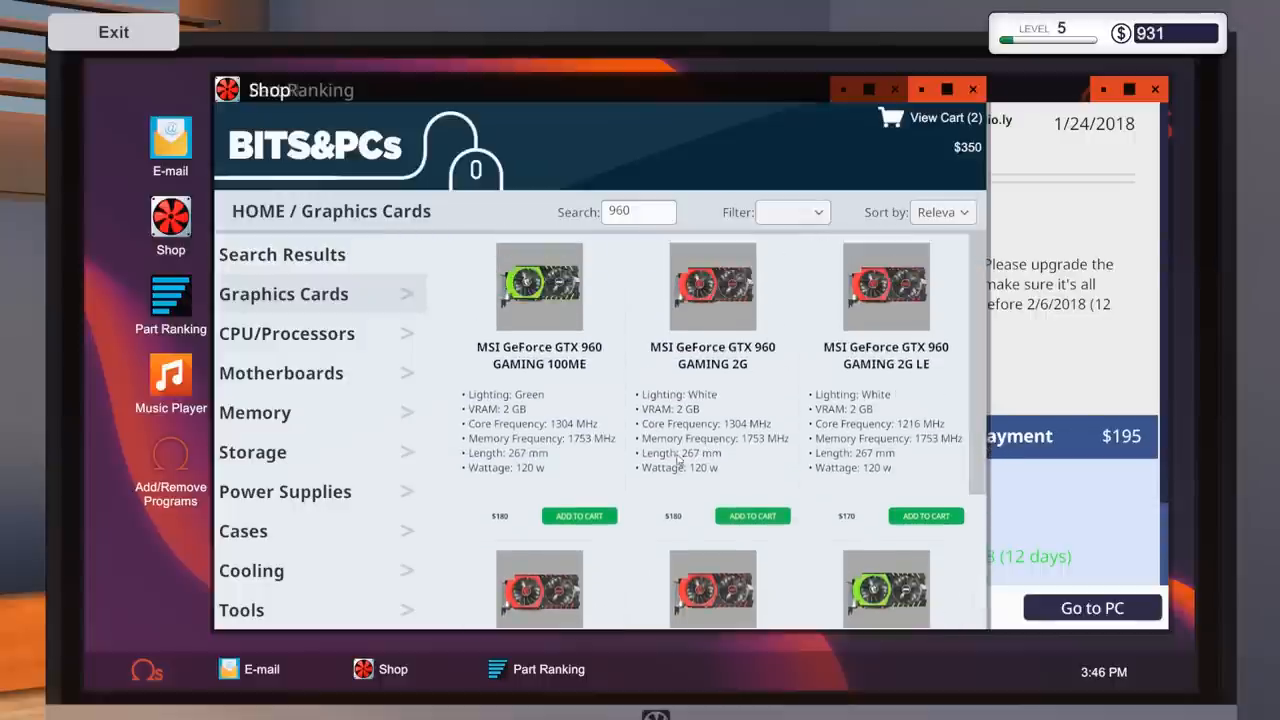
{"action": "scroll", "scroll_direction": "down", "scroll_amount": 3}
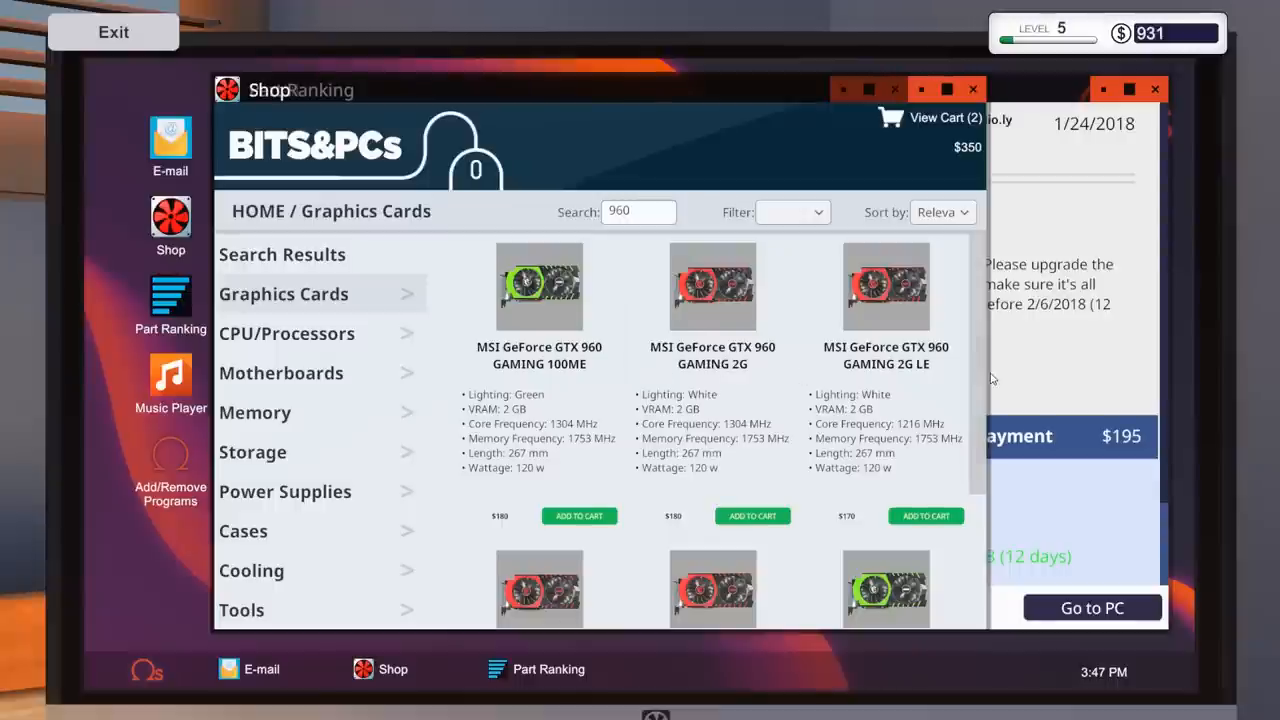
{"action": "scroll", "scroll_direction": "down", "scroll_amount": 3}
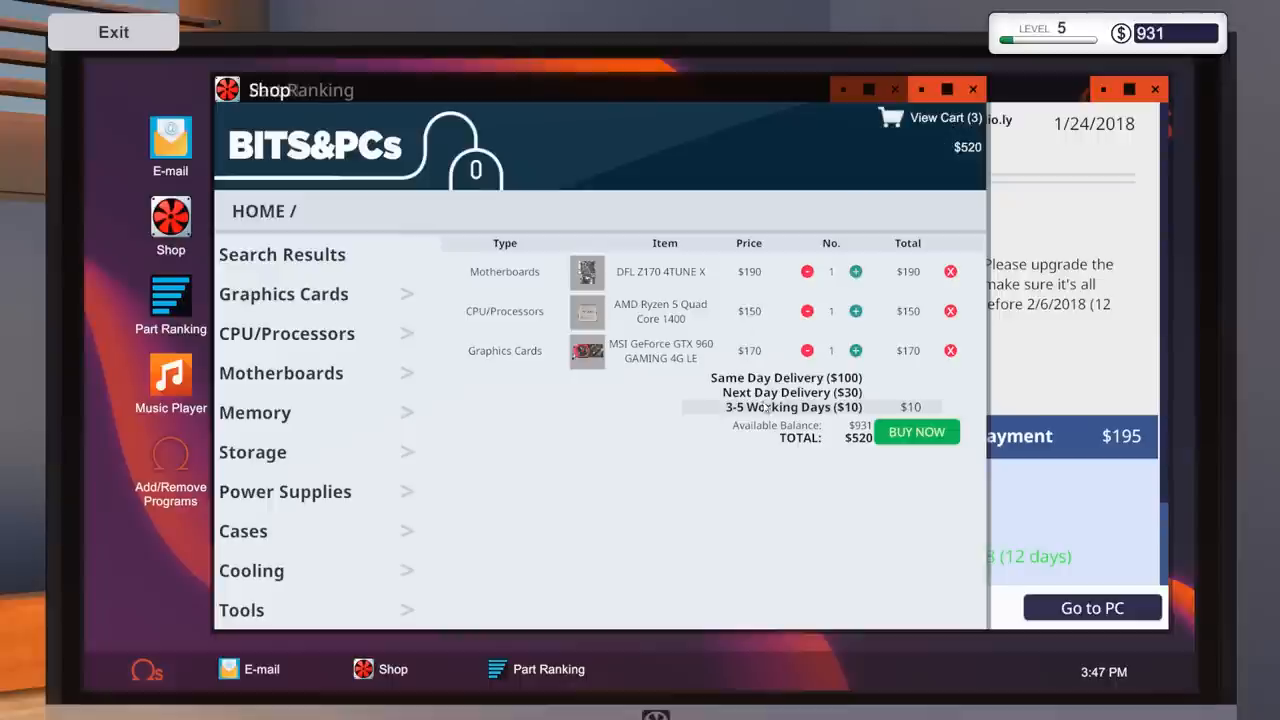
{"action": "left_click", "coordinate": [786, 392]}
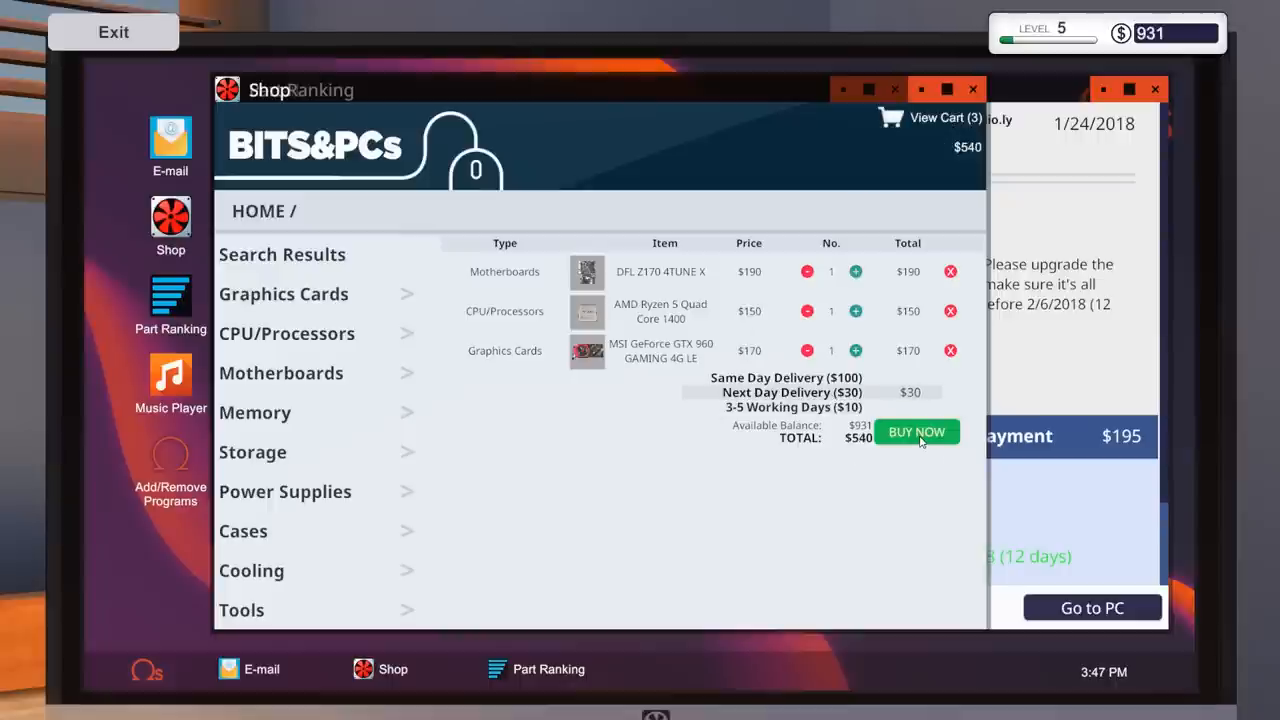
{"action": "left_click", "coordinate": [915, 431]}
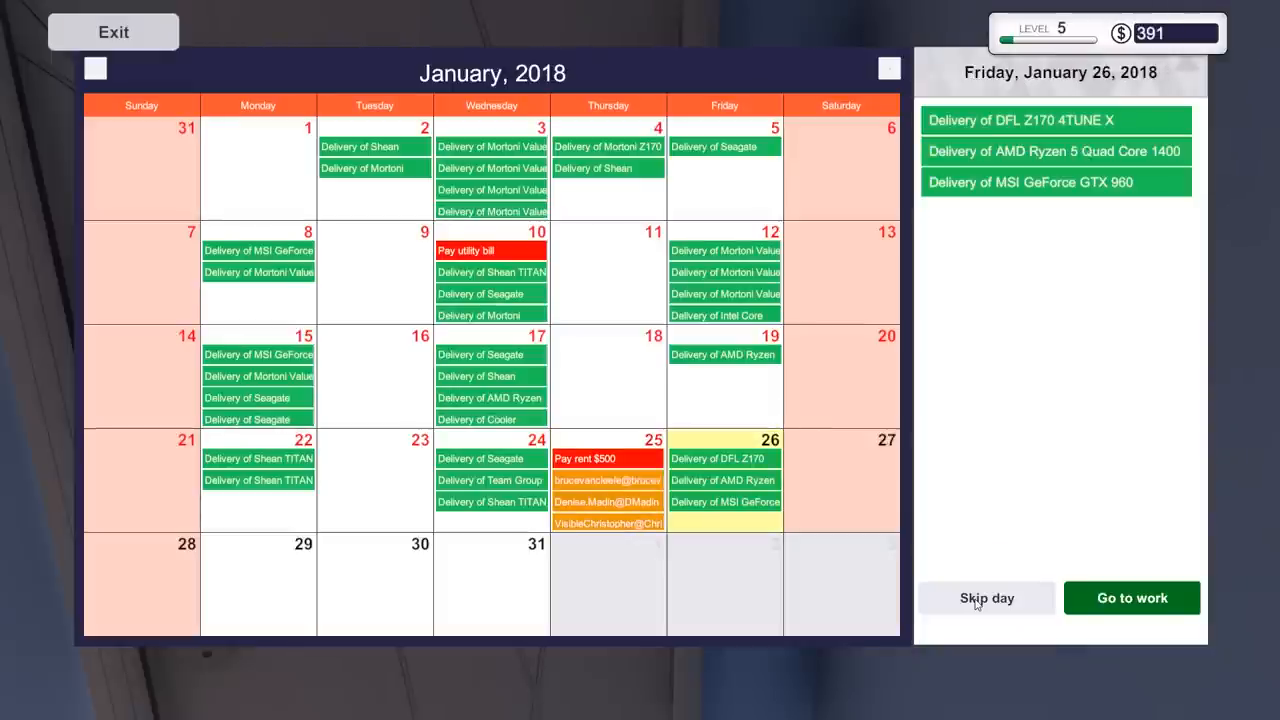
- Skip to delivery day, pull out the old GTX 1050, and list inventory graphics cards
{"action": "left_click", "coordinate": [1131, 598]}
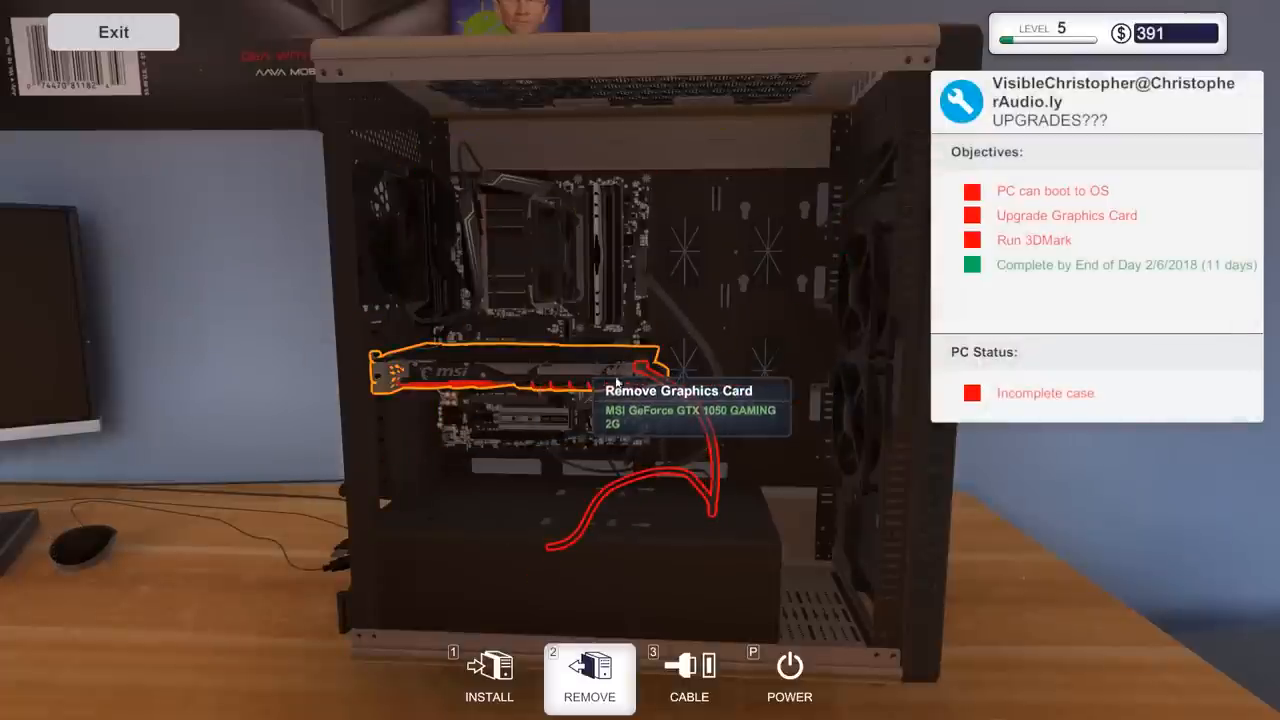
{"action": "left_click", "coordinate": [588, 375]}
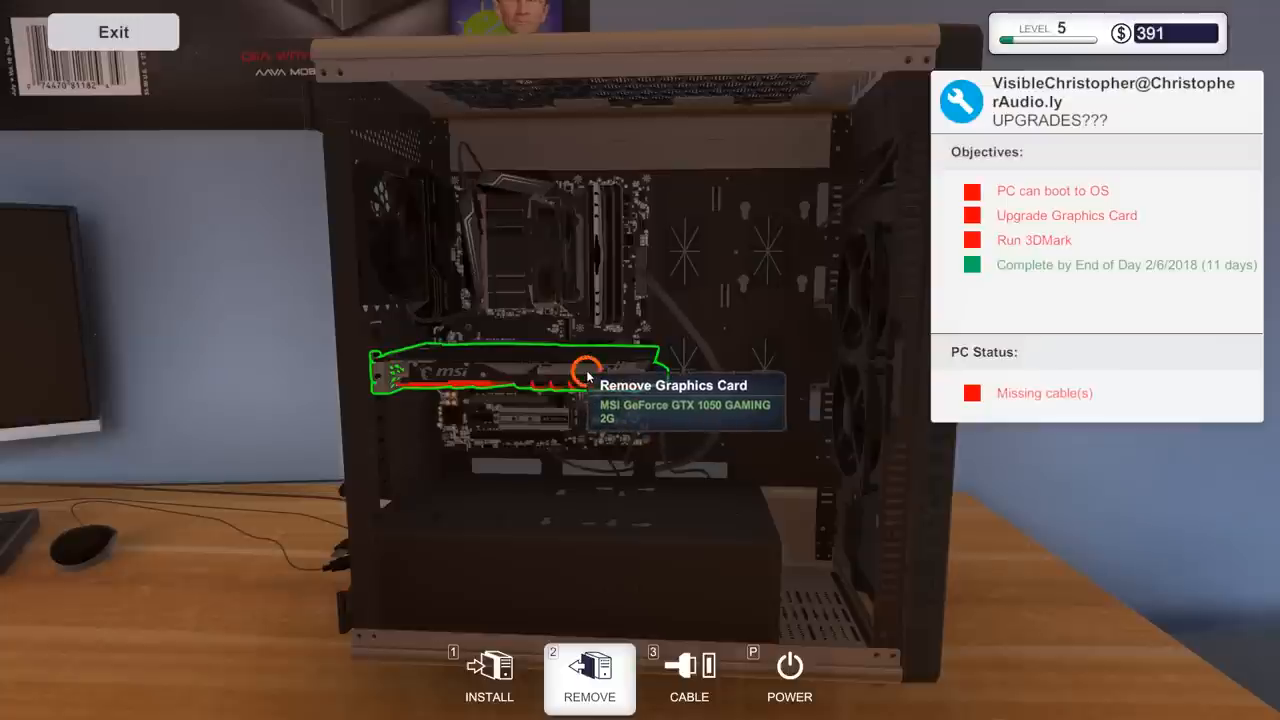
{"action": "left_click", "coordinate": [588, 372]}
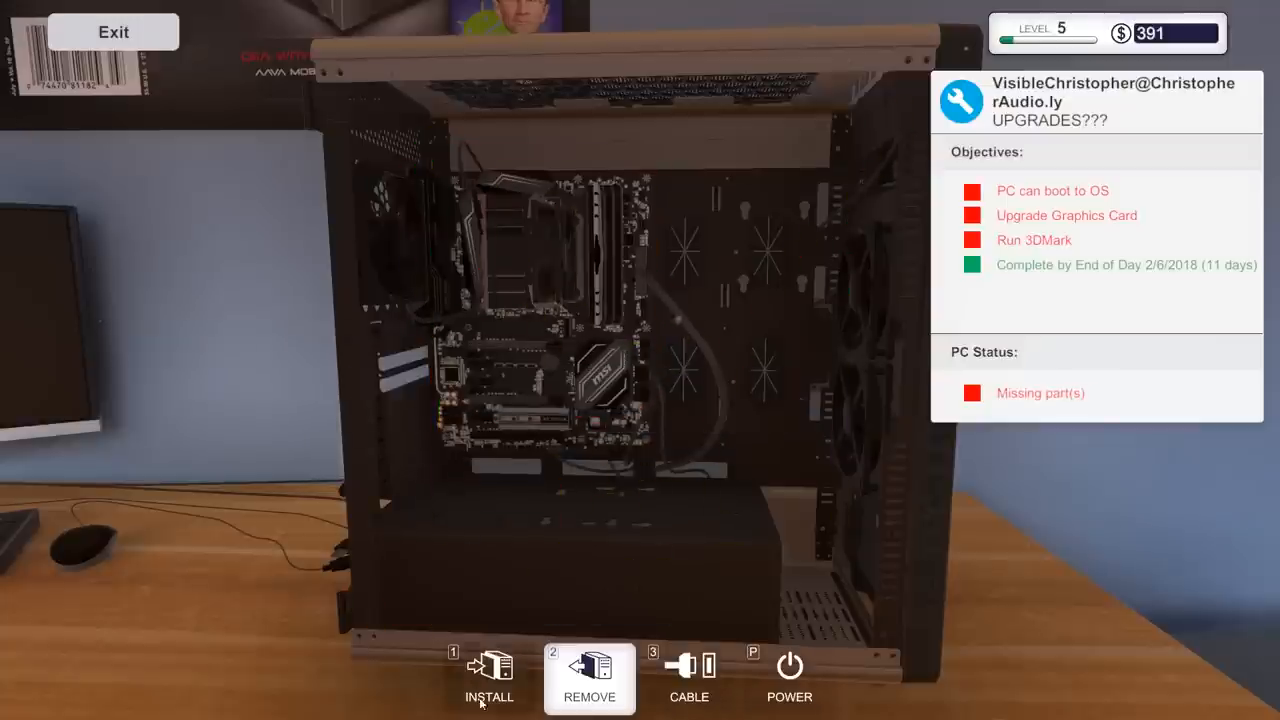
{"action": "left_click", "coordinate": [489, 678]}
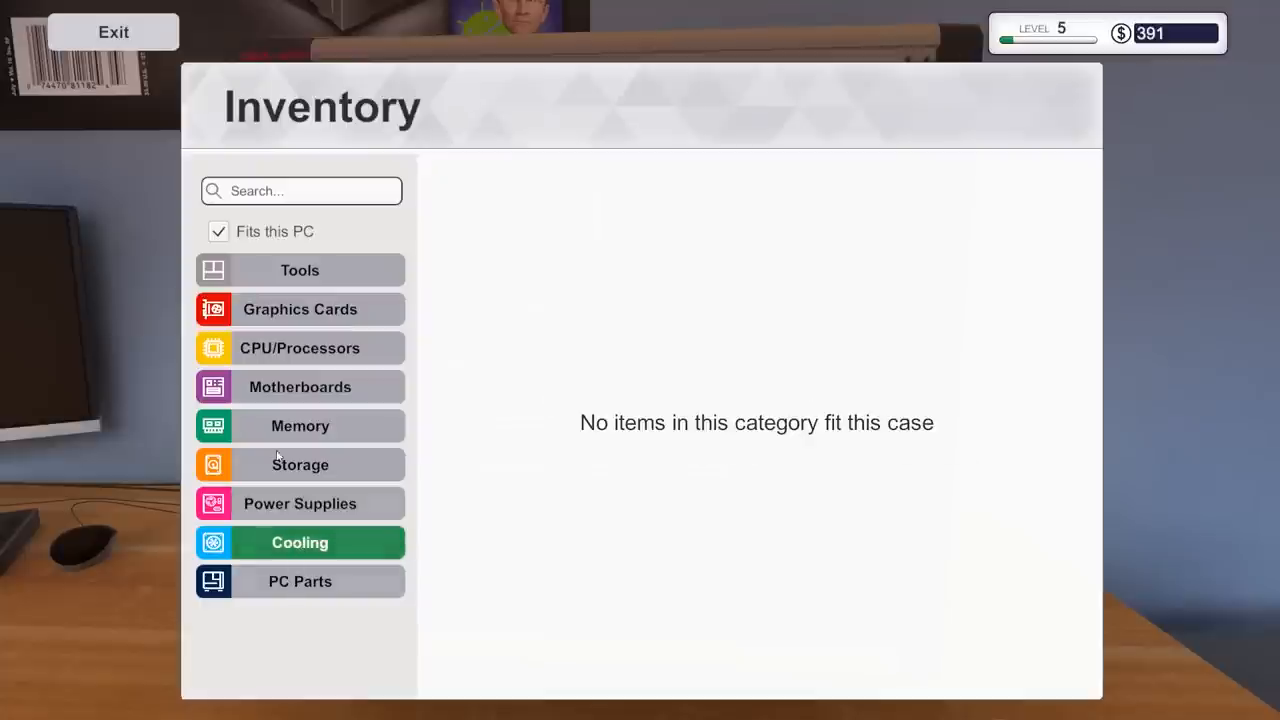
{"action": "left_click", "coordinate": [300, 308]}
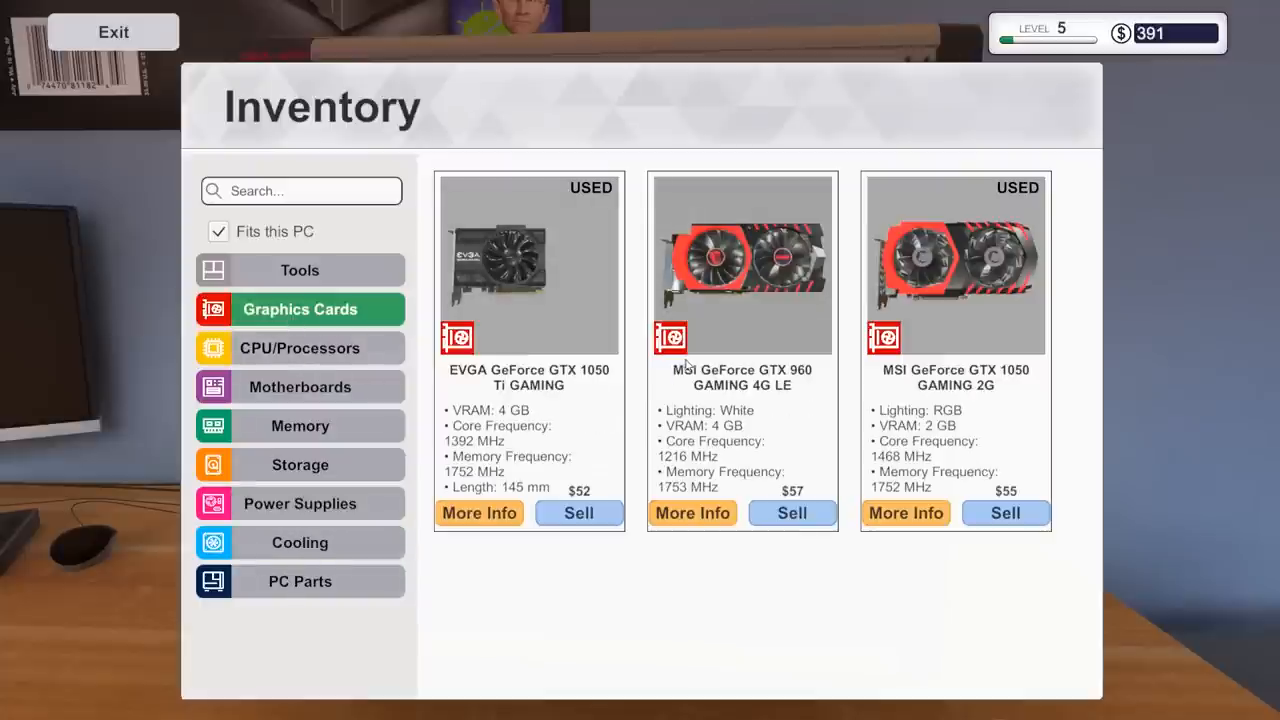
{"action": "mouse_move", "coordinate": [996, 400]}
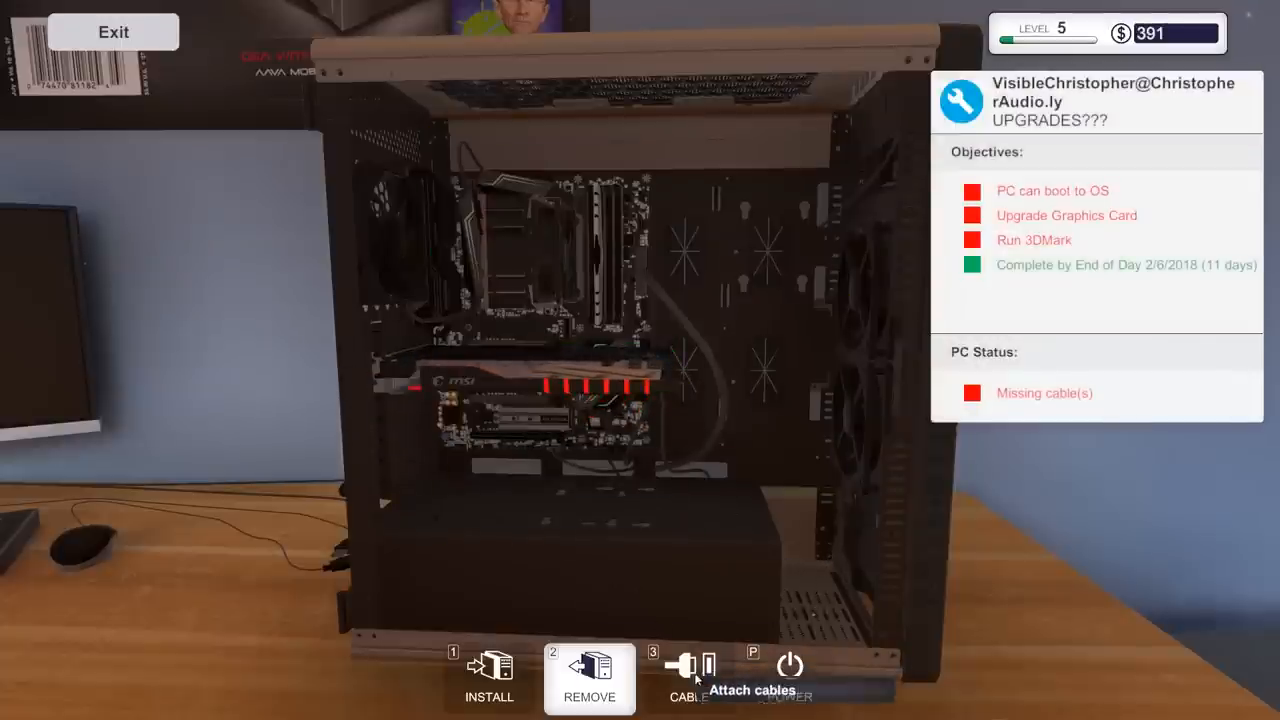
- Connect the PSU cable to the GTX 960 and install the PCI Lock
{"action": "left_click", "coordinate": [689, 678]}
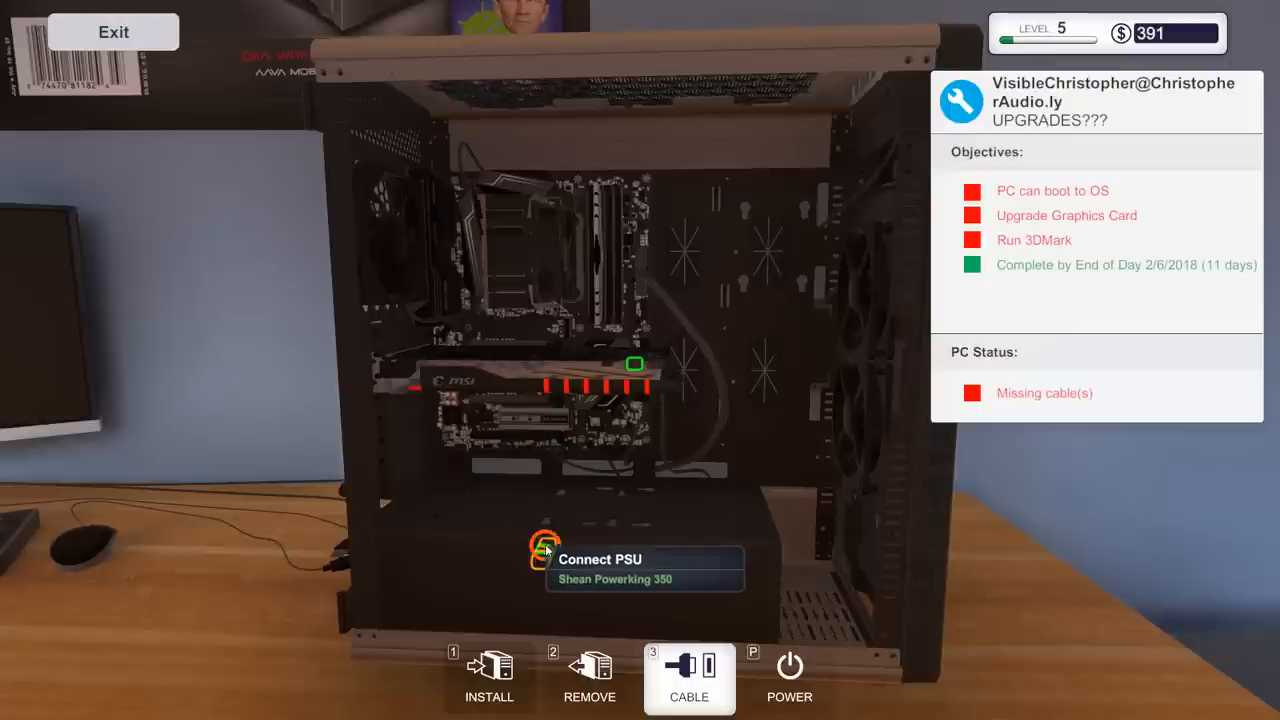
{"action": "left_click", "coordinate": [546, 548]}
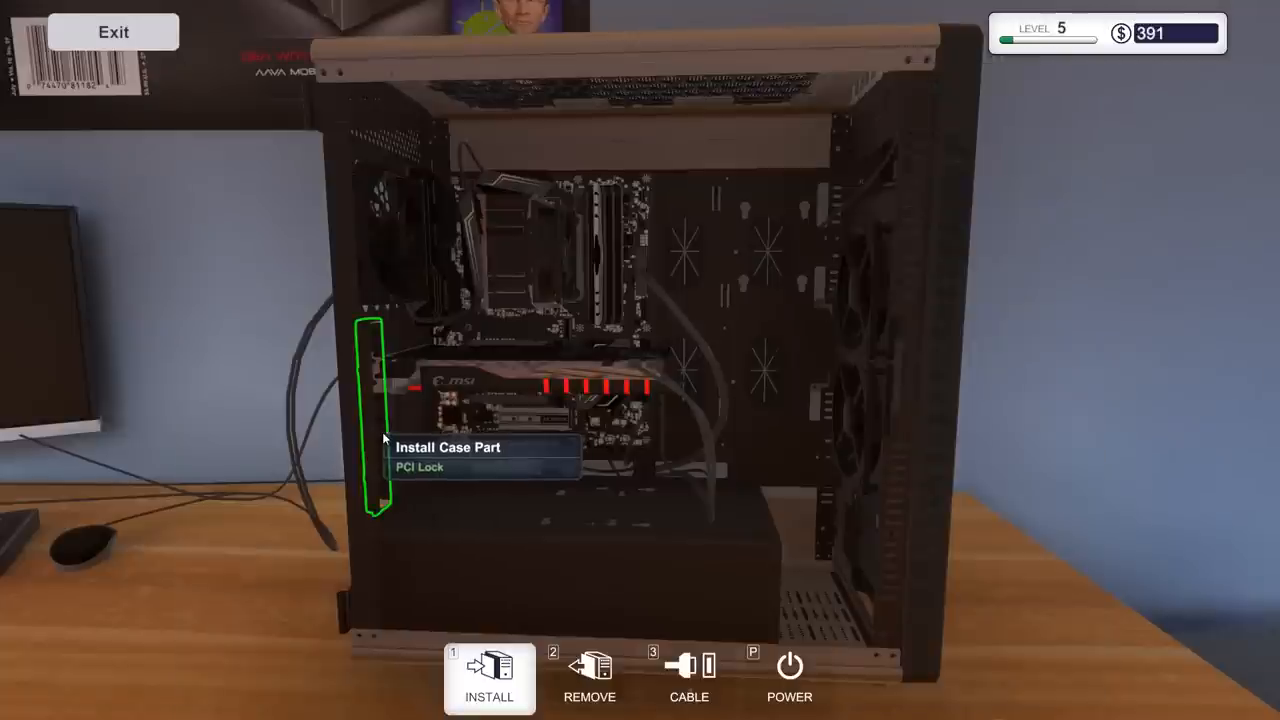
{"action": "left_click", "coordinate": [489, 680]}
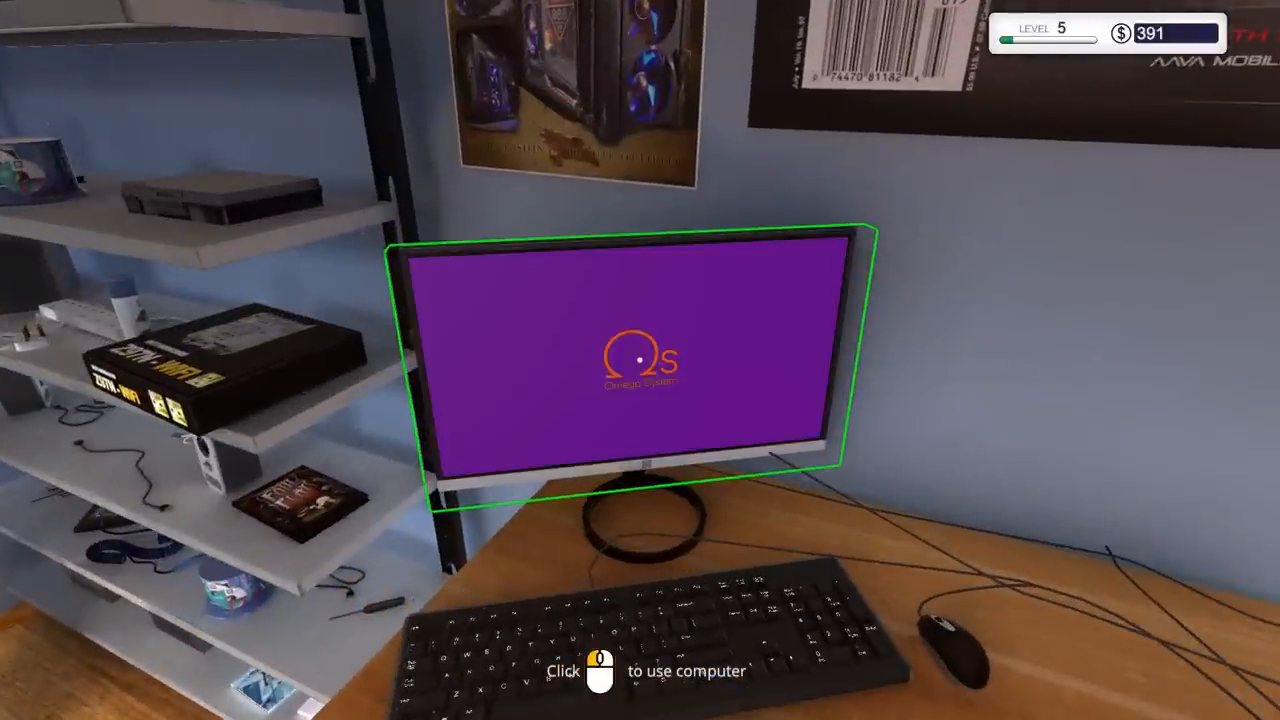
- Add 3DMark Advanced Edition via Add/Remove Programs, restart the PC, and open inventory
{"action": "left_click", "coordinate": [640, 360]}
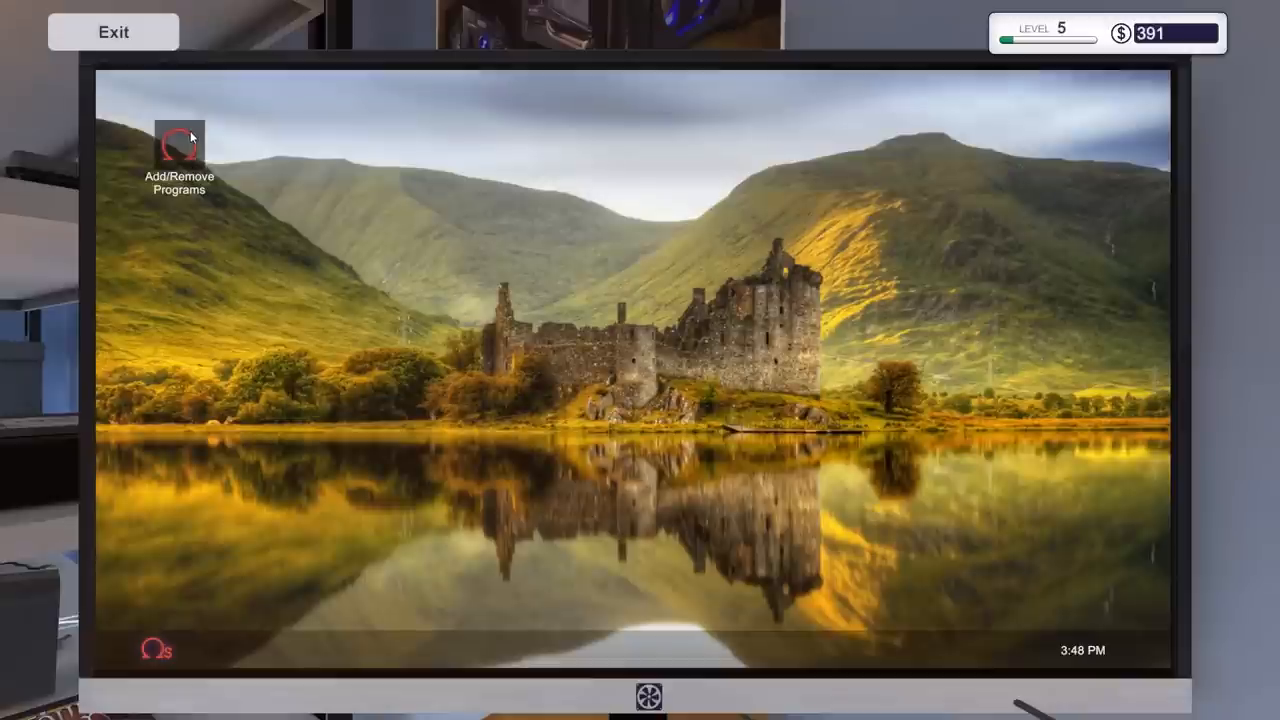
{"action": "double_click", "coordinate": [179, 143]}
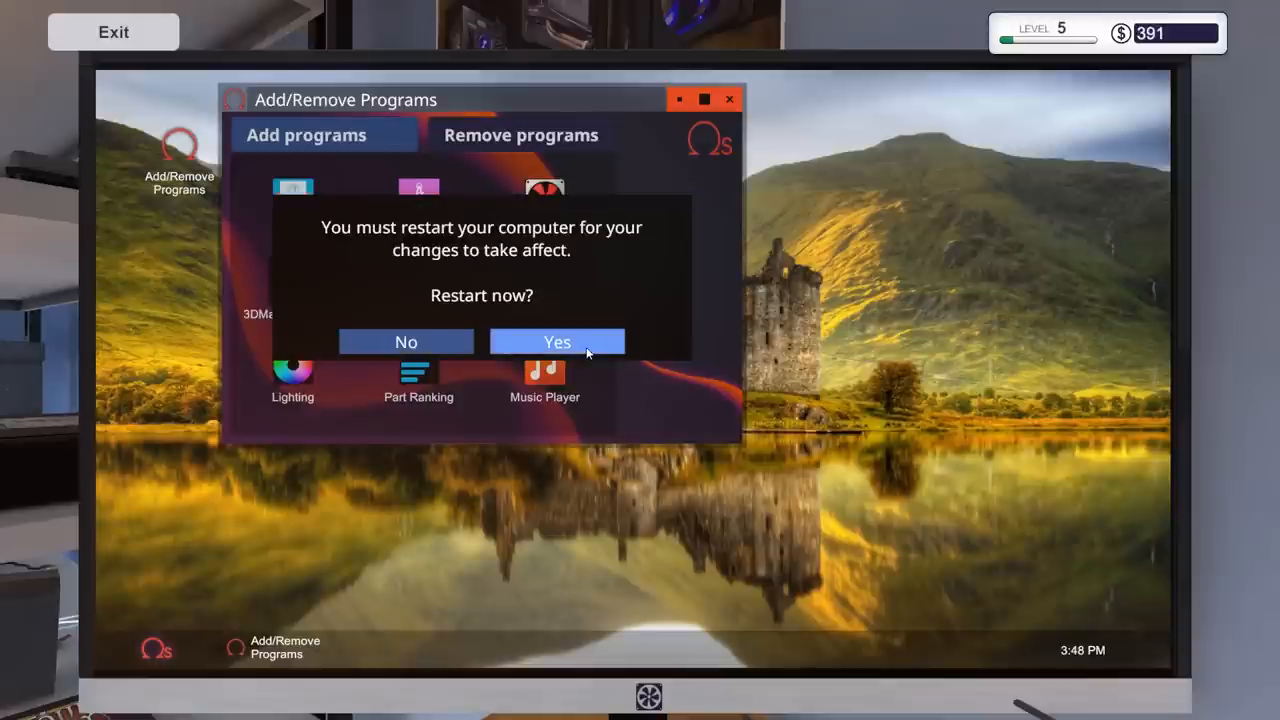
{"action": "left_click", "coordinate": [557, 341]}
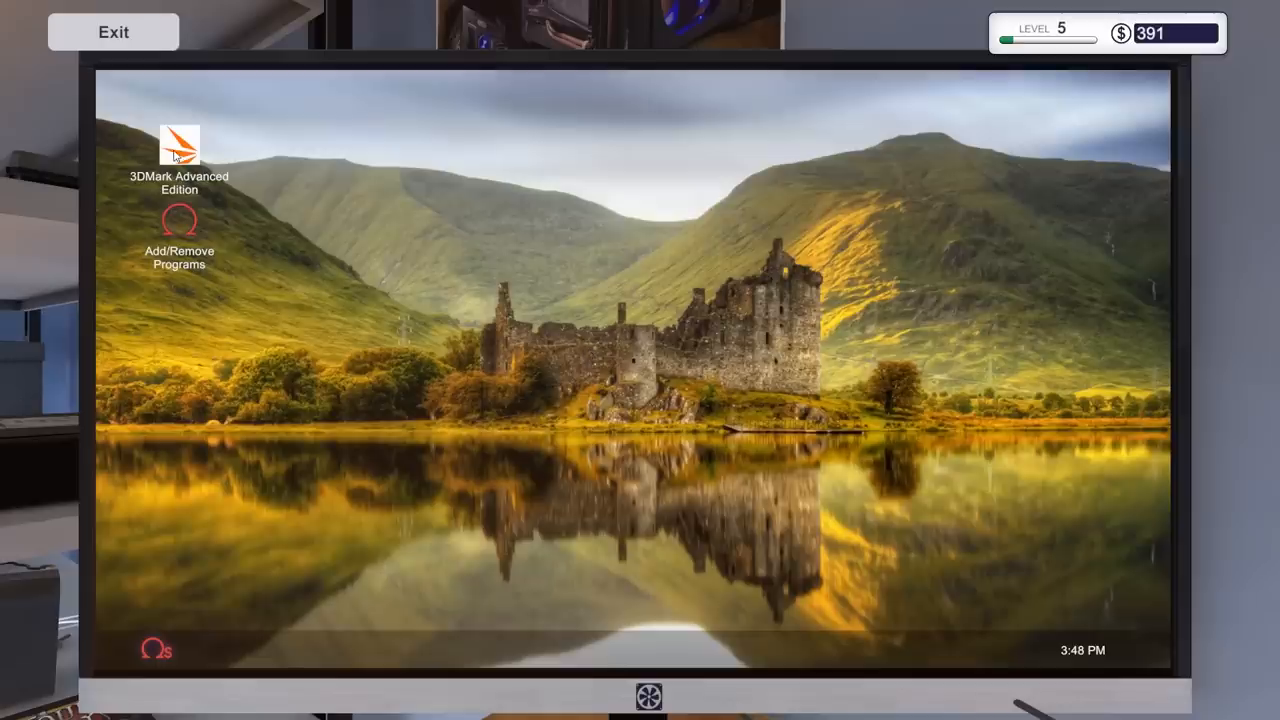
{"action": "left_click", "coordinate": [113, 31]}
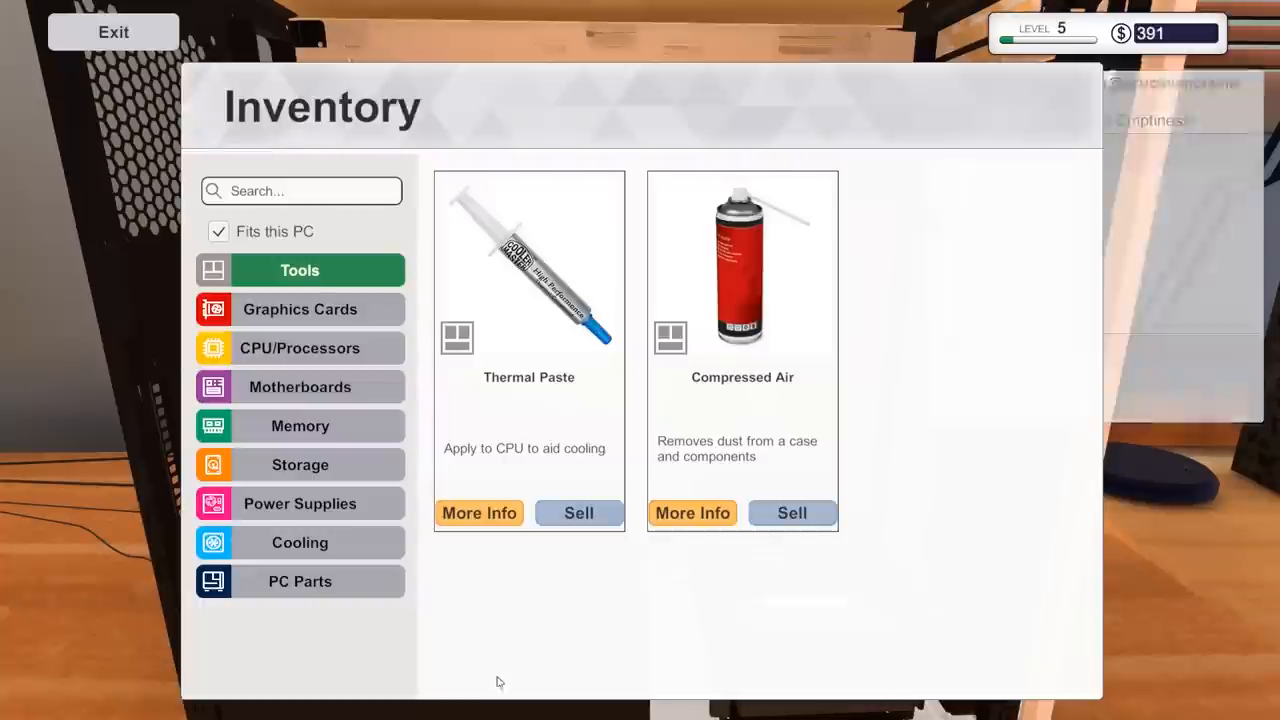
- Mount the motherboard in the Void case, open its CPU shield, and list PC Parts
{"action": "left_click", "coordinate": [299, 387]}
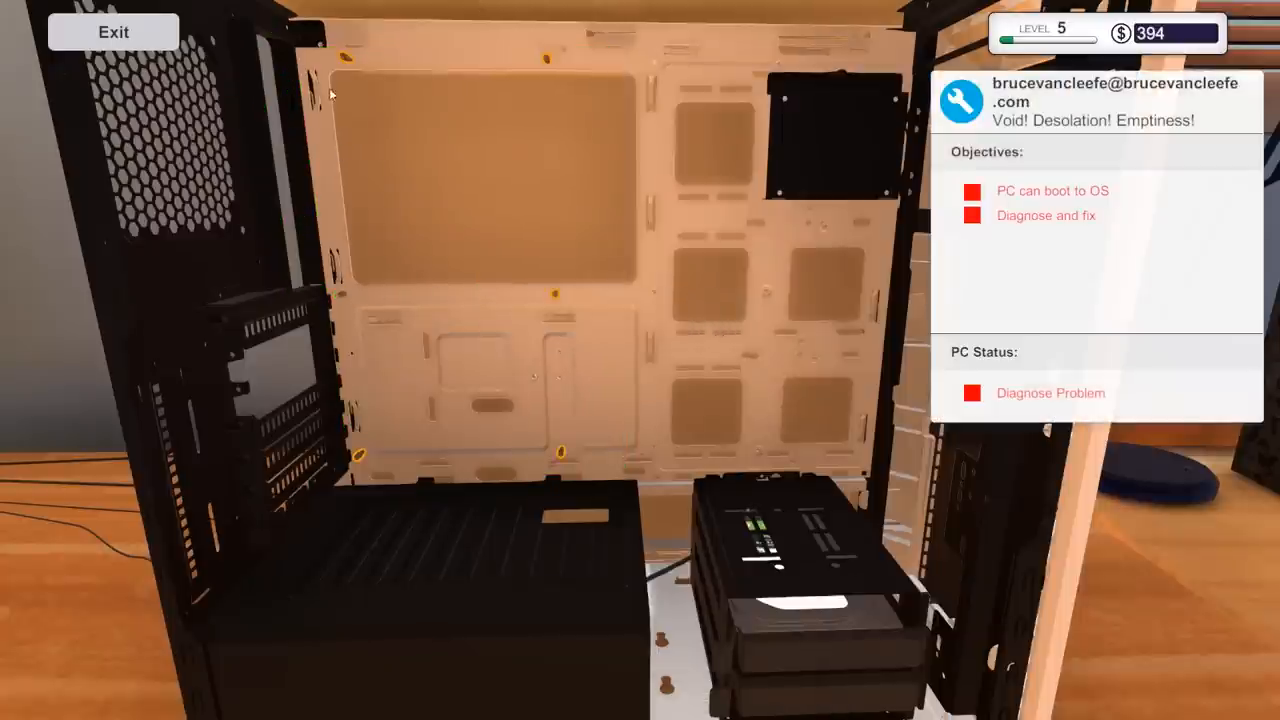
{"action": "mouse_move", "coordinate": [548, 58]}
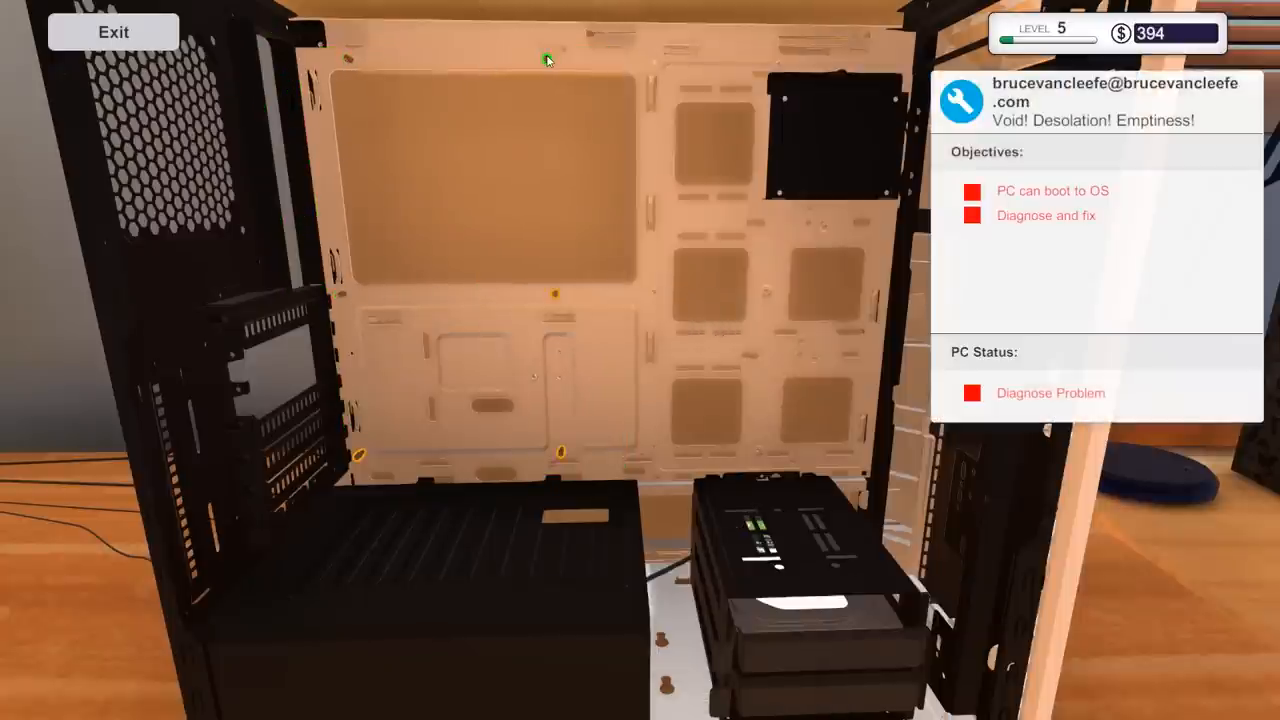
{"action": "mouse_move", "coordinate": [553, 300]}
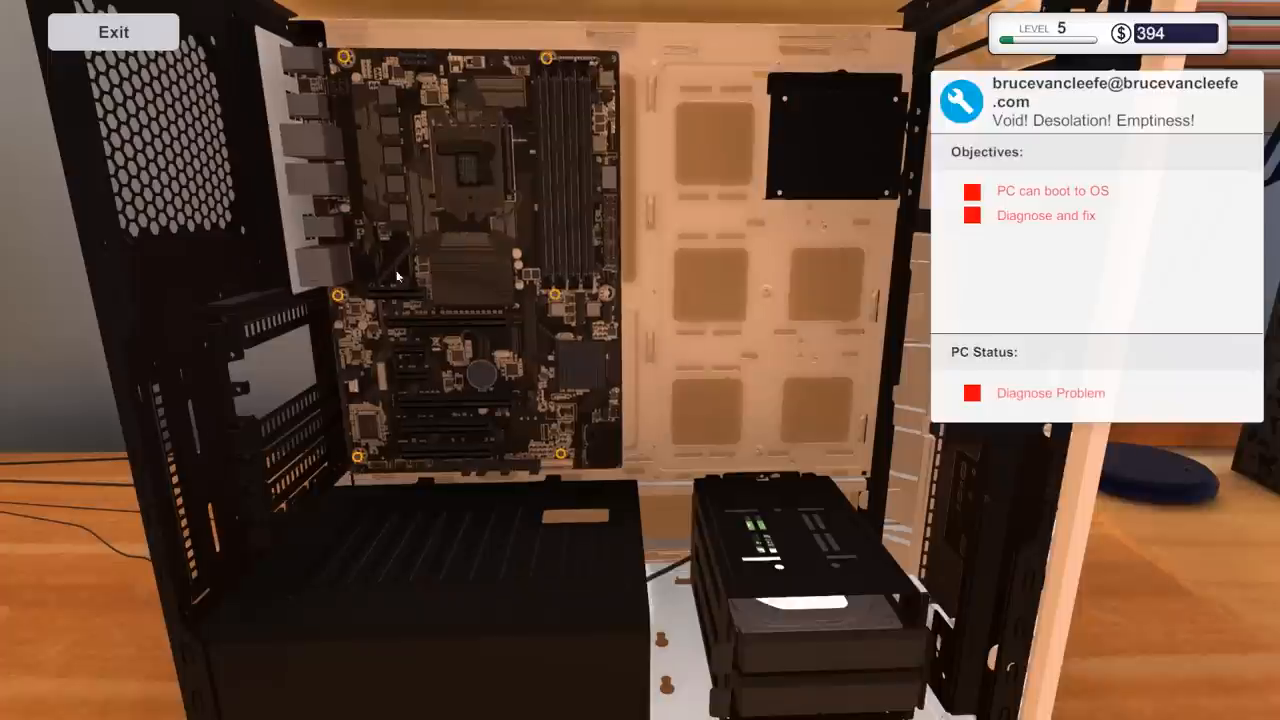
{"action": "mouse_move", "coordinate": [560, 482]}
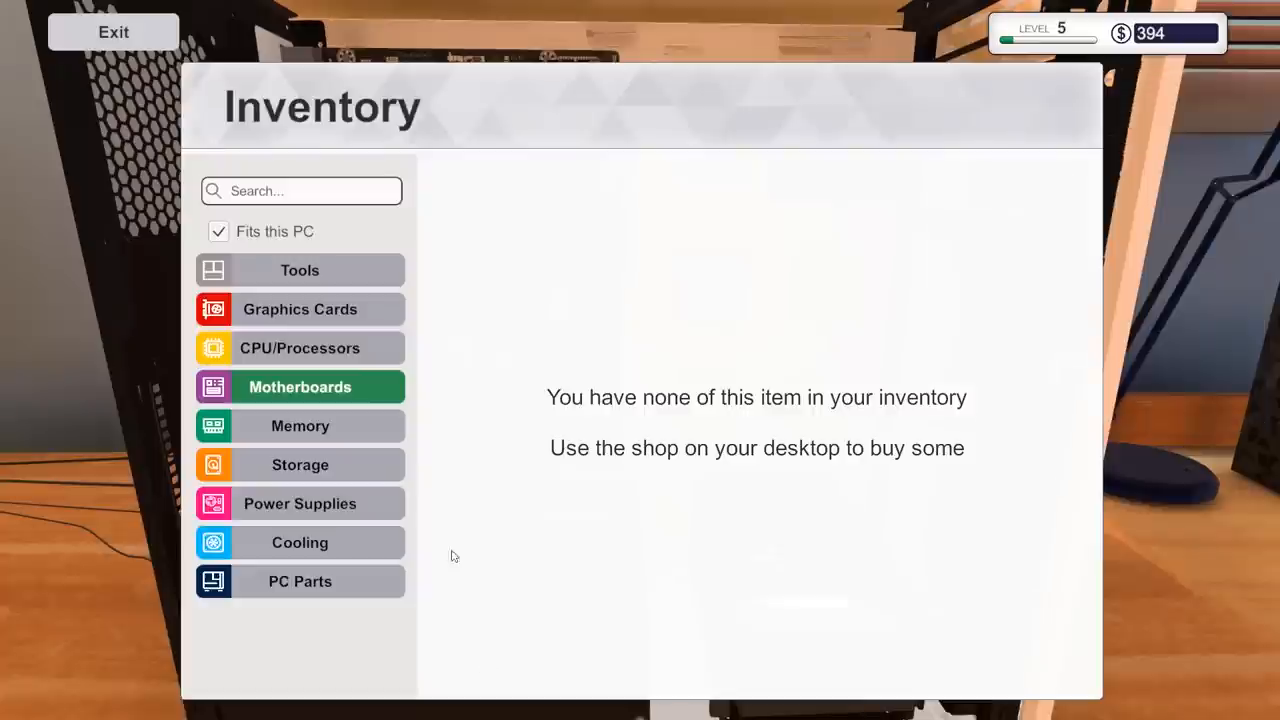
{"action": "left_click", "coordinate": [113, 31]}
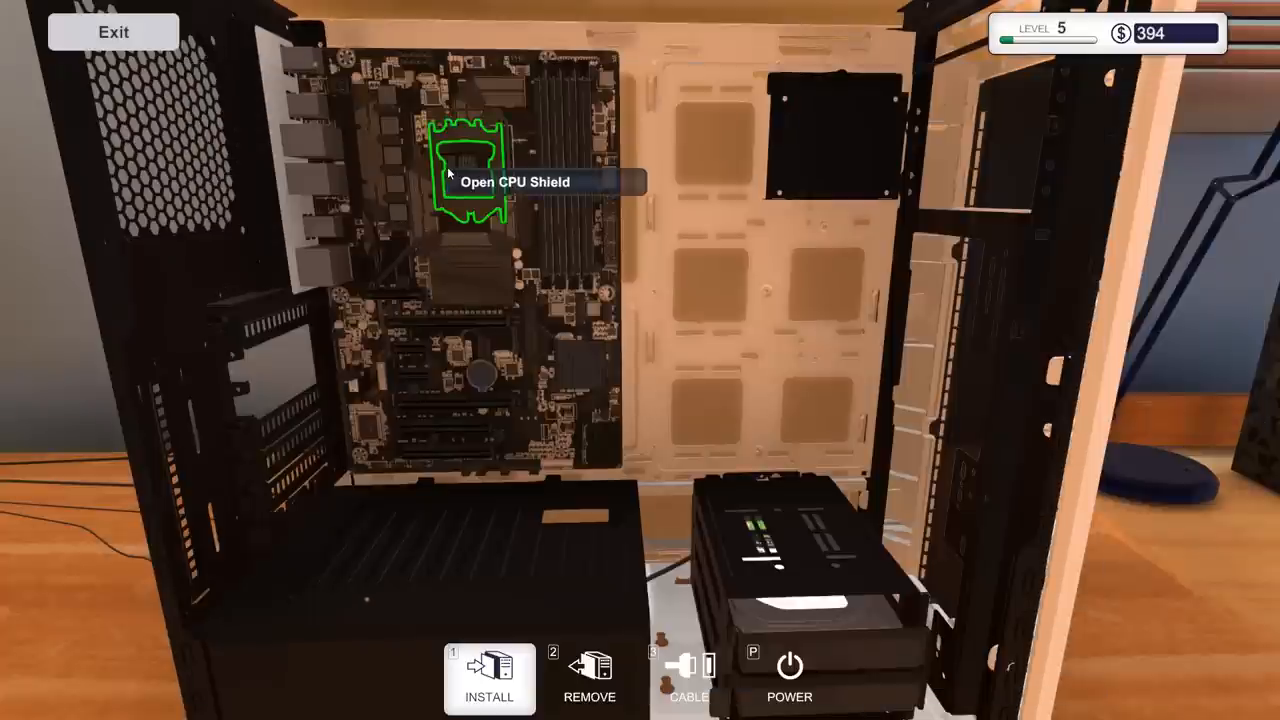
{"action": "left_click", "coordinate": [470, 170]}
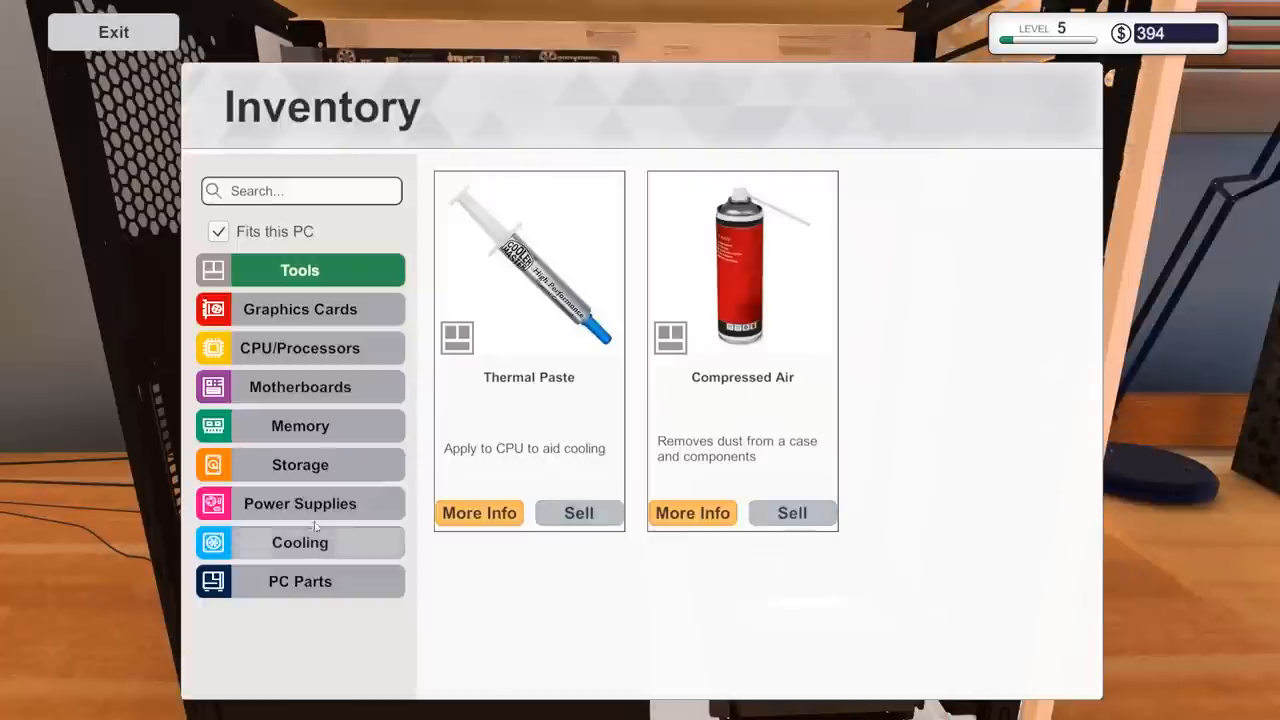
{"action": "left_click", "coordinate": [299, 581]}
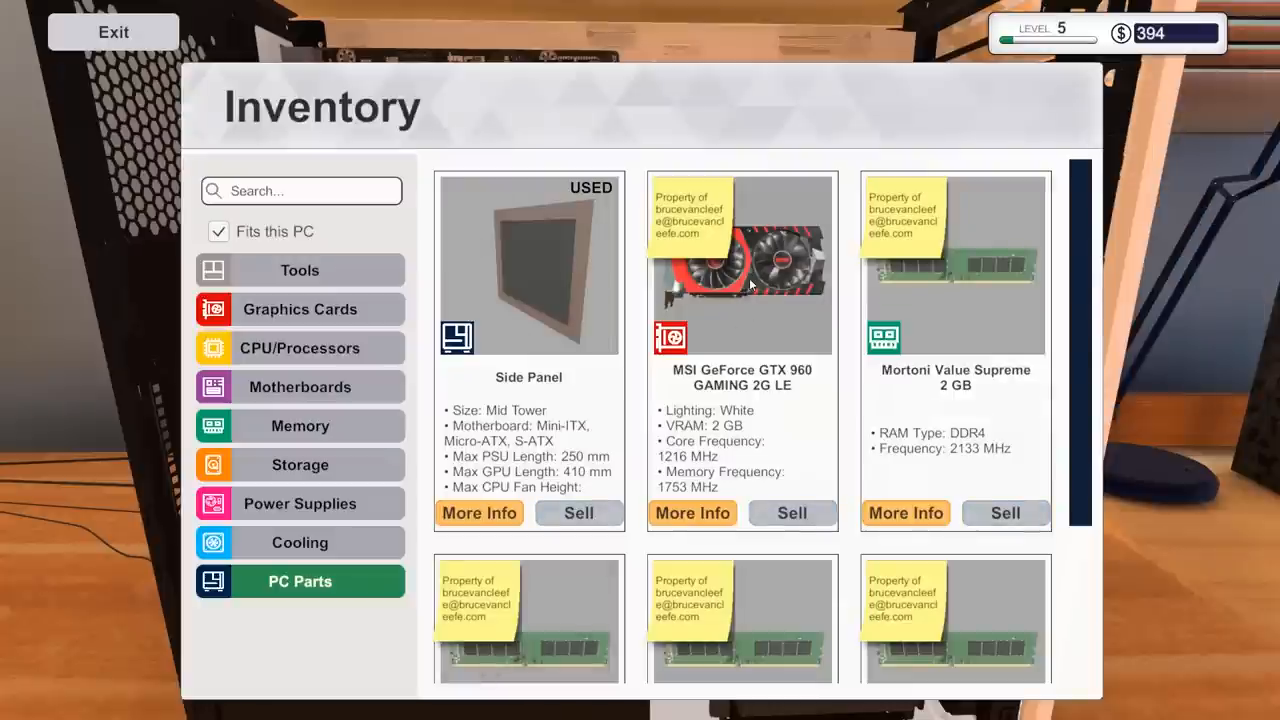
- Pick the customer's MSI GTX 960 from inventory to install
{"action": "left_click", "coordinate": [113, 31]}
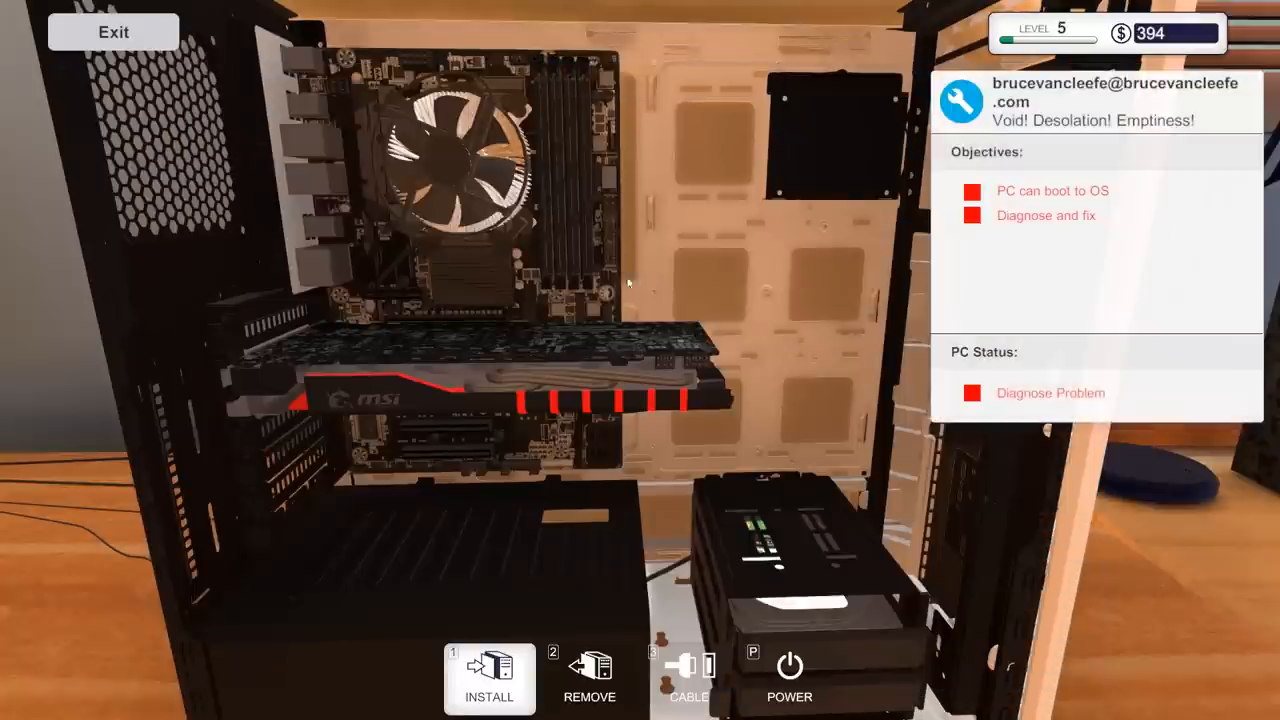
{"action": "mouse_move", "coordinate": [560, 288]}
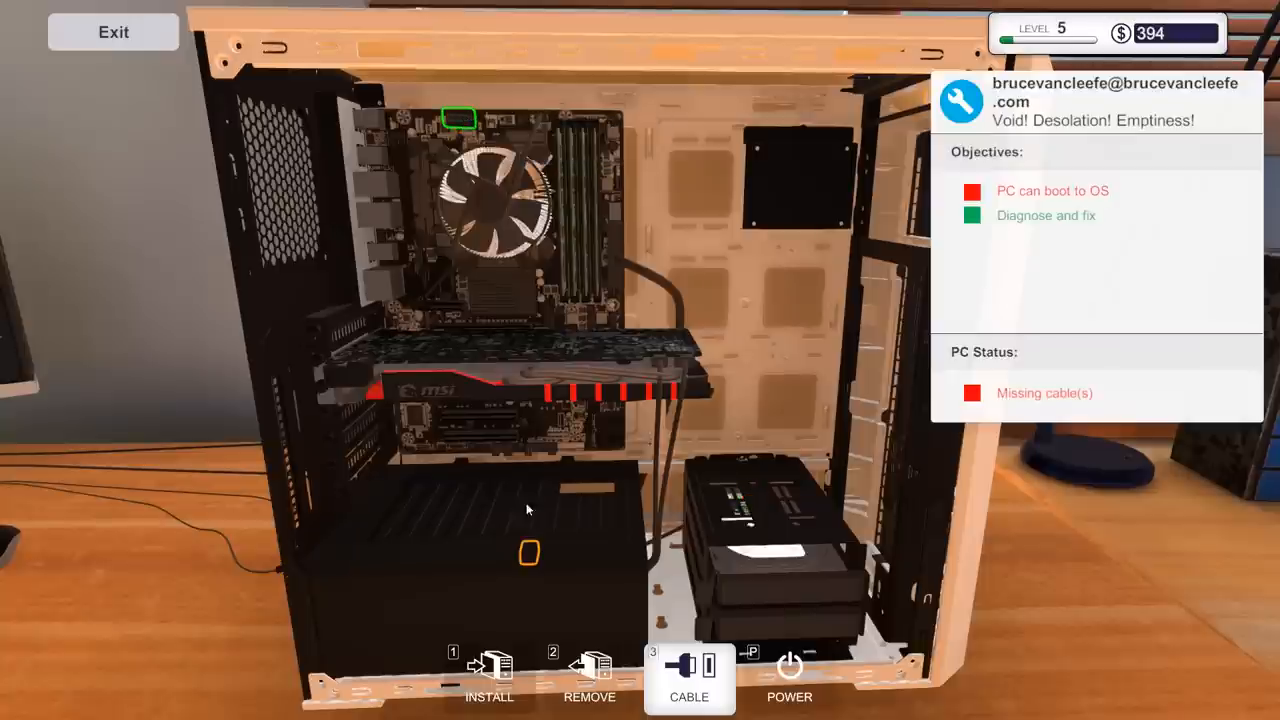
{"action": "mouse_move", "coordinate": [370, 210]}
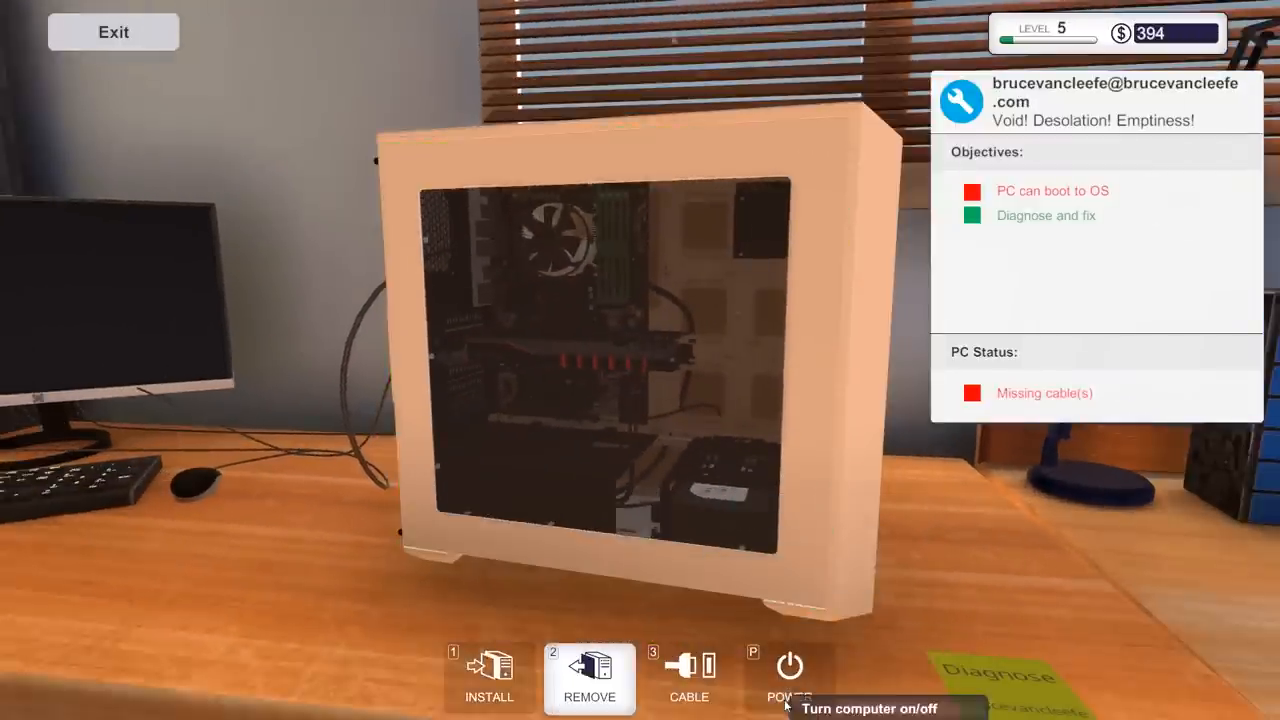
{"action": "mouse_move", "coordinate": [589, 680]}
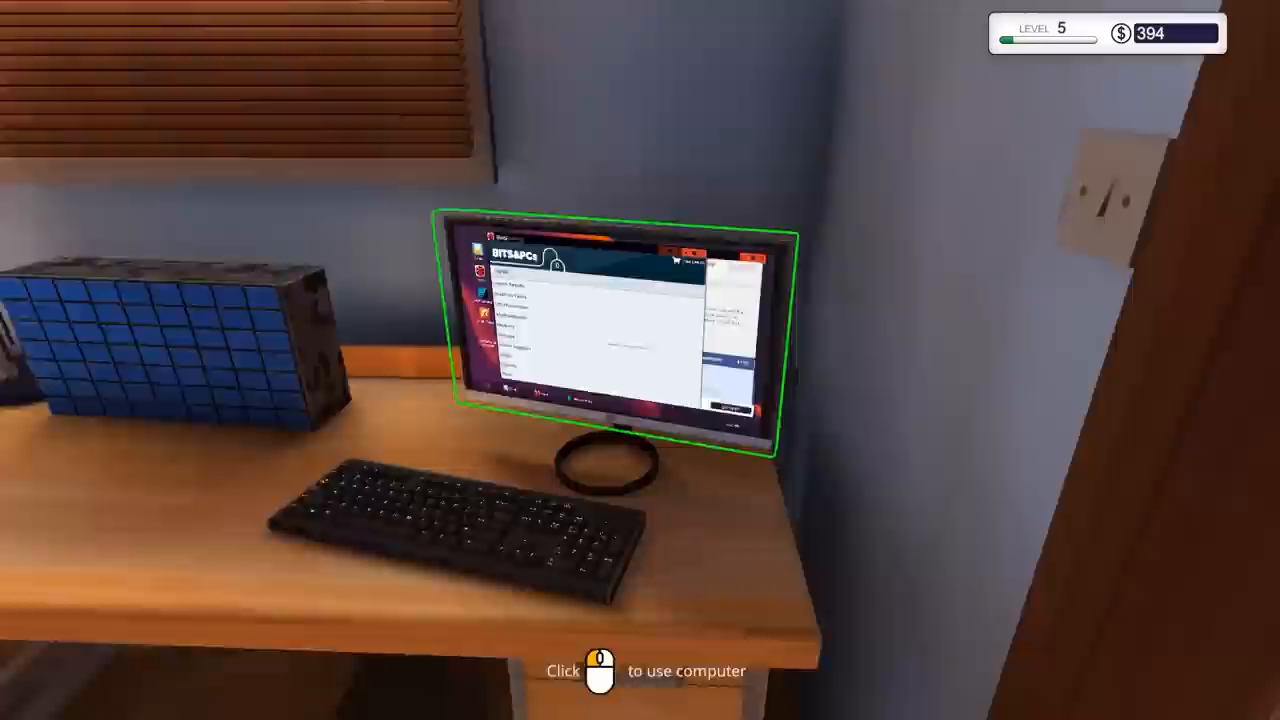
- Sit down at the office desk computer
{"action": "left_click", "coordinate": [600, 330]}
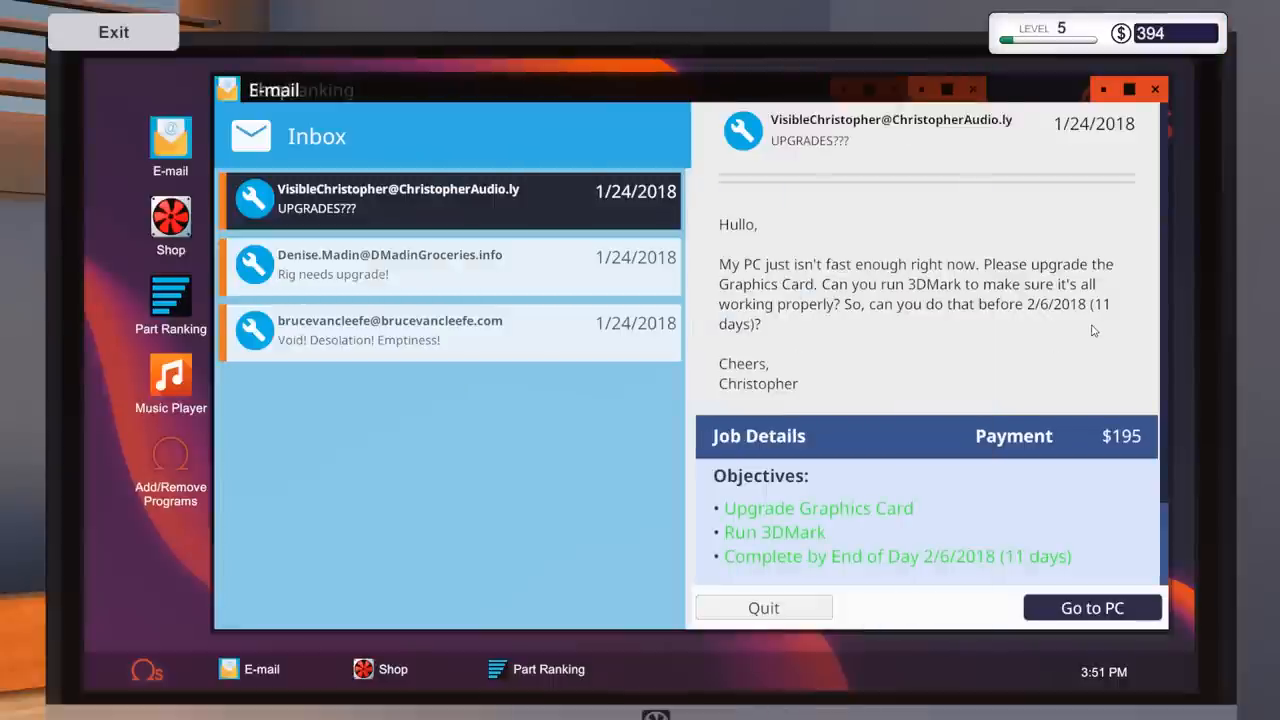
- Collect the $260 Void! Desolation! Emptiness! payment, reaching $654, and open the Free at last email
{"action": "left_click", "coordinate": [390, 330]}
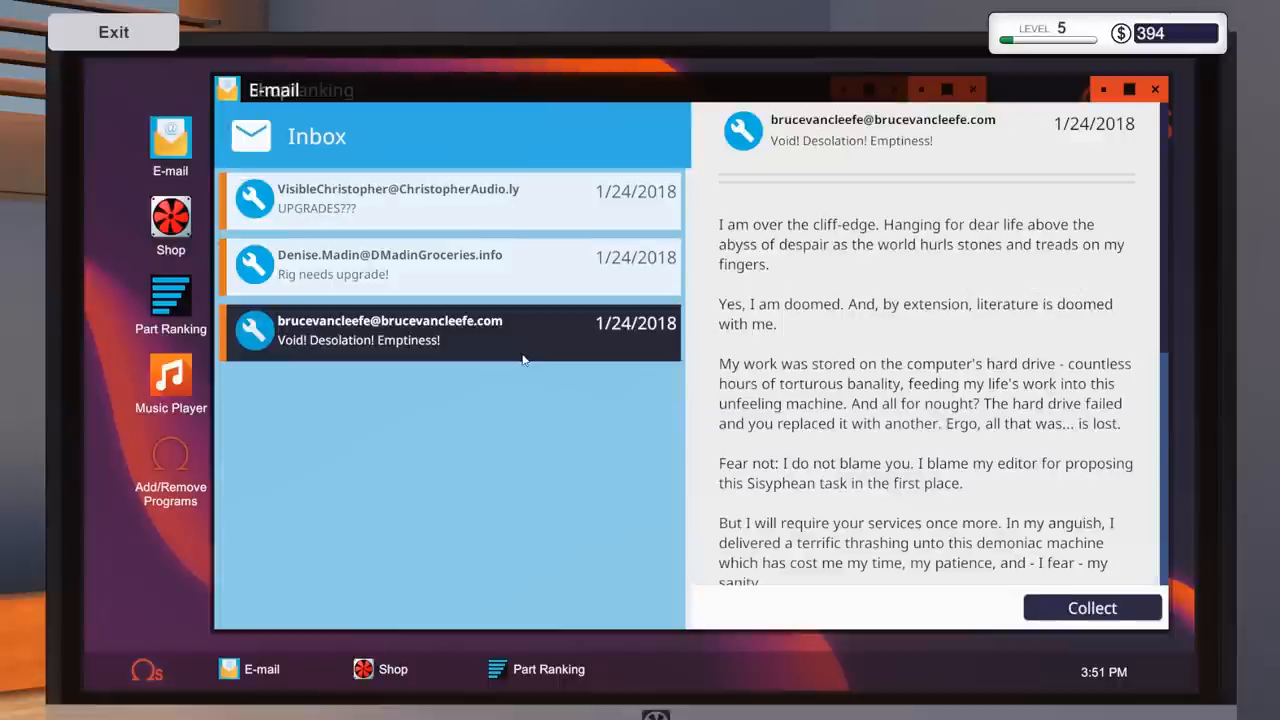
{"action": "left_click", "coordinate": [1092, 607]}
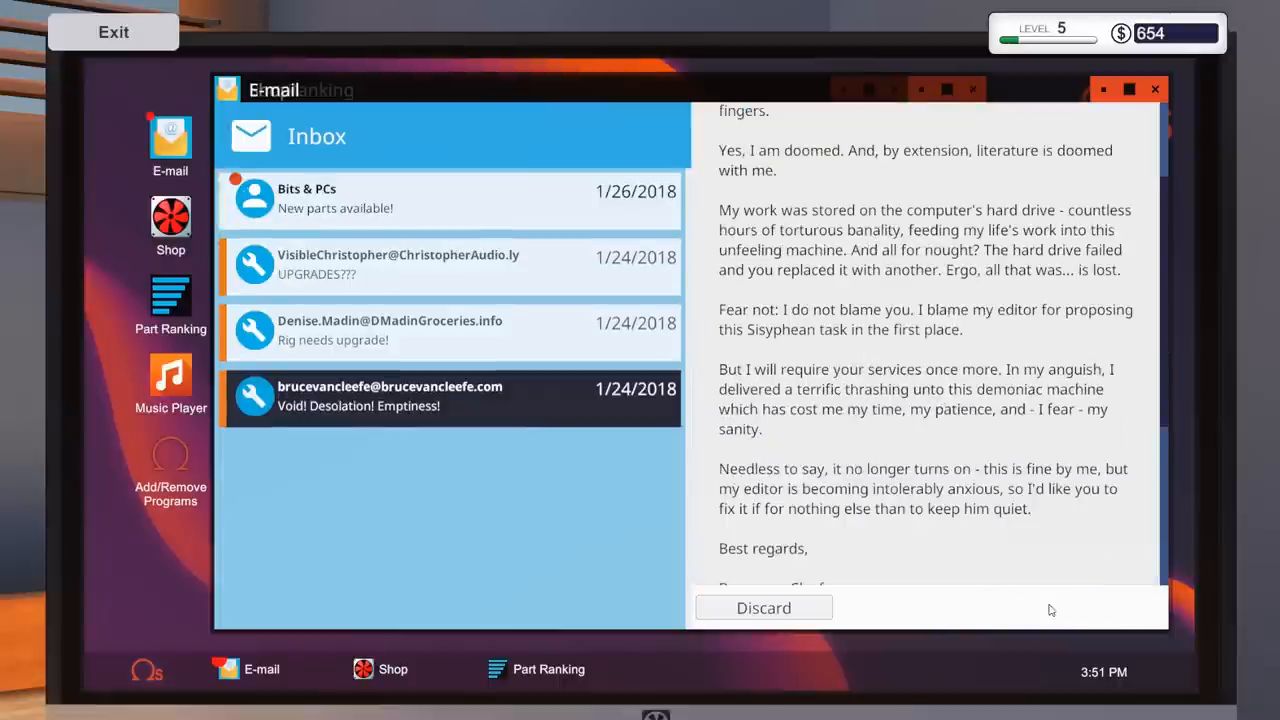
{"action": "left_click", "coordinate": [450, 200]}
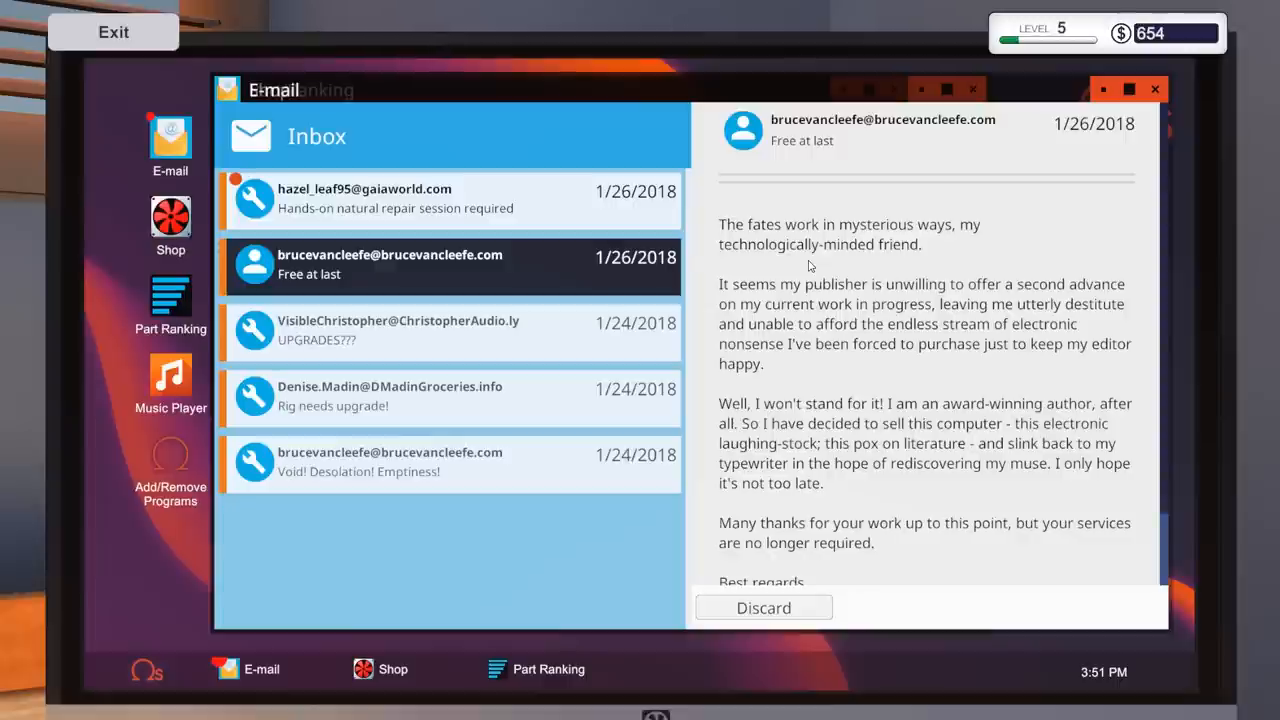
{"action": "mouse_move", "coordinate": [877, 386]}
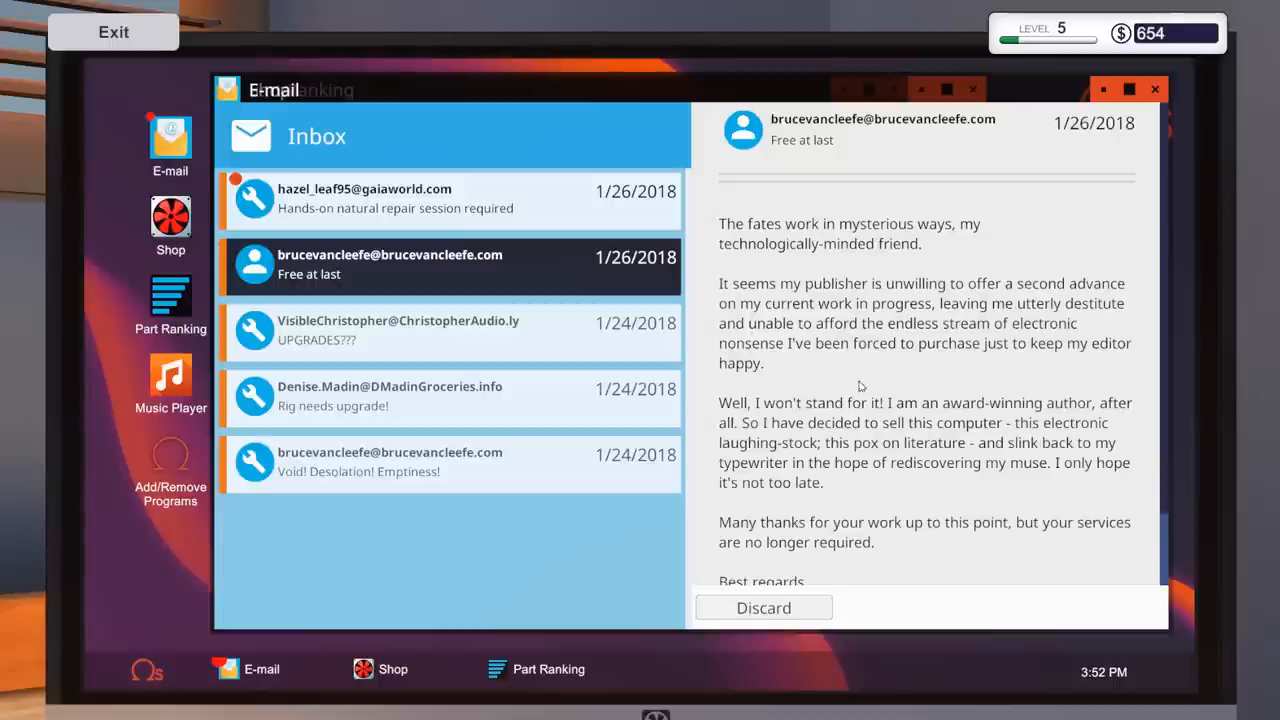
{"action": "scroll", "scroll_direction": "down", "scroll_amount": 3}
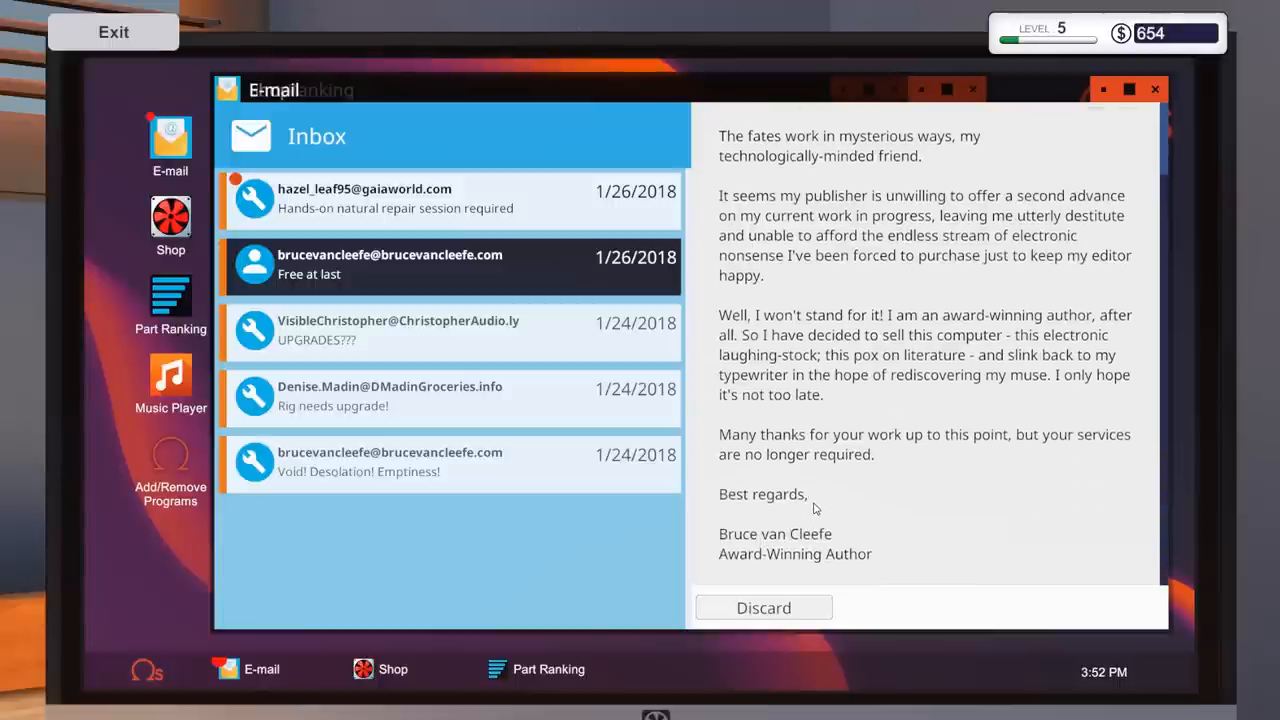
{"action": "mouse_move", "coordinate": [763, 608]}
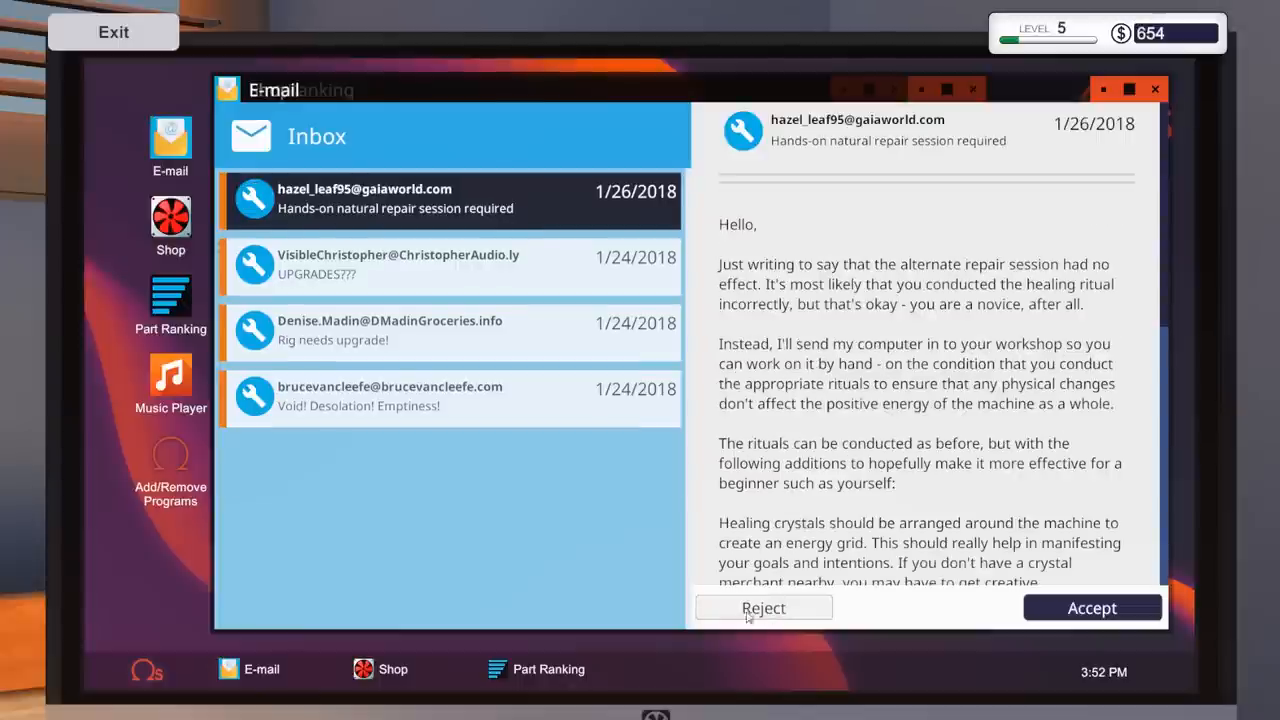
- Accept the natural repair session job, discard the Void email, and open the $195 UPGRADES??? email
{"action": "scroll", "scroll_direction": "down", "scroll_amount": 3}
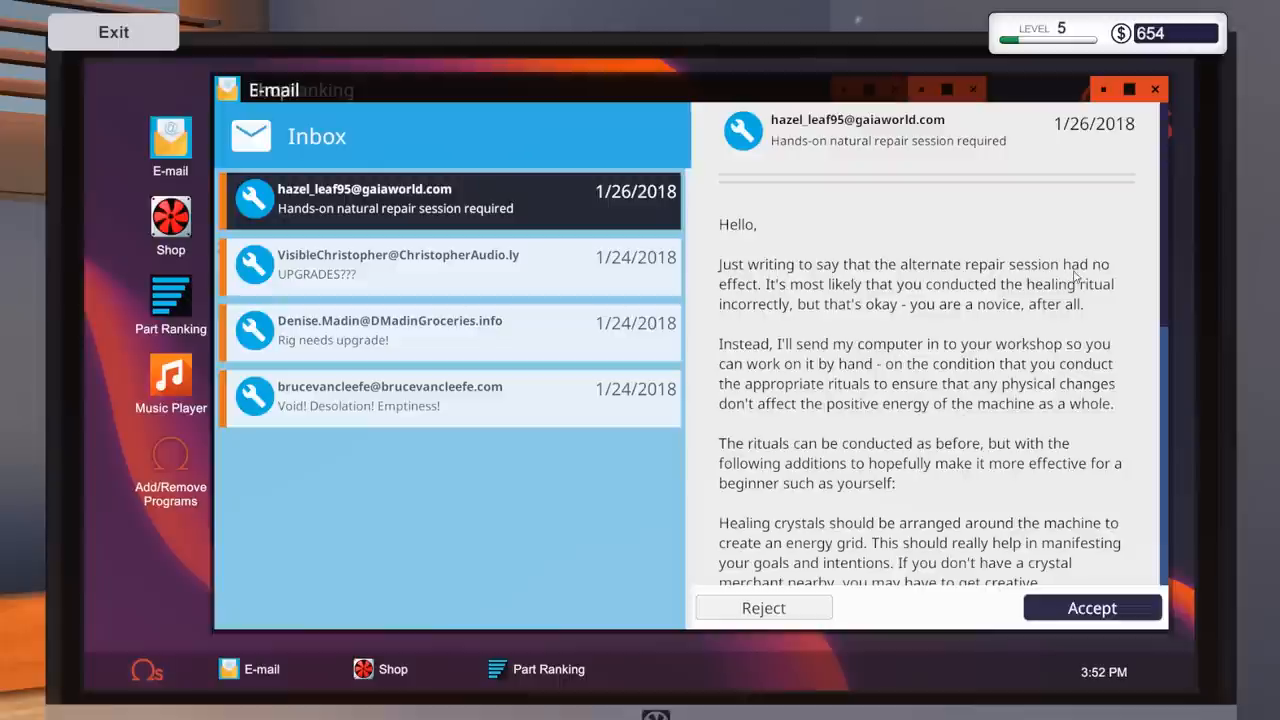
{"action": "mouse_move", "coordinate": [1132, 293]}
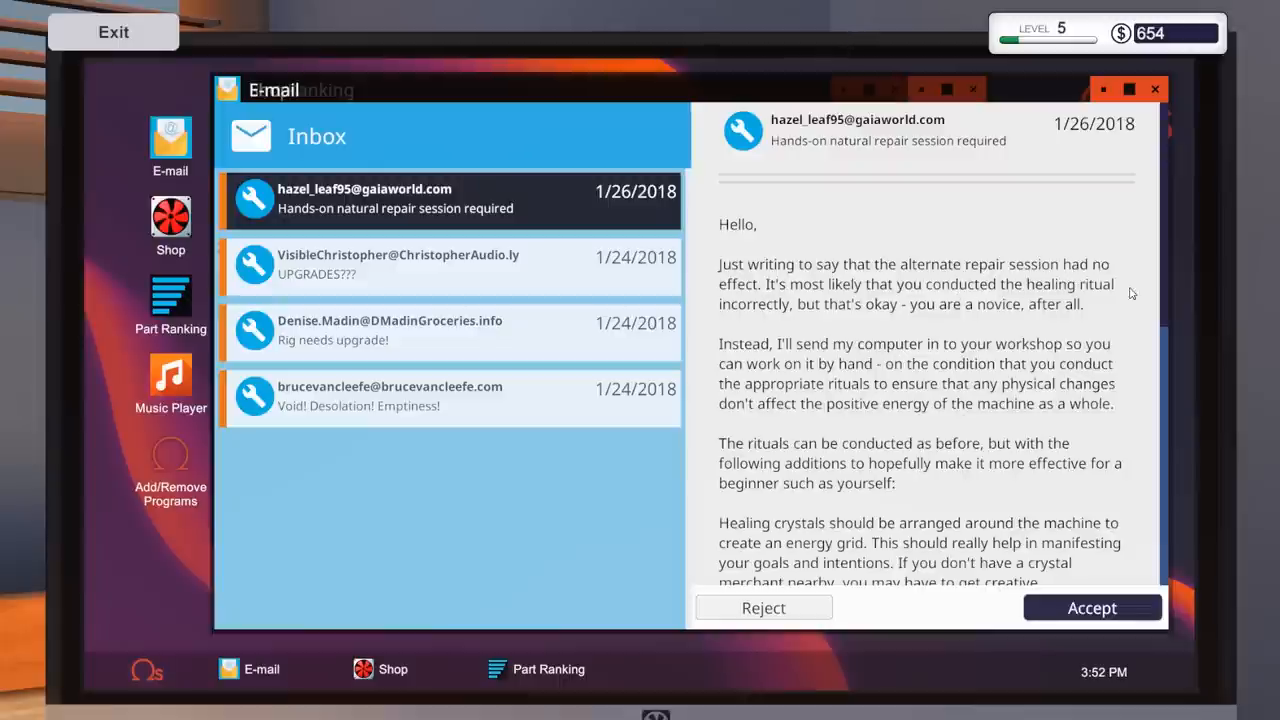
{"action": "mouse_move", "coordinate": [1028, 314]}
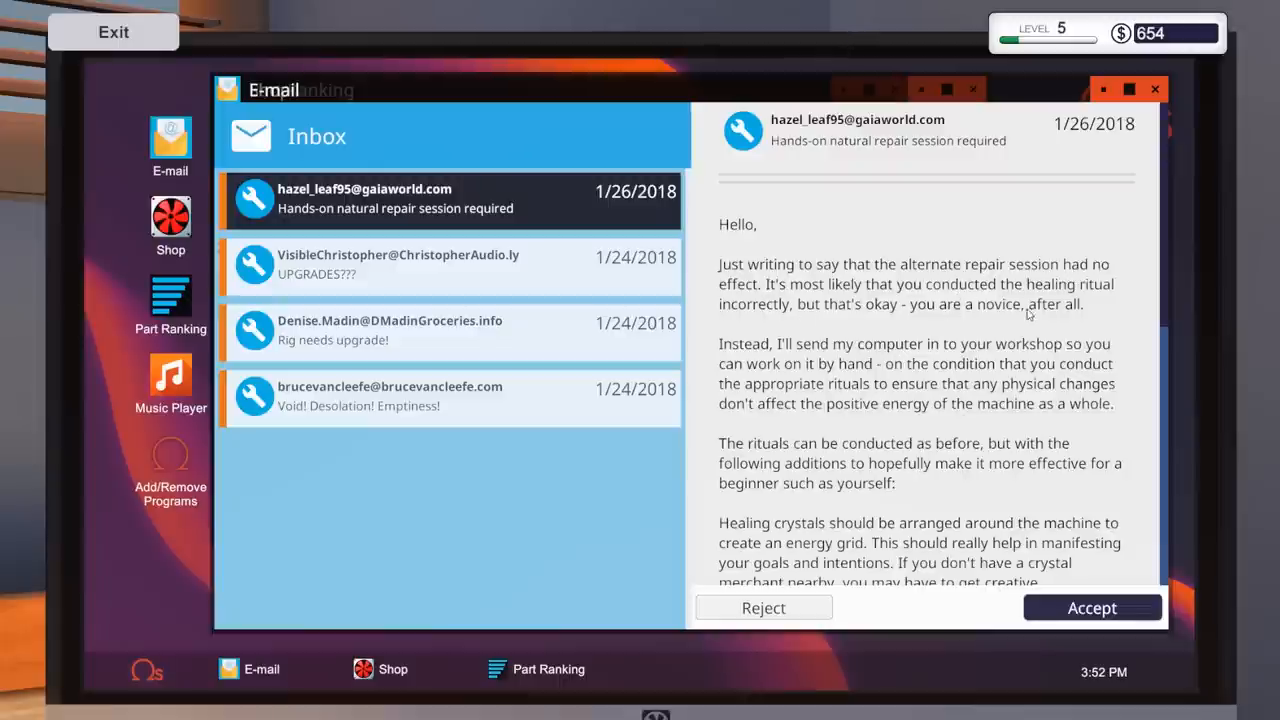
{"action": "mouse_move", "coordinate": [1042, 370]}
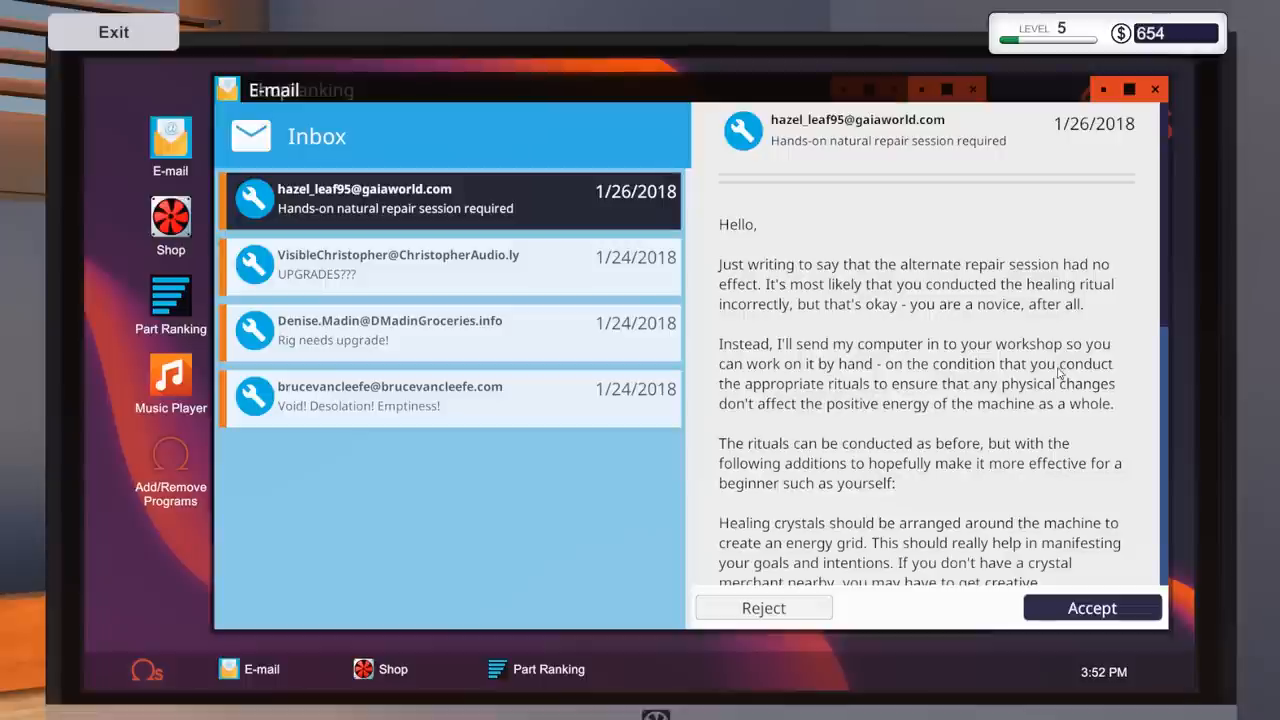
{"action": "mouse_move", "coordinate": [1073, 393]}
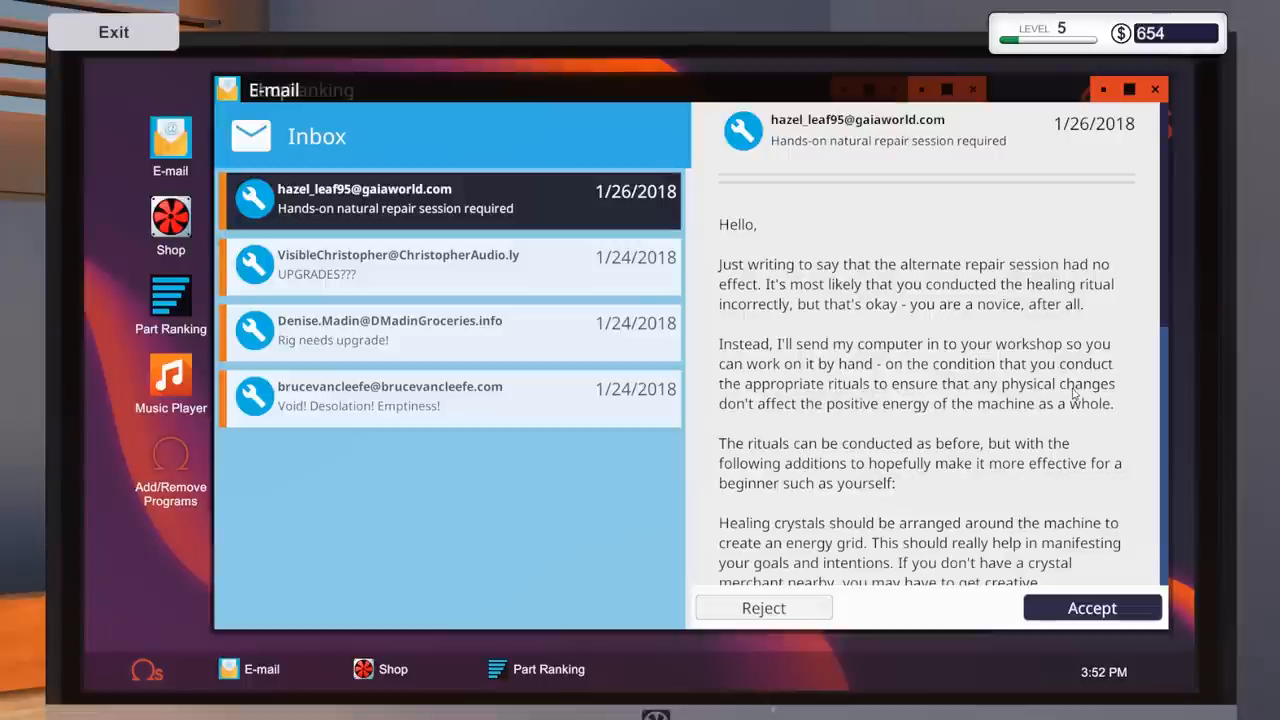
{"action": "mouse_move", "coordinate": [1057, 411]}
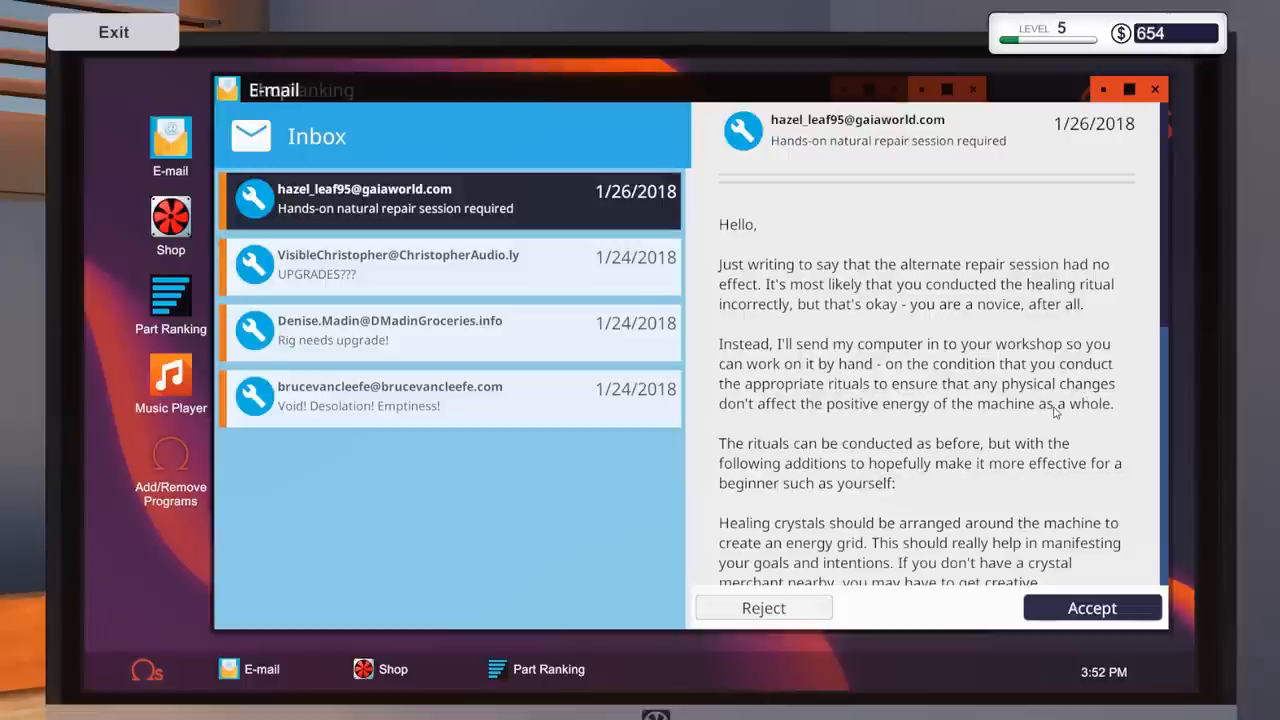
{"action": "mouse_move", "coordinate": [1120, 410]}
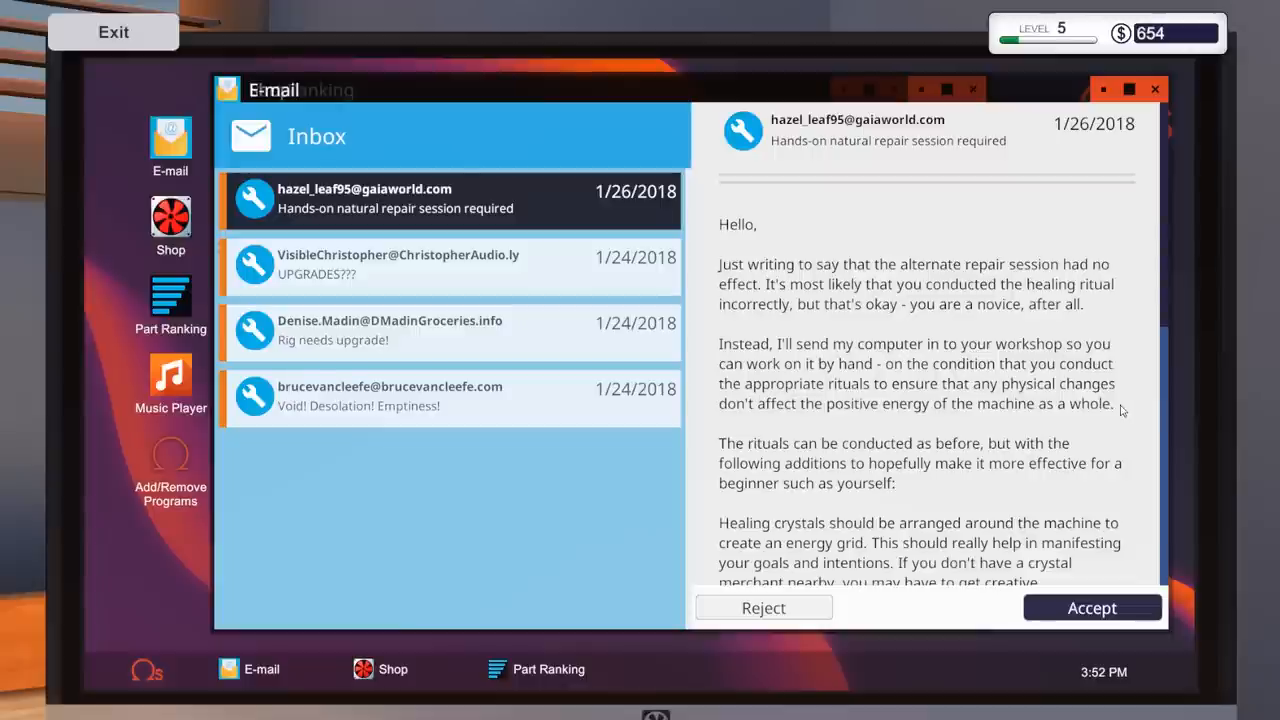
{"action": "mouse_move", "coordinate": [1118, 408]}
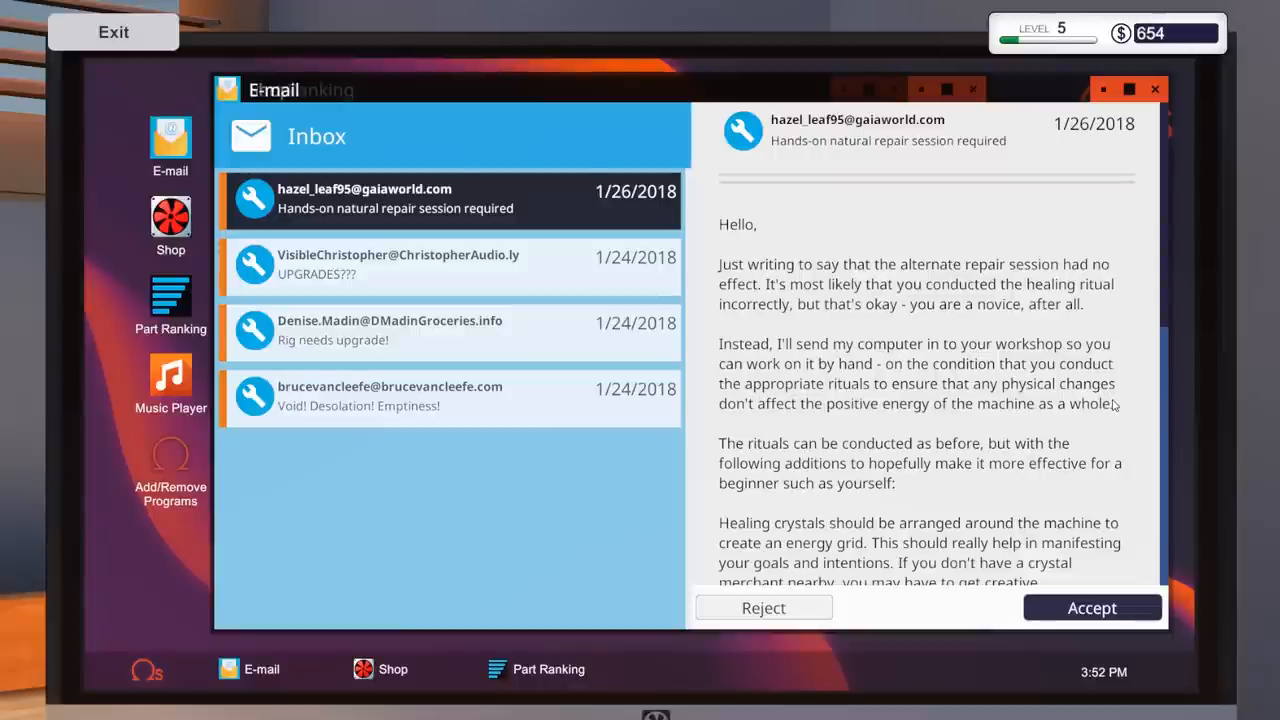
{"action": "mouse_move", "coordinate": [1127, 407]}
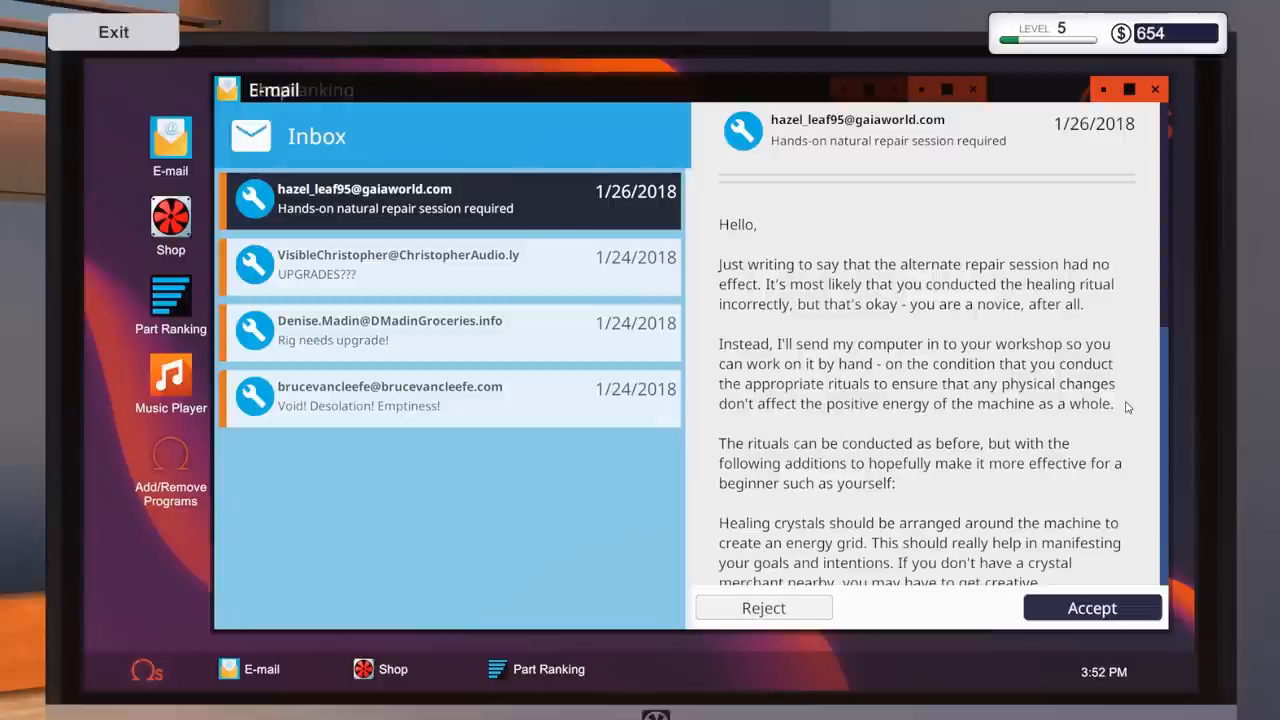
{"action": "mouse_move", "coordinate": [1122, 408]}
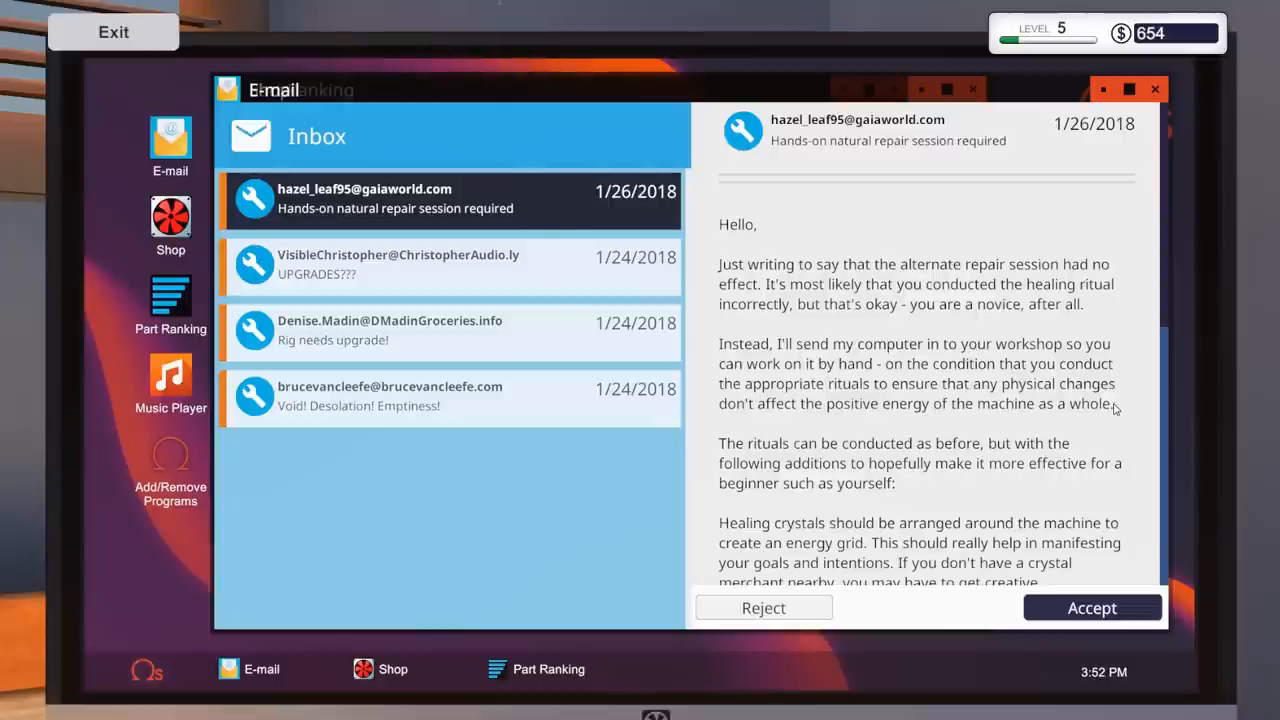
{"action": "scroll", "scroll_direction": "down", "scroll_amount": 3}
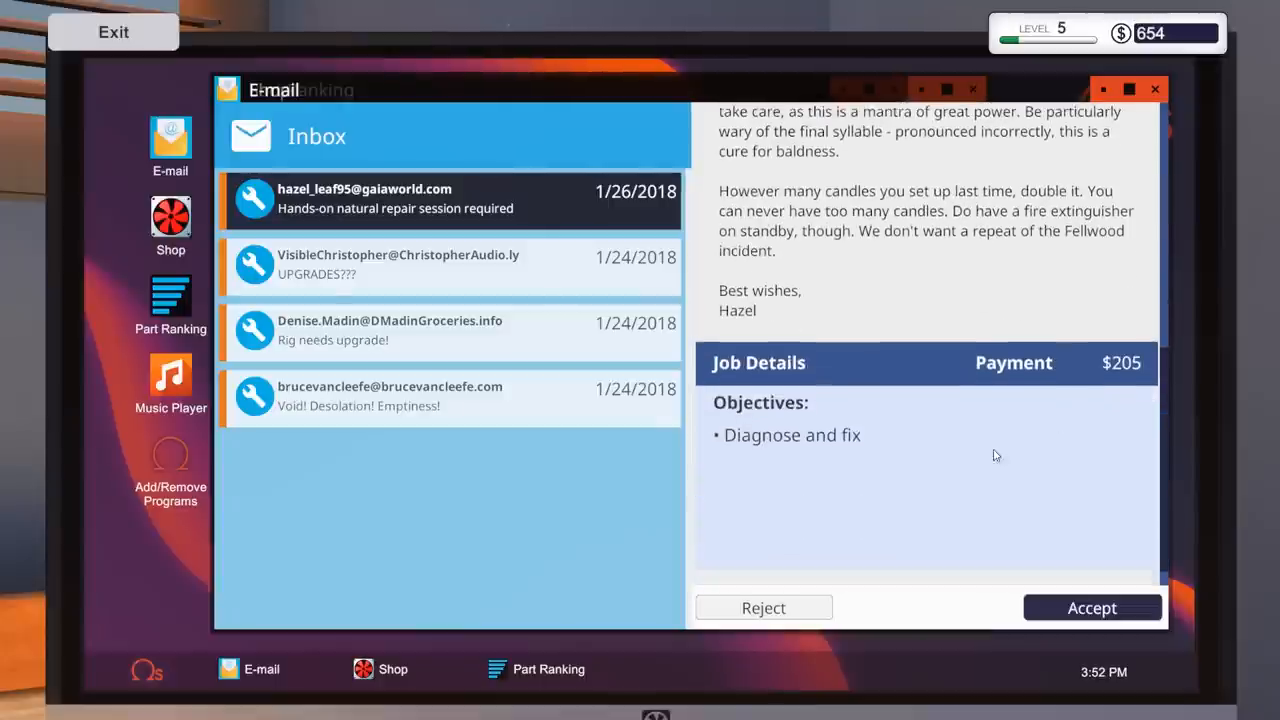
{"action": "left_click", "coordinate": [1091, 607]}
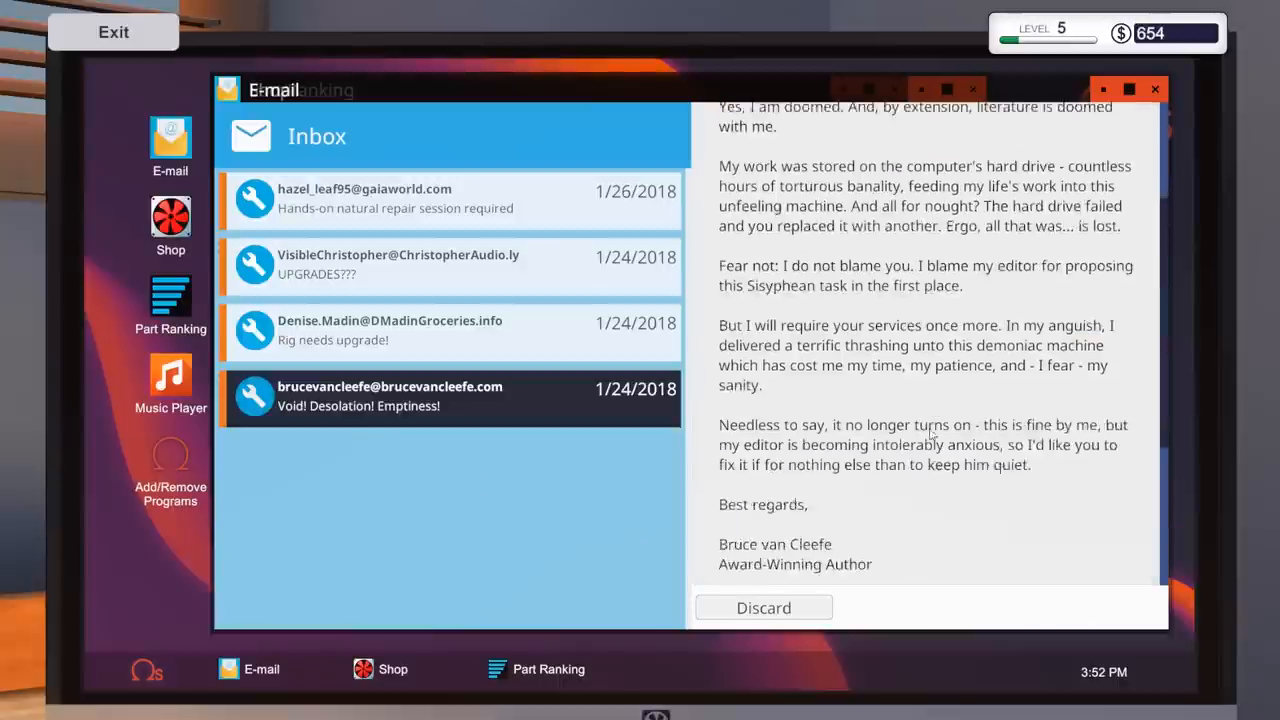
{"action": "left_click", "coordinate": [390, 330]}
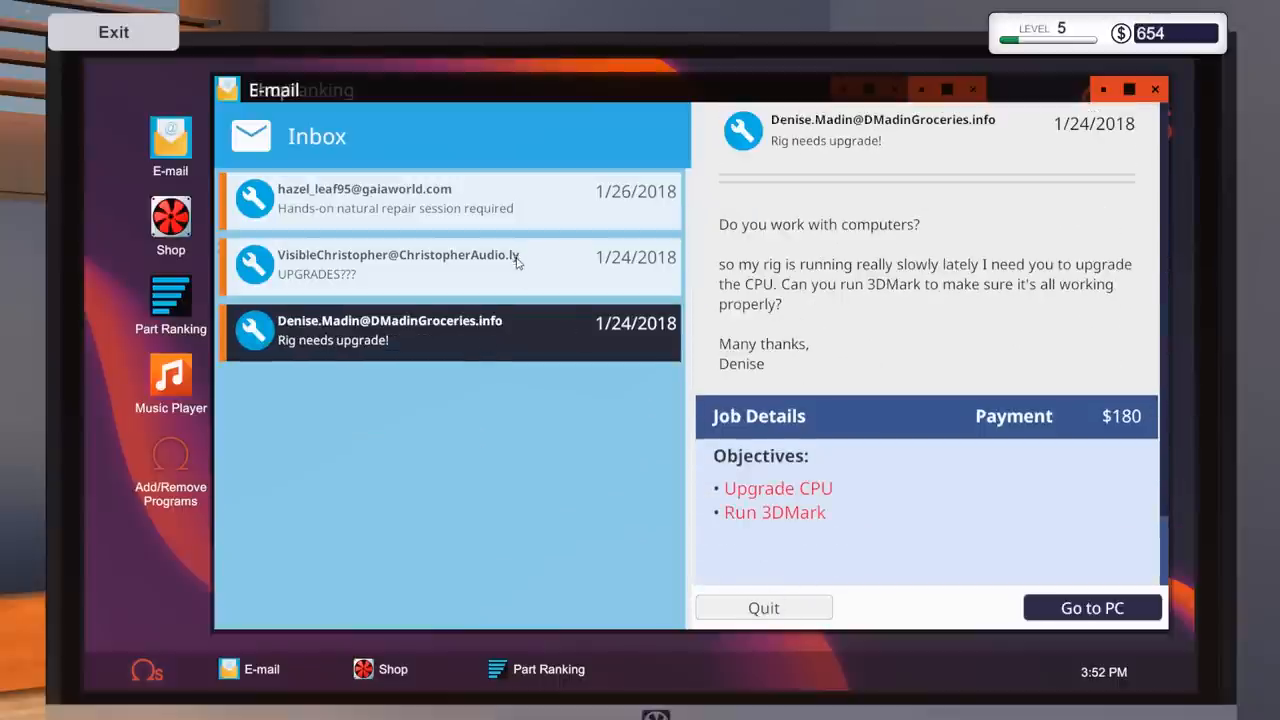
{"action": "left_click", "coordinate": [1091, 607]}
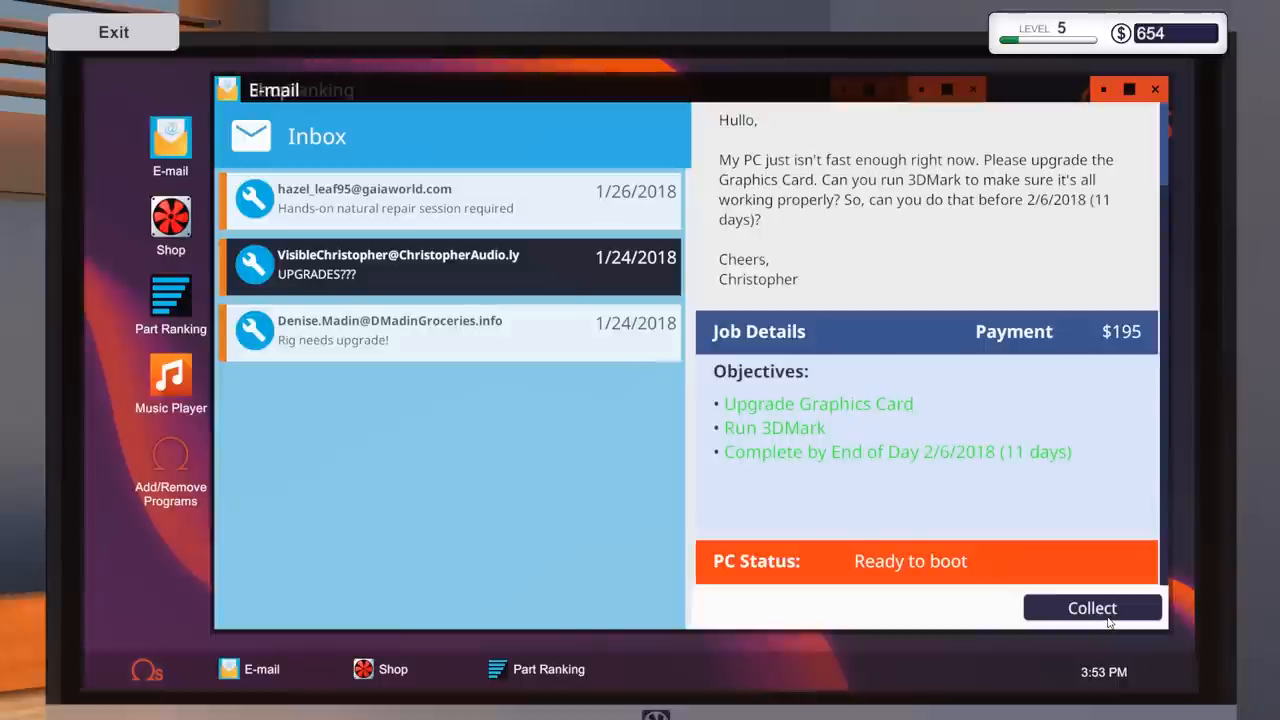
- Collect the $195 UPGRADES??? payment, reaching $849, and check inventory processors, tools, parts and coolers for the CPU swap
{"action": "left_click", "coordinate": [1092, 607]}
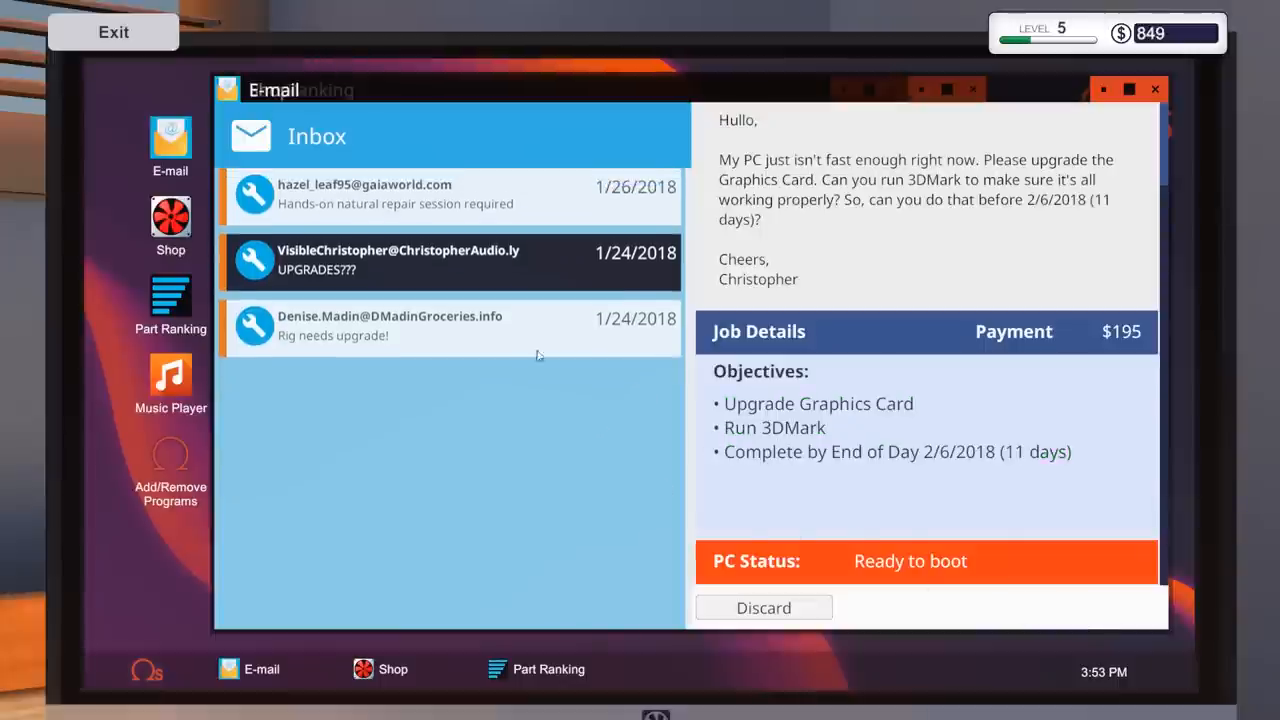
{"action": "left_click", "coordinate": [113, 31]}
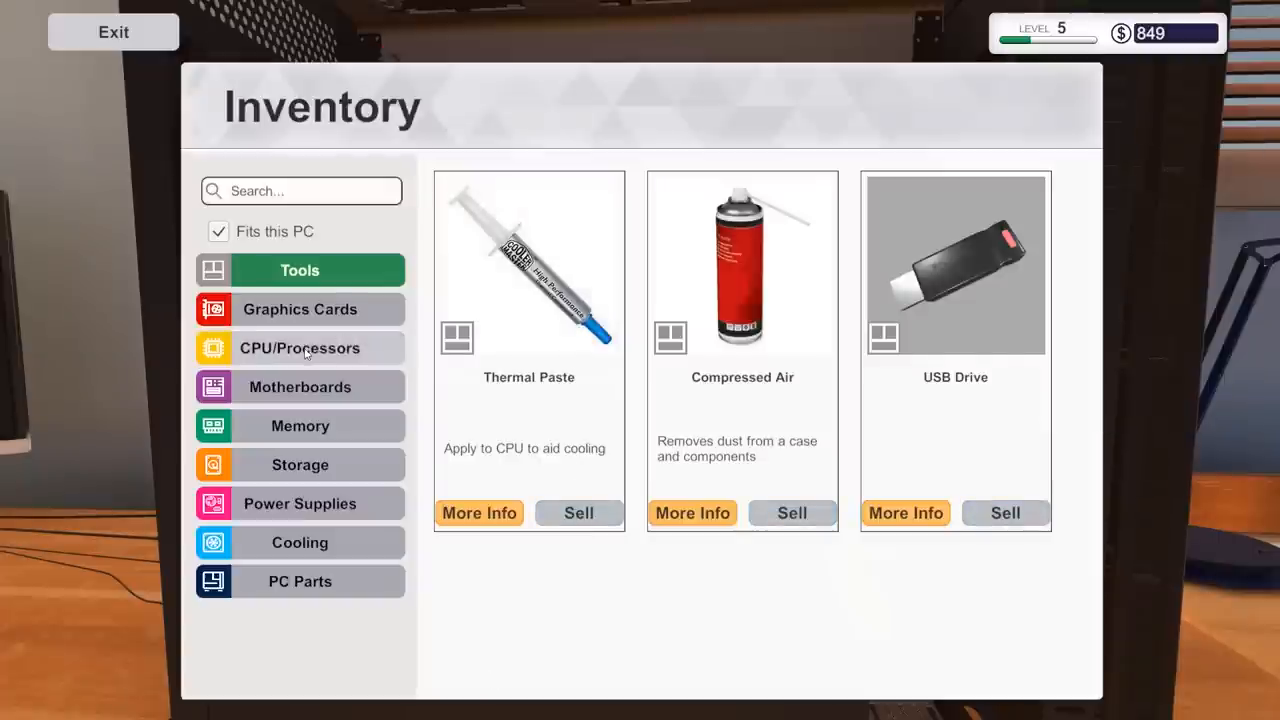
{"action": "left_click", "coordinate": [299, 348]}
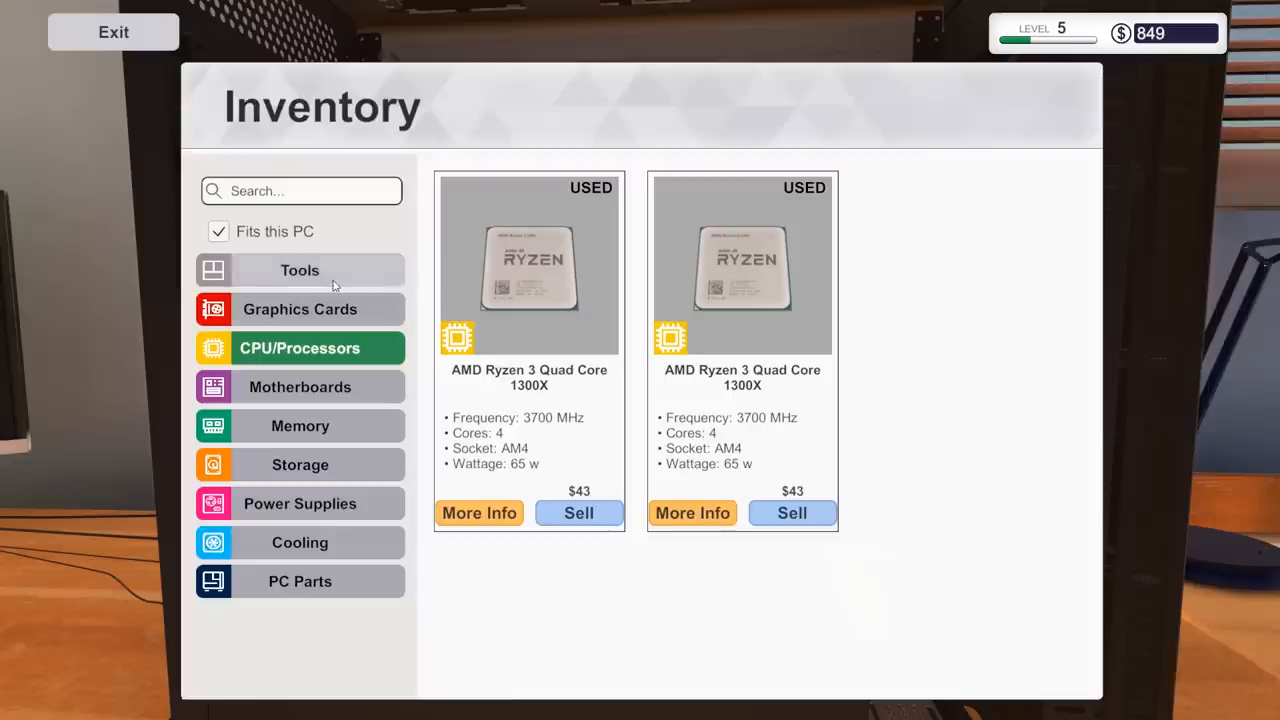
{"action": "left_click", "coordinate": [299, 269]}
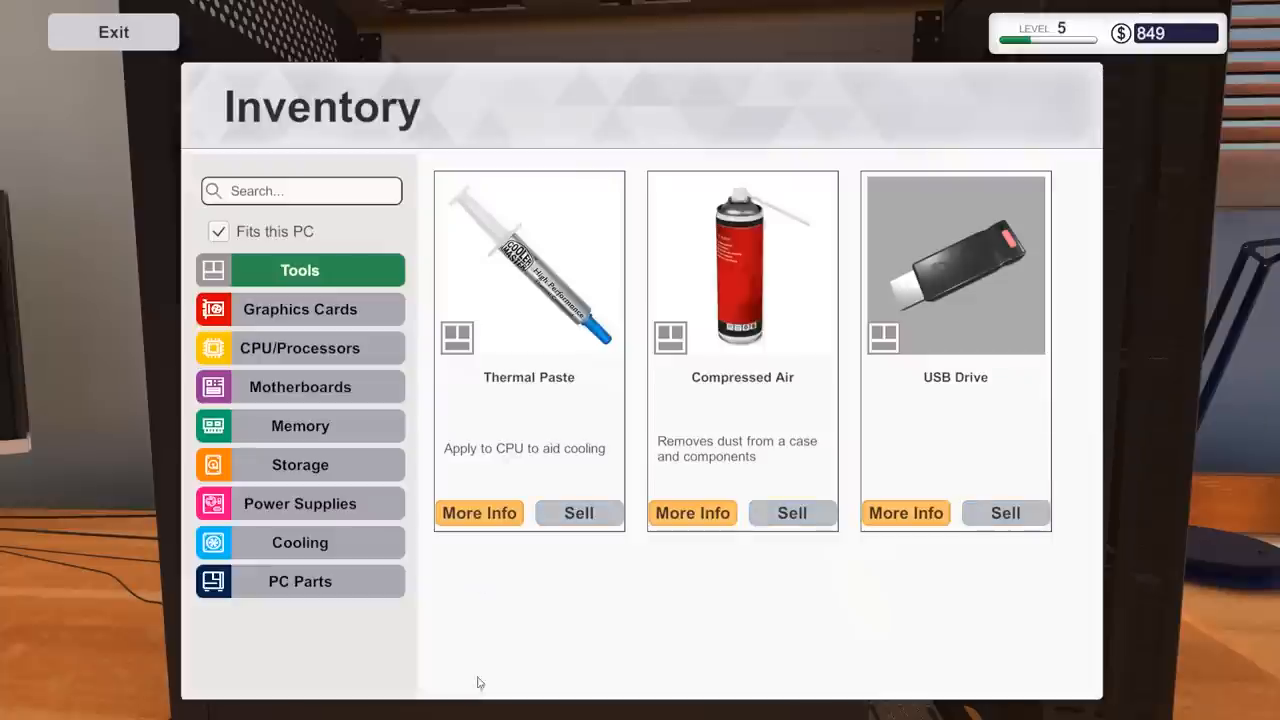
{"action": "left_click", "coordinate": [299, 581]}
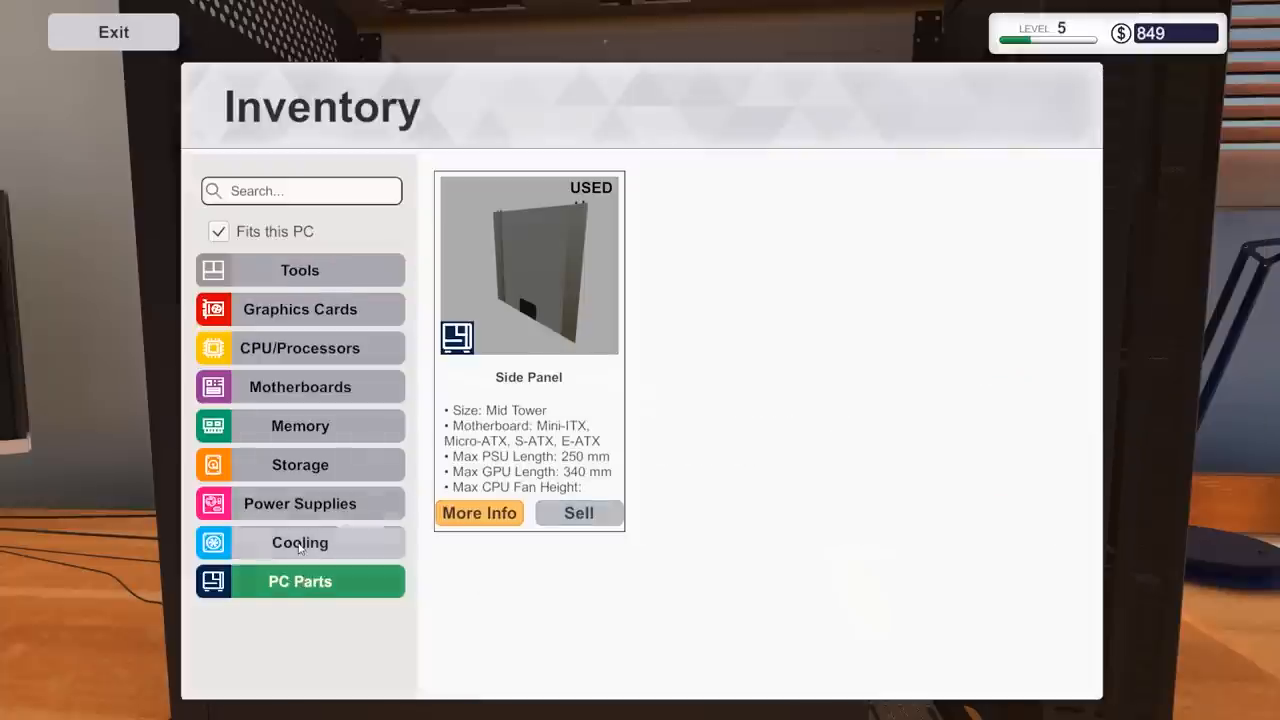
{"action": "left_click", "coordinate": [300, 542]}
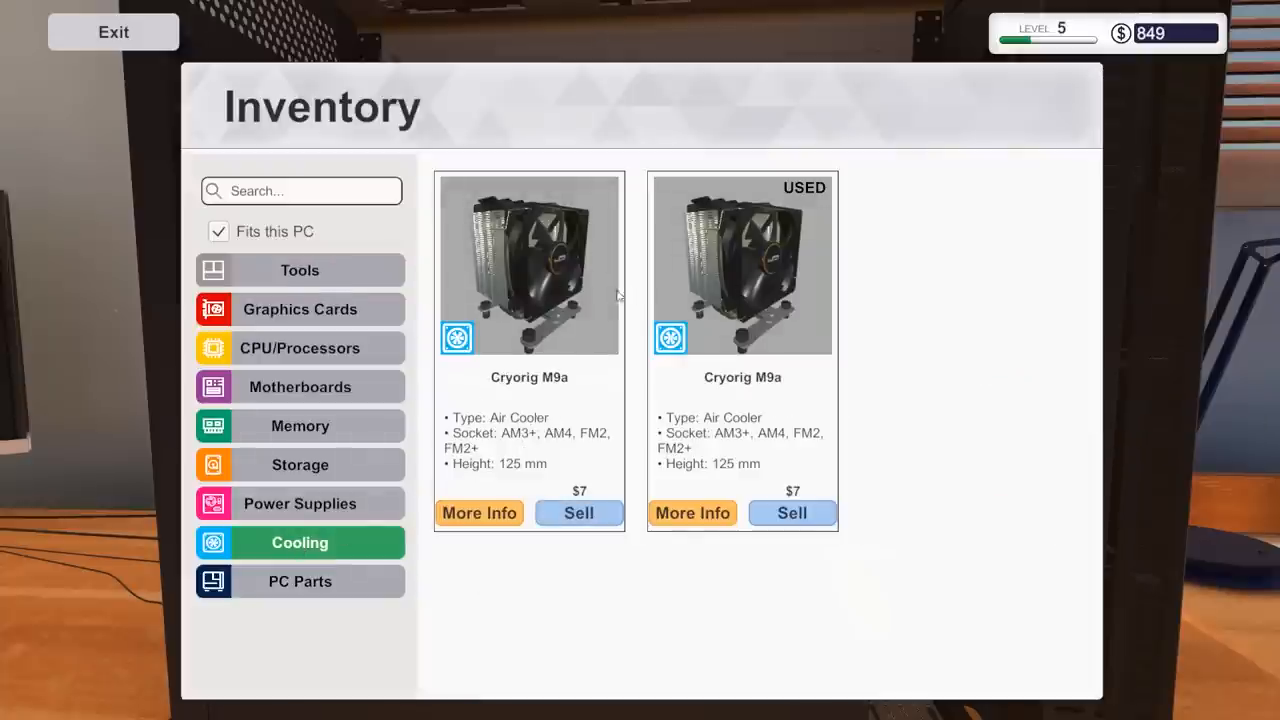
{"action": "left_click", "coordinate": [113, 31]}
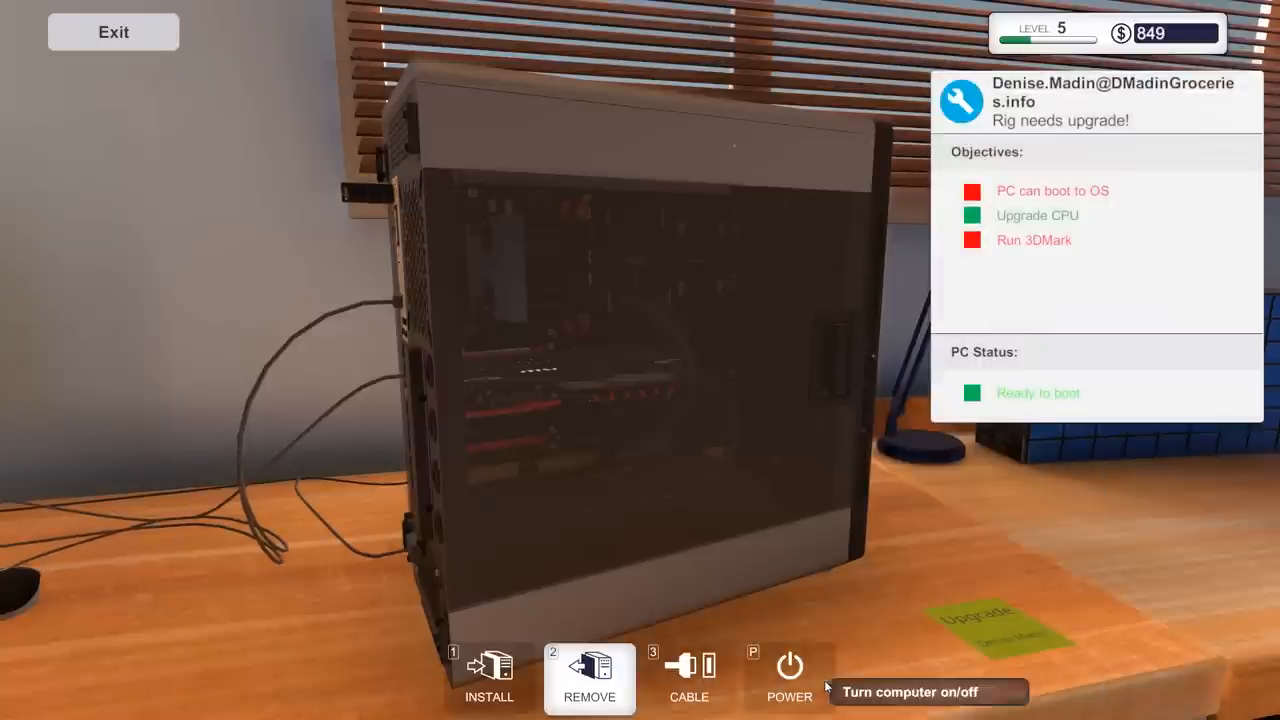
- Power on the upgraded Rig needs upgrade PC, use its desktop, and launch Add/Remove Programs
{"action": "left_click", "coordinate": [789, 675]}
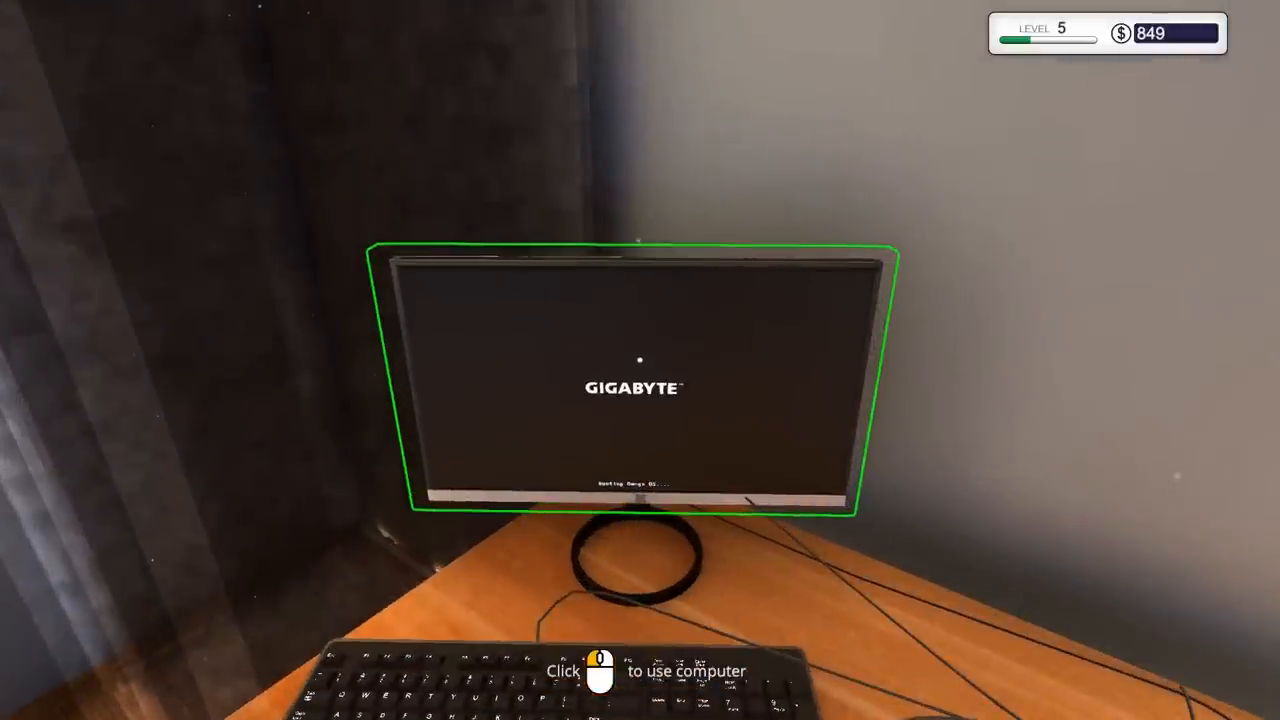
{"action": "left_click", "coordinate": [639, 380]}
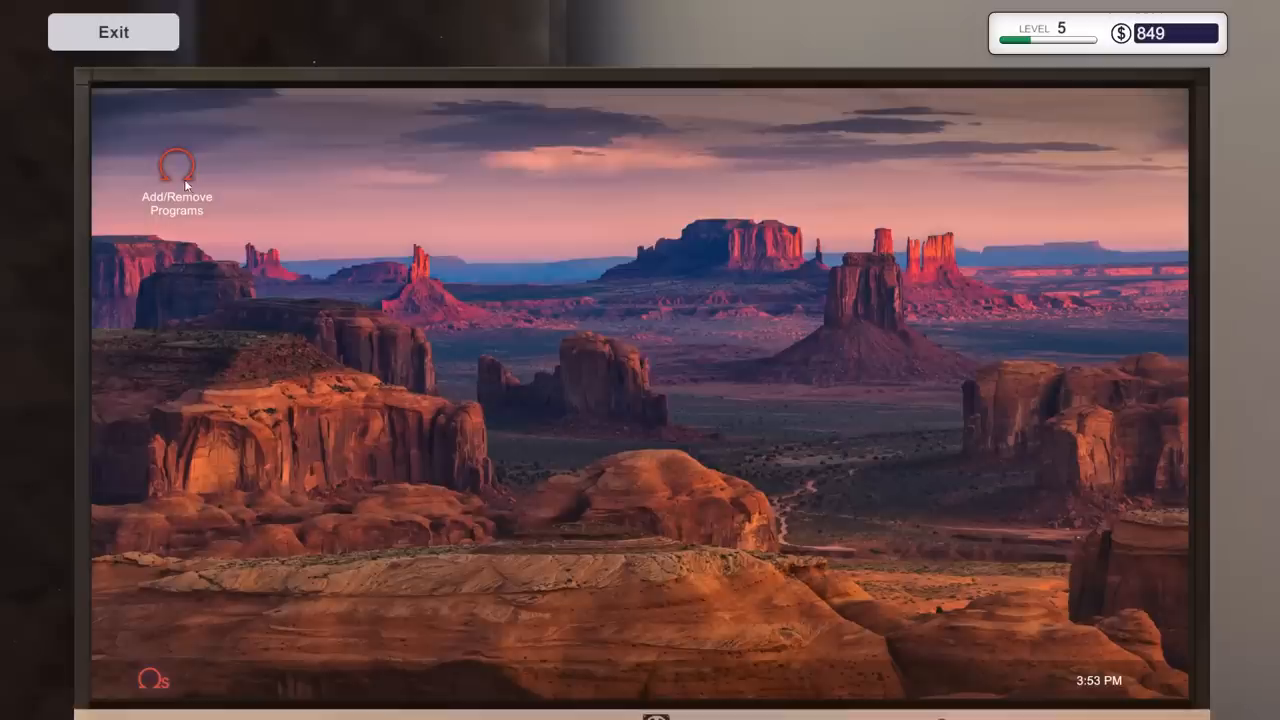
{"action": "double_click", "coordinate": [176, 165]}
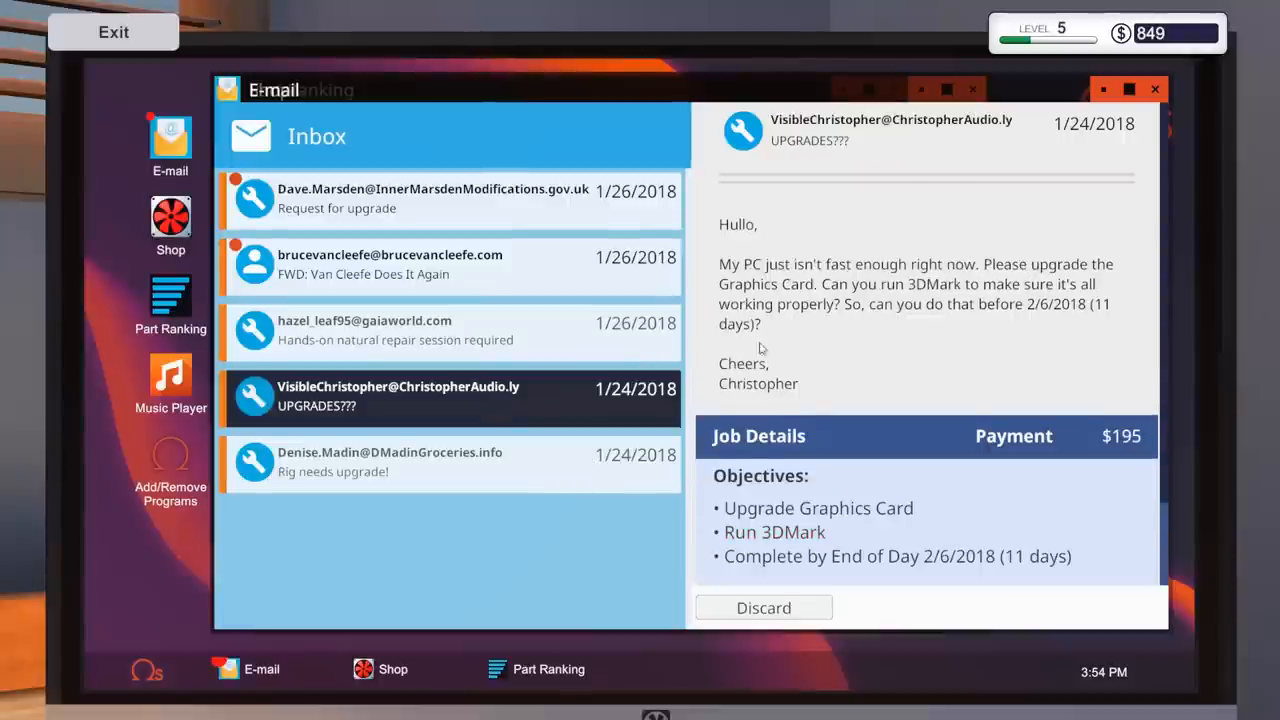
{"action": "mouse_move", "coordinate": [864, 308]}
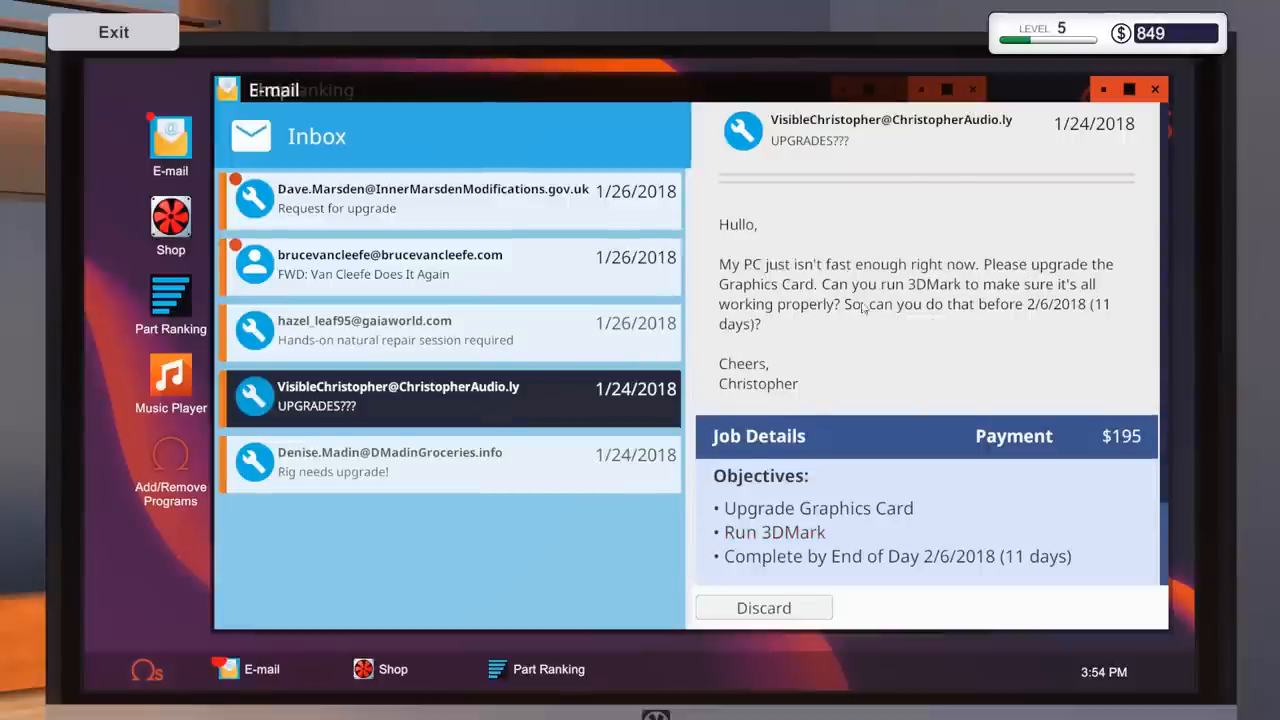
{"action": "scroll", "scroll_direction": "down", "scroll_amount": 3}
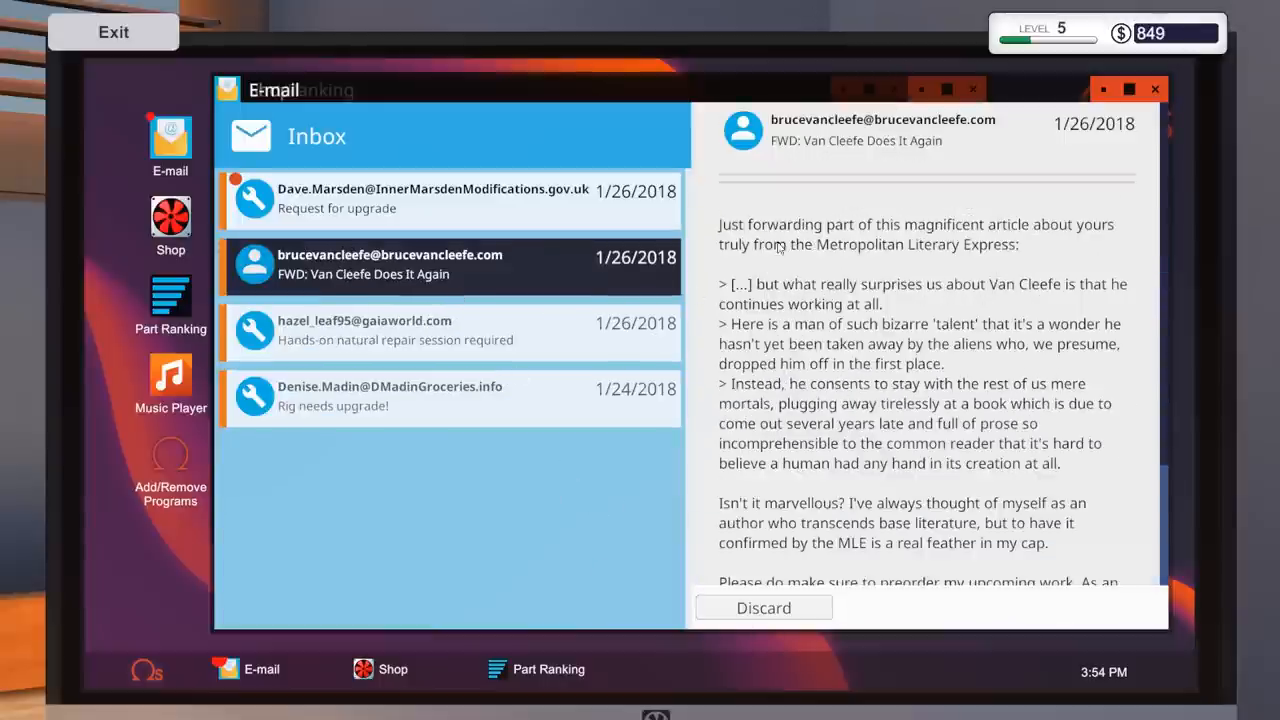
{"action": "mouse_move", "coordinate": [793, 267]}
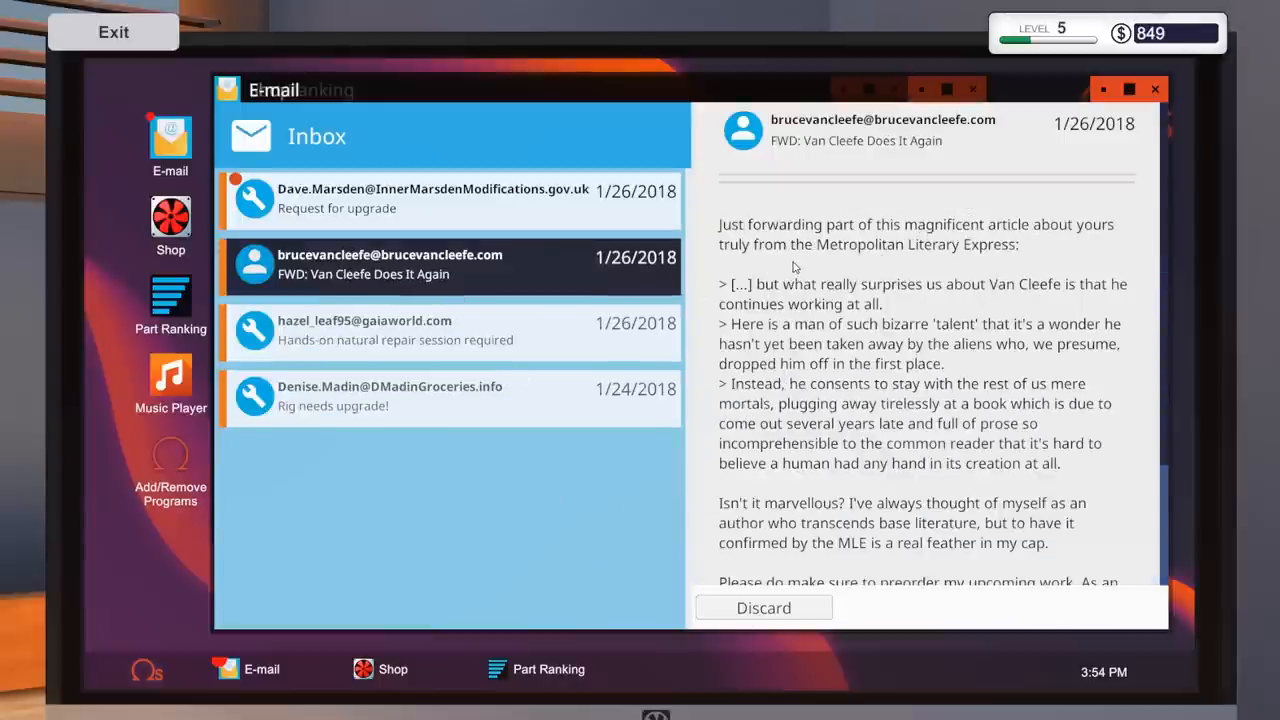
{"action": "mouse_move", "coordinate": [865, 293]}
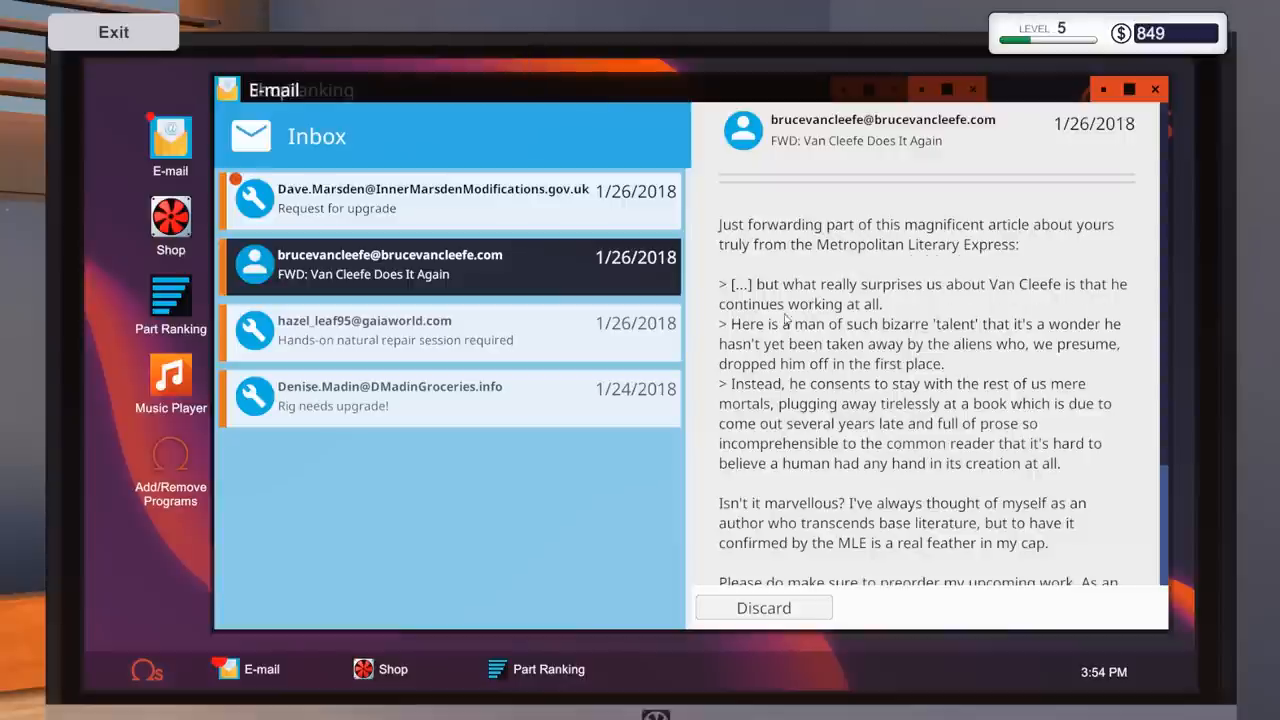
{"action": "mouse_move", "coordinate": [1010, 338]}
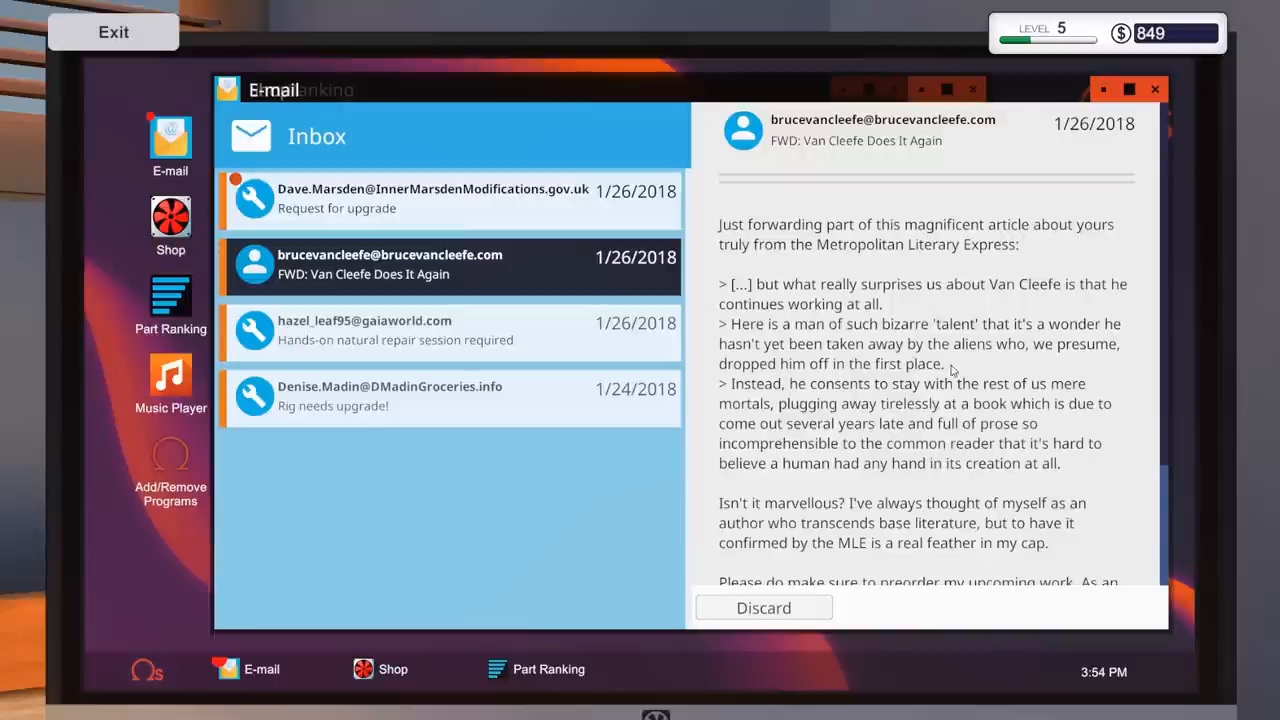
{"action": "scroll", "scroll_direction": "down", "scroll_amount": 3}
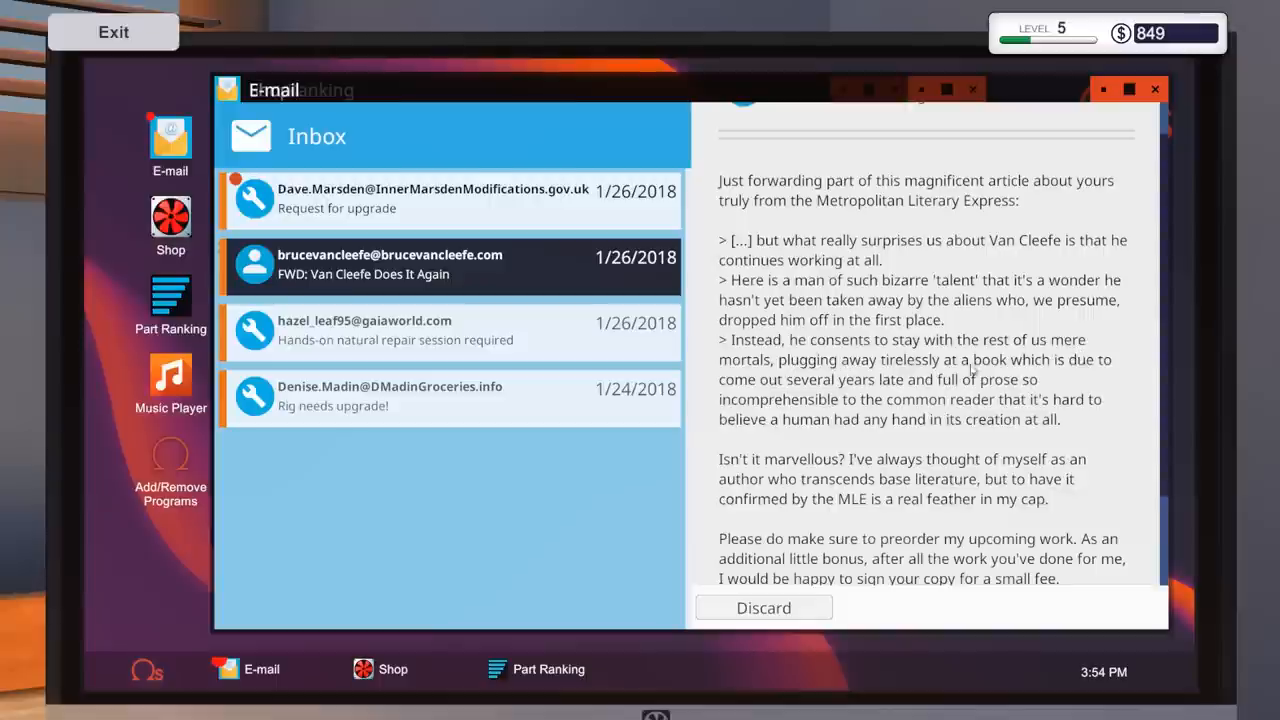
{"action": "mouse_move", "coordinate": [1143, 416]}
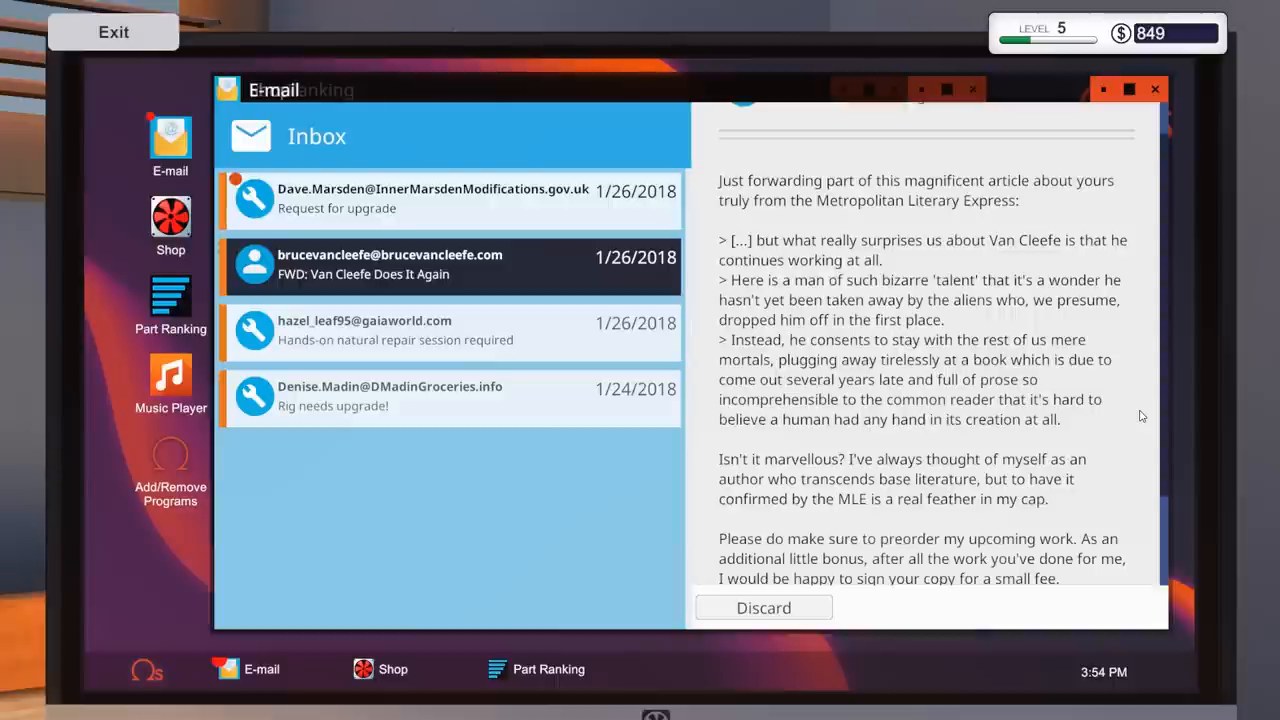
{"action": "scroll", "scroll_direction": "down", "scroll_amount": 3}
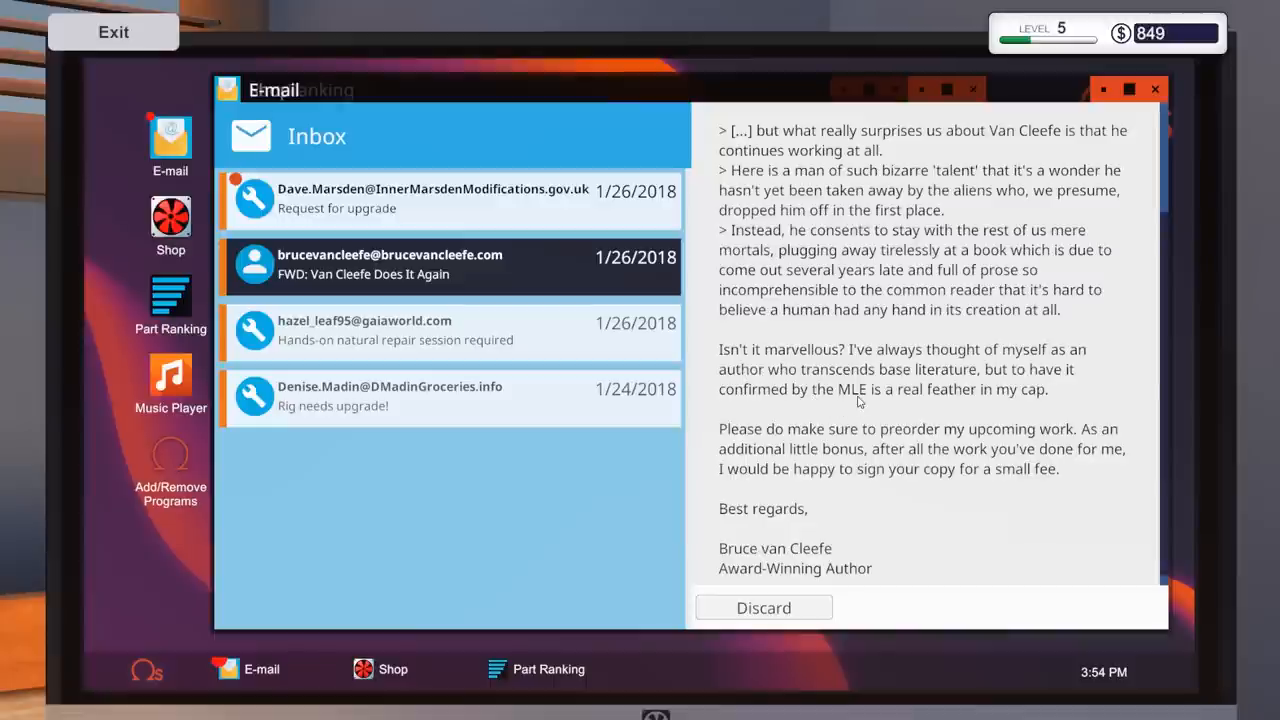
{"action": "mouse_move", "coordinate": [1019, 392]}
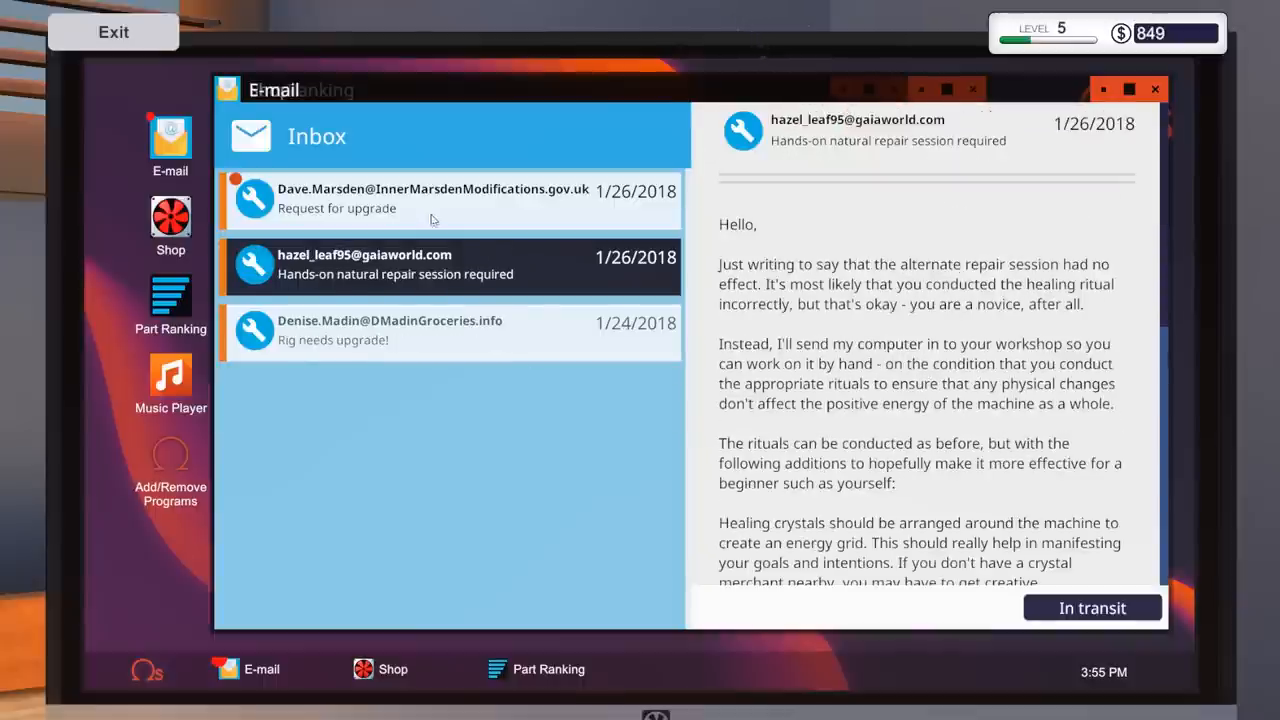
- Accept the $240 4 GB RAM upgrade request, close the inventory, and leave the computer
{"action": "left_click", "coordinate": [450, 199]}
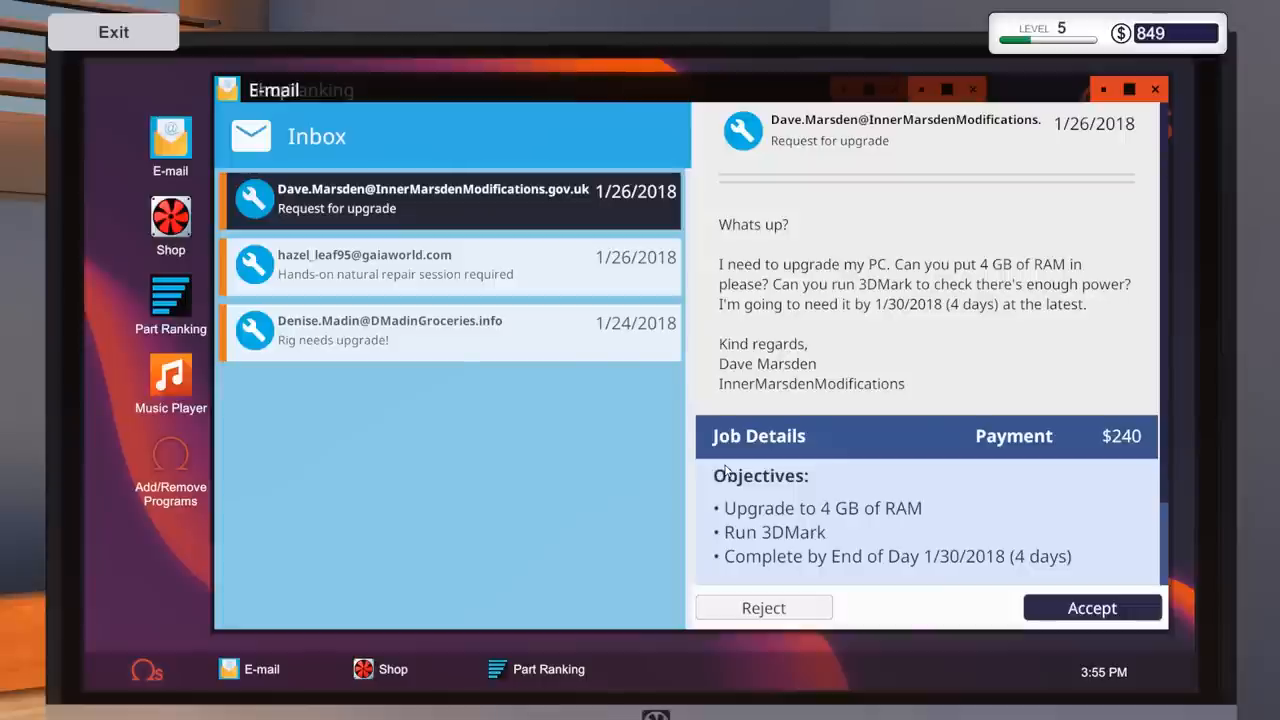
{"action": "scroll", "scroll_direction": "down", "scroll_amount": 3}
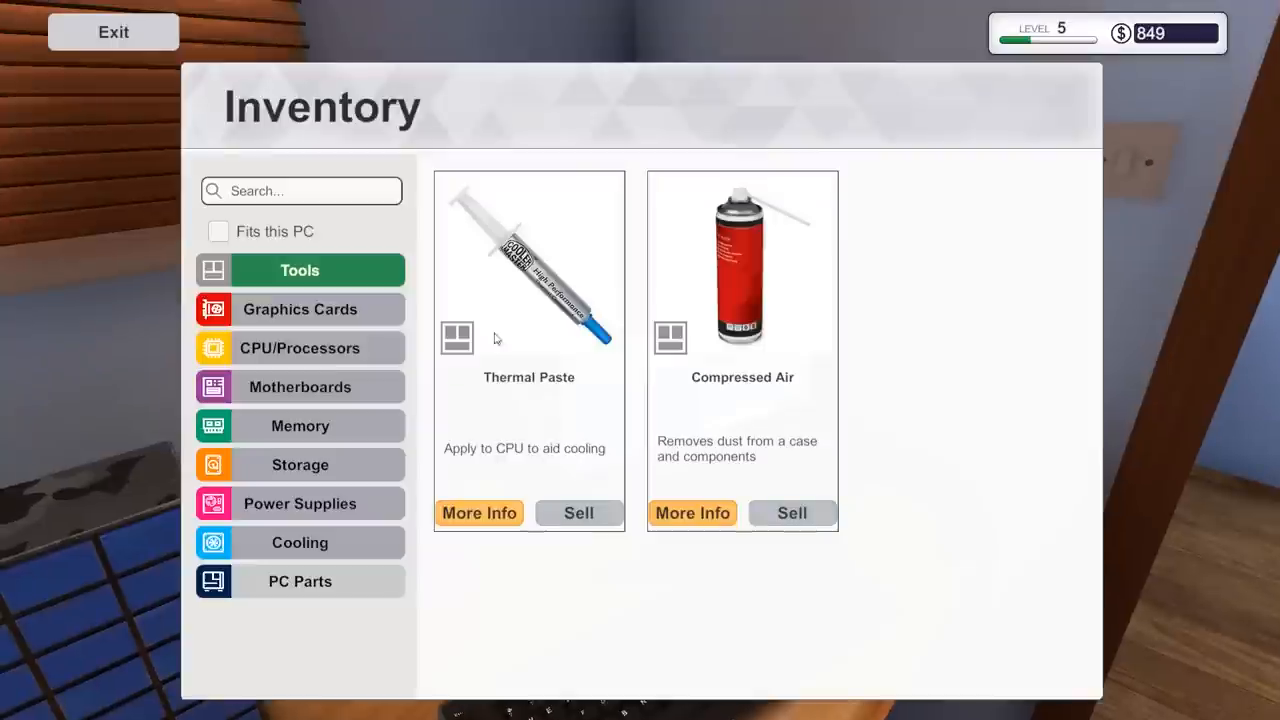
{"action": "left_click", "coordinate": [300, 425]}
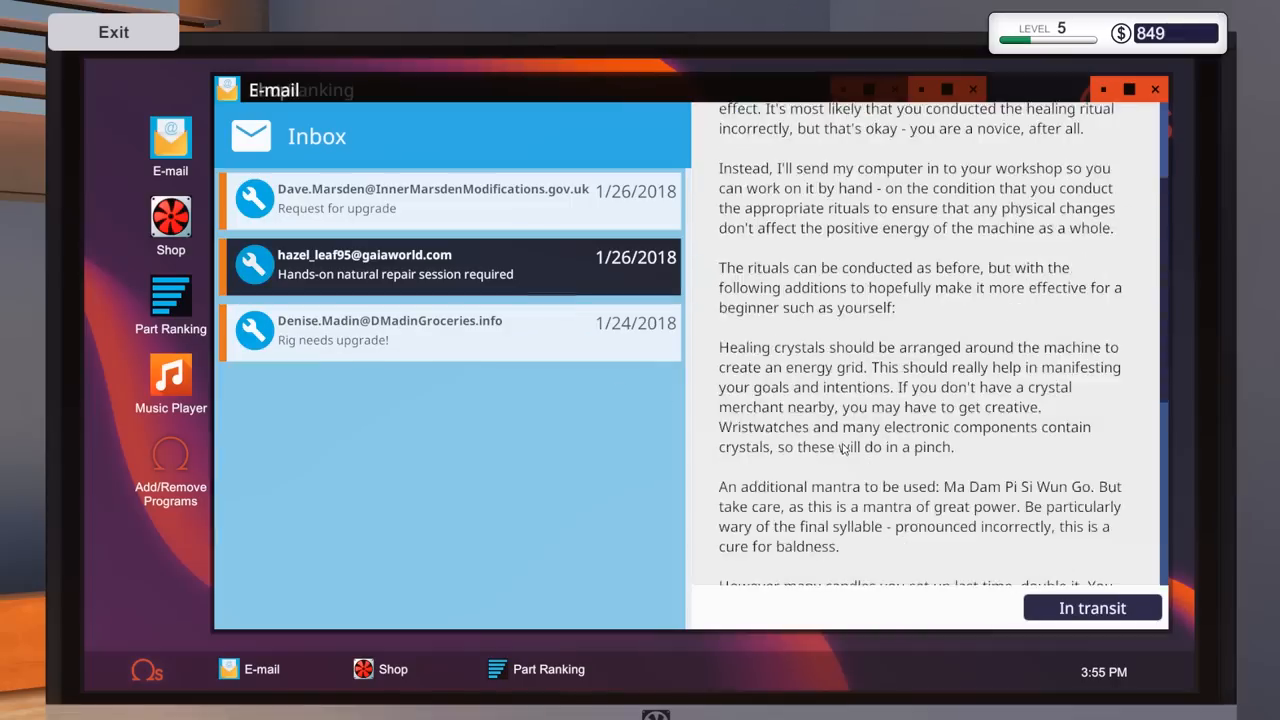
{"action": "scroll", "scroll_direction": "down", "scroll_amount": 3}
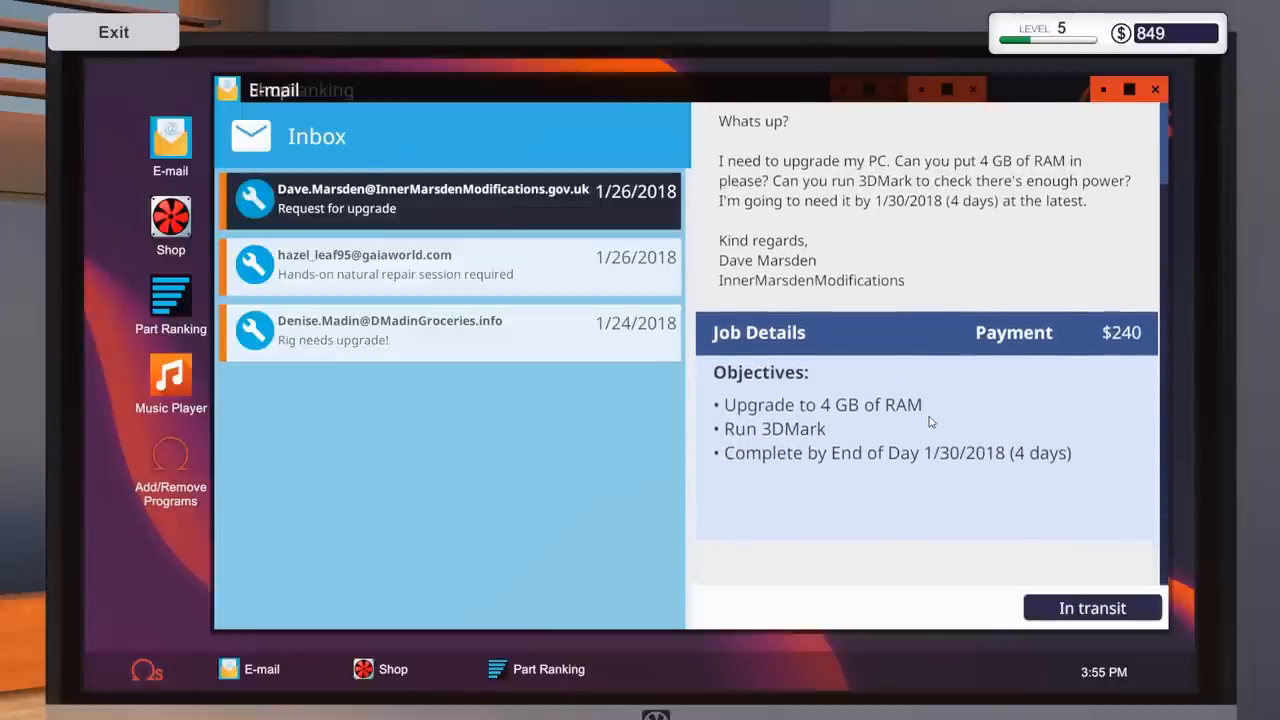
{"action": "left_click", "coordinate": [113, 31]}
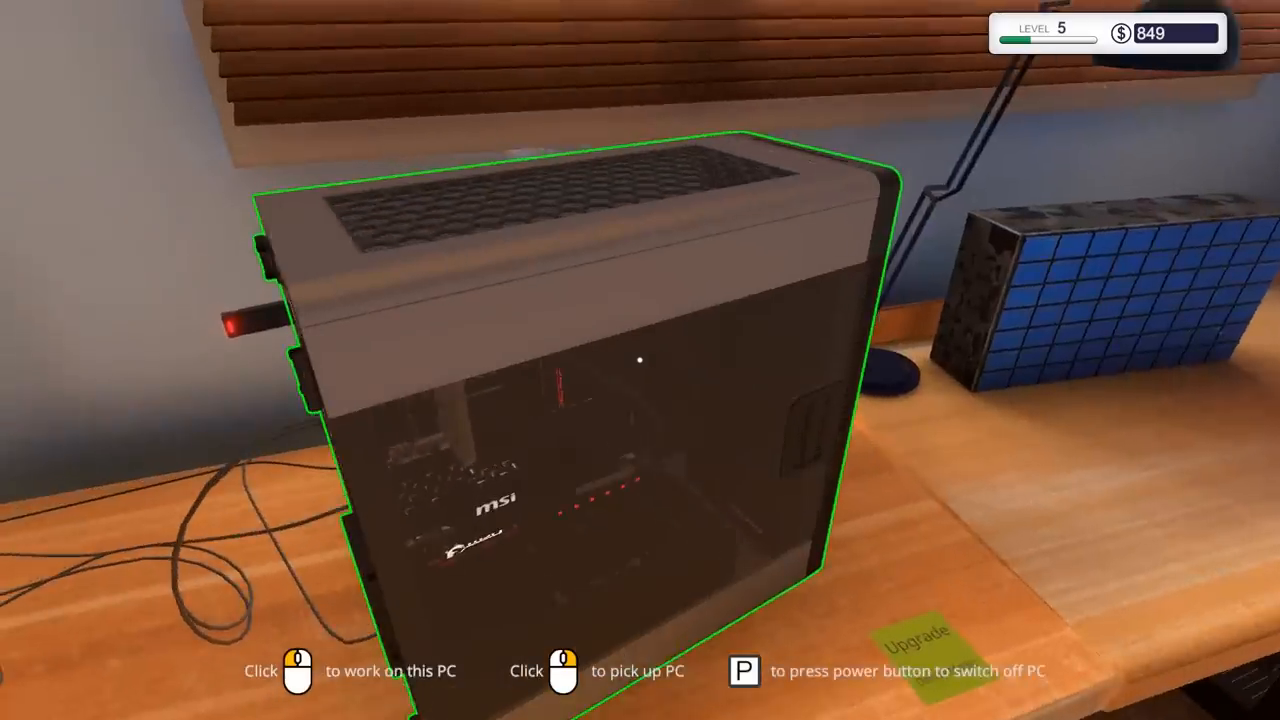
- Collect the $180 CPU-upgrade payment, reaching $1,029, then discard that email and the Bits & PCs notice
{"action": "left_click", "coordinate": [561, 670]}
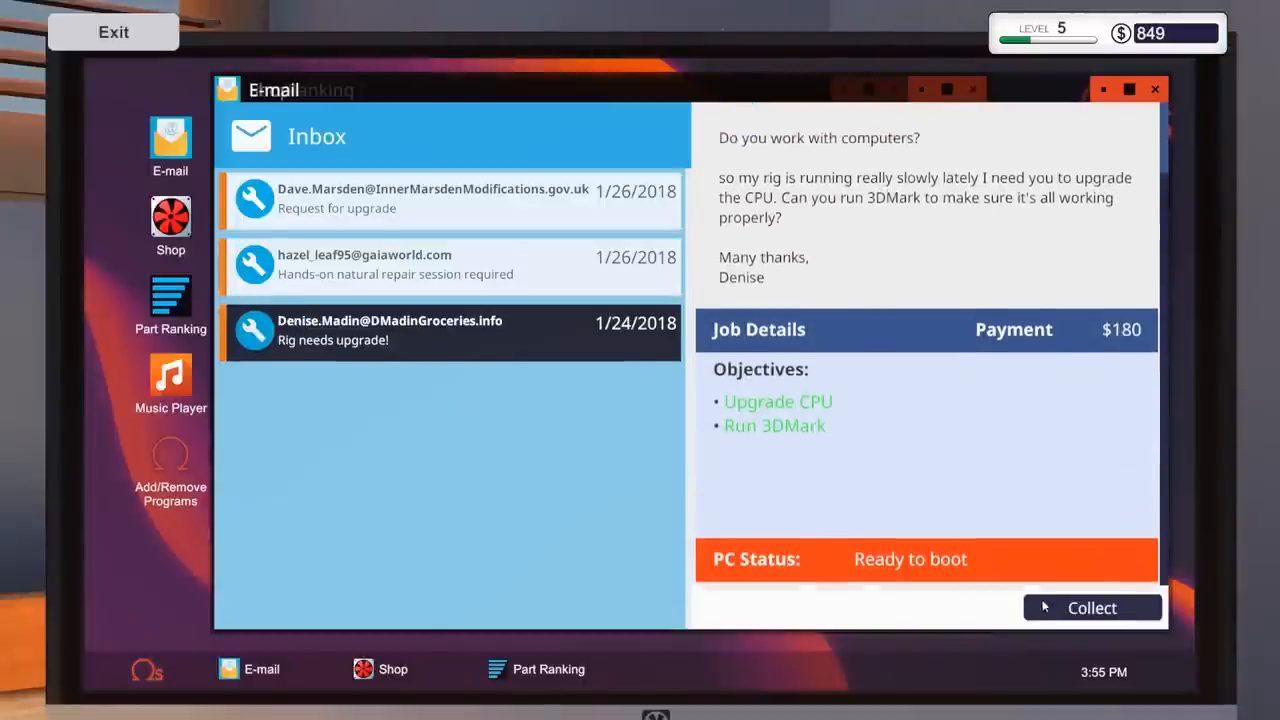
{"action": "left_click", "coordinate": [1092, 607]}
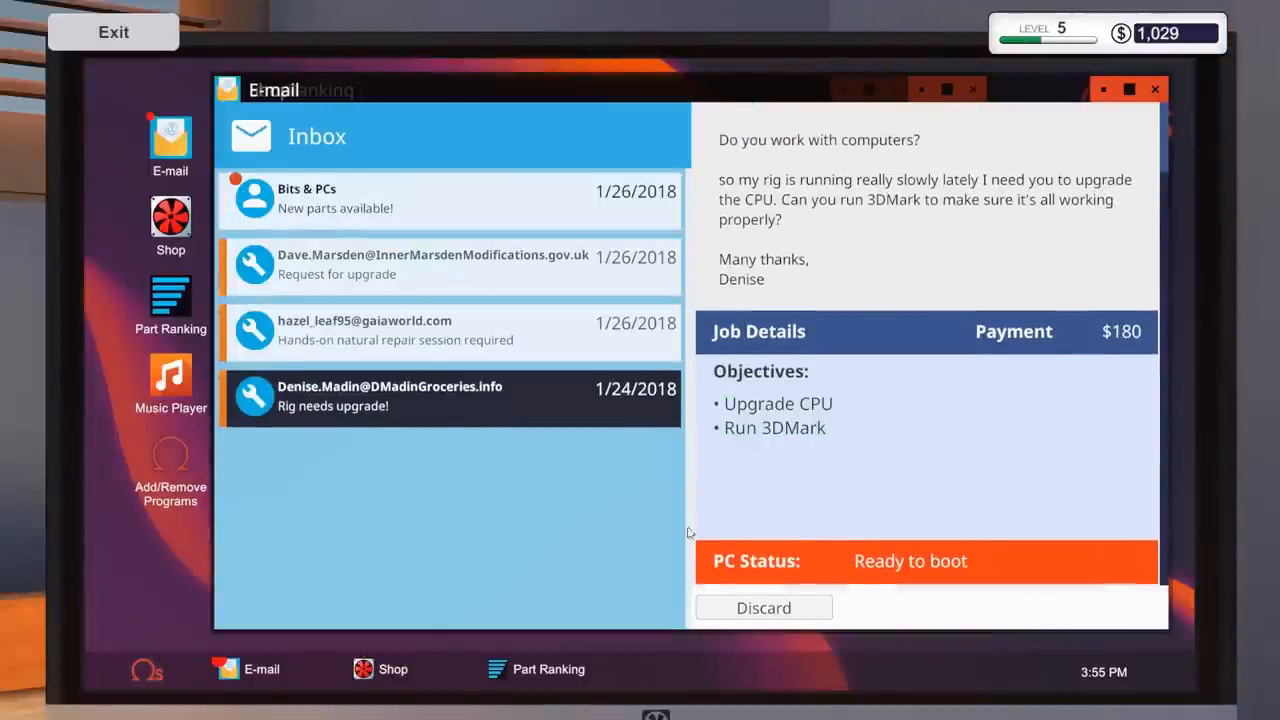
{"action": "left_click", "coordinate": [449, 197]}
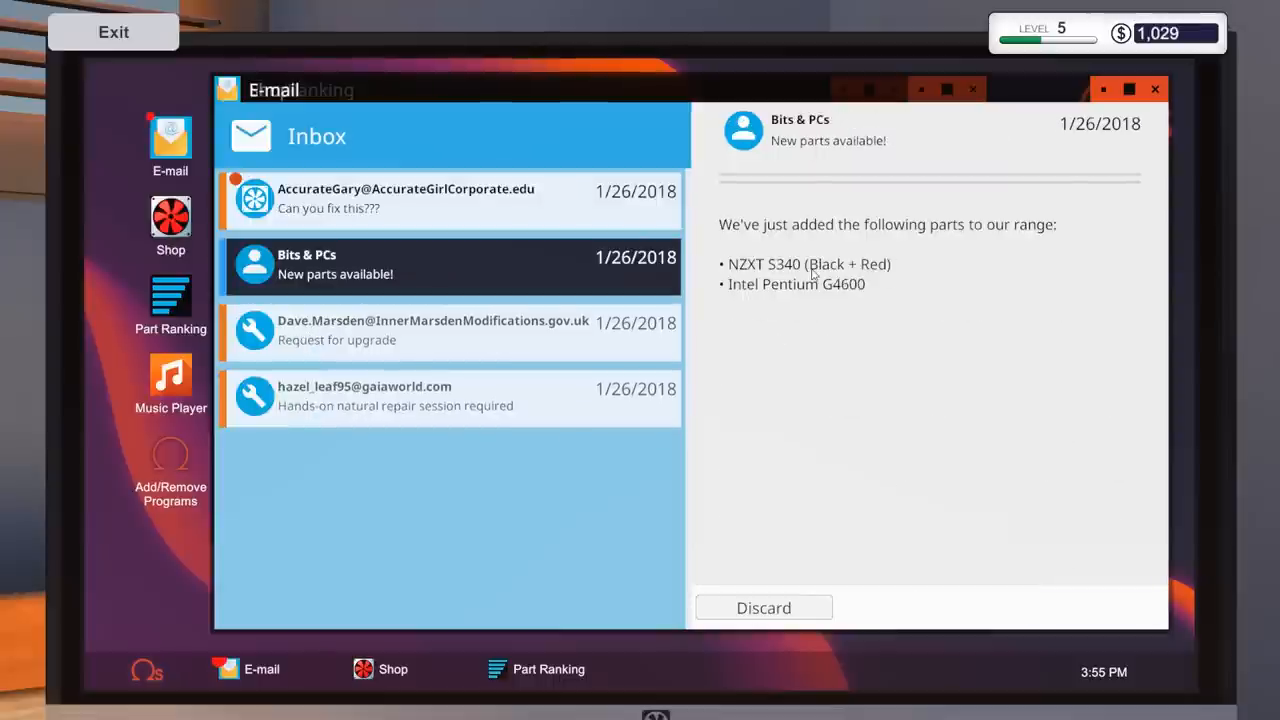
{"action": "mouse_move", "coordinate": [738, 278]}
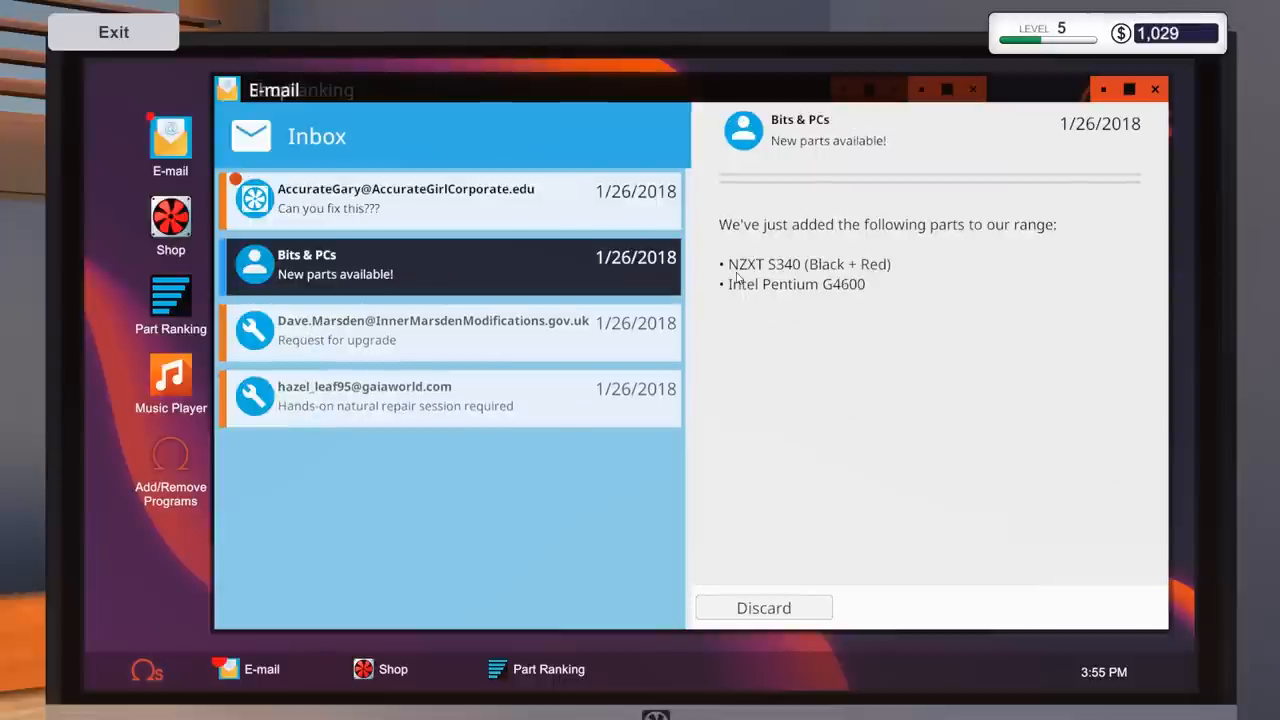
{"action": "mouse_move", "coordinate": [748, 278]}
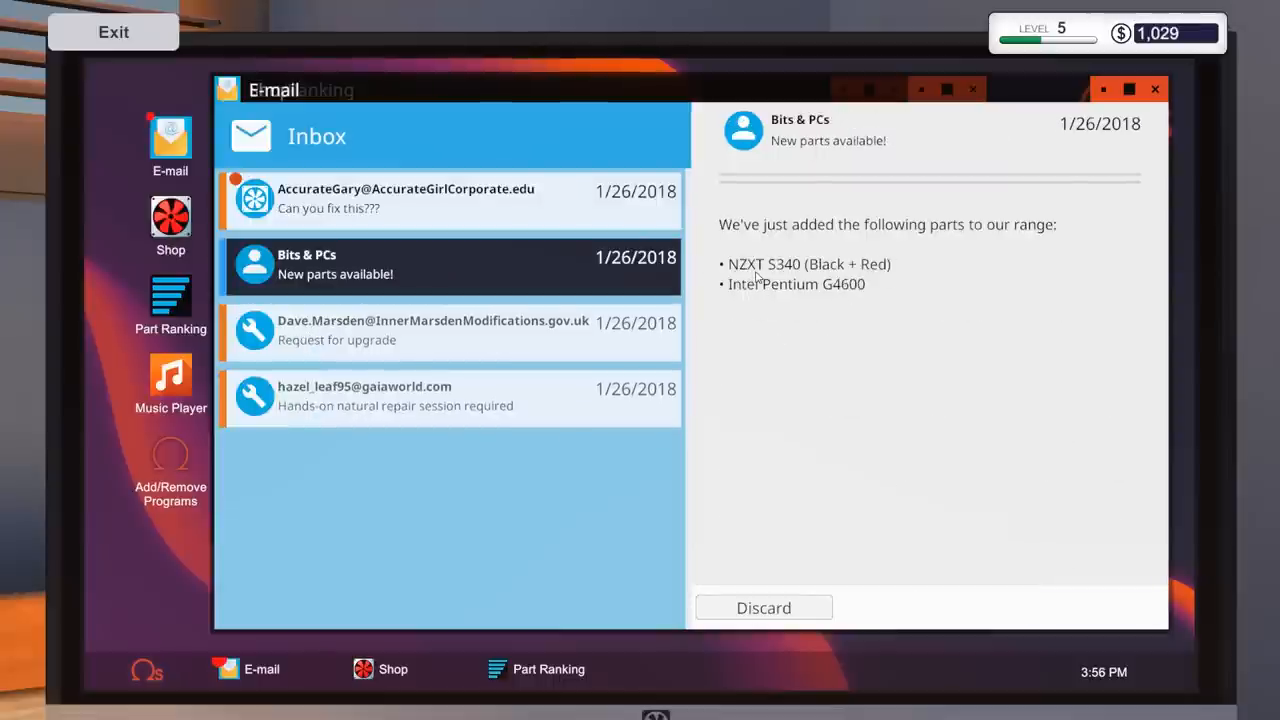
{"action": "mouse_move", "coordinate": [800, 302]}
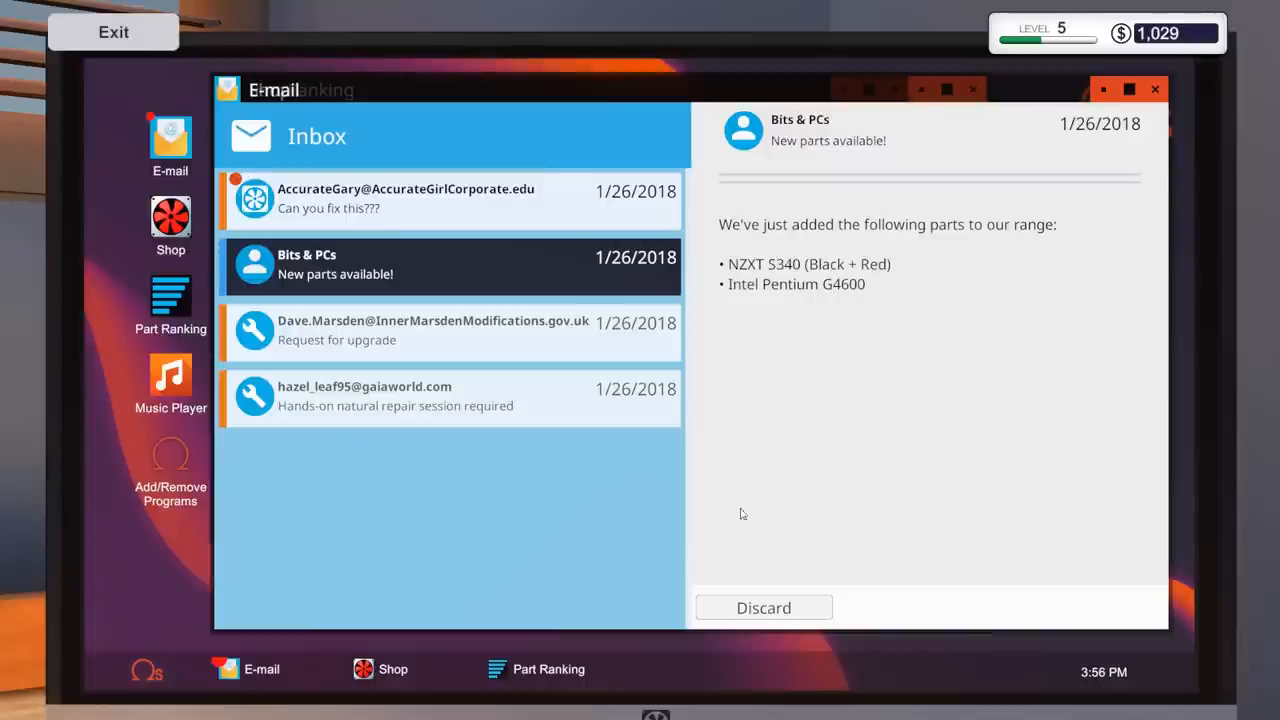
{"action": "left_click", "coordinate": [449, 199]}
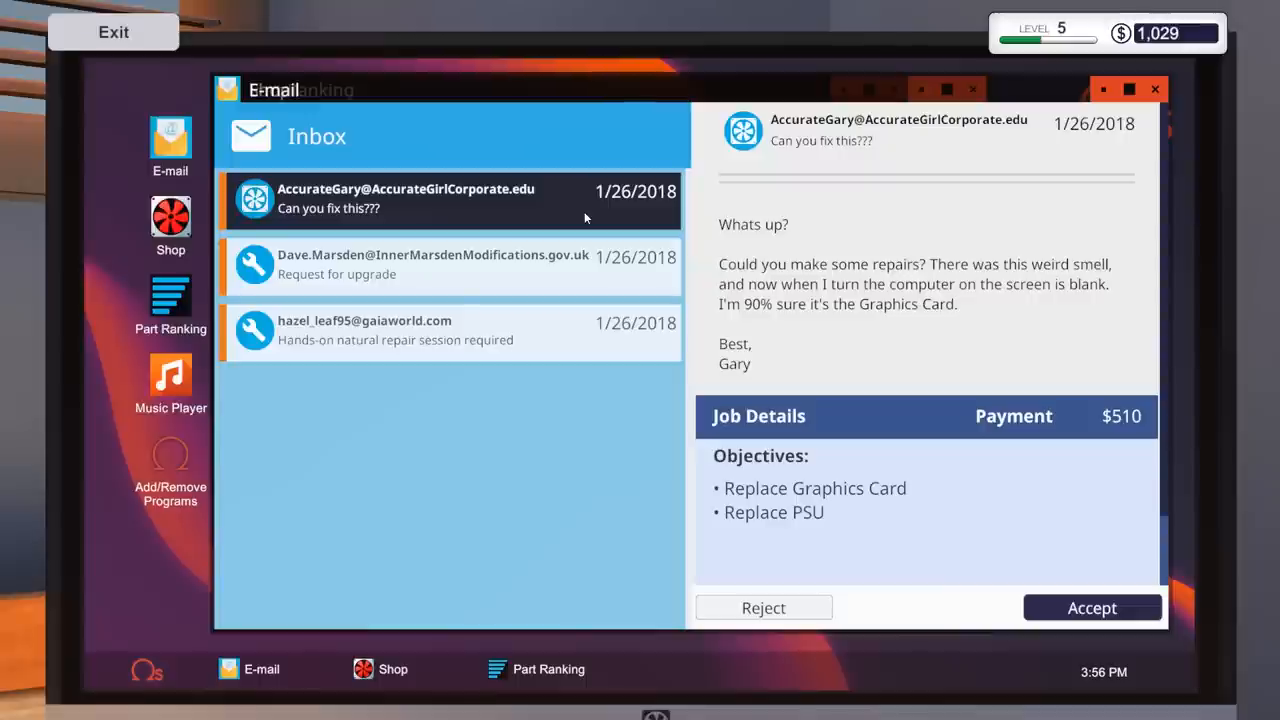
{"action": "mouse_move", "coordinate": [805, 561]}
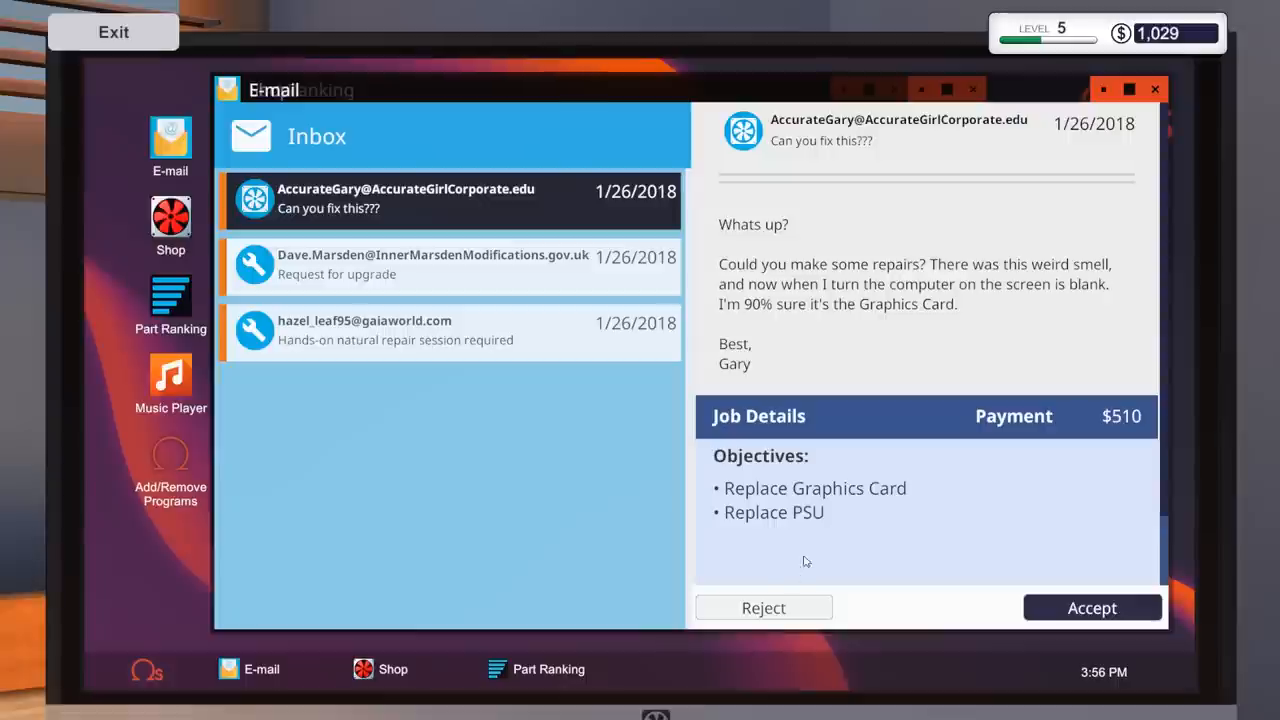
{"action": "mouse_move", "coordinate": [797, 250]}
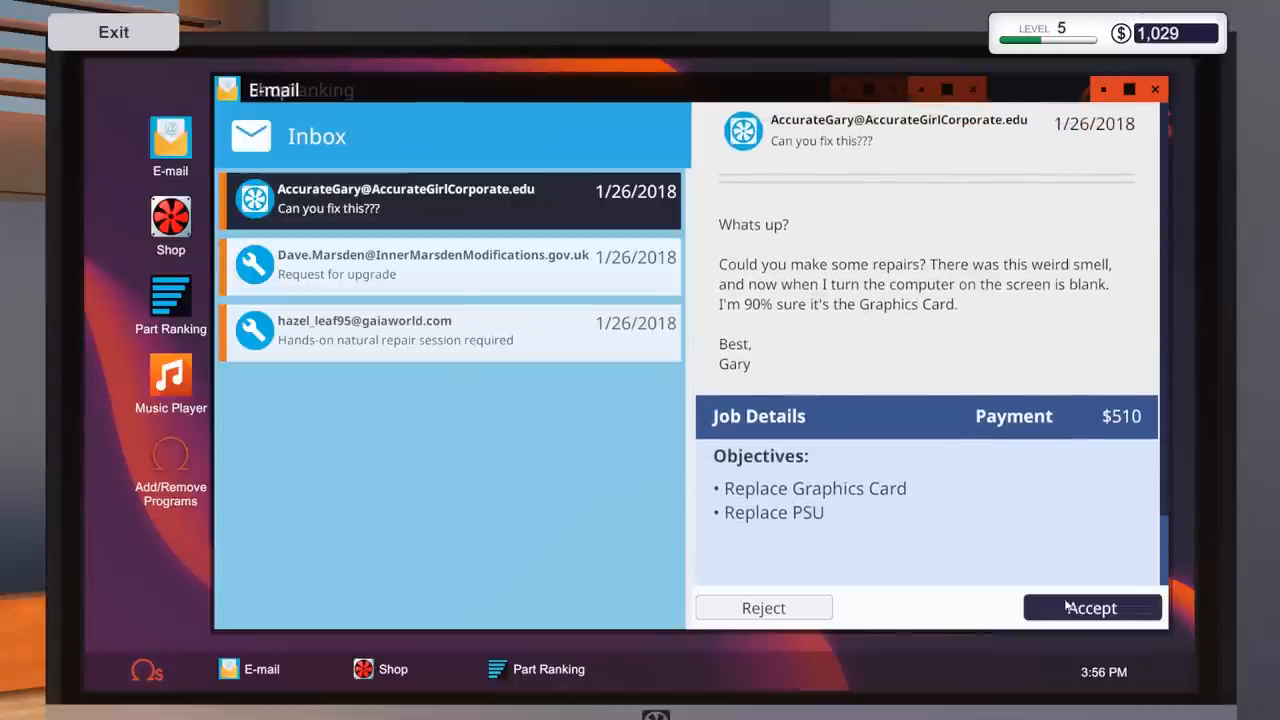
- Accept Gary's $510 Can you fix this??? job replacing a graphics card and PSU
{"action": "left_click", "coordinate": [1091, 607]}
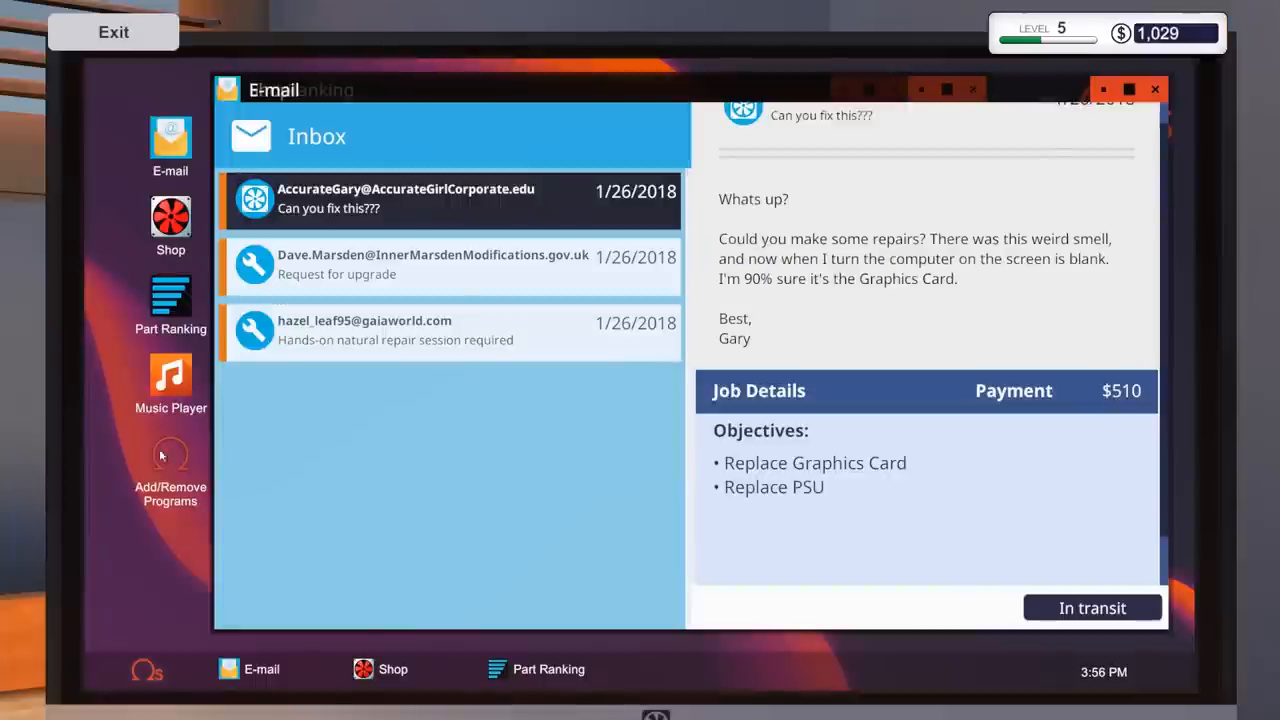
- Browse the Bits & PCs shop's Tools category, listing Auto-Connect and Quick-Screw tools
{"action": "left_click", "coordinate": [170, 225]}
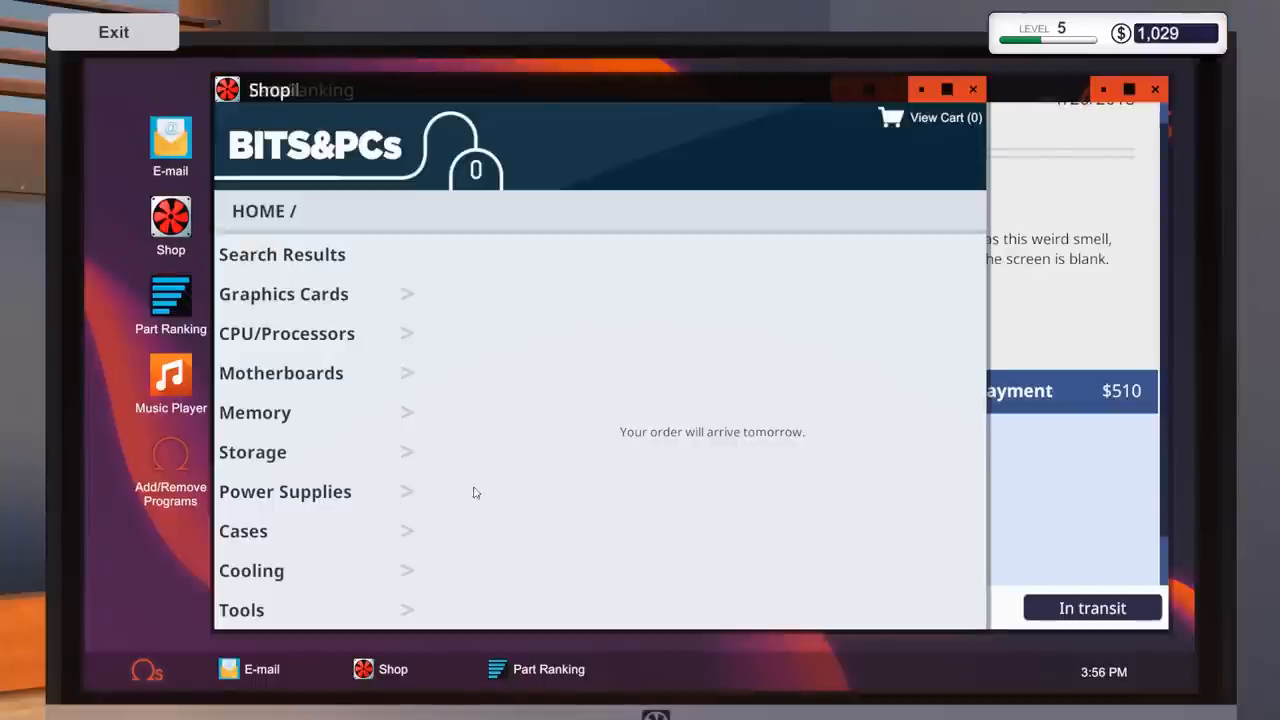
{"action": "left_click", "coordinate": [241, 609]}
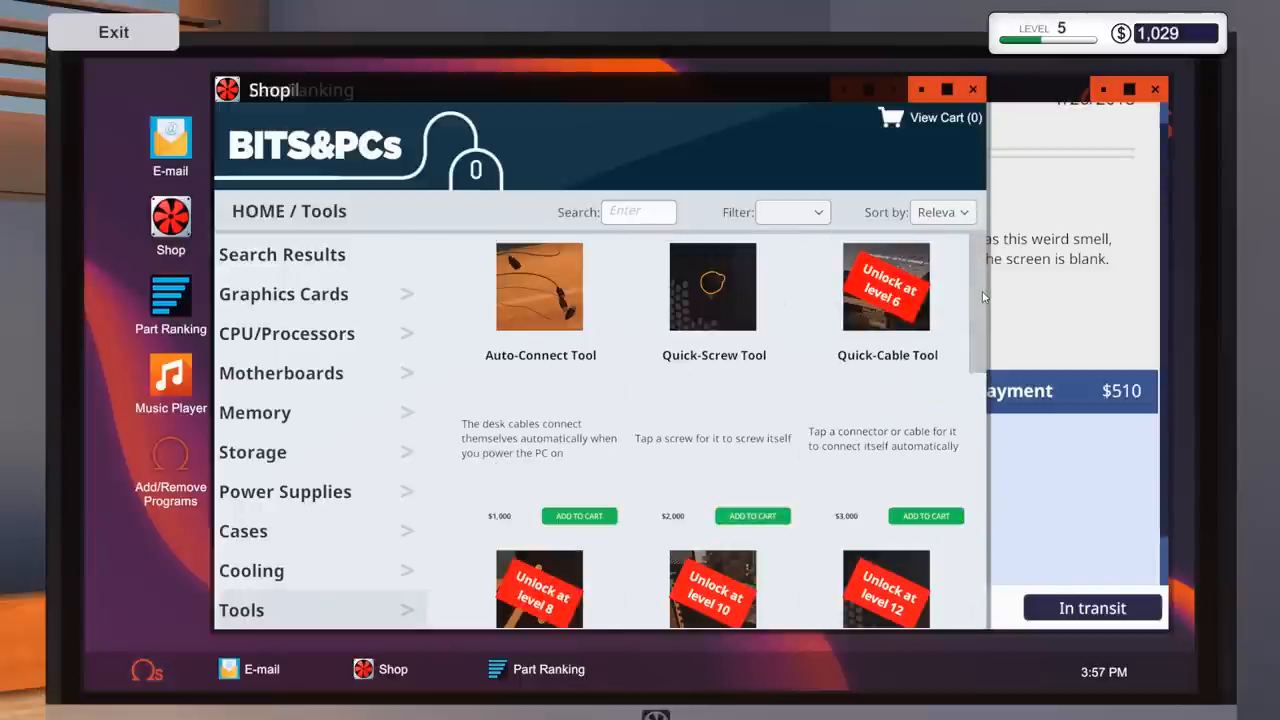
{"action": "mouse_move", "coordinate": [562, 478]}
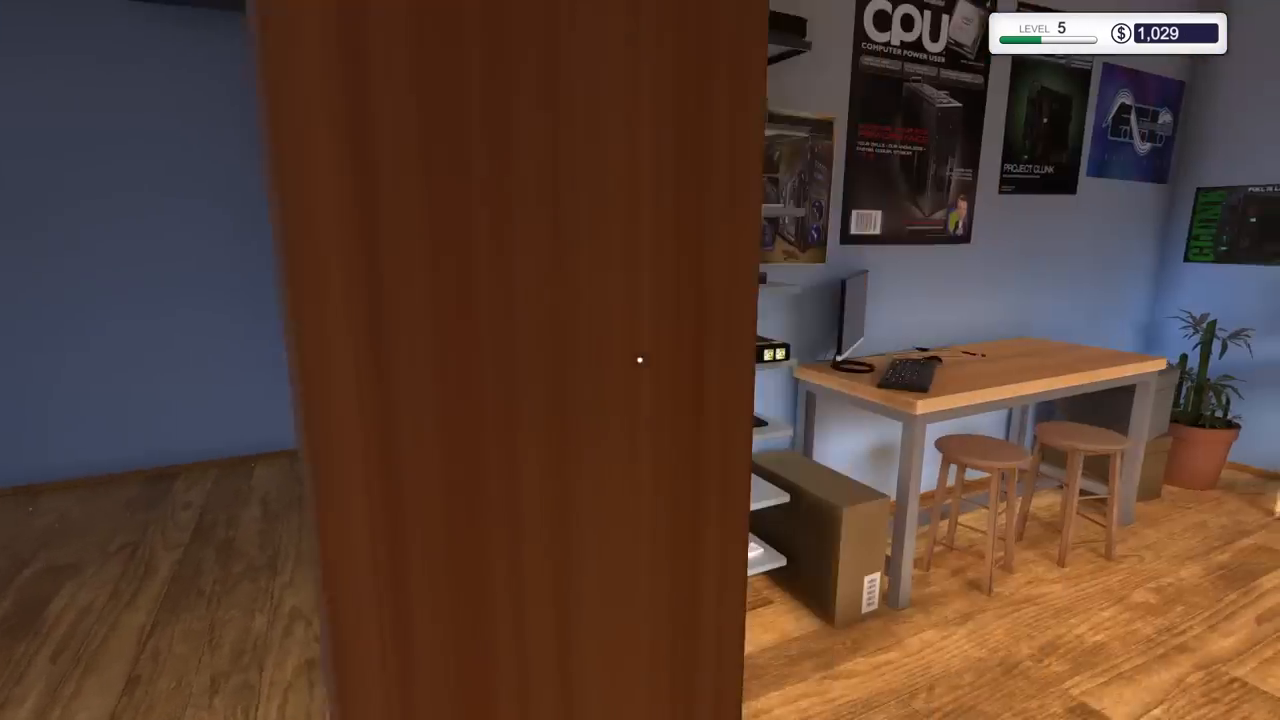
{"action": "mouse_move", "coordinate": [640, 360]}
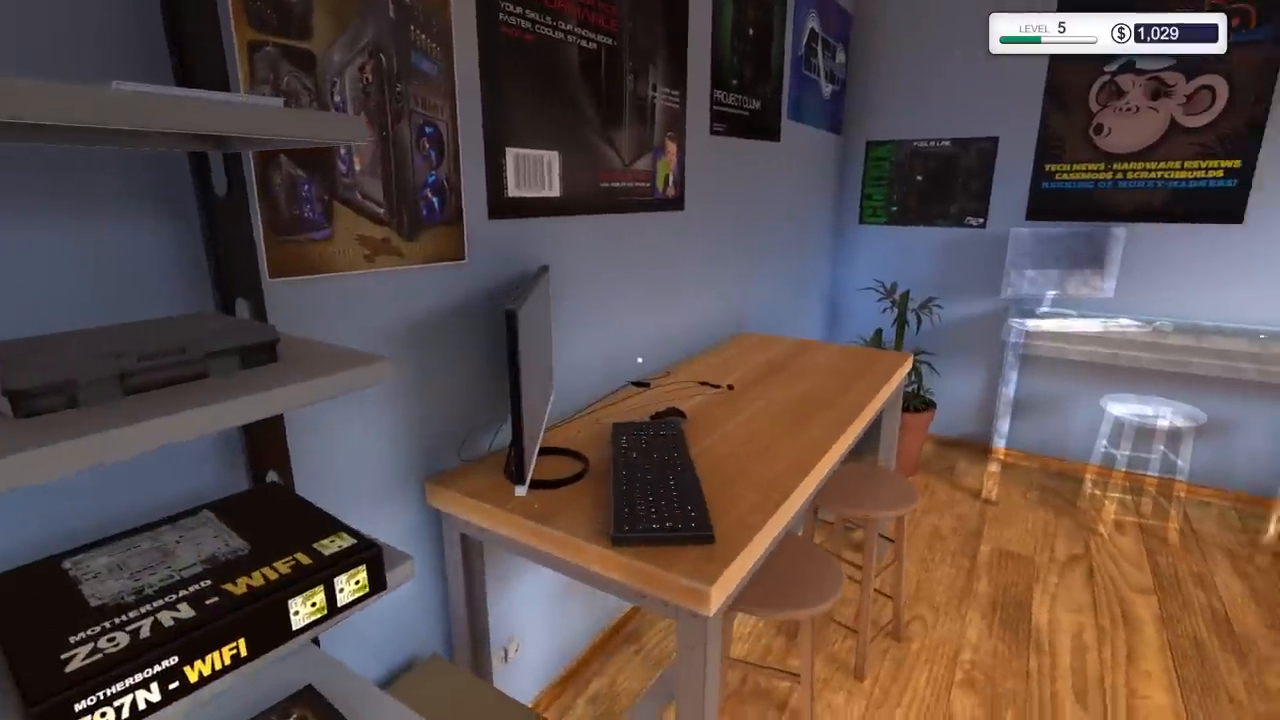